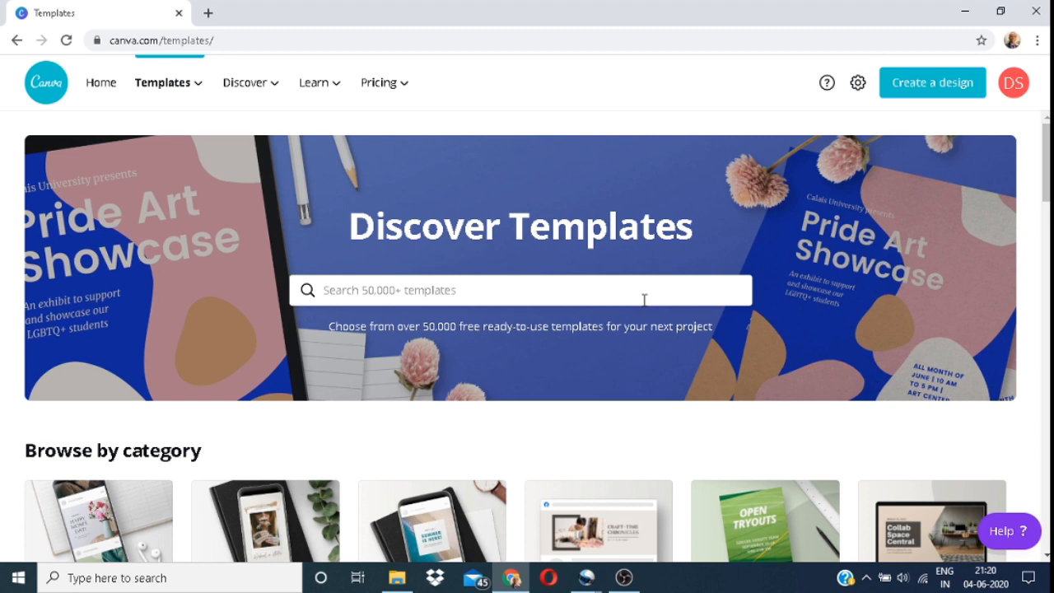
{"action": "mouse_move", "coordinate": [646, 25]}
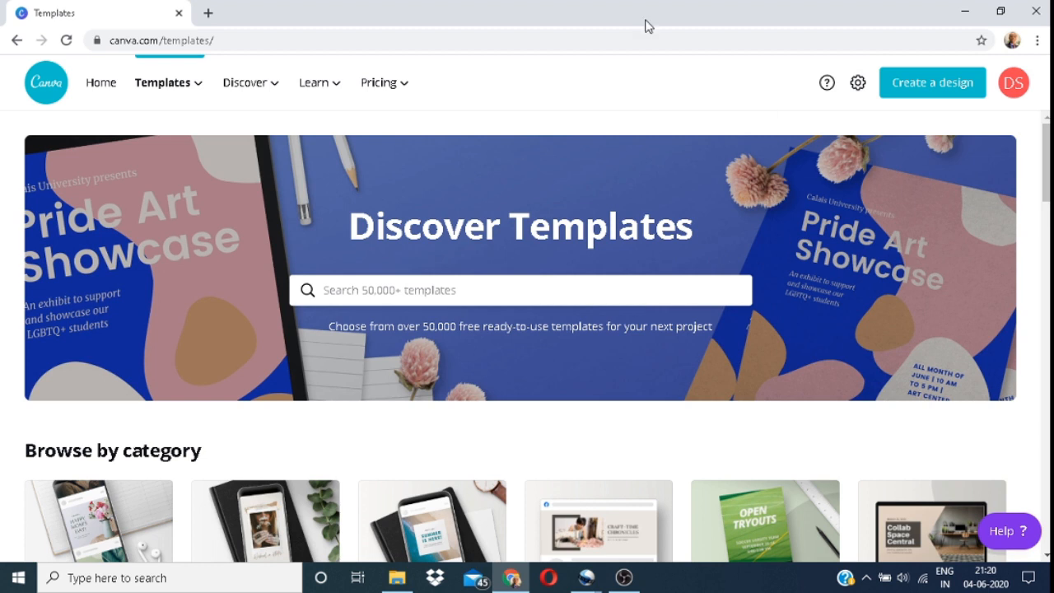
{"action": "mouse_move", "coordinate": [599, 485]}
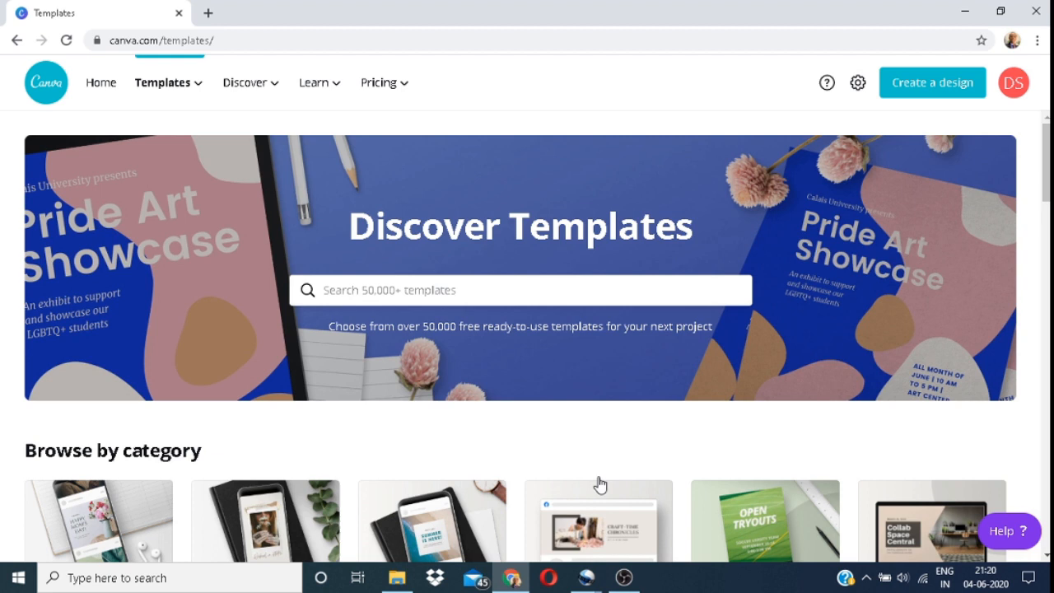
{"action": "mouse_move", "coordinate": [688, 203]}
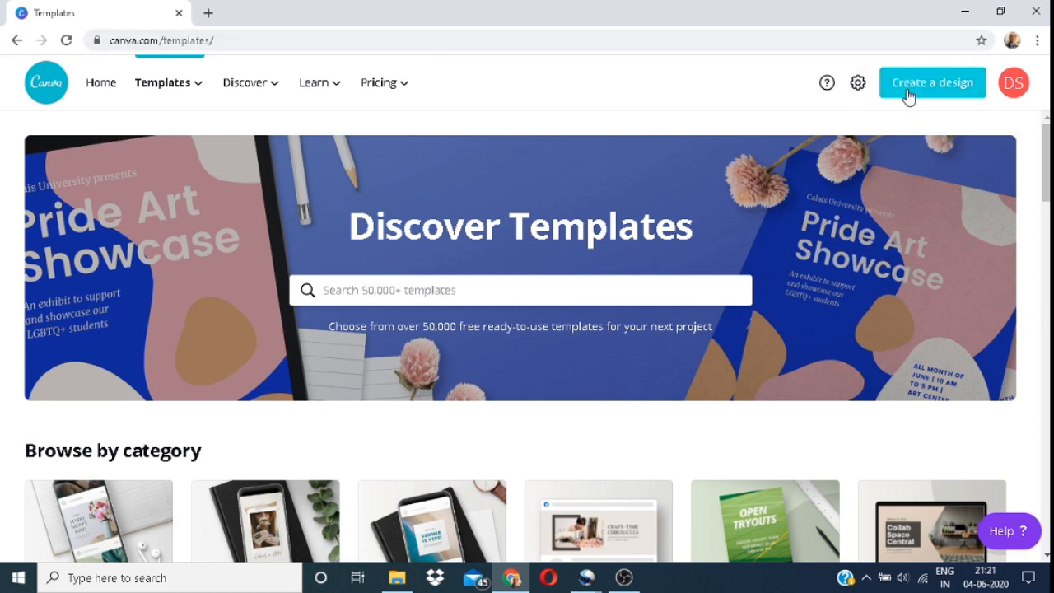
Create a new blank A4 landscape Certificate design from the Create a design menu.
{"action": "left_click", "coordinate": [932, 82]}
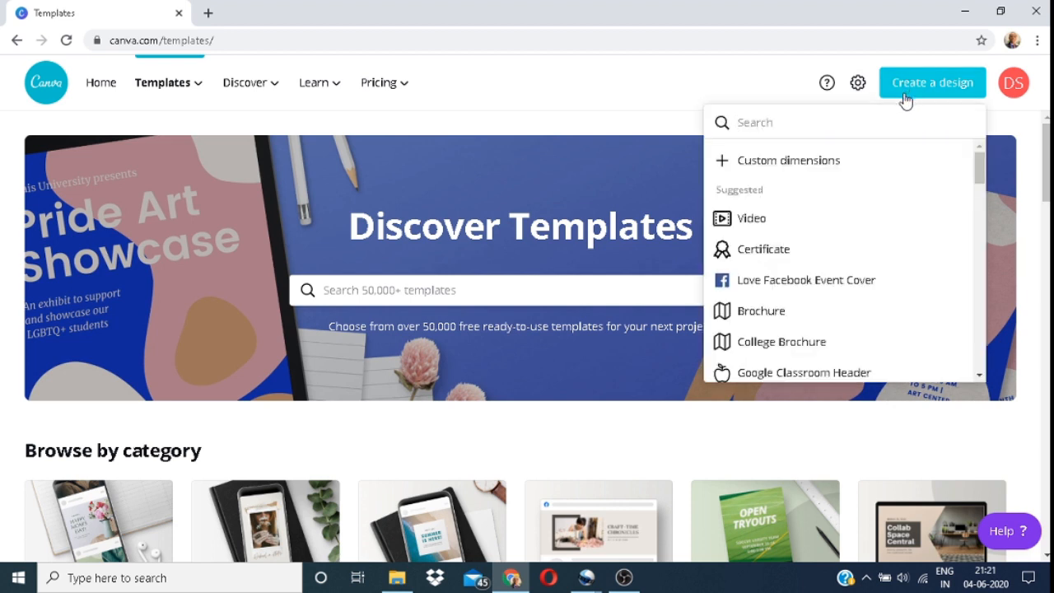
{"action": "mouse_move", "coordinate": [820, 191]}
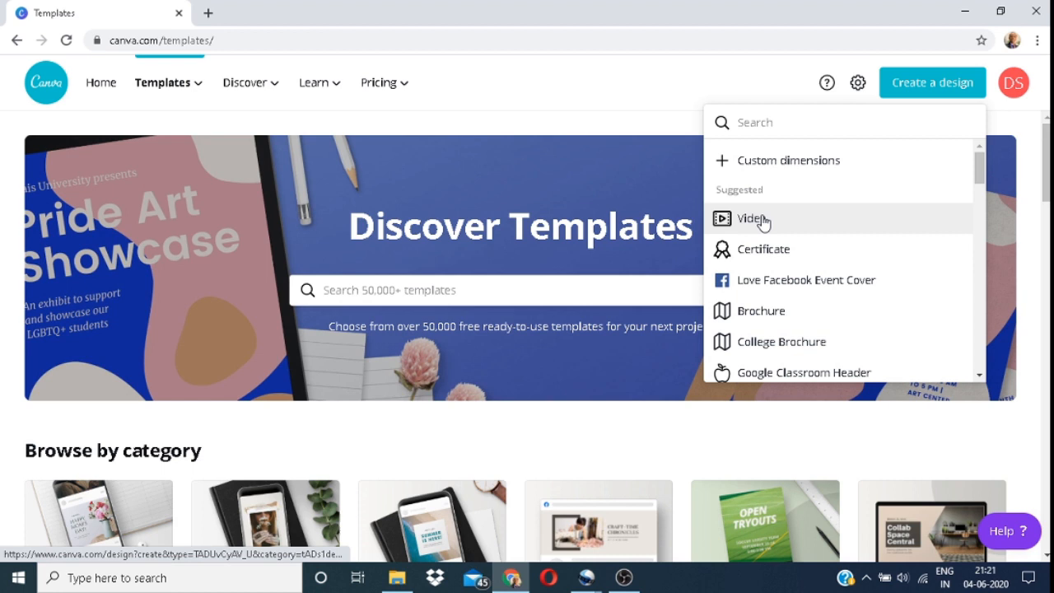
{"action": "mouse_move", "coordinate": [787, 191]}
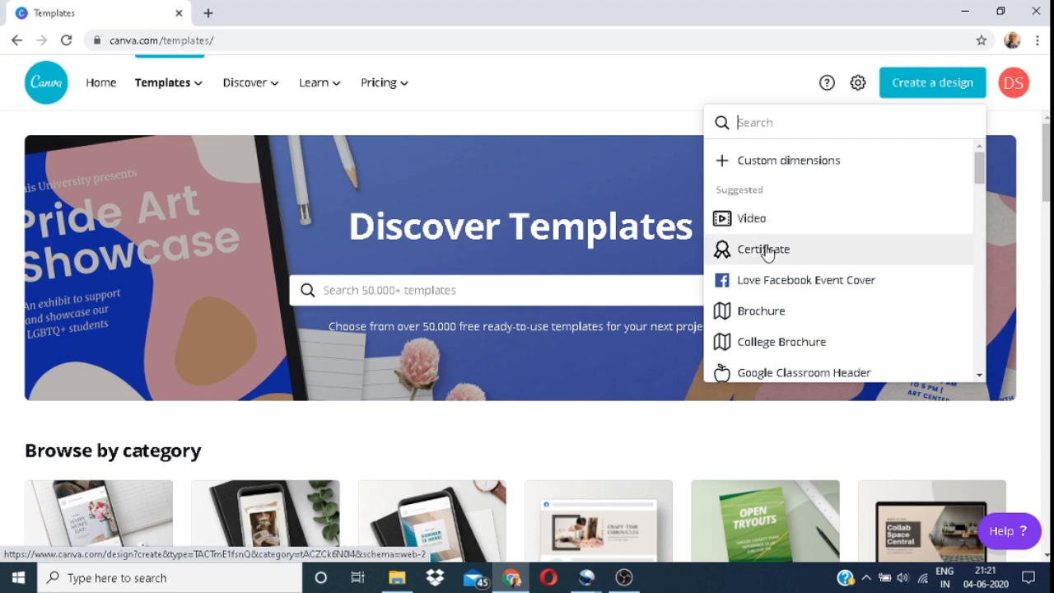
{"action": "mouse_move", "coordinate": [771, 250]}
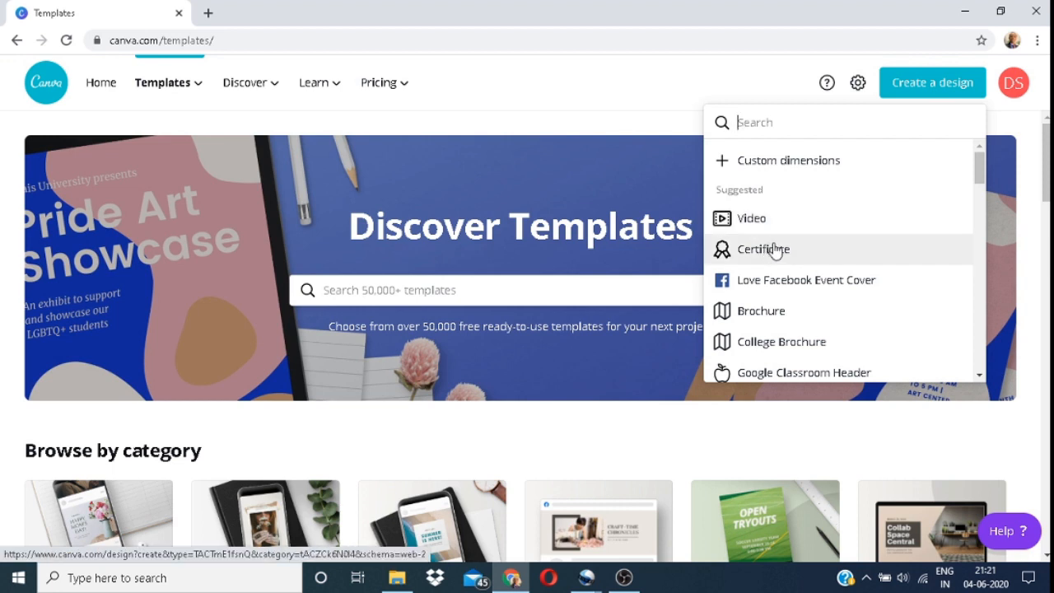
{"action": "mouse_move", "coordinate": [797, 193]}
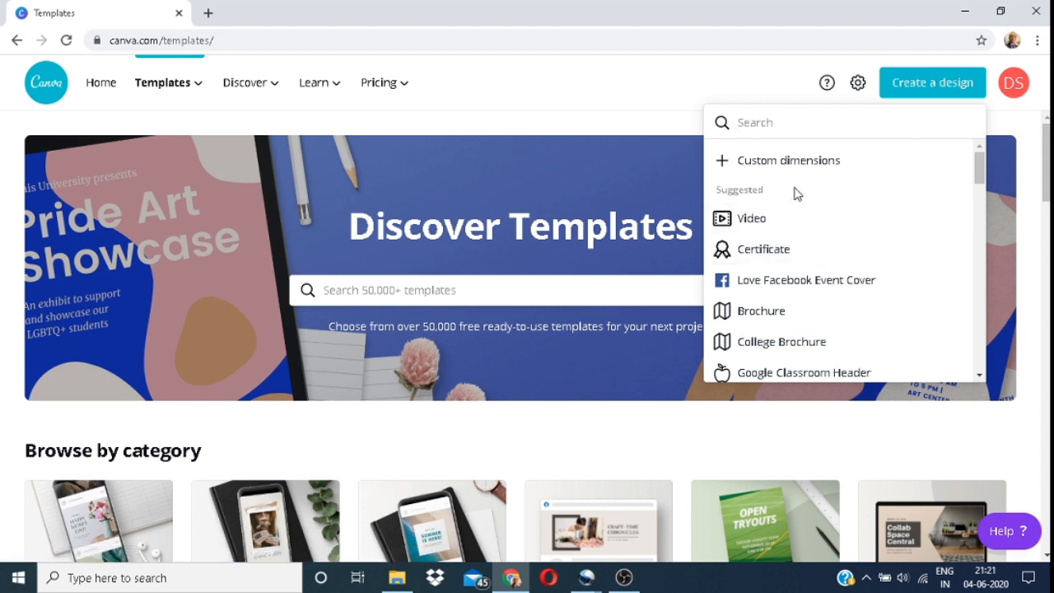
{"action": "mouse_move", "coordinate": [758, 208]}
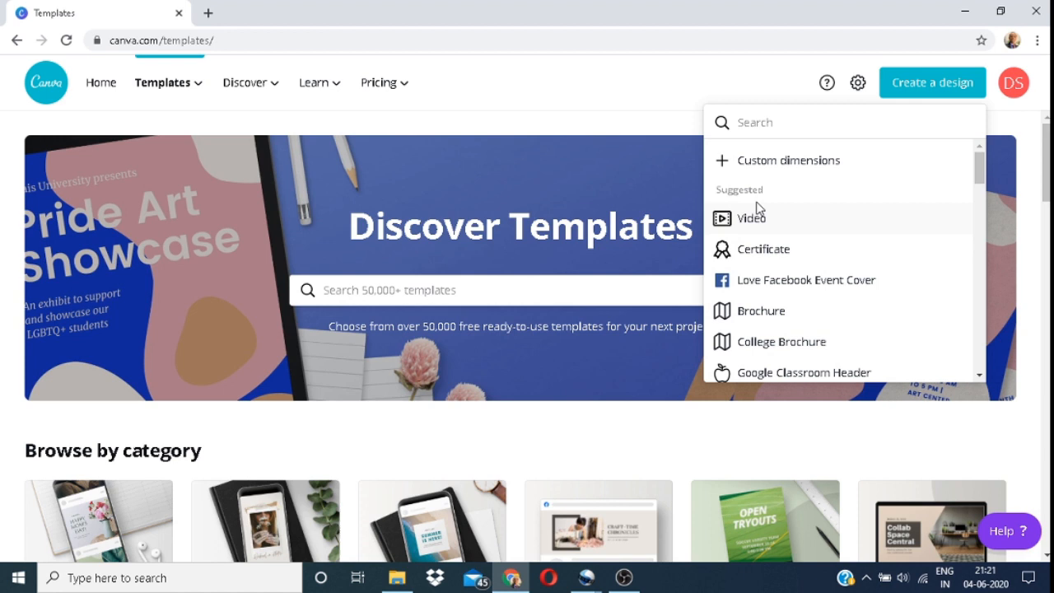
{"action": "mouse_move", "coordinate": [756, 207]}
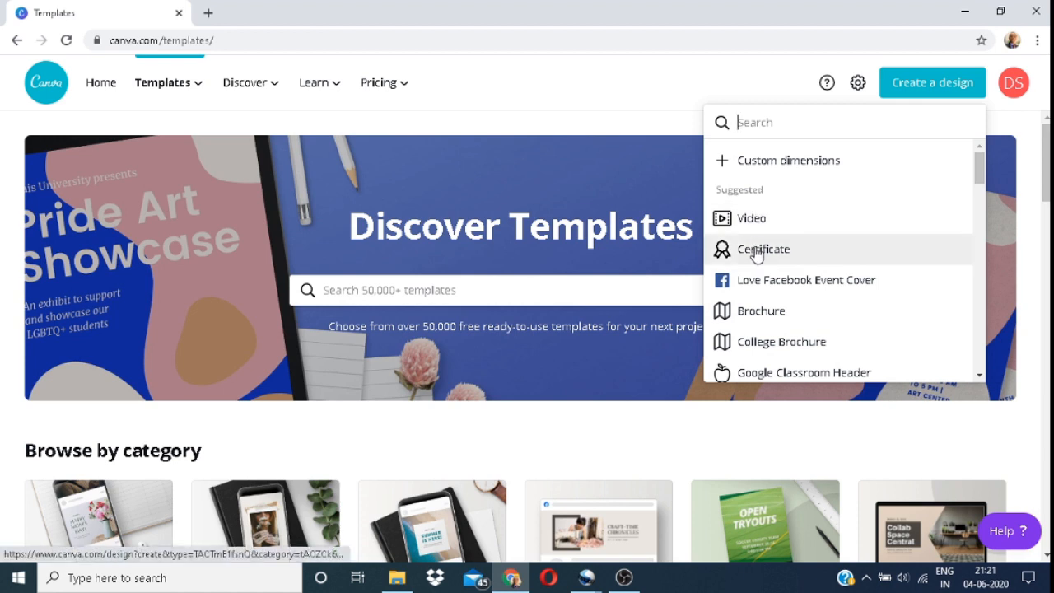
{"action": "left_click", "coordinate": [762, 249]}
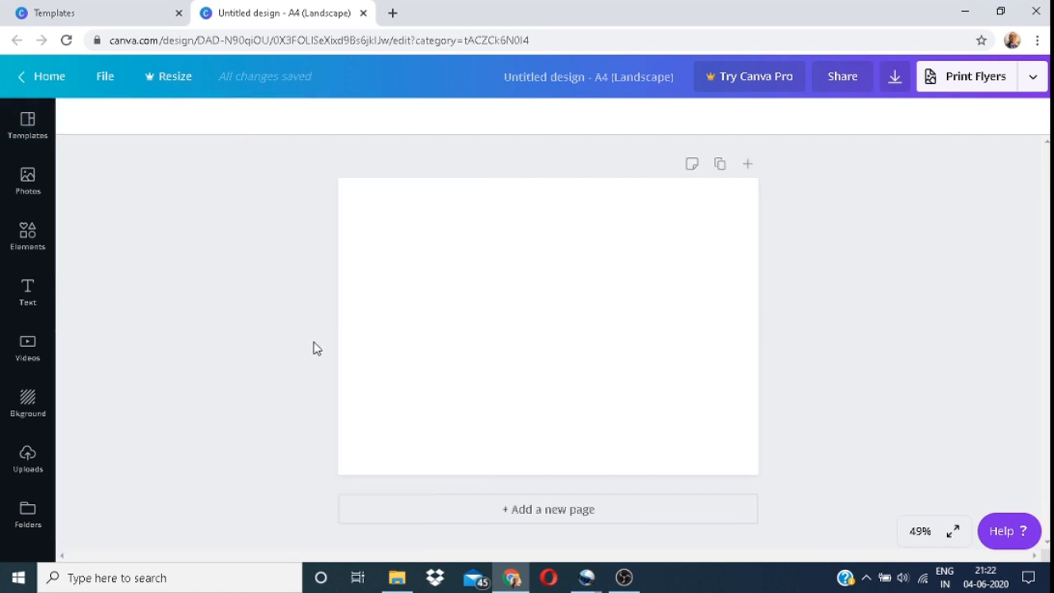
Show Canva's stock video library beside the blank certificate page.
{"action": "left_click", "coordinate": [26, 346]}
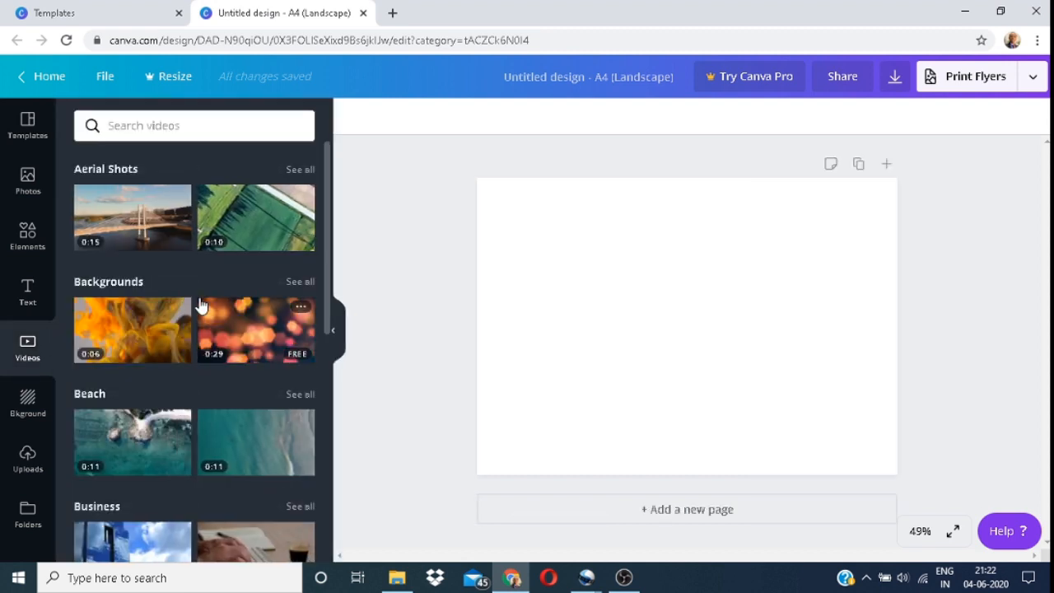
{"action": "mouse_move", "coordinate": [205, 272]}
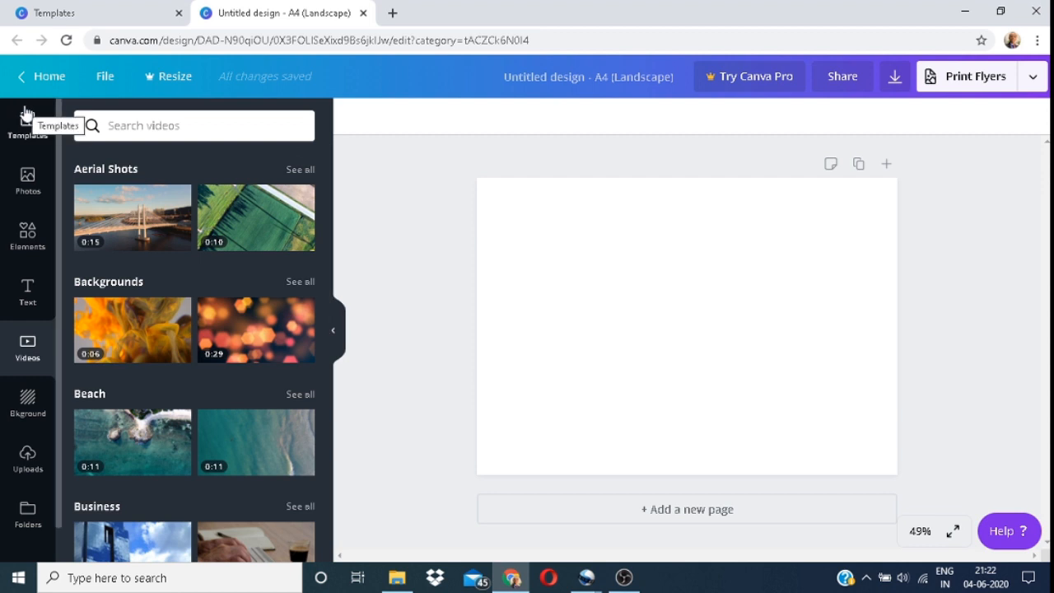
{"action": "mouse_move", "coordinate": [27, 173]}
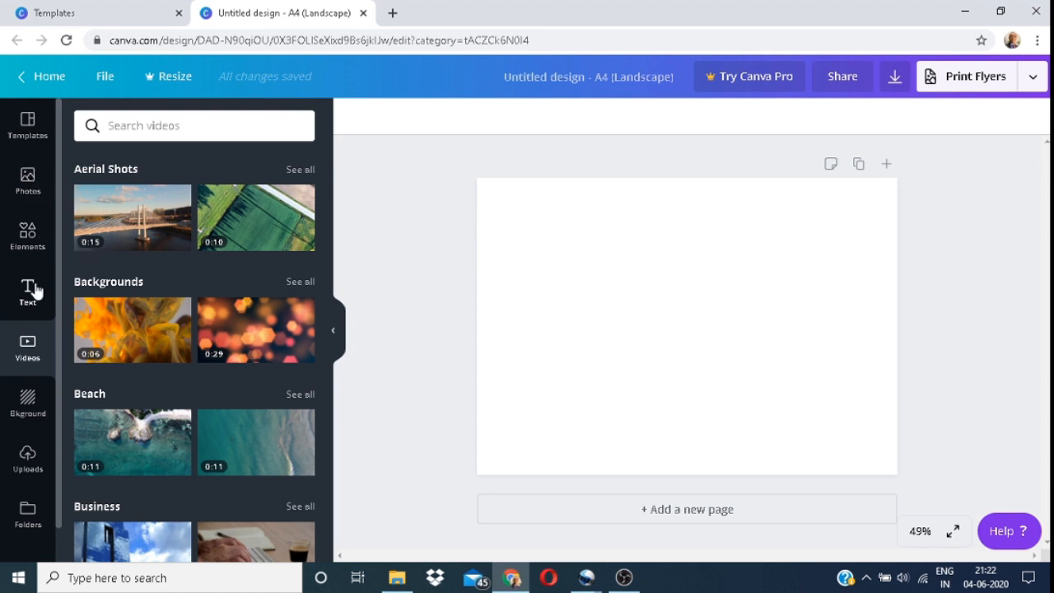
{"action": "mouse_move", "coordinate": [27, 403]}
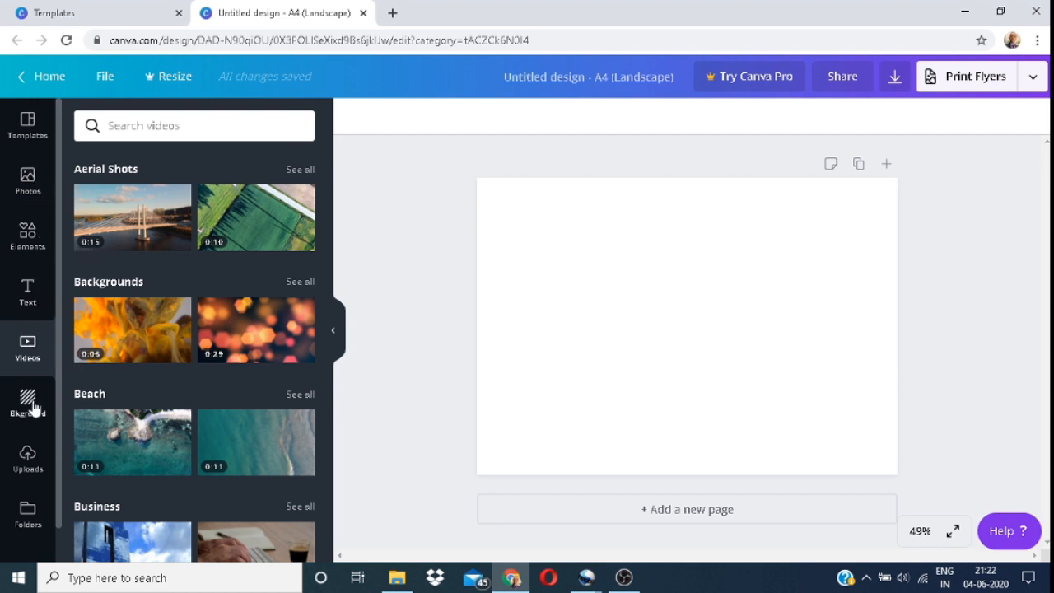
{"action": "mouse_move", "coordinate": [27, 509]}
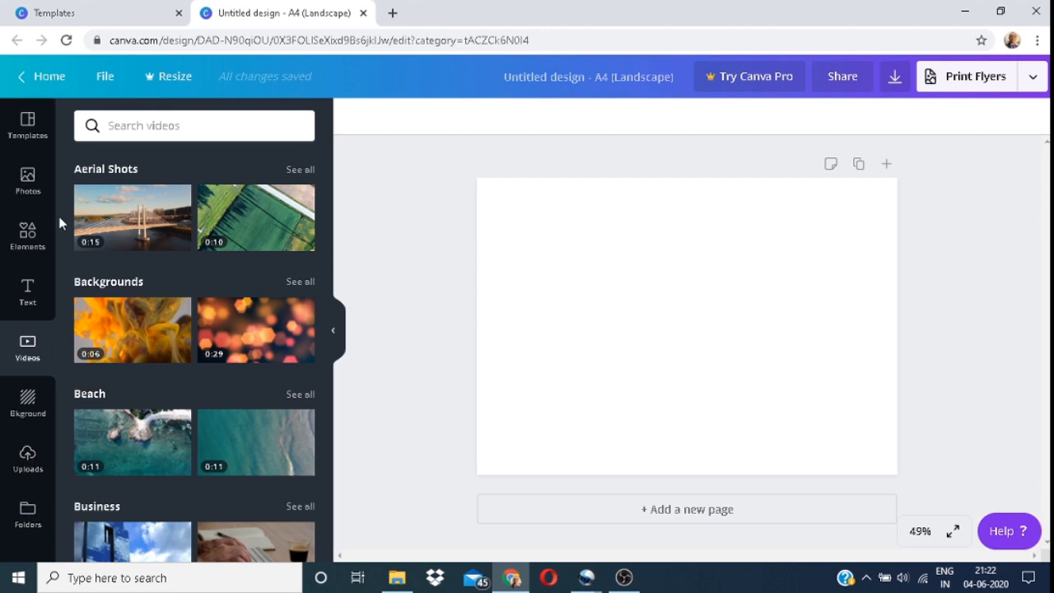
Browse the certificate template categories down to the Academic Certificate row and see more of its designs.
{"action": "left_click", "coordinate": [26, 125]}
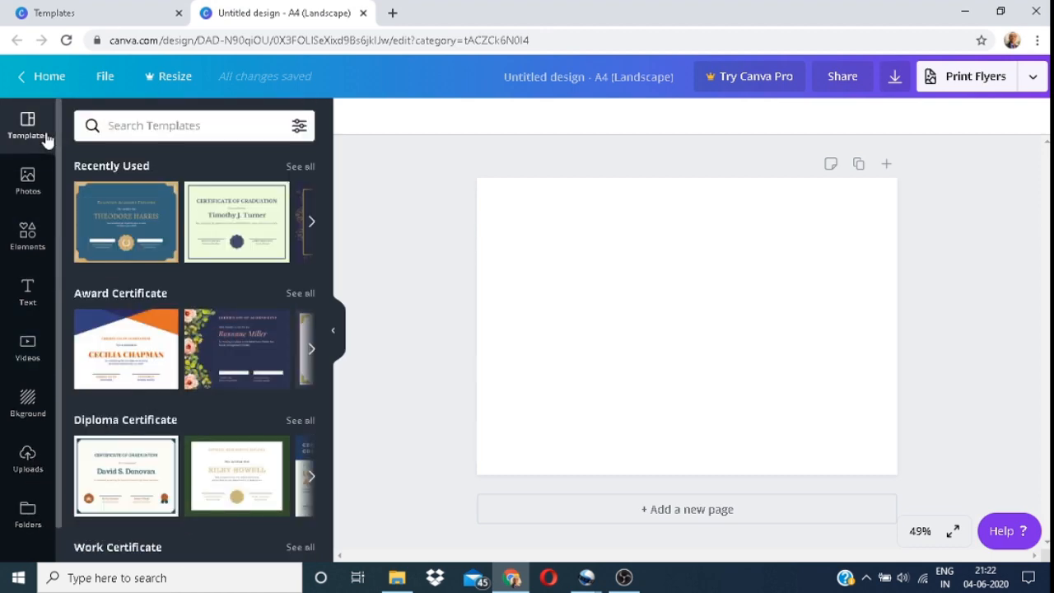
{"action": "mouse_move", "coordinate": [140, 221]}
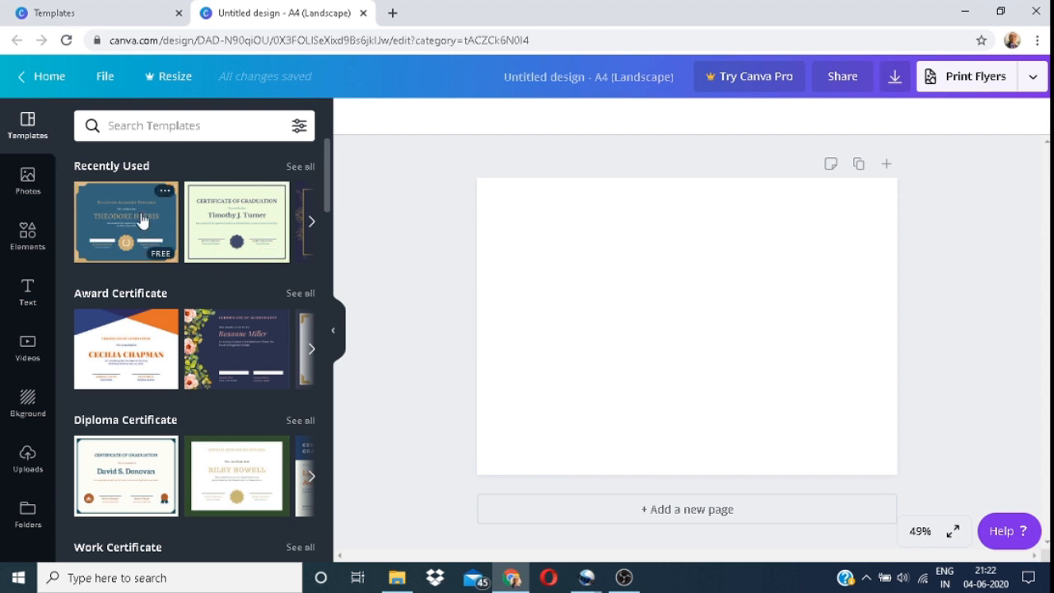
{"action": "mouse_move", "coordinate": [323, 249]}
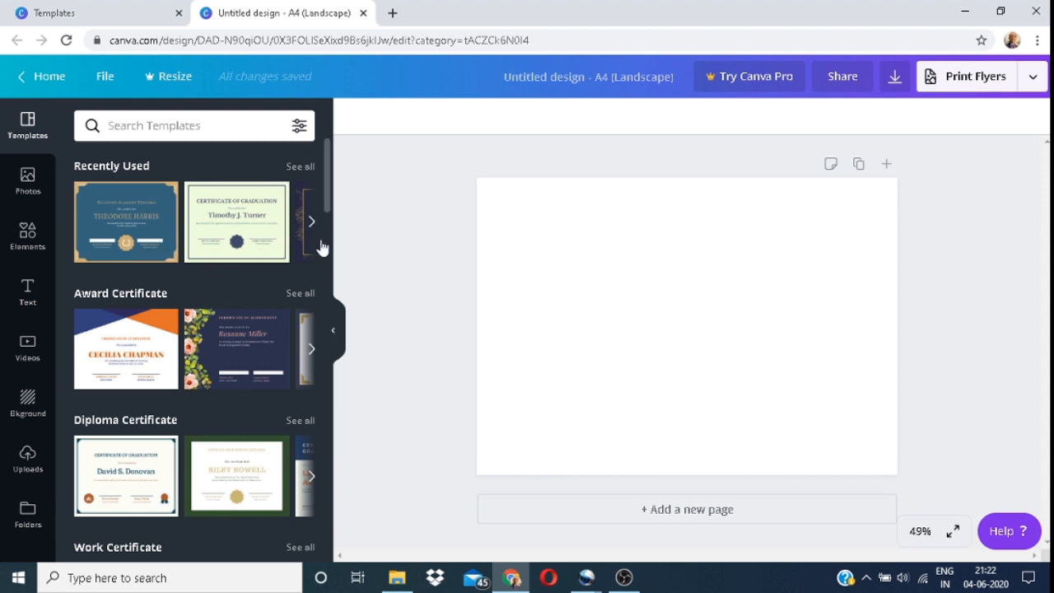
{"action": "scroll", "scroll_direction": "down", "scroll_amount": 3}
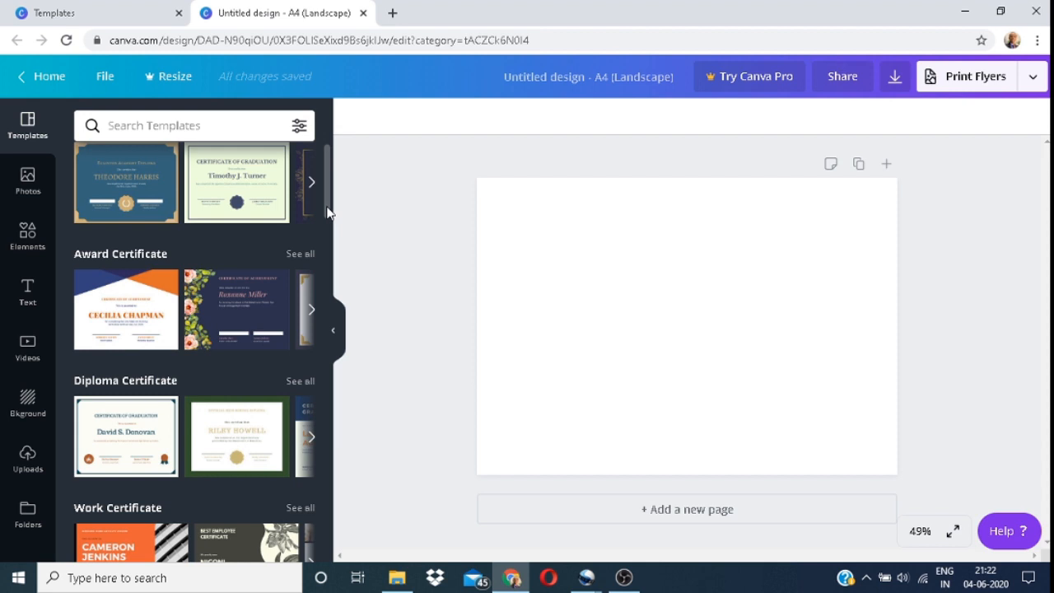
{"action": "scroll", "scroll_direction": "down", "scroll_amount": 3}
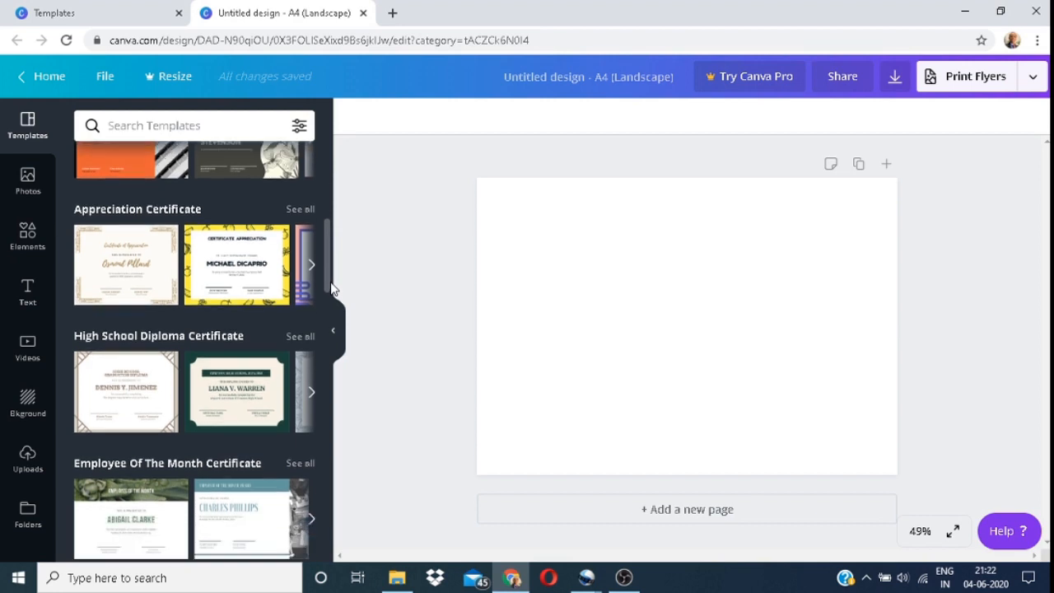
{"action": "scroll", "scroll_direction": "down", "scroll_amount": 3}
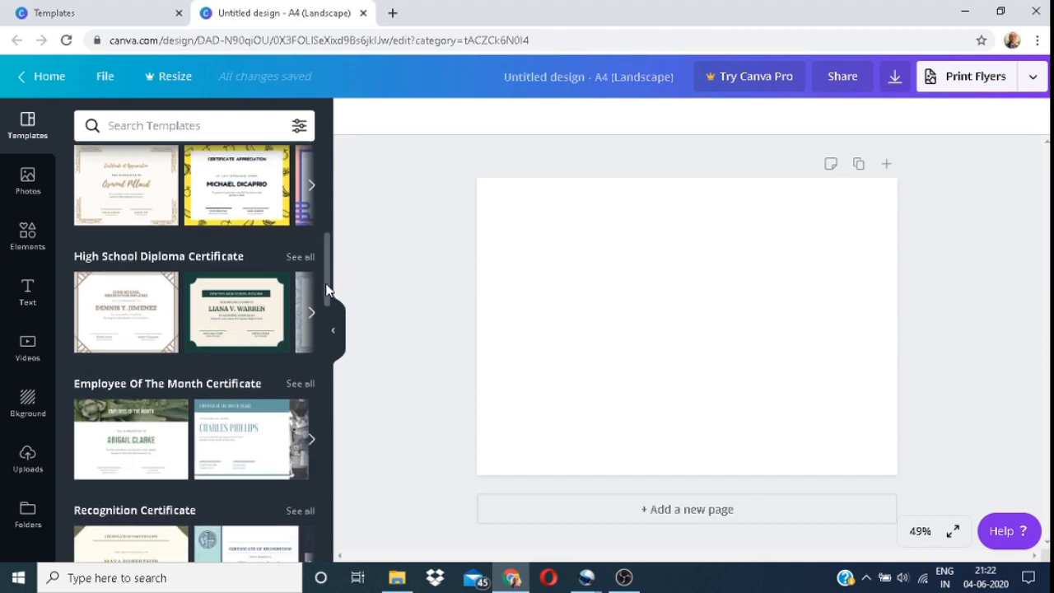
{"action": "scroll", "scroll_direction": "down", "scroll_amount": 3}
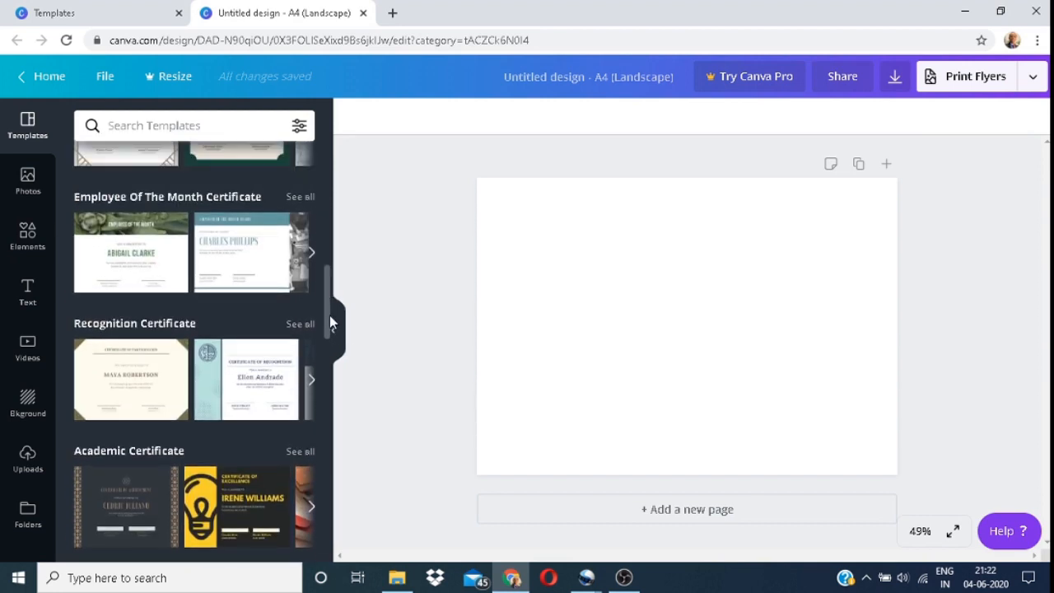
{"action": "scroll", "scroll_direction": "down", "scroll_amount": 3}
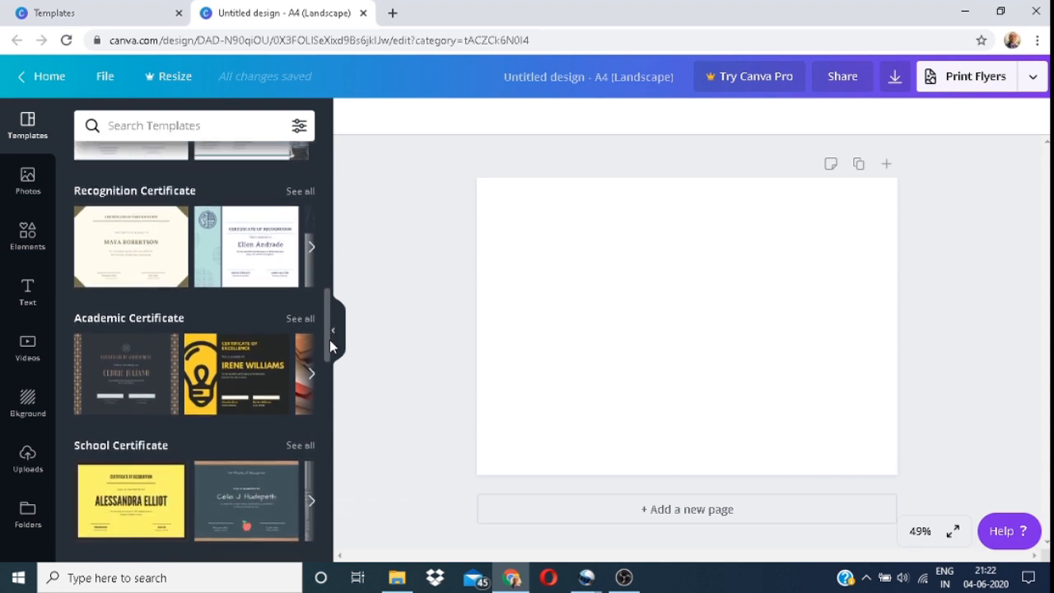
{"action": "scroll", "scroll_direction": "down", "scroll_amount": 3}
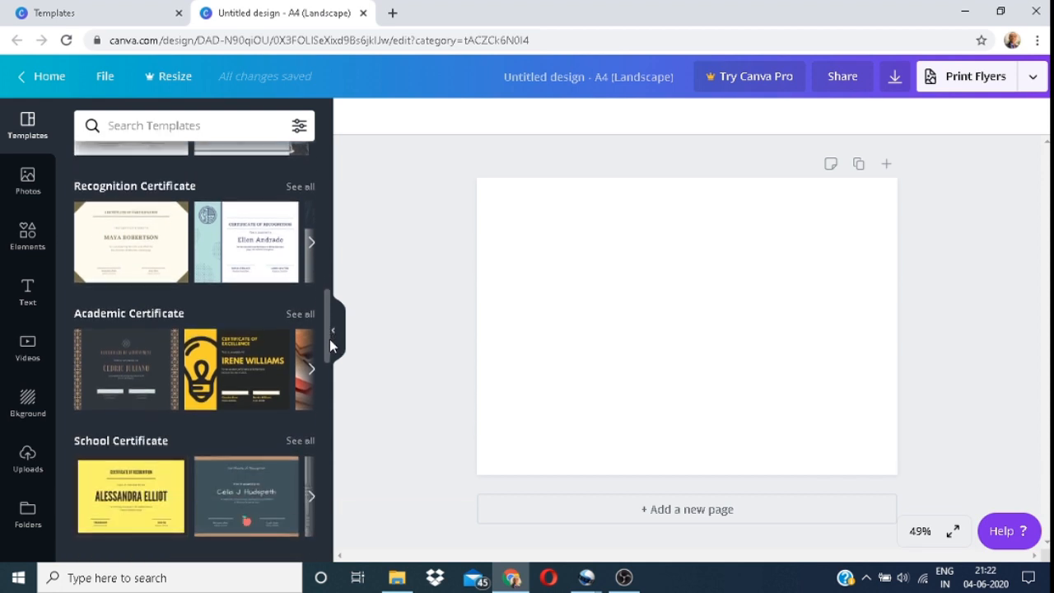
{"action": "left_click", "coordinate": [311, 369]}
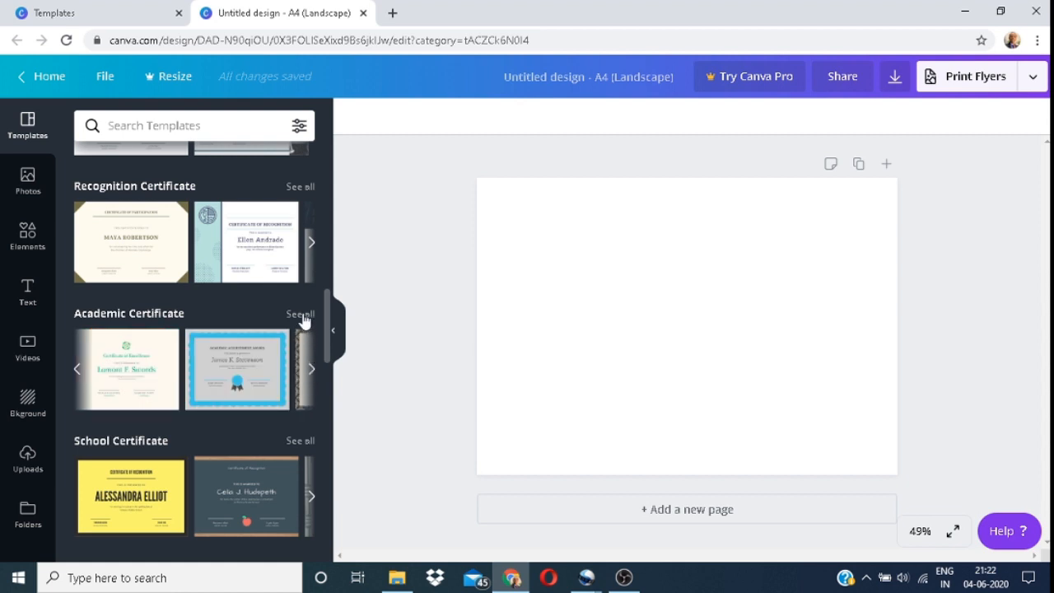
{"action": "left_click", "coordinate": [300, 313]}
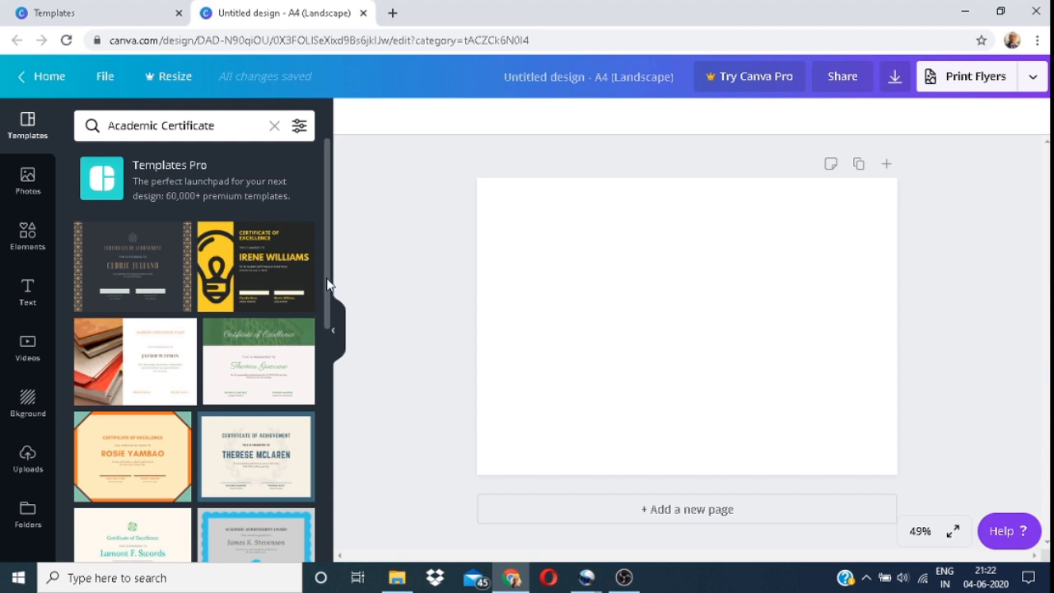
{"action": "scroll", "scroll_direction": "down", "scroll_amount": 3}
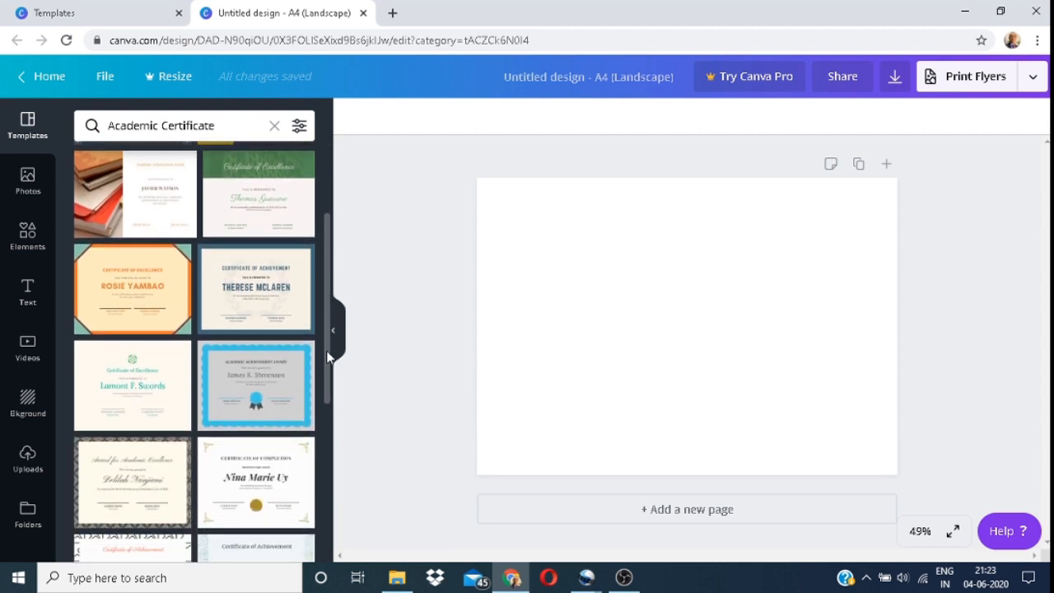
{"action": "scroll", "scroll_direction": "down", "scroll_amount": 3}
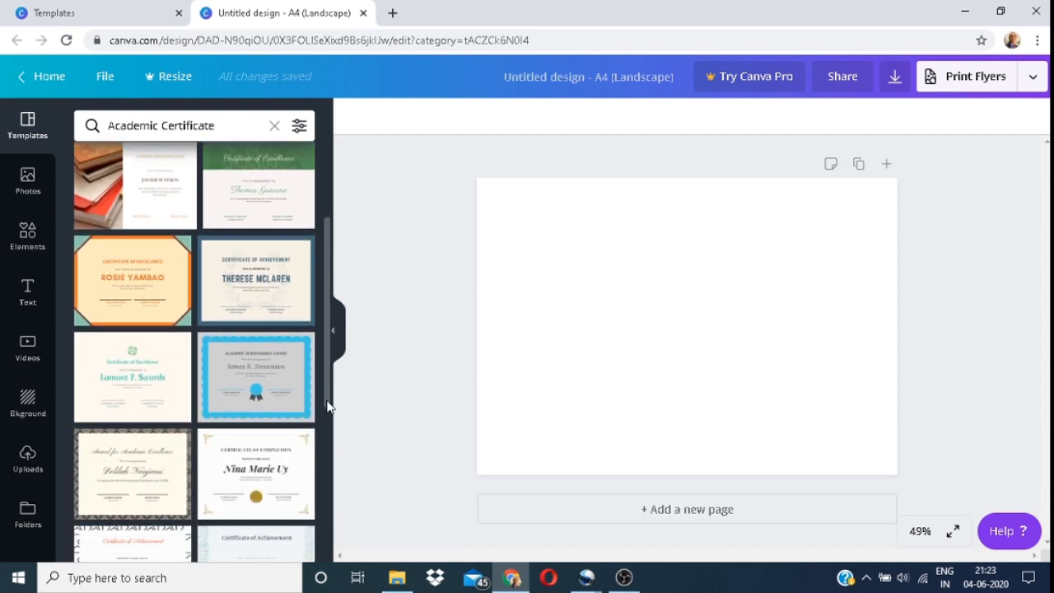
{"action": "scroll", "scroll_direction": "down", "scroll_amount": 3}
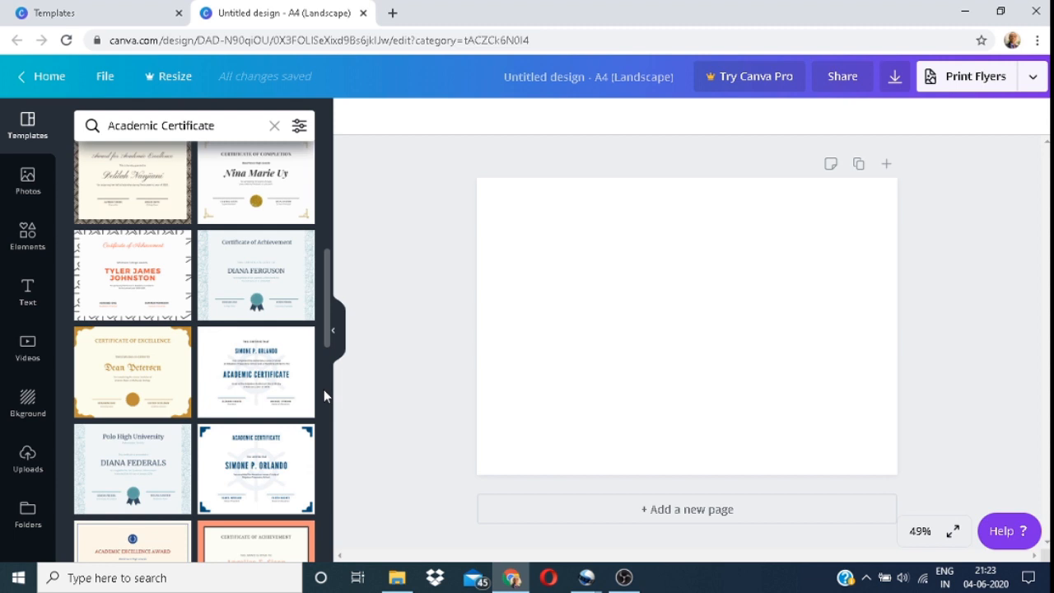
{"action": "mouse_move", "coordinate": [326, 343]}
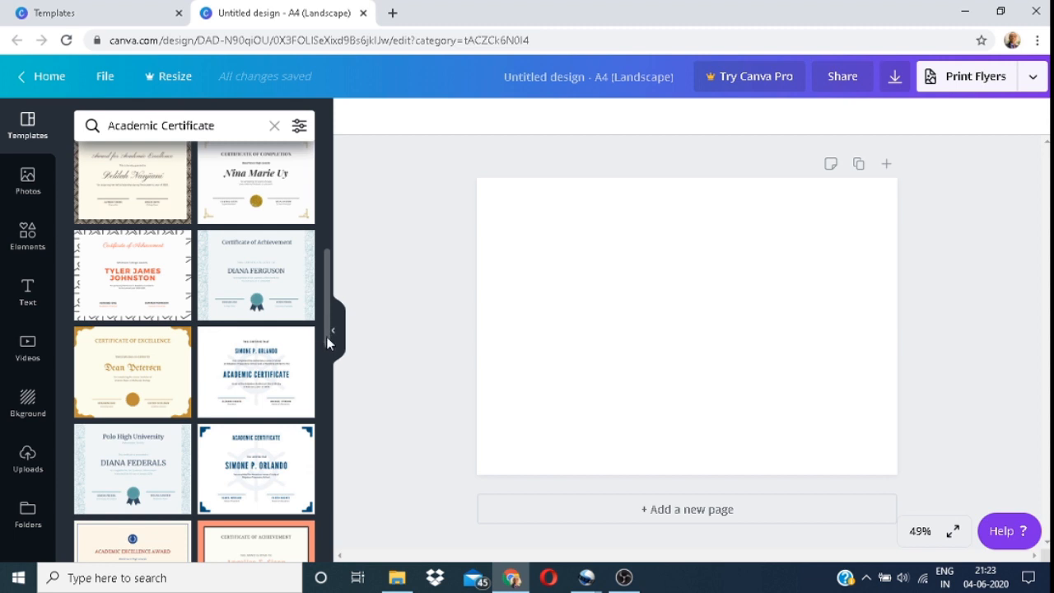
{"action": "scroll", "scroll_direction": "down", "scroll_amount": 3}
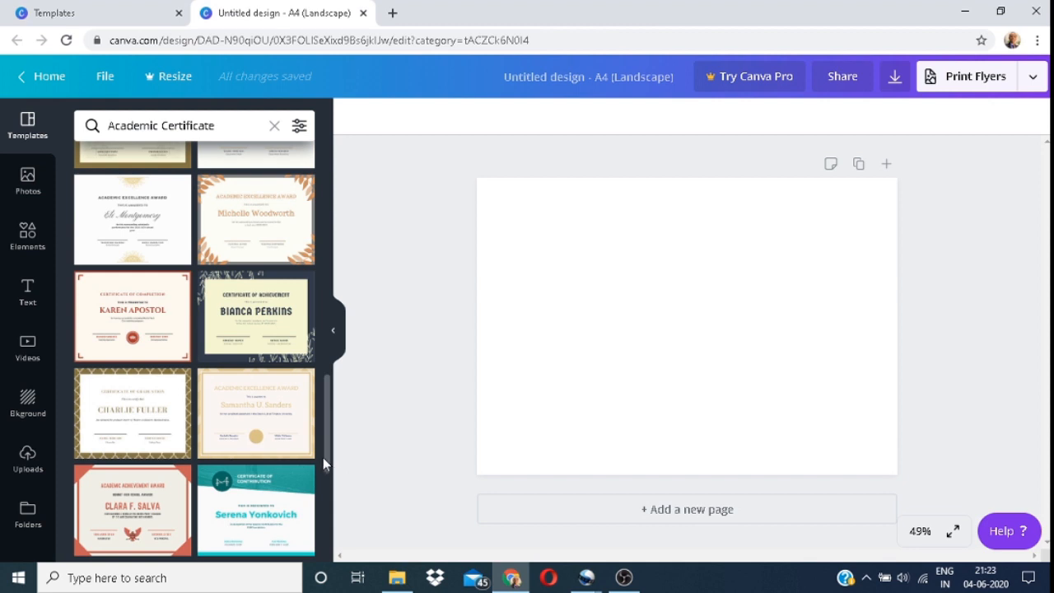
{"action": "scroll", "scroll_direction": "down", "scroll_amount": 3}
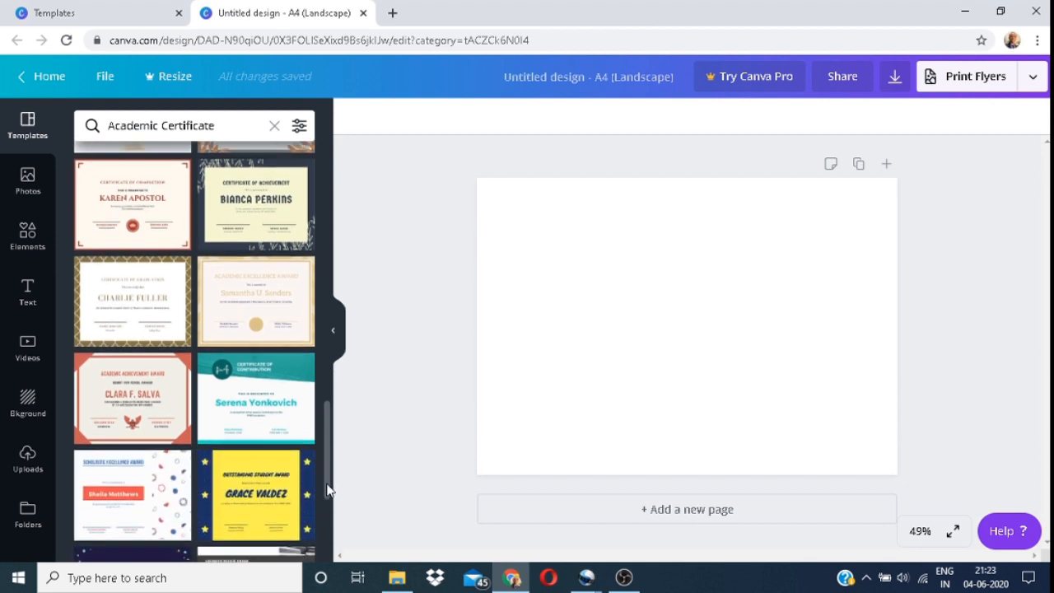
{"action": "scroll", "scroll_direction": "down", "scroll_amount": 3}
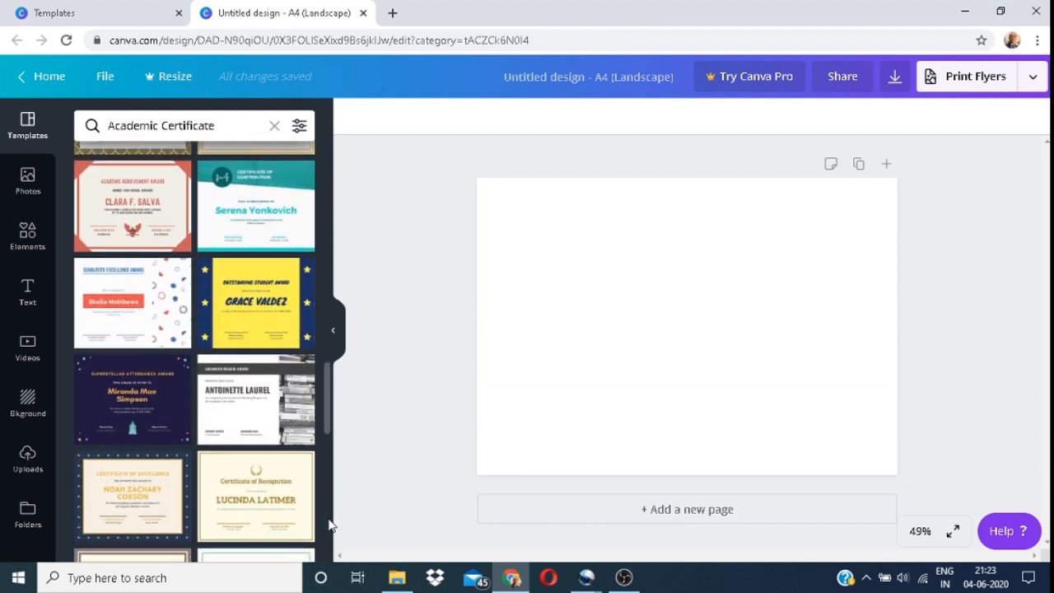
{"action": "scroll", "scroll_direction": "down", "scroll_amount": 3}
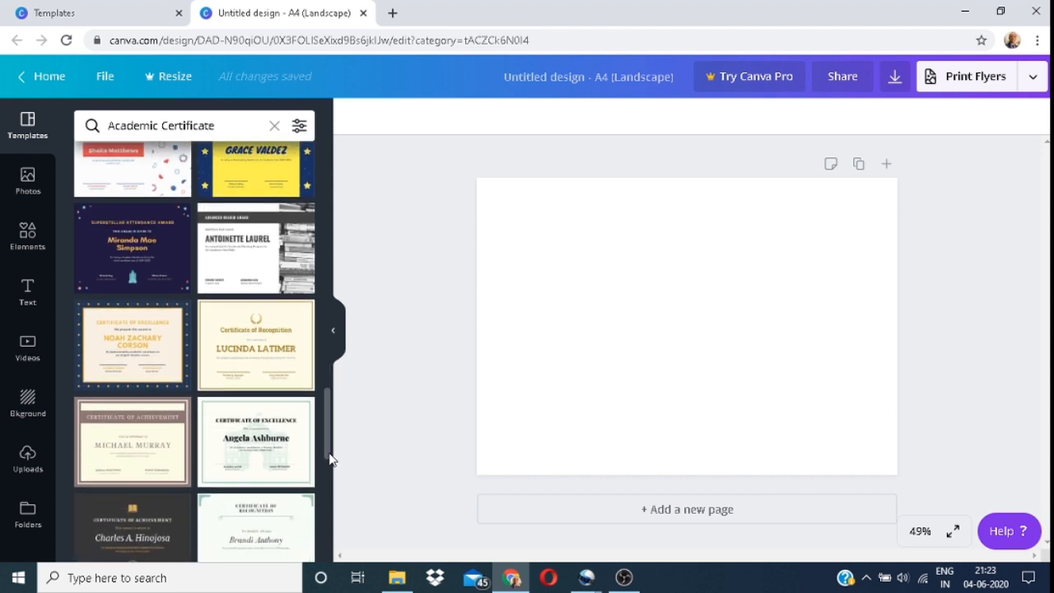
{"action": "scroll", "scroll_direction": "down", "scroll_amount": 3}
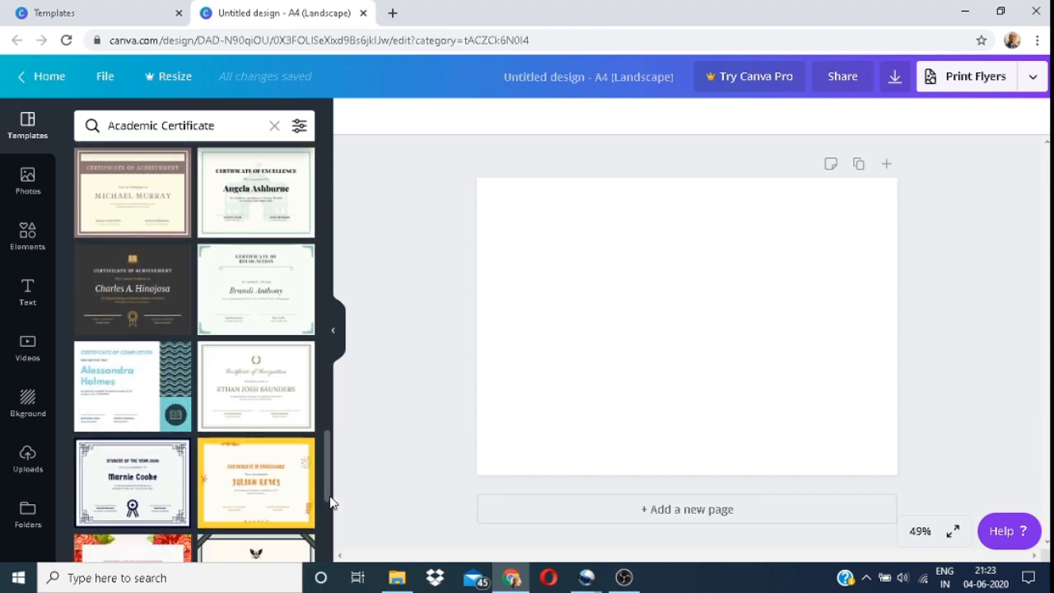
{"action": "scroll", "scroll_direction": "down", "scroll_amount": 3}
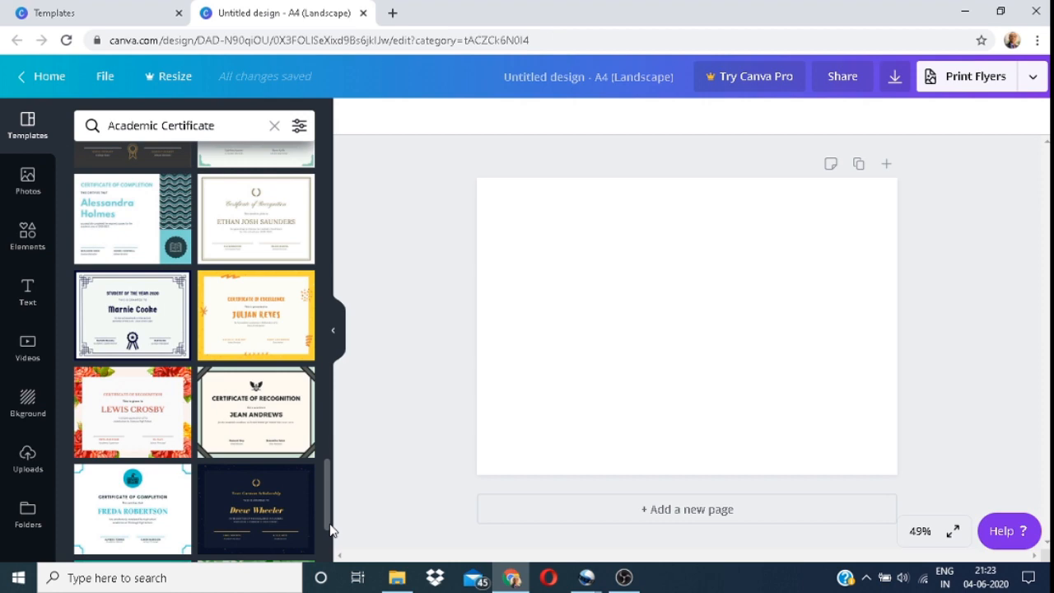
{"action": "scroll", "scroll_direction": "down", "scroll_amount": 3}
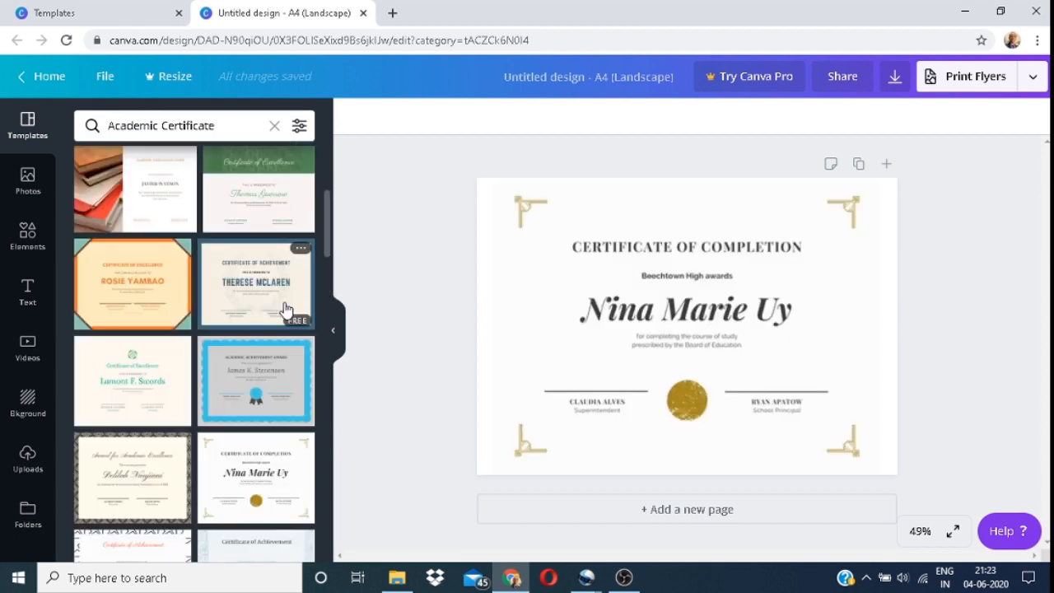
Search the templates for Award Certificate and browse the results past the Pro designs.
{"action": "left_click", "coordinate": [685, 326]}
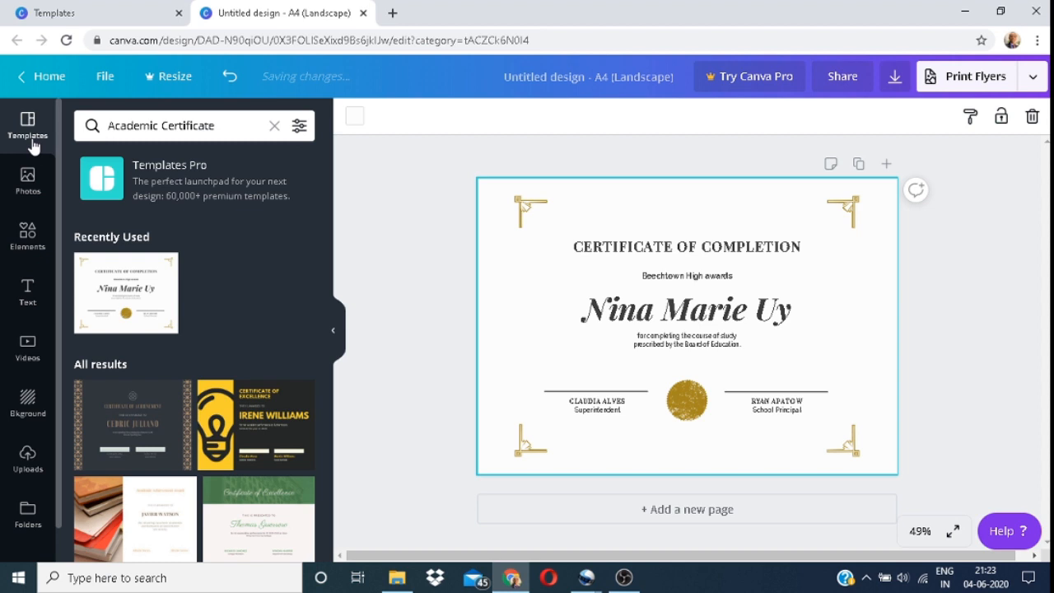
{"action": "left_click", "coordinate": [274, 125]}
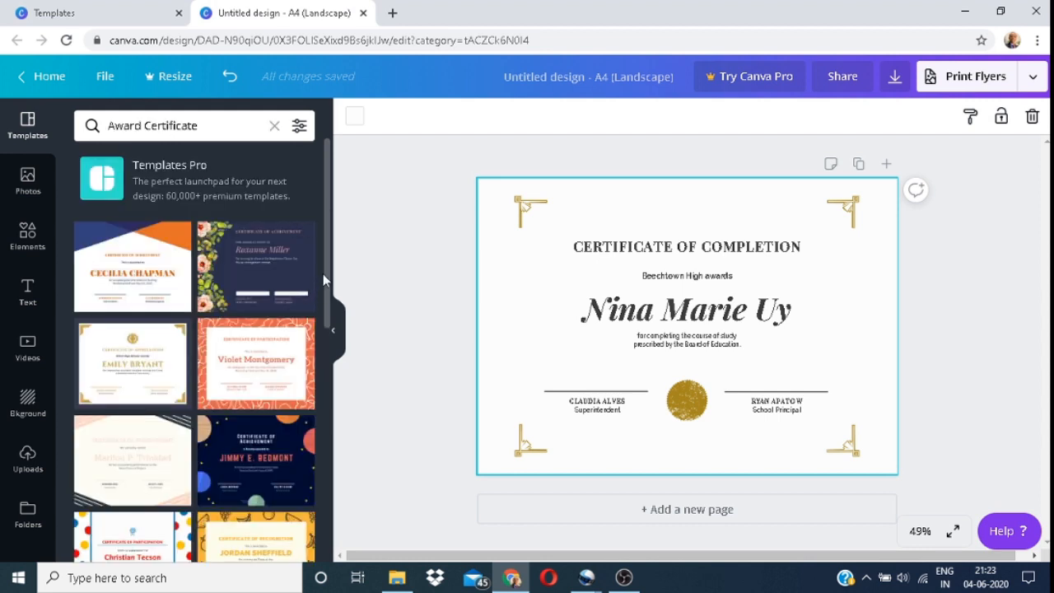
{"action": "scroll", "scroll_direction": "down", "scroll_amount": 3}
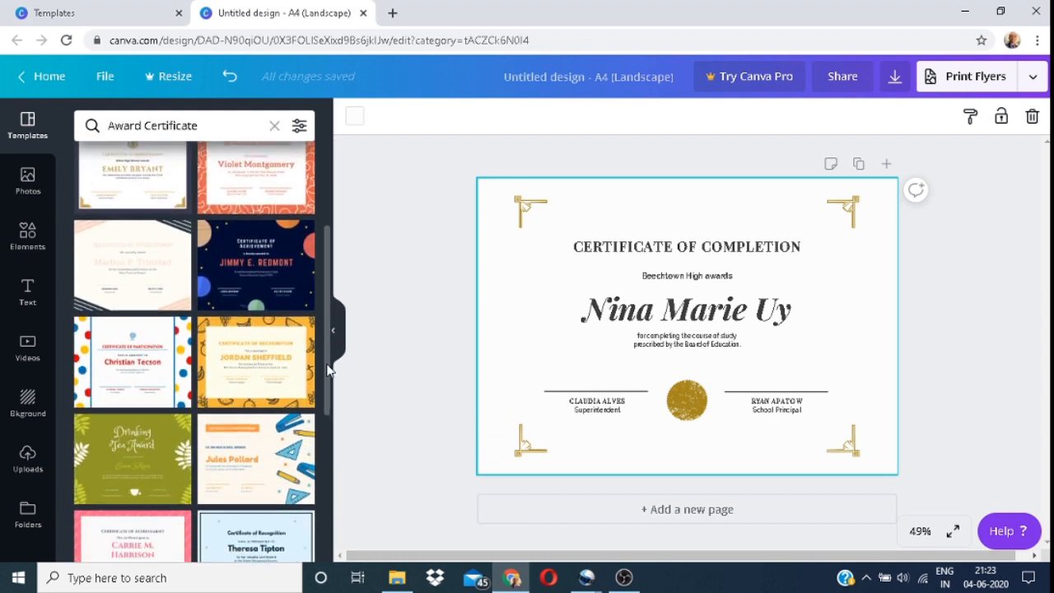
{"action": "scroll", "scroll_direction": "down", "scroll_amount": 3}
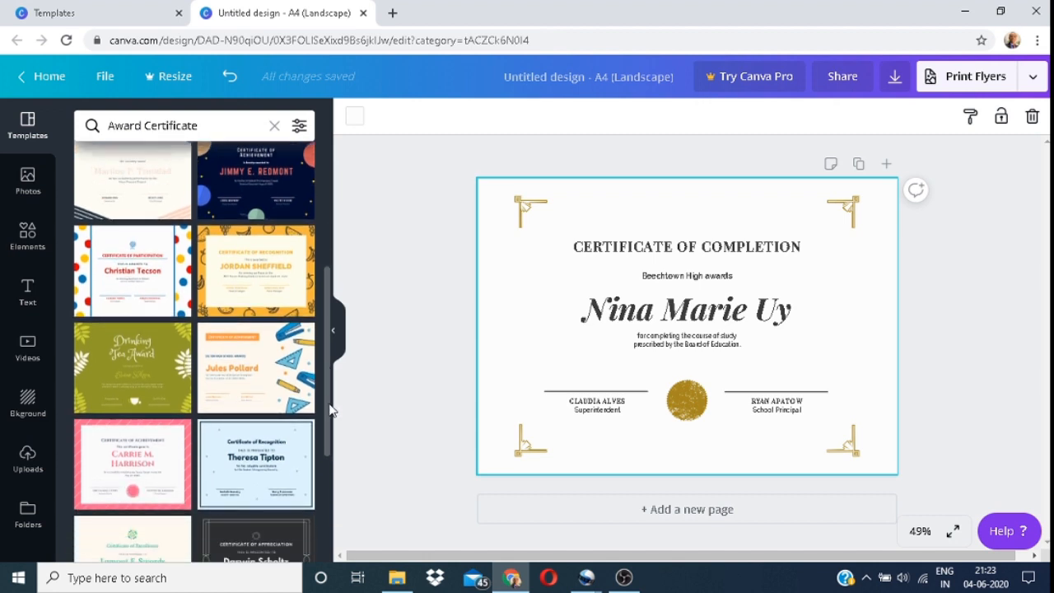
{"action": "mouse_move", "coordinate": [329, 454]}
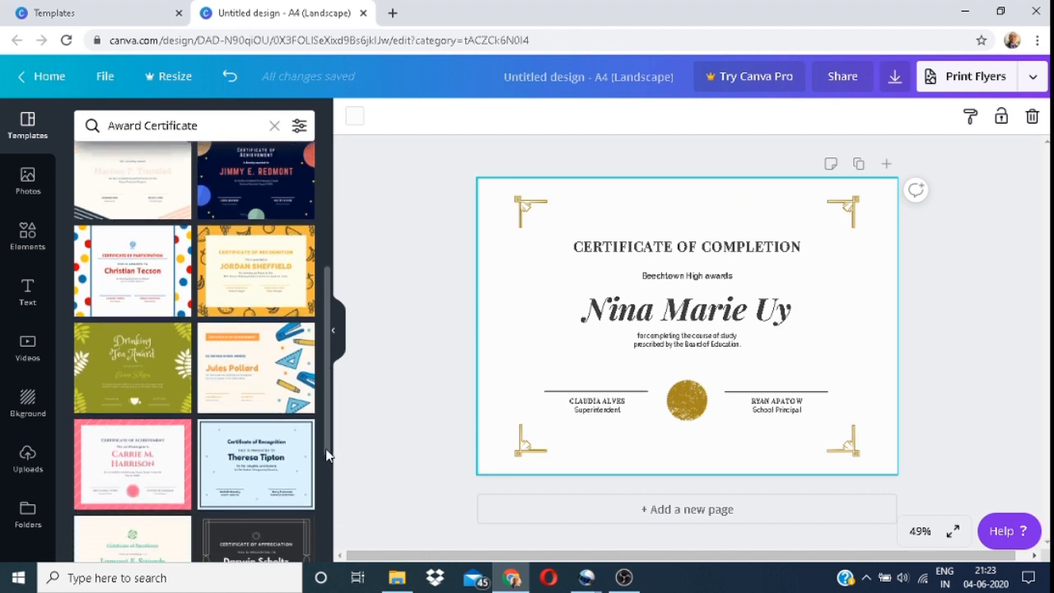
{"action": "scroll", "scroll_direction": "down", "scroll_amount": 3}
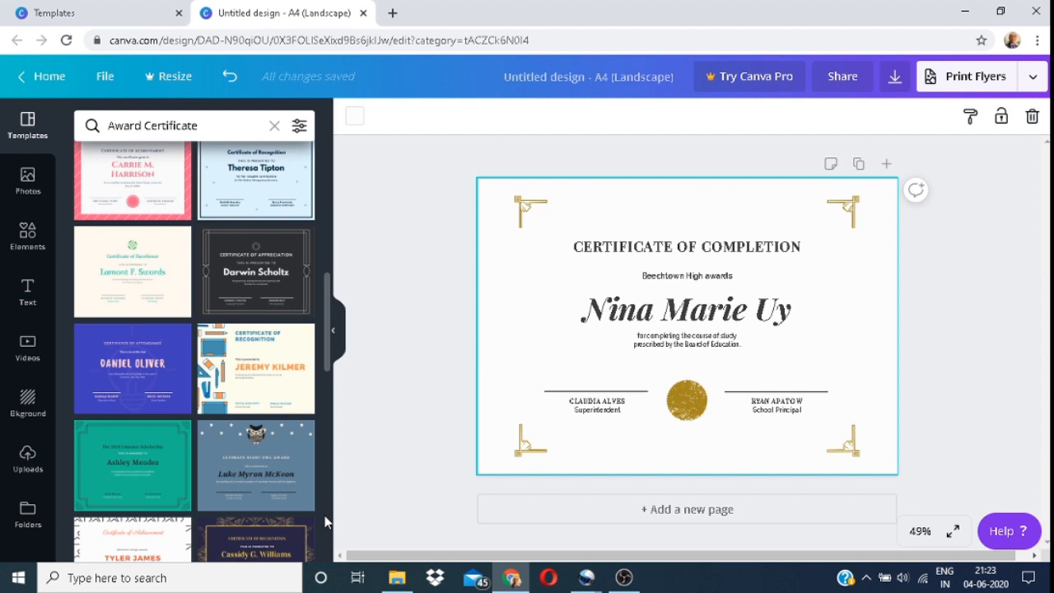
{"action": "mouse_move", "coordinate": [326, 345]}
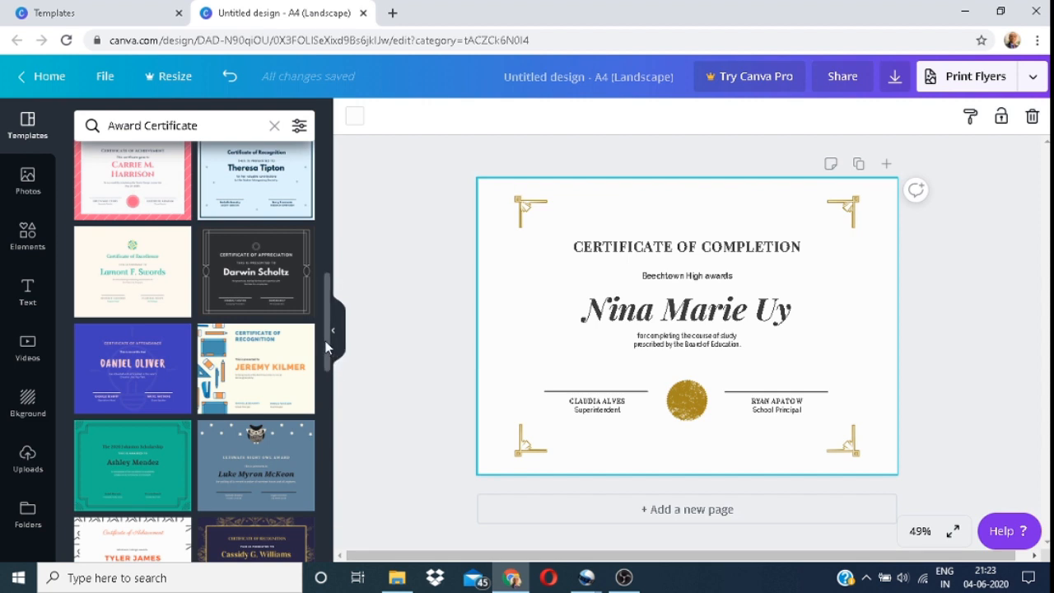
{"action": "scroll", "scroll_direction": "down", "scroll_amount": 3}
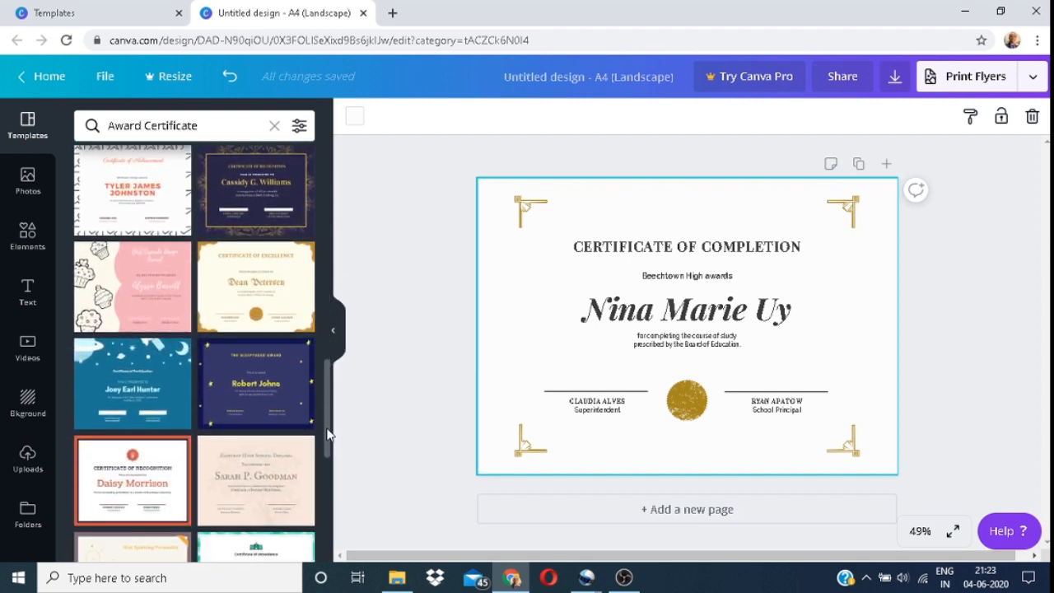
{"action": "scroll", "scroll_direction": "down", "scroll_amount": 3}
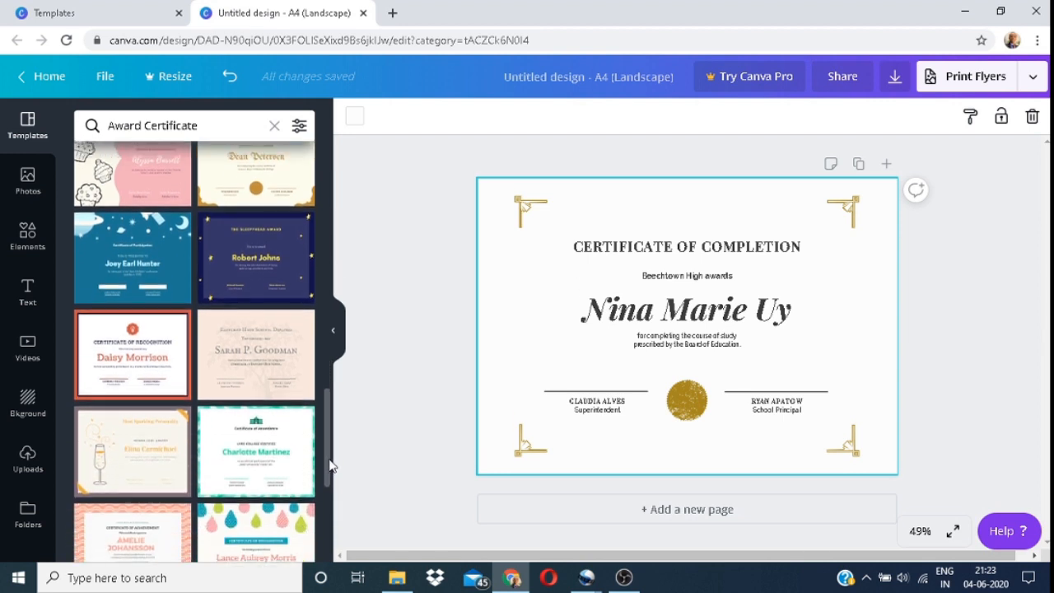
{"action": "scroll", "scroll_direction": "down", "scroll_amount": 3}
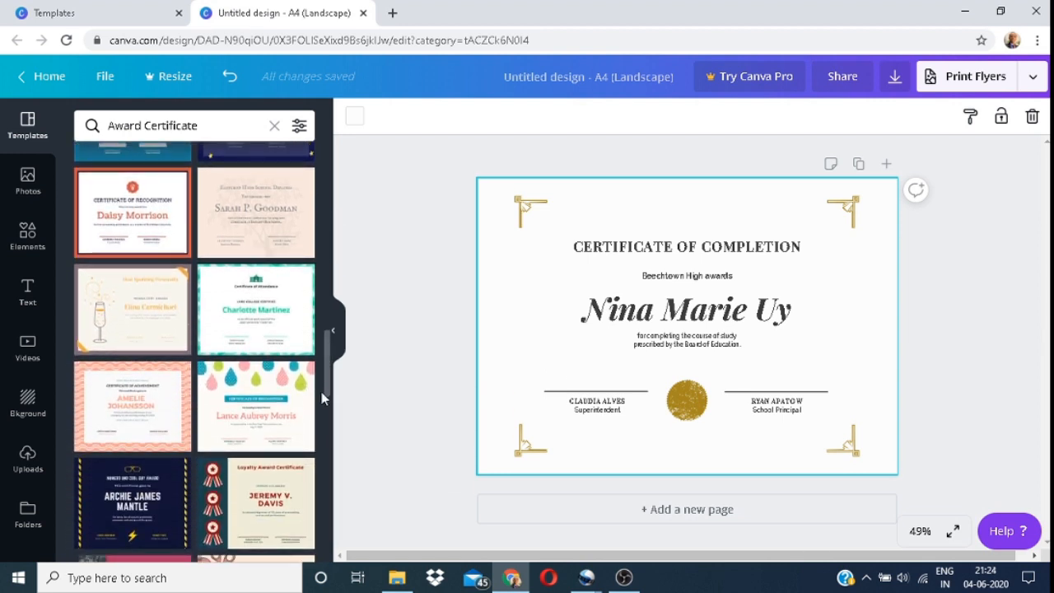
{"action": "scroll", "scroll_direction": "down", "scroll_amount": 3}
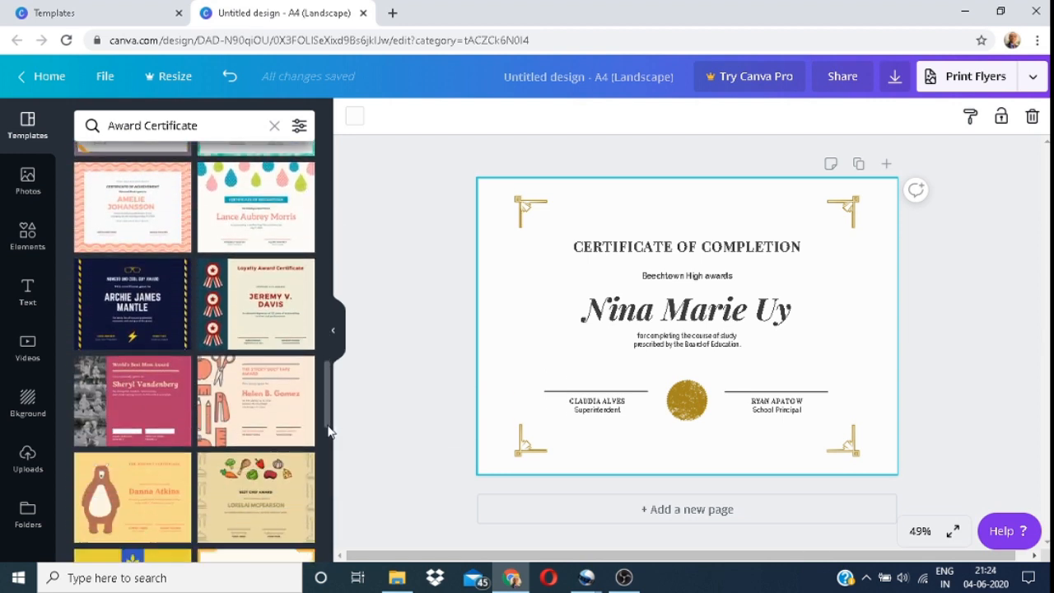
{"action": "scroll", "scroll_direction": "down", "scroll_amount": 3}
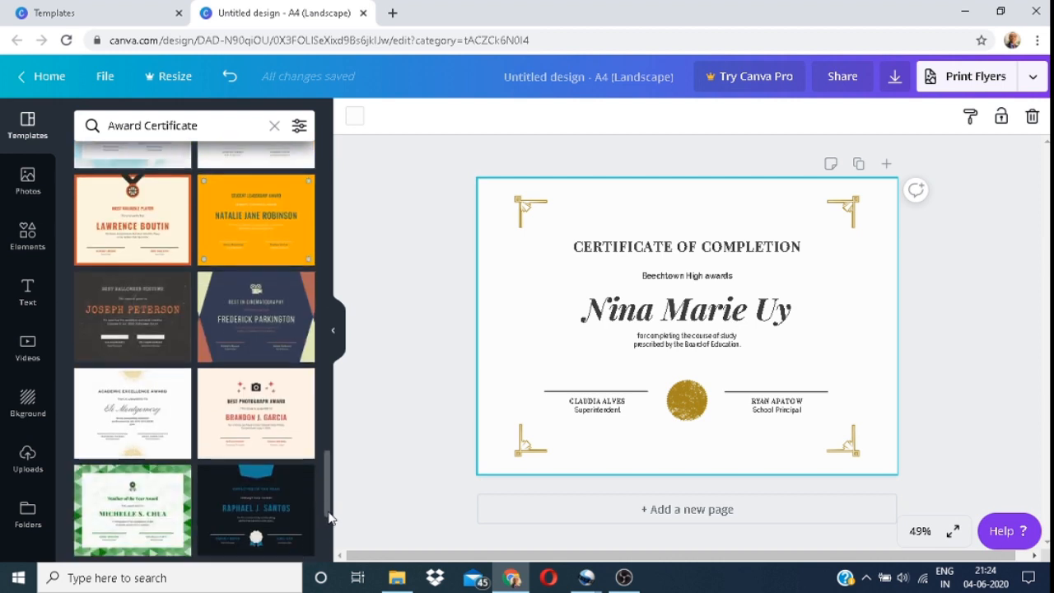
{"action": "scroll", "scroll_direction": "down", "scroll_amount": 3}
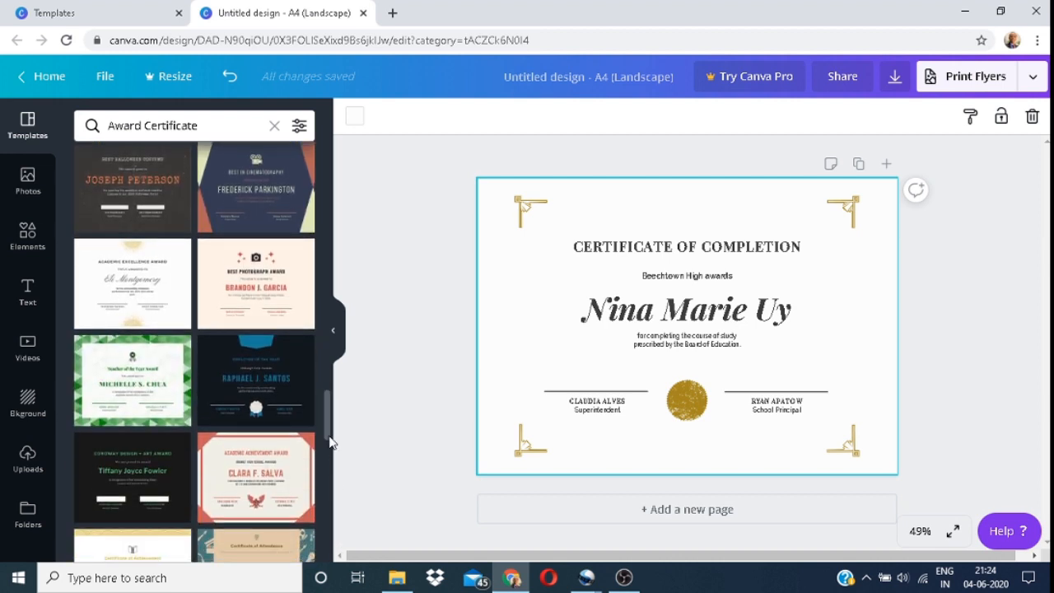
{"action": "scroll", "scroll_direction": "down", "scroll_amount": 3}
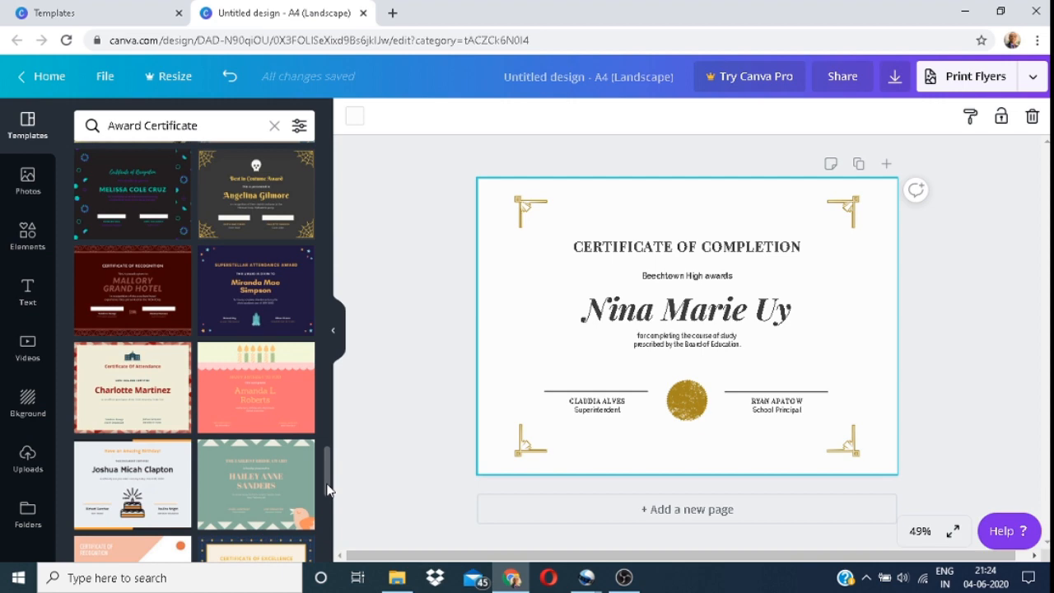
{"action": "scroll", "scroll_direction": "down", "scroll_amount": 3}
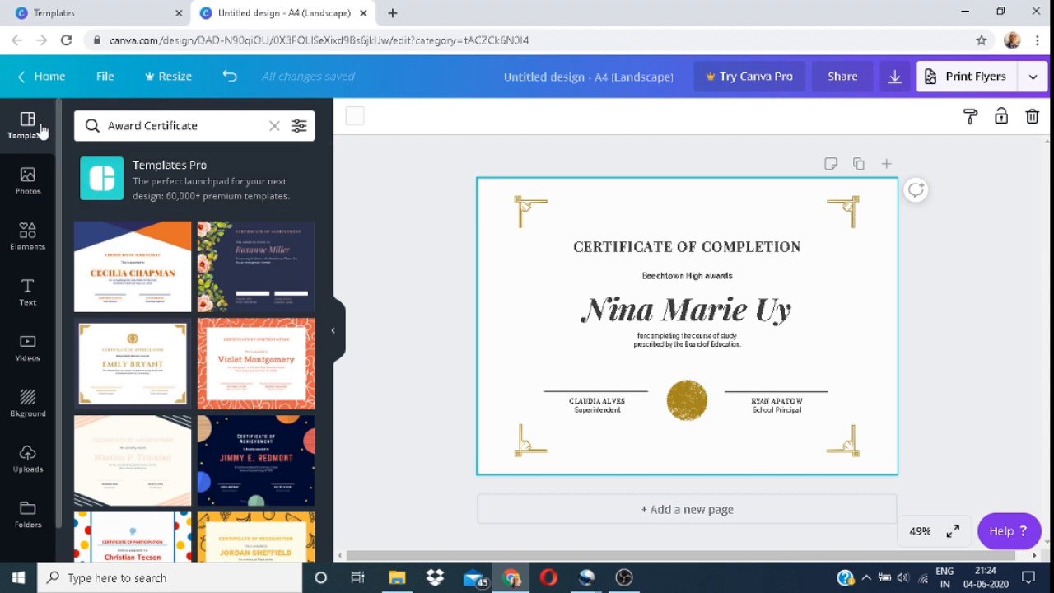
Return to the template categories and show all High School Diploma Certificate templates.
{"action": "left_click", "coordinate": [274, 125]}
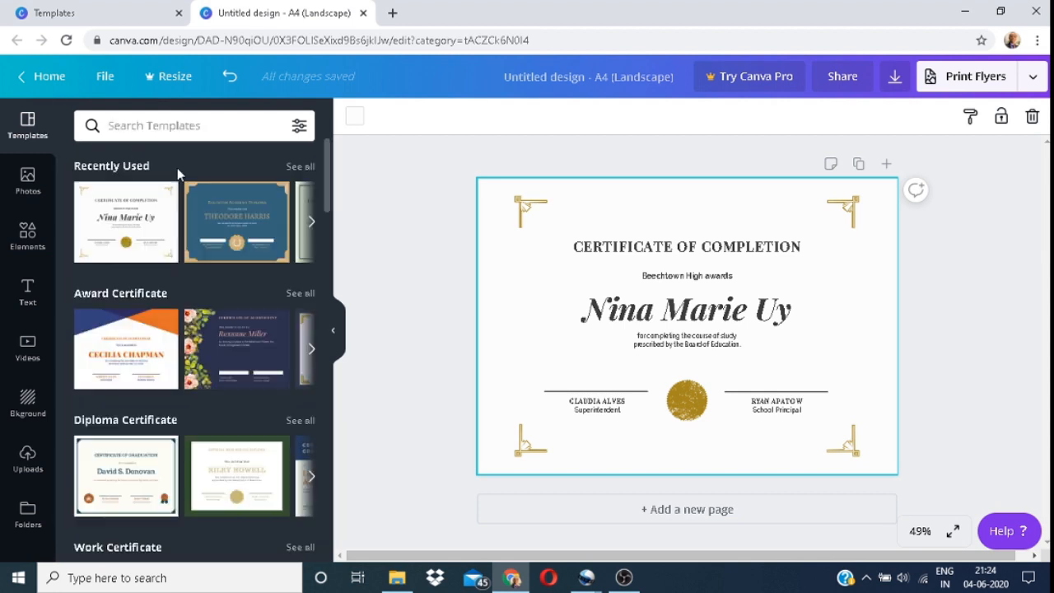
{"action": "mouse_move", "coordinate": [328, 210]}
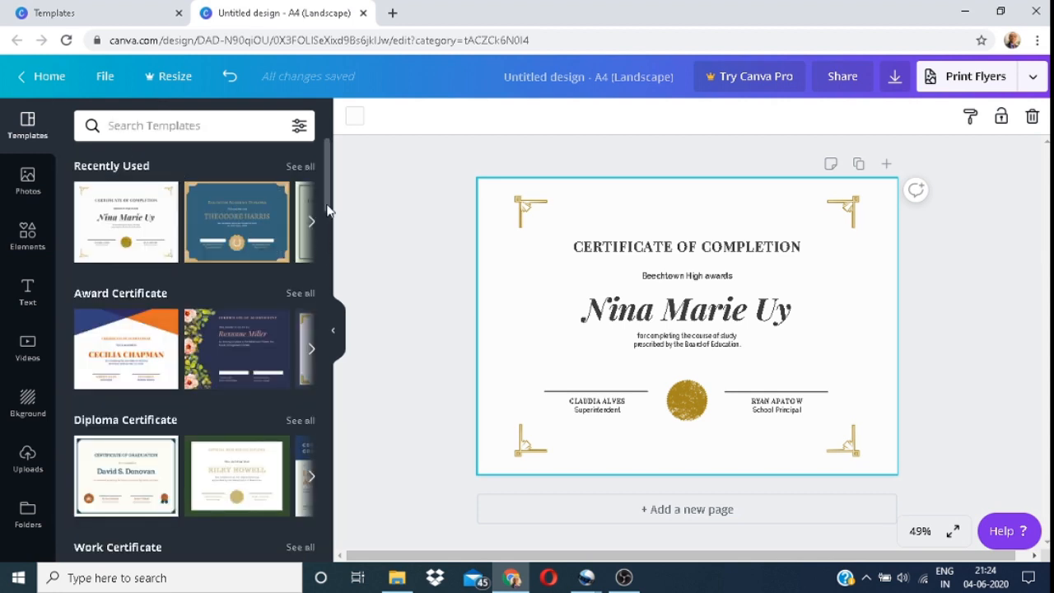
{"action": "scroll", "scroll_direction": "down", "scroll_amount": 3}
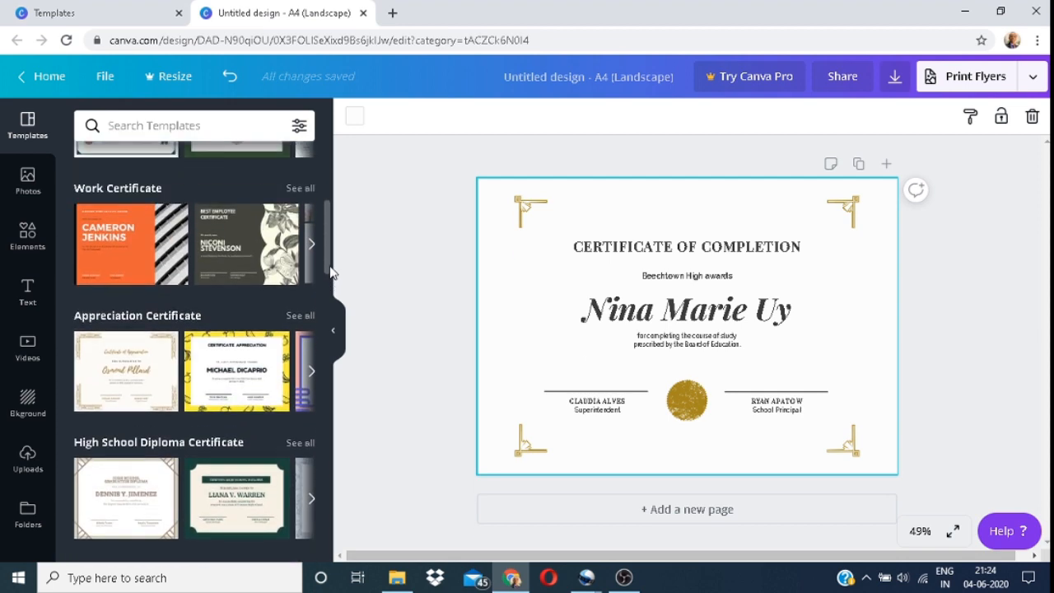
{"action": "mouse_move", "coordinate": [328, 264]}
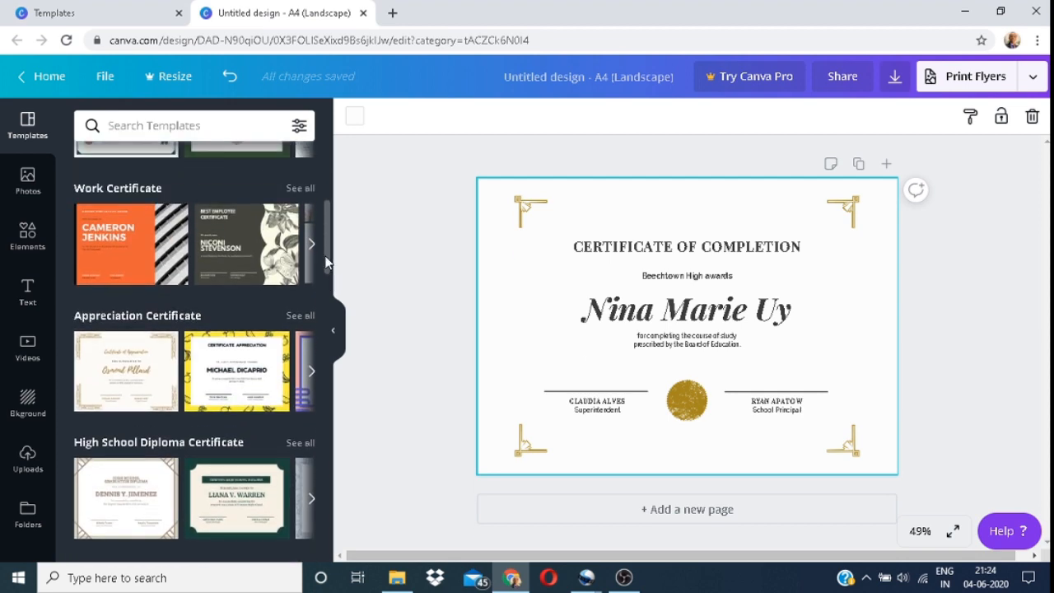
{"action": "scroll", "scroll_direction": "down", "scroll_amount": 3}
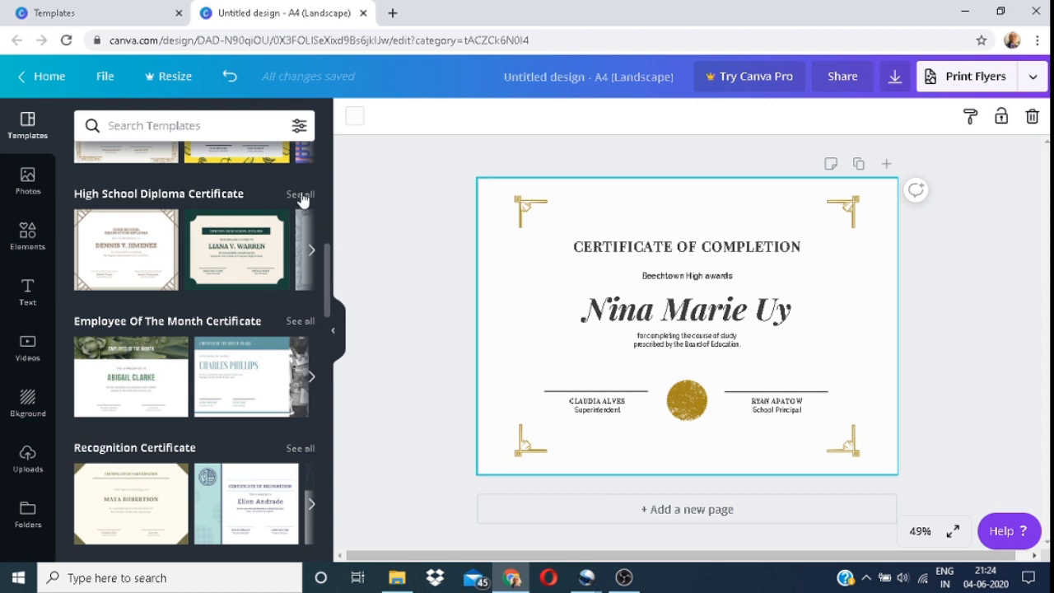
{"action": "left_click", "coordinate": [299, 195]}
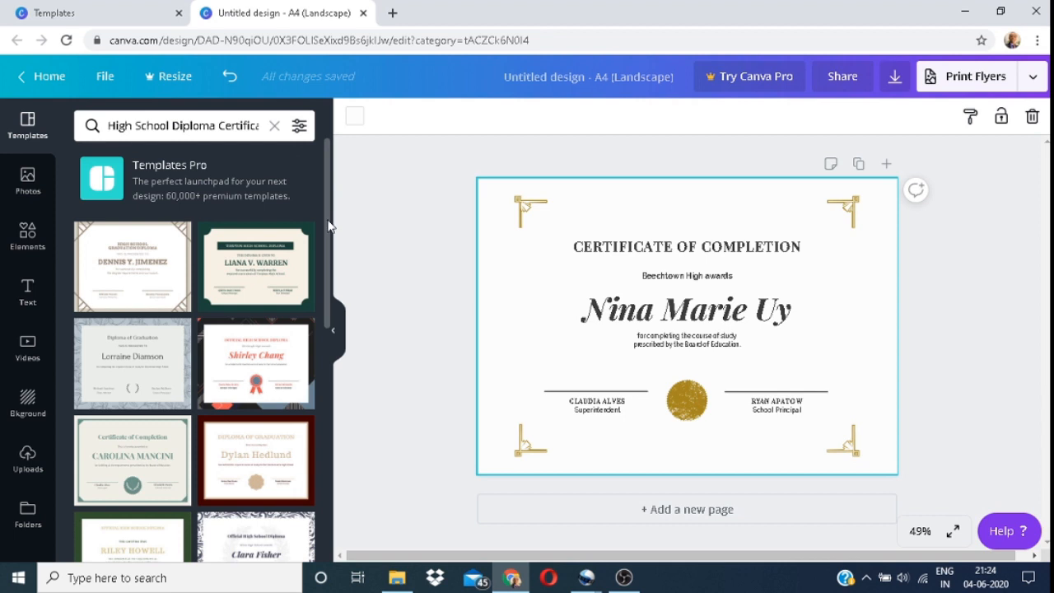
Browse the diploma results and apply the blue-bordered Deborah J. Atkinson Certificate of Graduation.
{"action": "scroll", "scroll_direction": "down", "scroll_amount": 3}
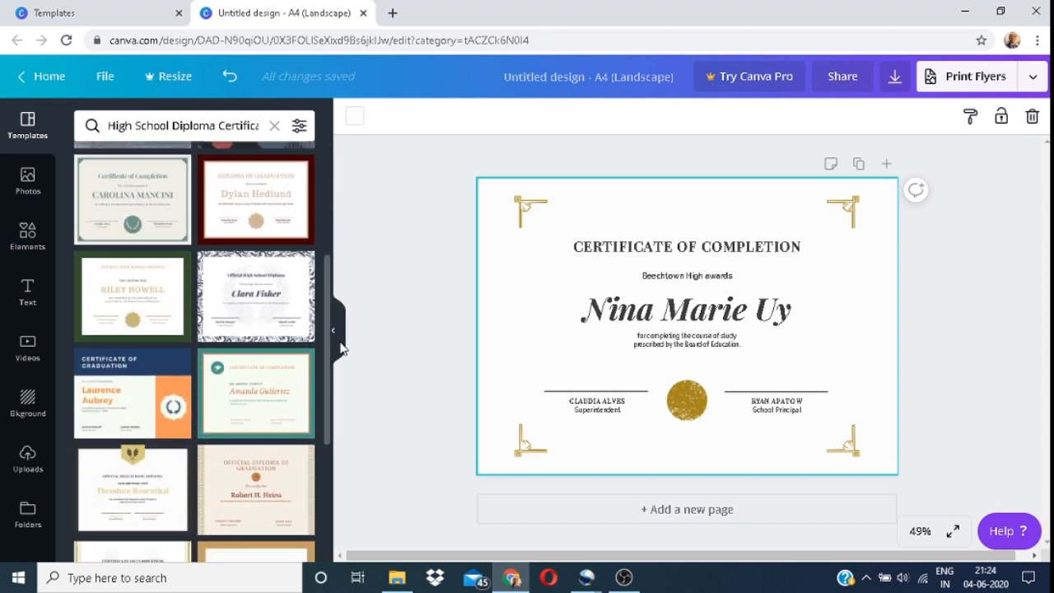
{"action": "scroll", "scroll_direction": "down", "scroll_amount": 3}
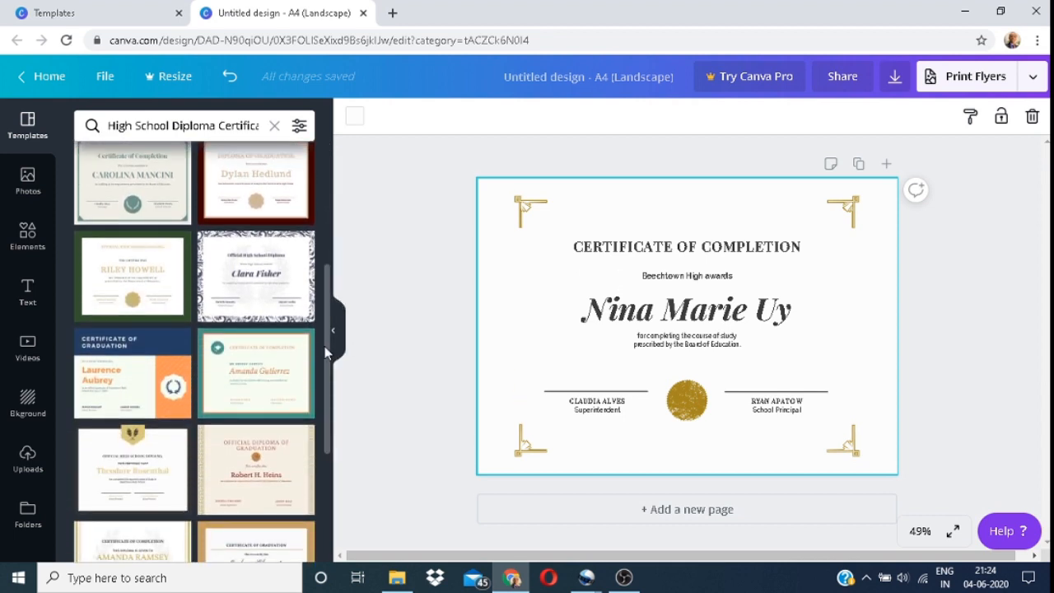
{"action": "scroll", "scroll_direction": "down", "scroll_amount": 3}
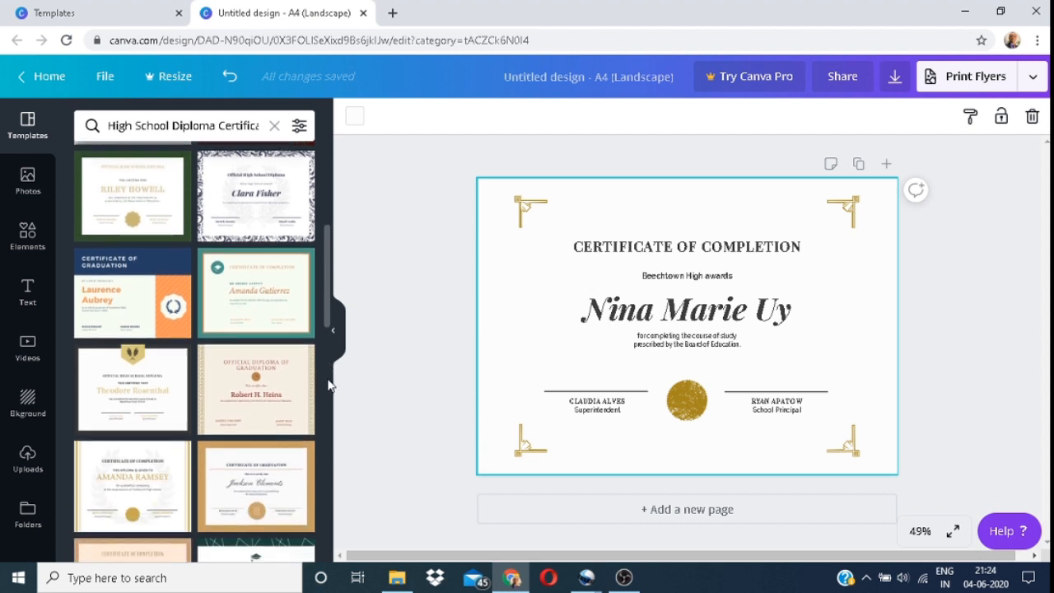
{"action": "scroll", "scroll_direction": "down", "scroll_amount": 3}
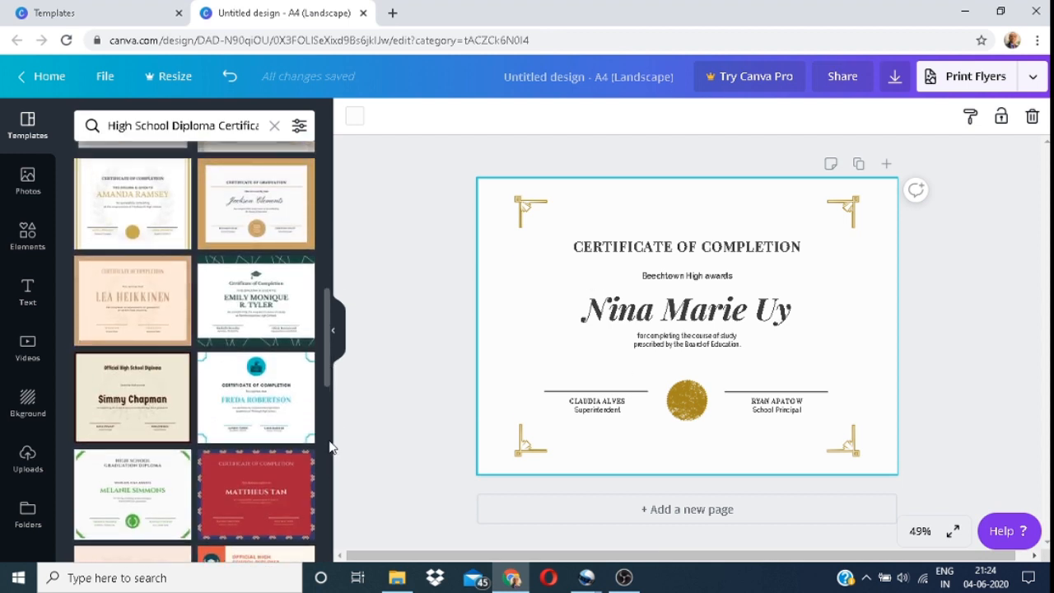
{"action": "scroll", "scroll_direction": "down", "scroll_amount": 3}
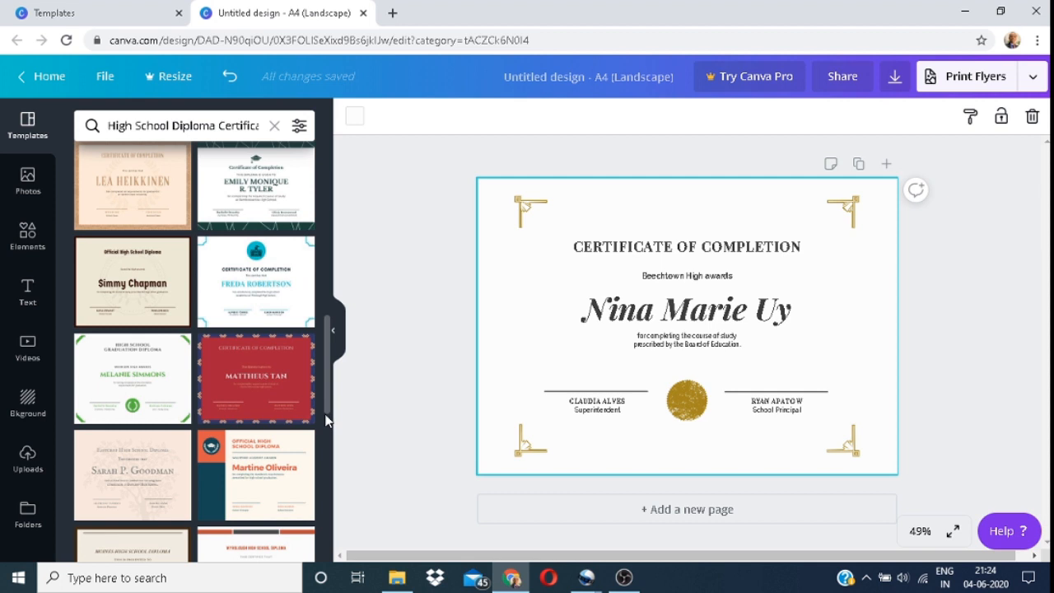
{"action": "scroll", "scroll_direction": "down", "scroll_amount": 3}
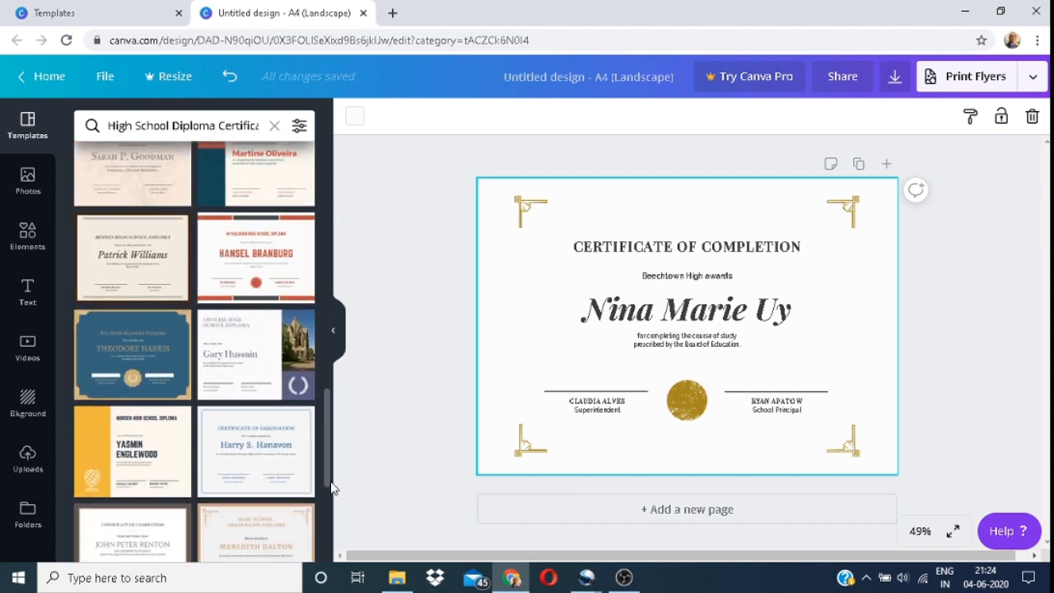
{"action": "scroll", "scroll_direction": "down", "scroll_amount": 3}
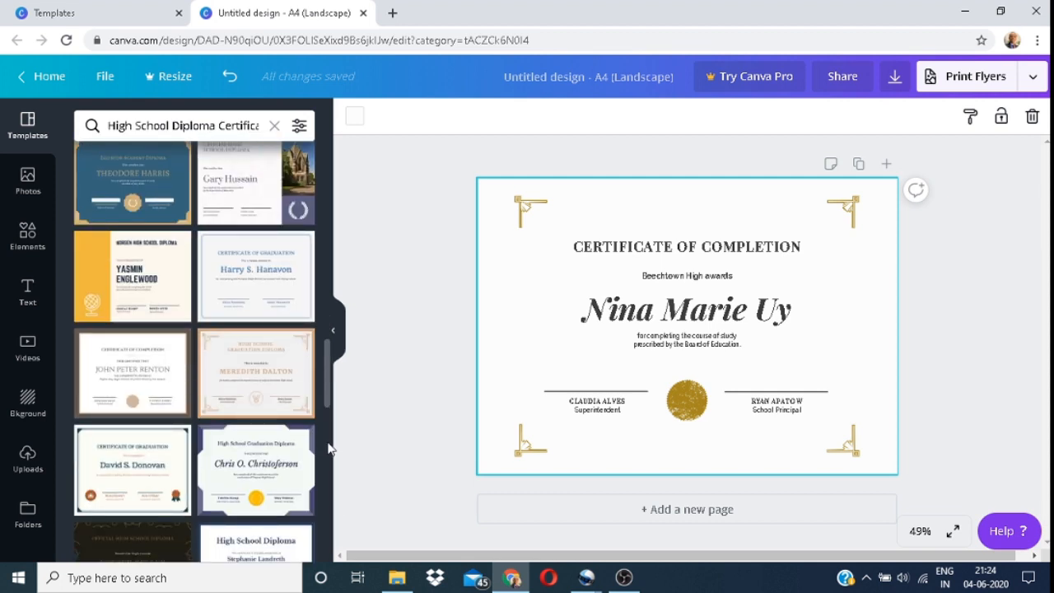
{"action": "scroll", "scroll_direction": "down", "scroll_amount": 3}
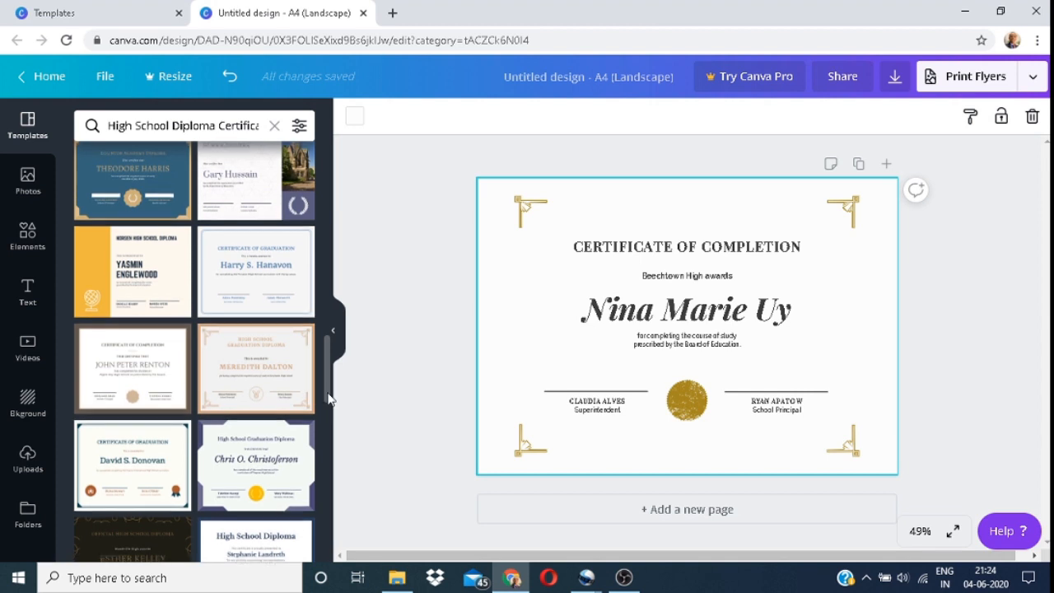
{"action": "scroll", "scroll_direction": "down", "scroll_amount": 3}
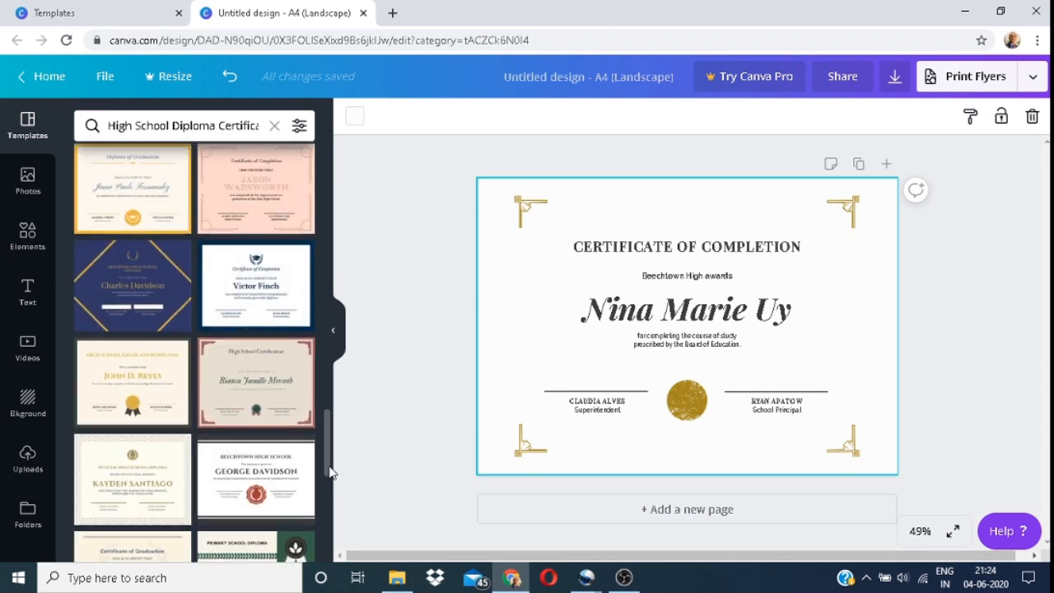
{"action": "scroll", "scroll_direction": "down", "scroll_amount": 3}
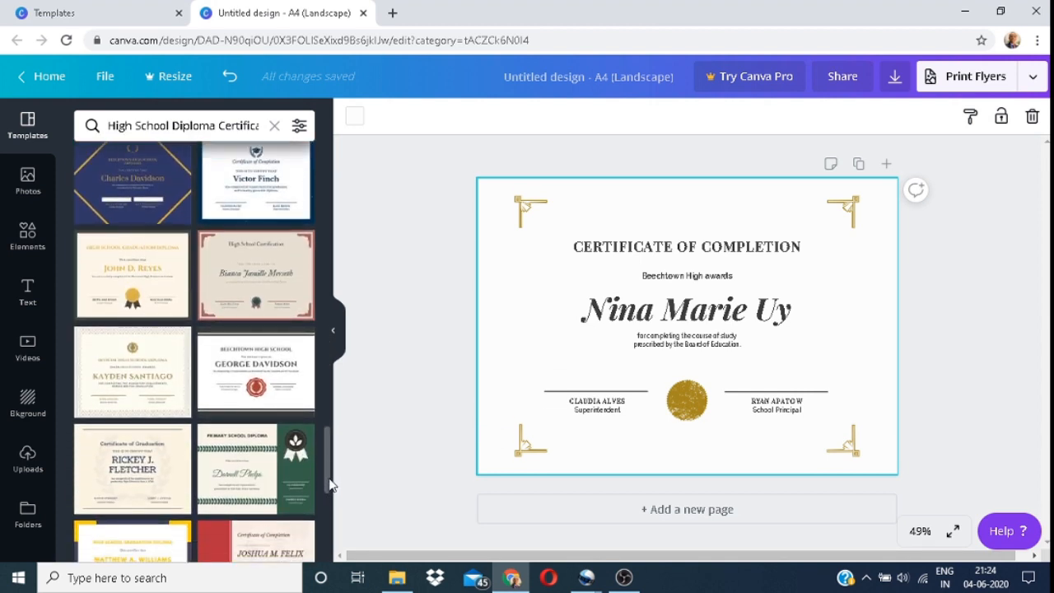
{"action": "scroll", "scroll_direction": "down", "scroll_amount": 3}
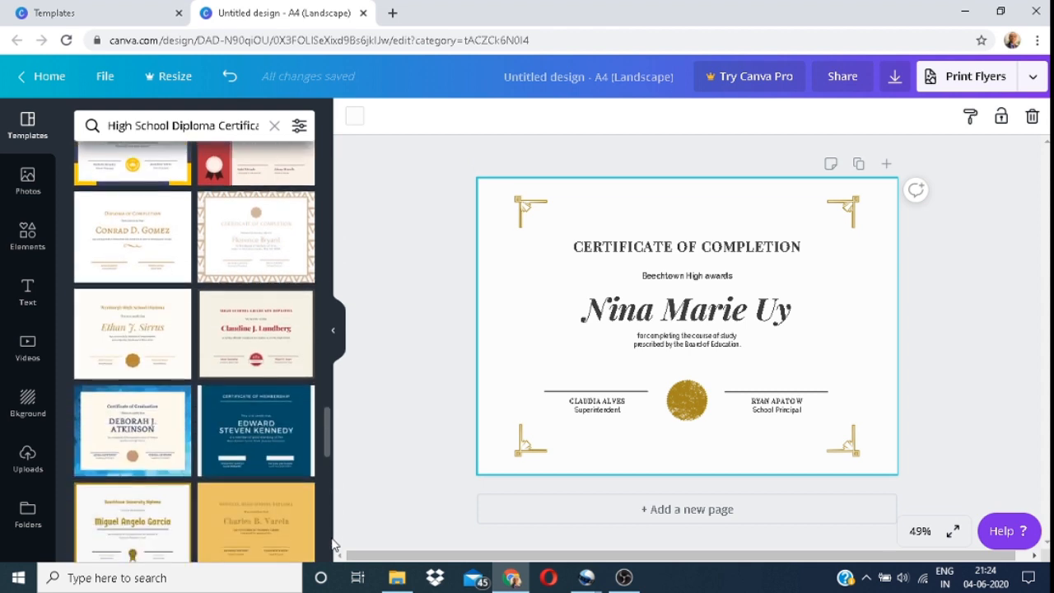
{"action": "scroll", "scroll_direction": "down", "scroll_amount": 3}
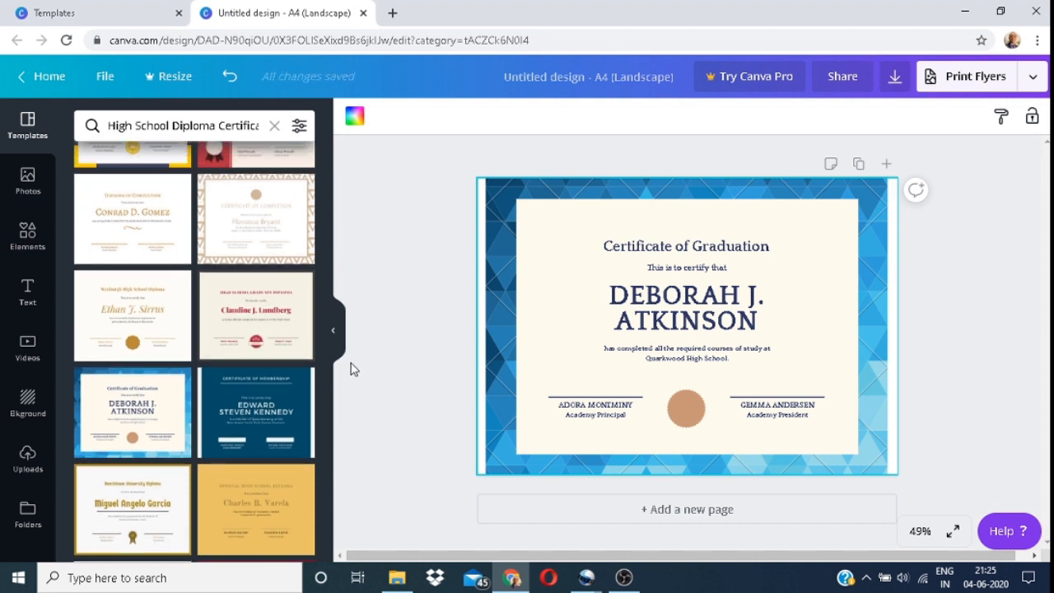
{"action": "mouse_move", "coordinate": [335, 330]}
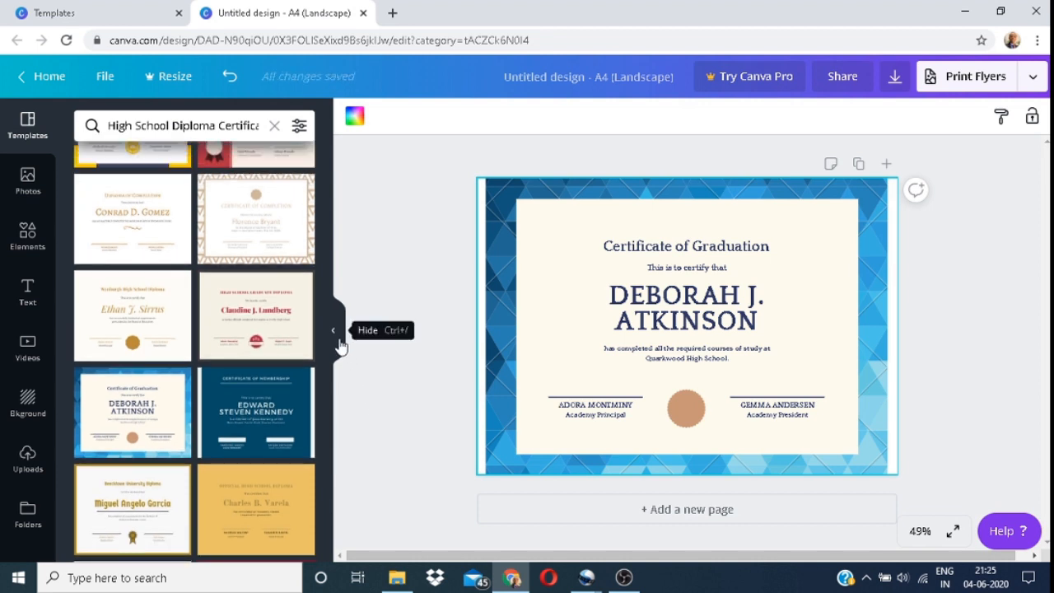
Hide the Templates panel so the graduation certificate fills the workspace.
{"action": "left_click", "coordinate": [333, 329]}
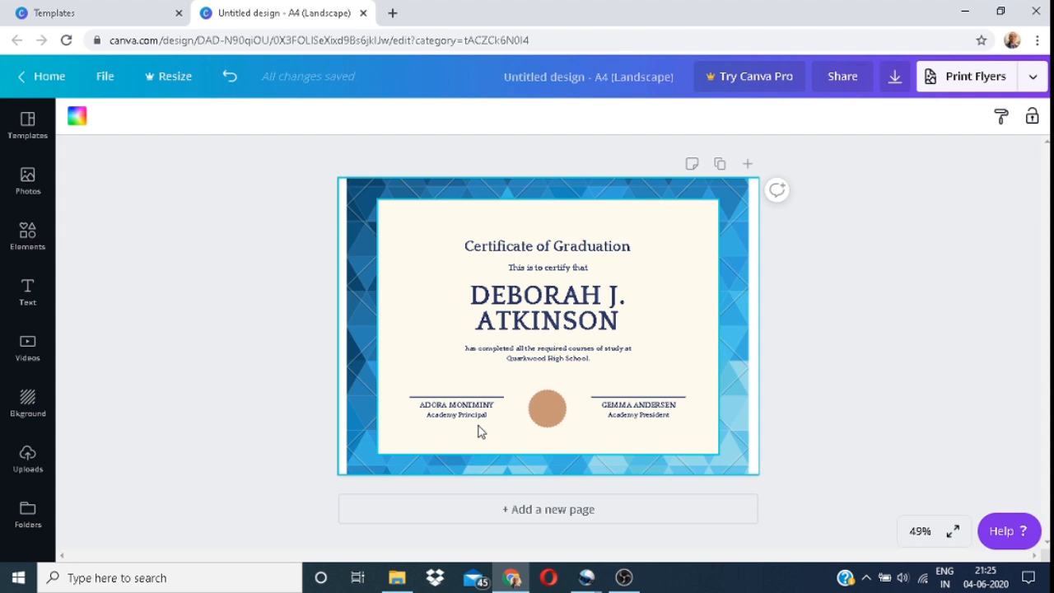
{"action": "mouse_move", "coordinate": [670, 435]}
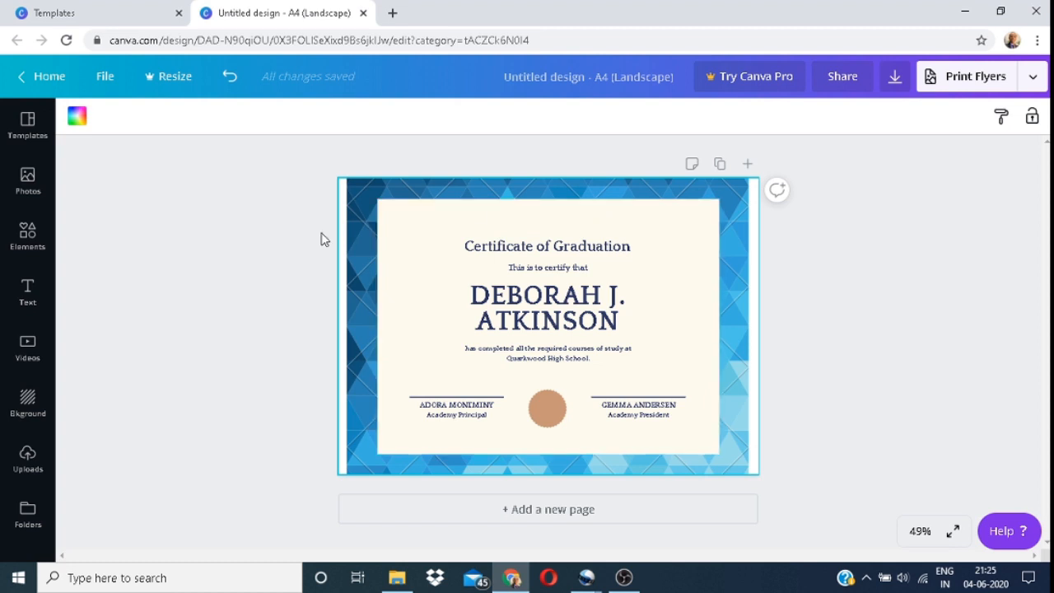
{"action": "mouse_move", "coordinate": [71, 309]}
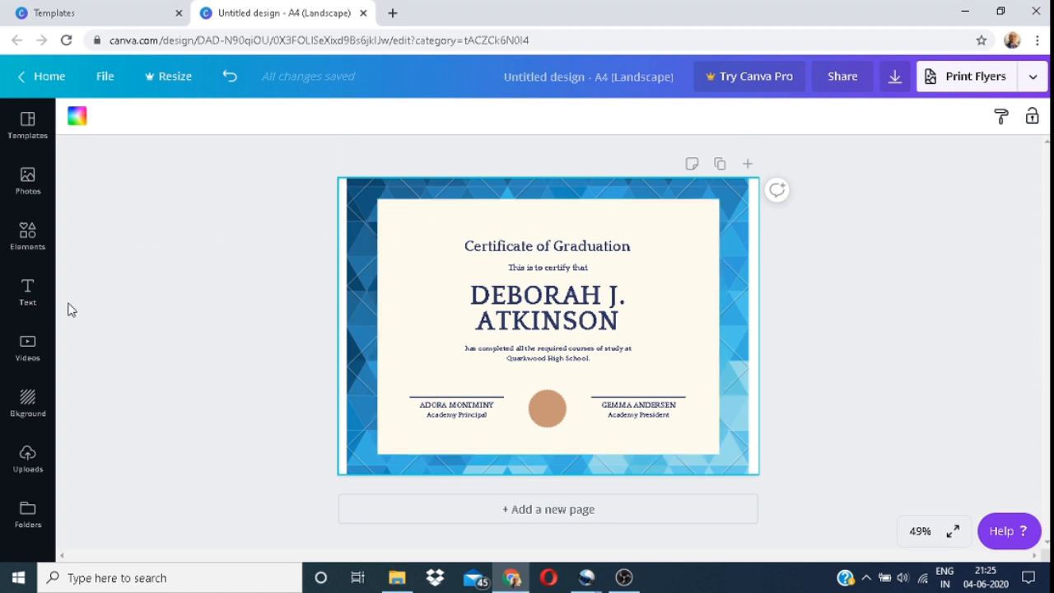
{"action": "mouse_move", "coordinate": [26, 293]}
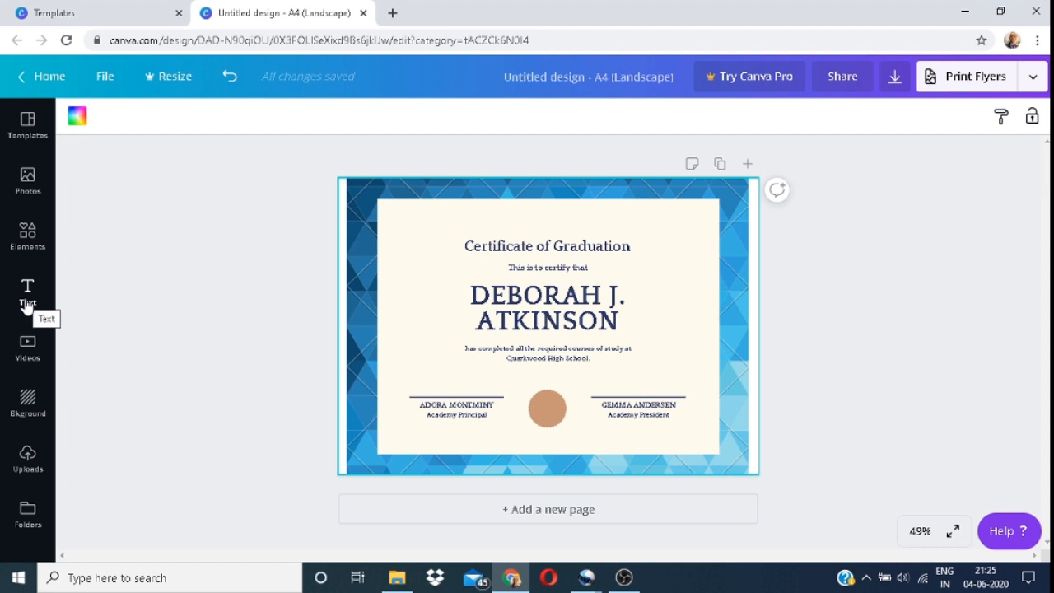
Browse the text styles and font combinations to add a large text box over the certificate title.
{"action": "left_click", "coordinate": [26, 288]}
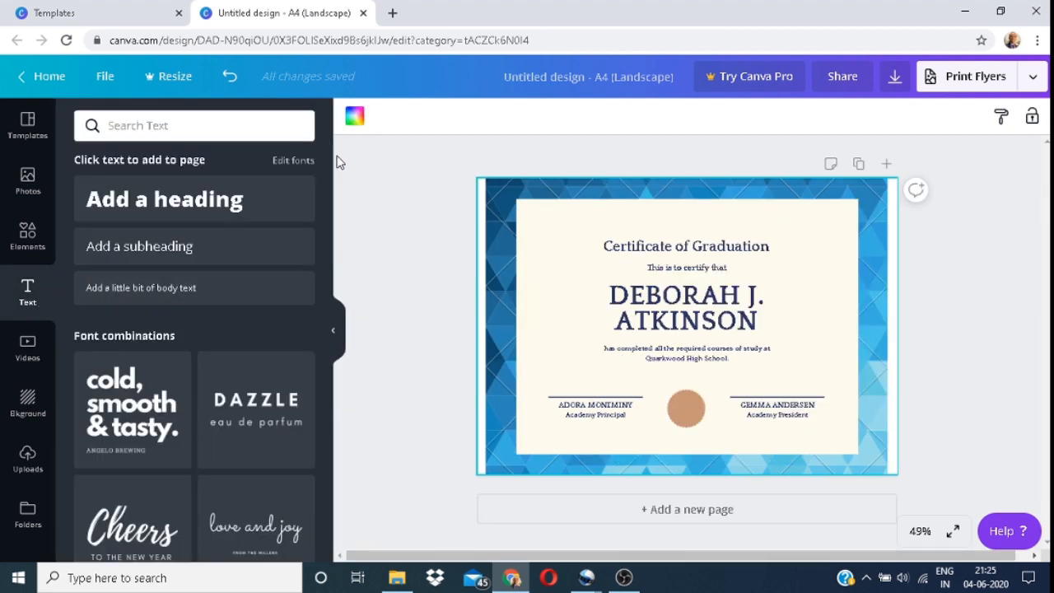
{"action": "scroll", "scroll_direction": "down", "scroll_amount": 3}
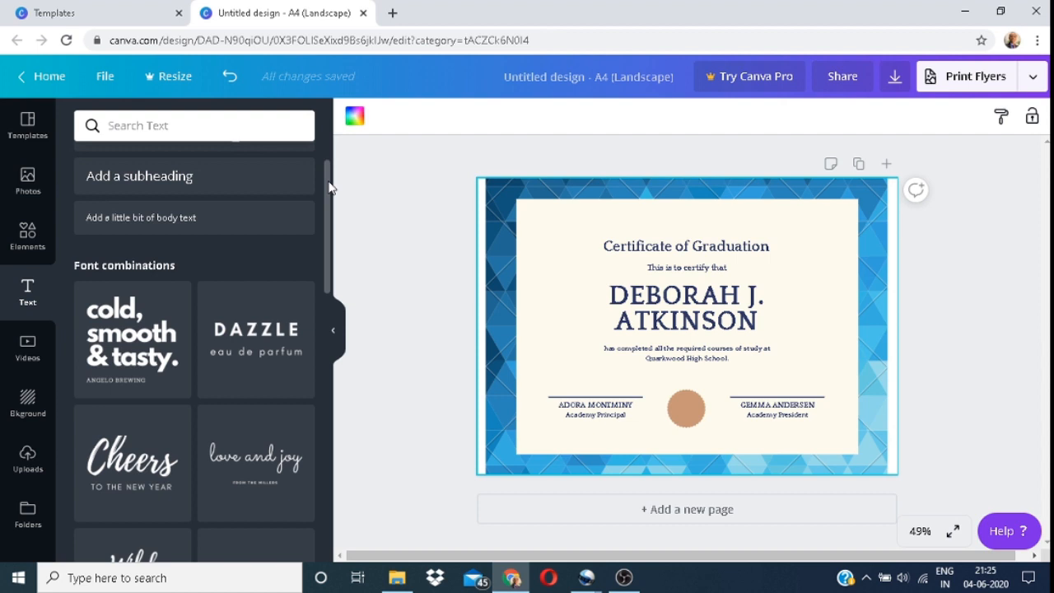
{"action": "scroll", "scroll_direction": "down", "scroll_amount": 3}
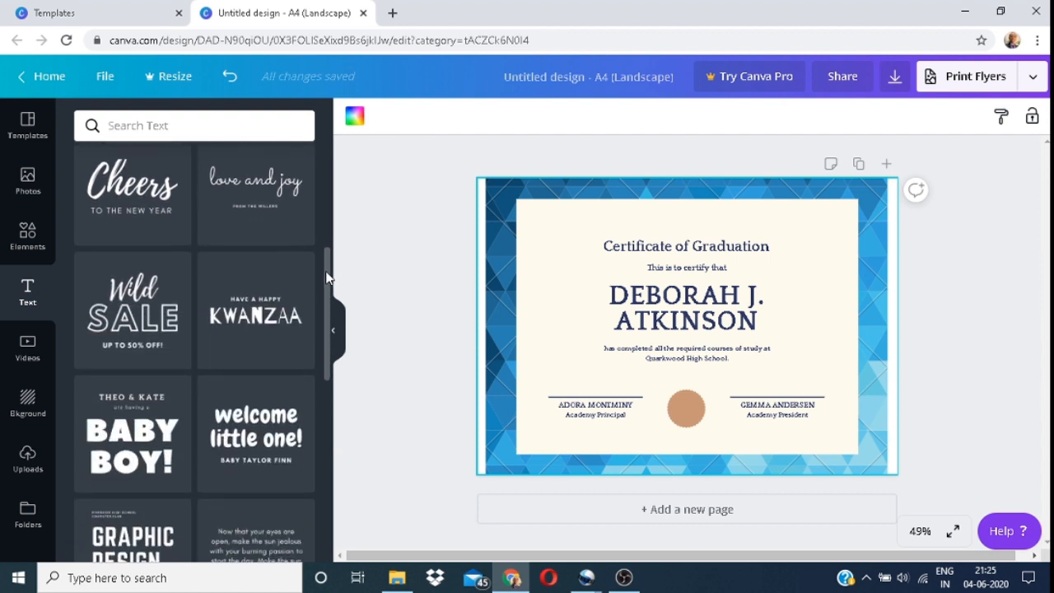
{"action": "scroll", "scroll_direction": "down", "scroll_amount": 3}
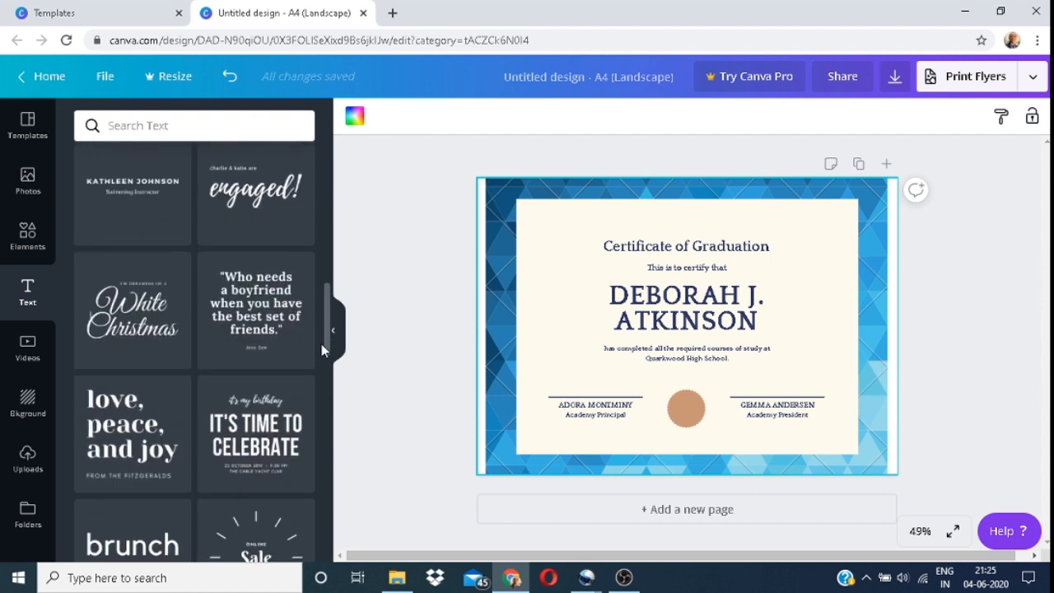
{"action": "scroll", "scroll_direction": "down", "scroll_amount": 3}
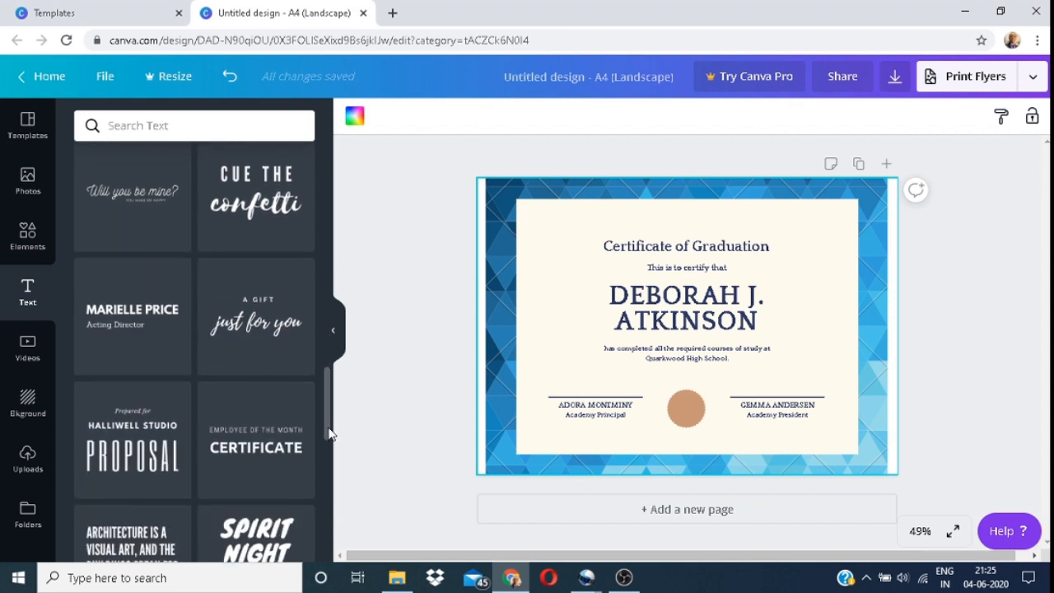
{"action": "scroll", "scroll_direction": "down", "scroll_amount": 3}
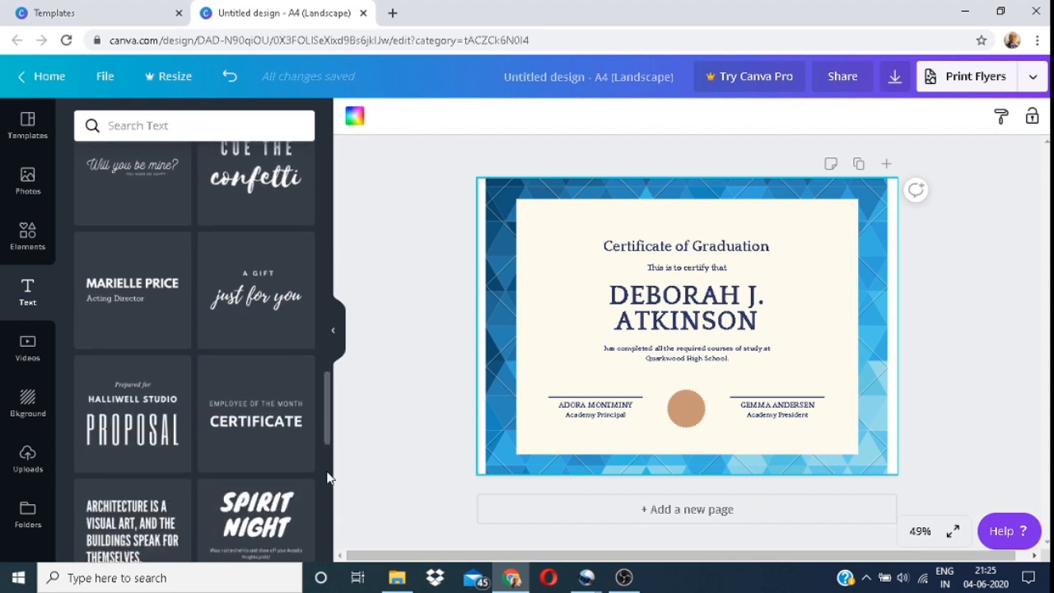
{"action": "scroll", "scroll_direction": "down", "scroll_amount": 3}
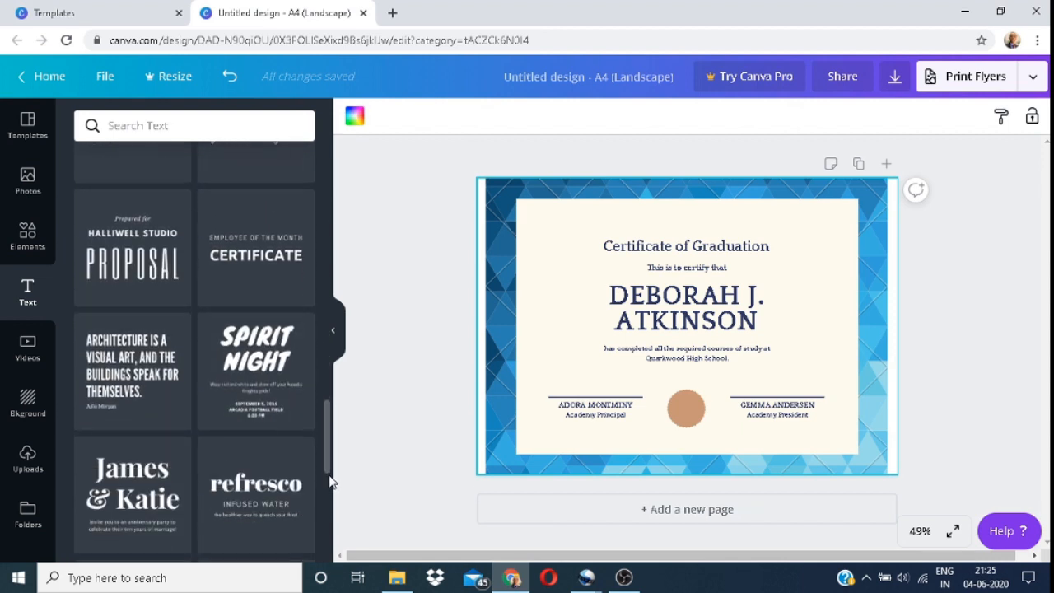
{"action": "scroll", "scroll_direction": "down", "scroll_amount": 3}
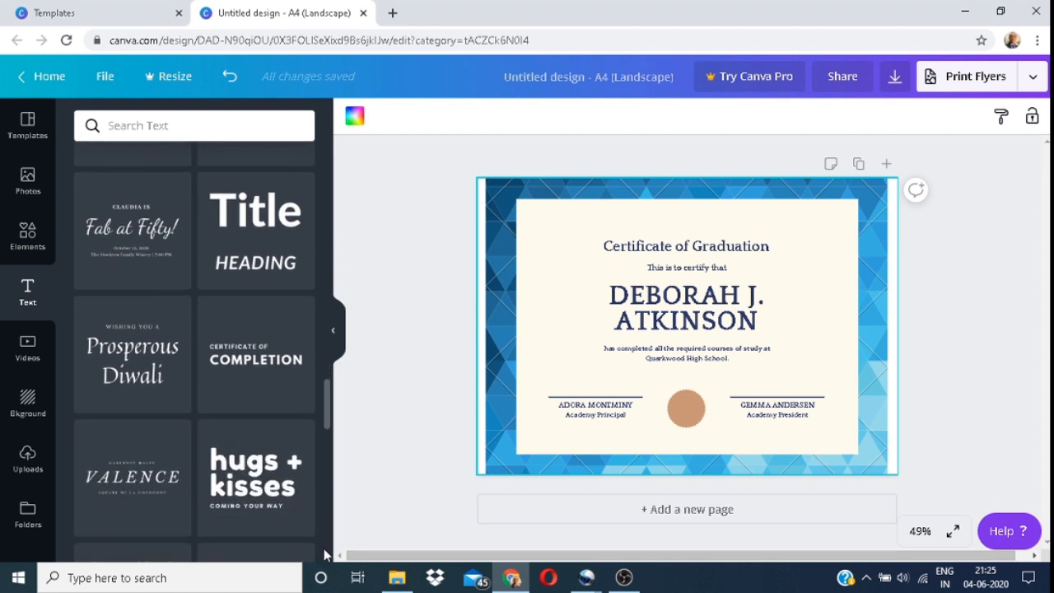
{"action": "scroll", "scroll_direction": "down", "scroll_amount": 3}
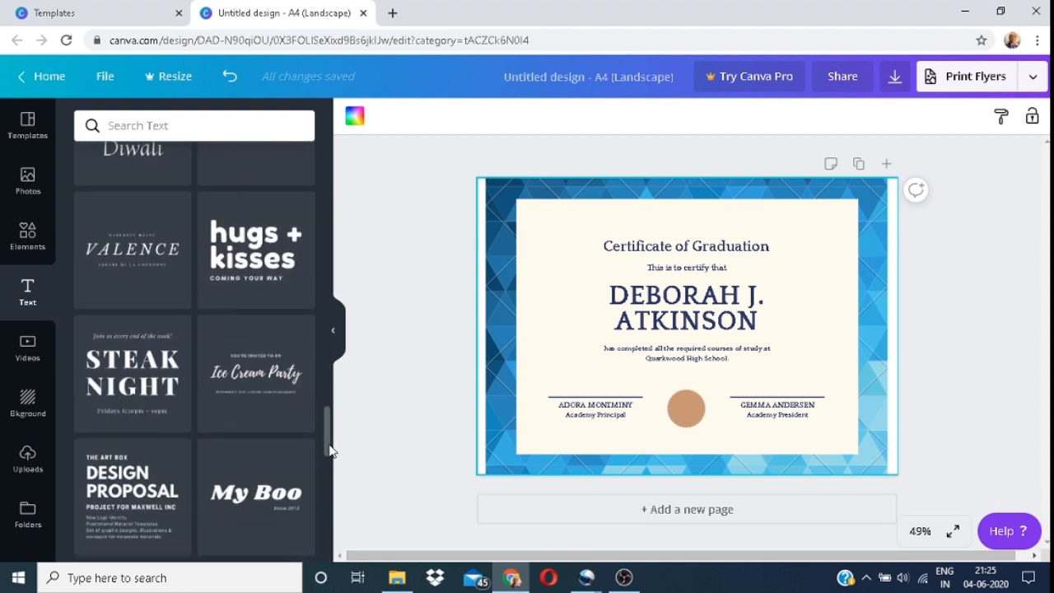
{"action": "scroll", "scroll_direction": "down", "scroll_amount": 3}
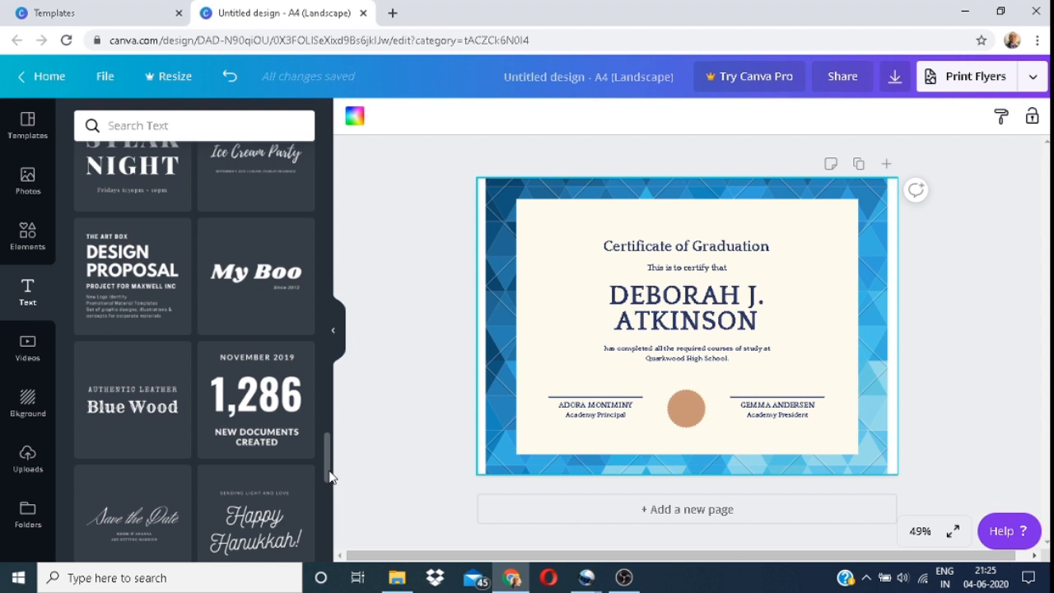
{"action": "scroll", "scroll_direction": "down", "scroll_amount": 3}
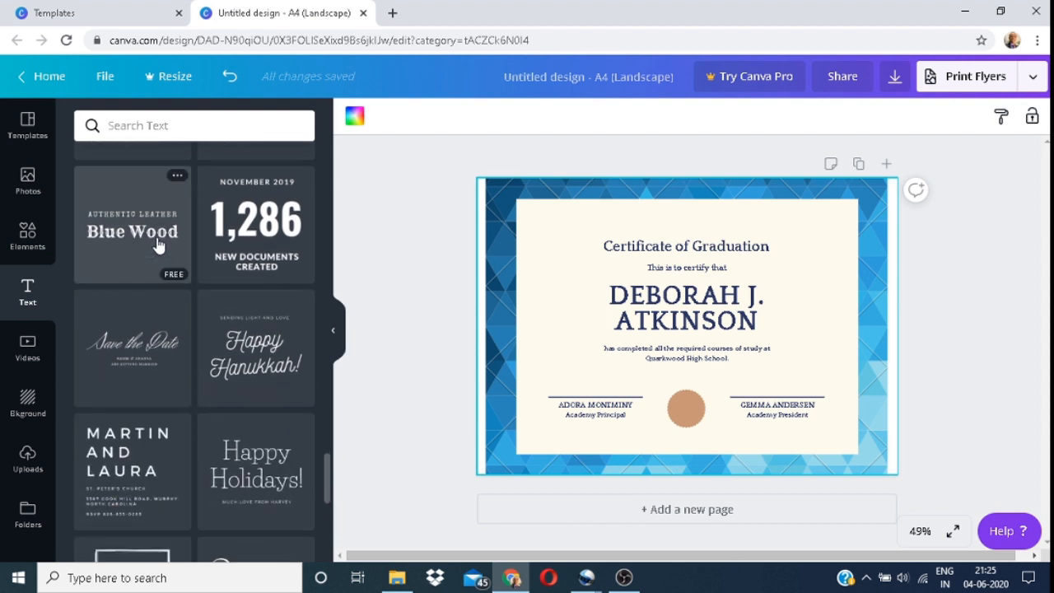
{"action": "mouse_move", "coordinate": [158, 238]}
{"action": "type", "text": "U"}
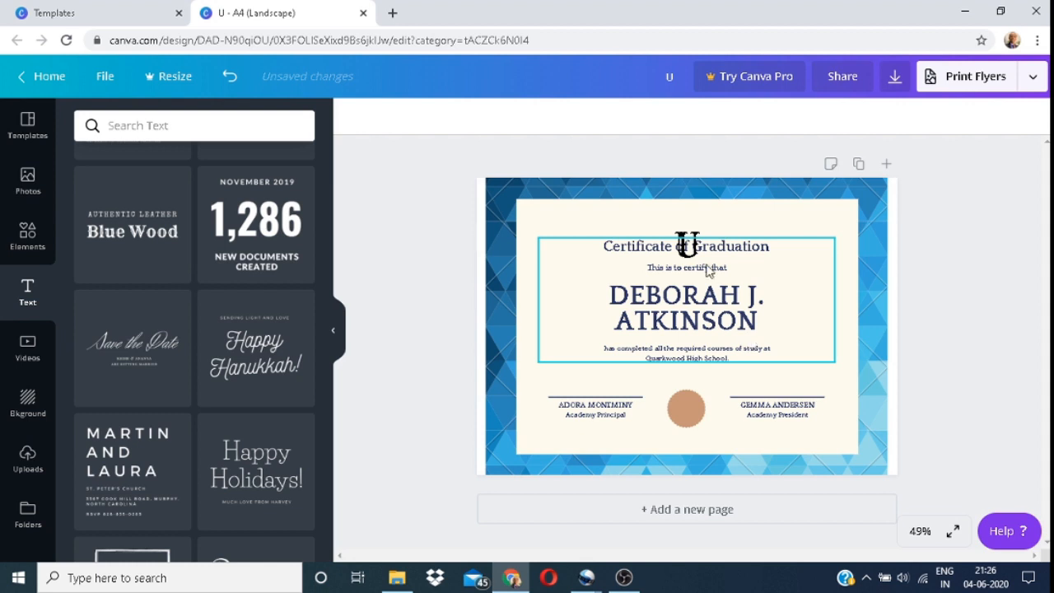
Enter the heading text SNDT WOMEN'S in the new text box at the top.
{"action": "left_click", "coordinate": [685, 245]}
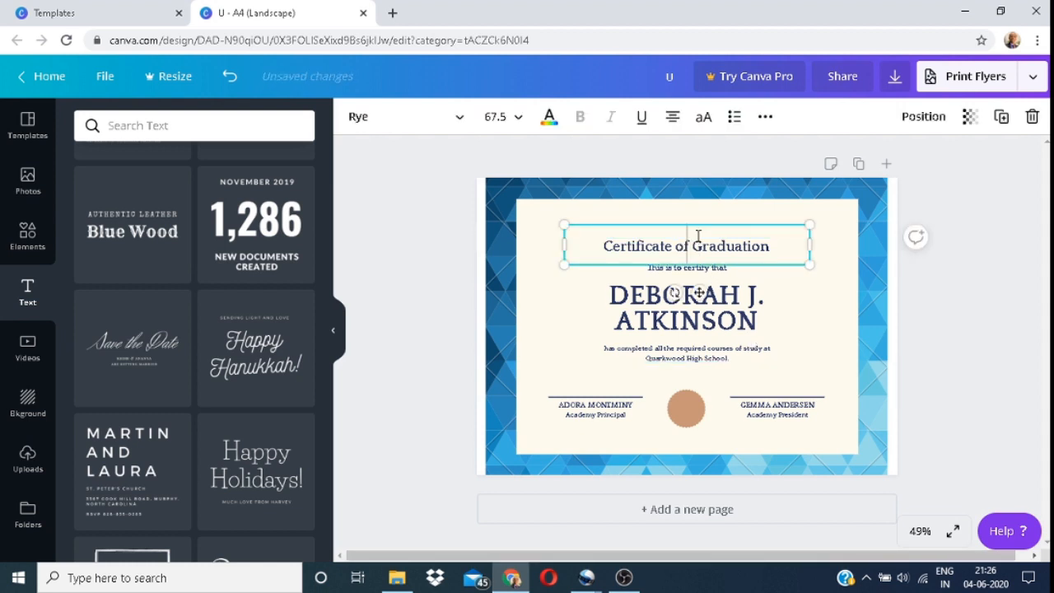
{"action": "type", "text": "SNT"}
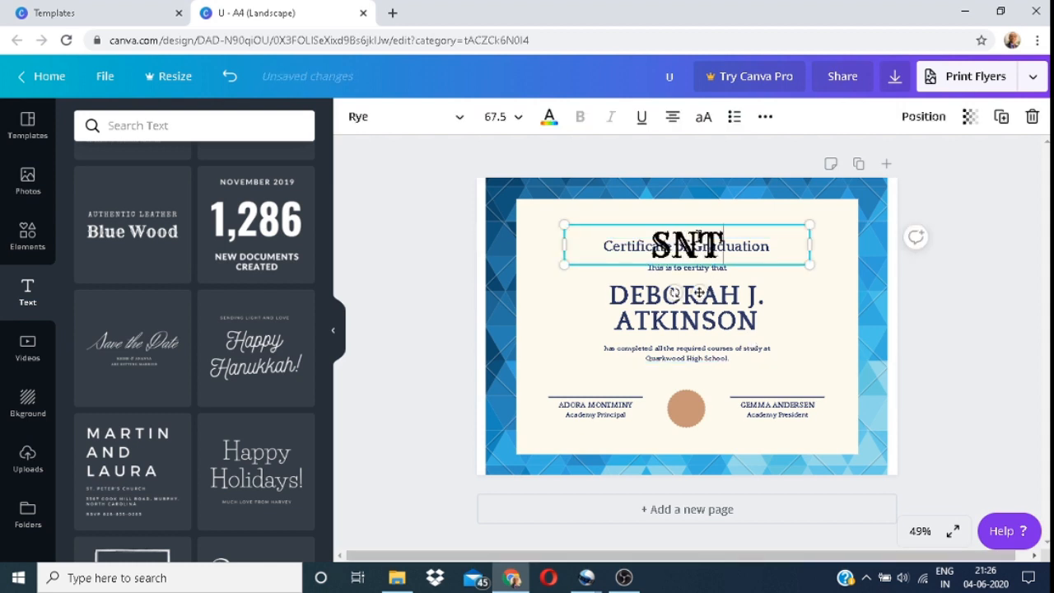
{"action": "type", "text": "D"}
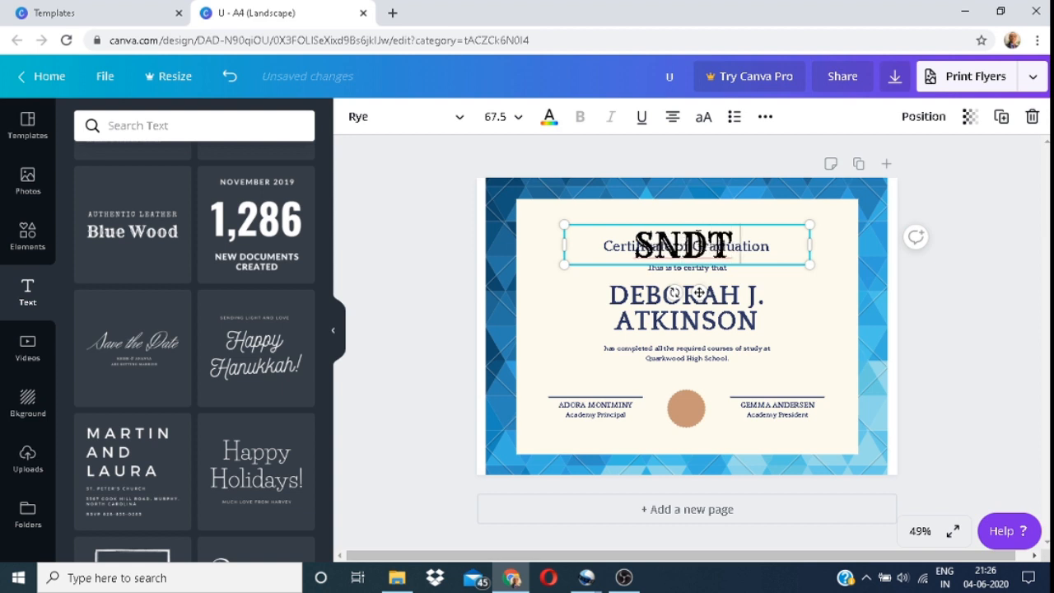
{"action": "type", "text": "WOMEN"}
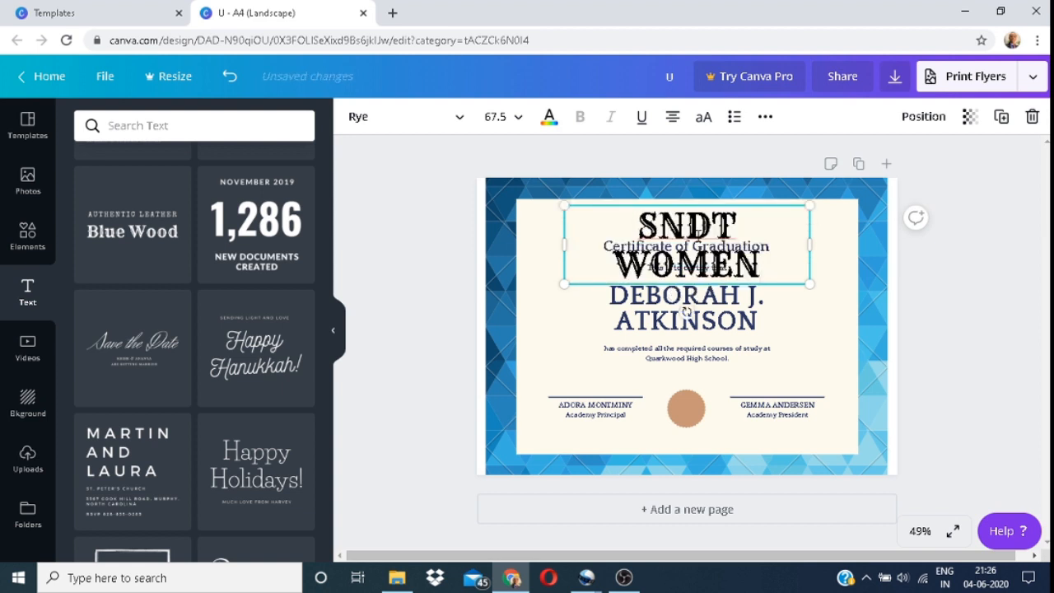
{"action": "type", "text": "'S UNIVERSITY"}
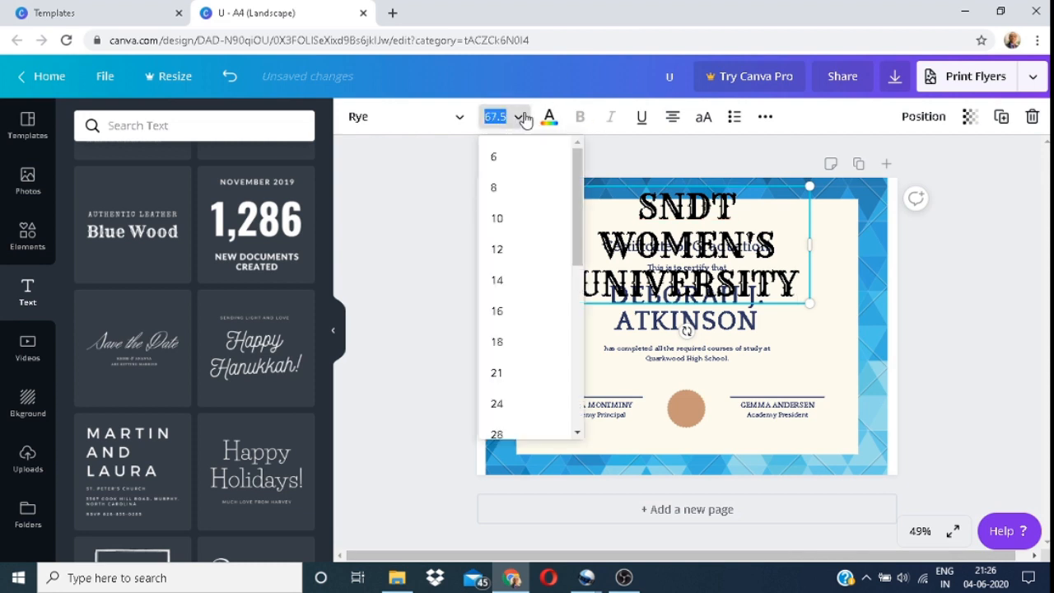
Reduce the university heading to font size 42 so it fits across two lines.
{"action": "scroll", "scroll_direction": "down", "scroll_amount": 3}
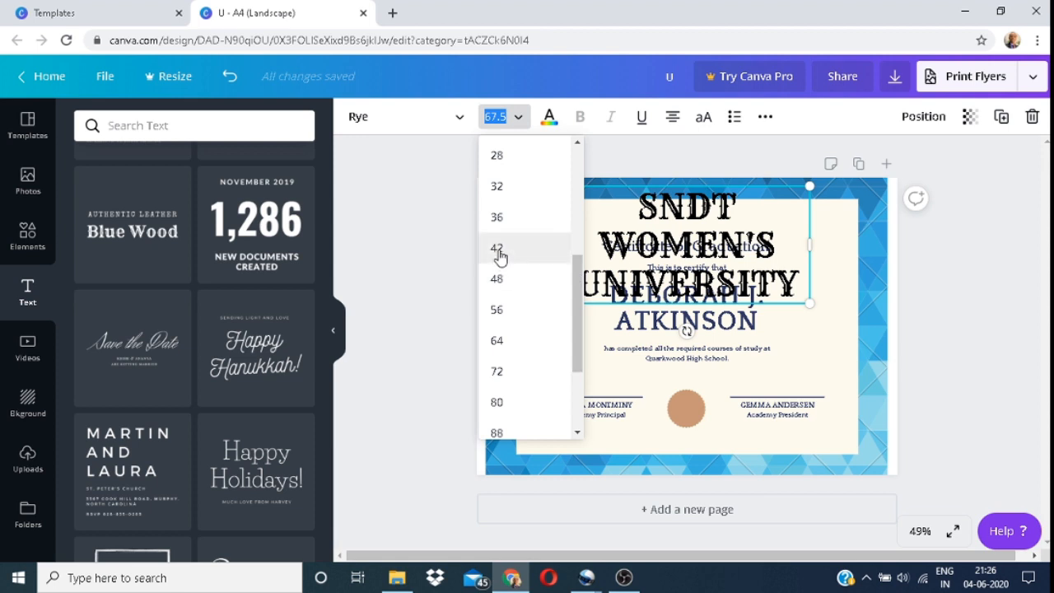
{"action": "left_click", "coordinate": [498, 247]}
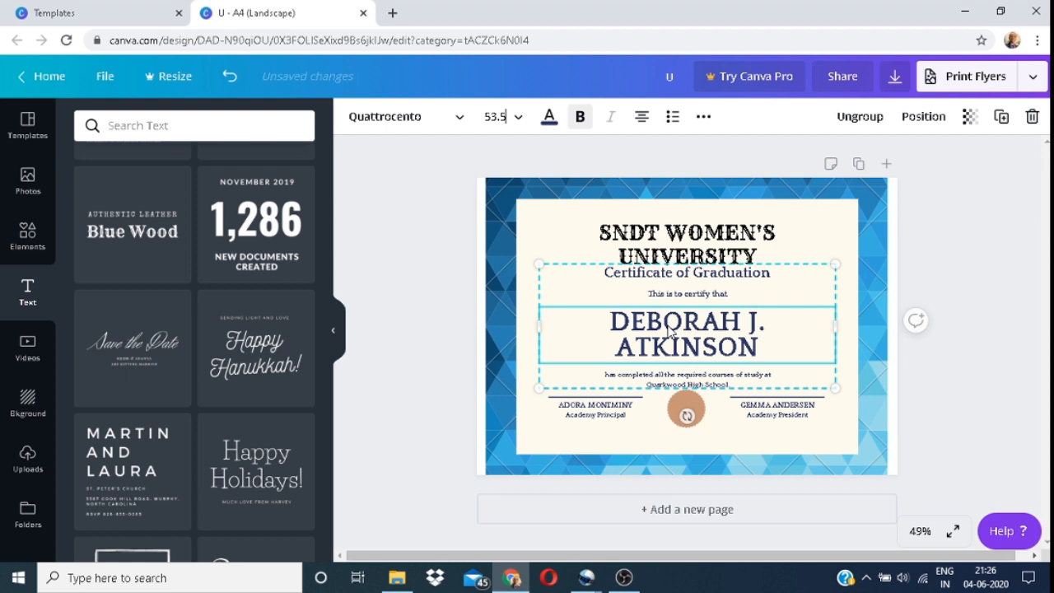
{"action": "left_click", "coordinate": [686, 231]}
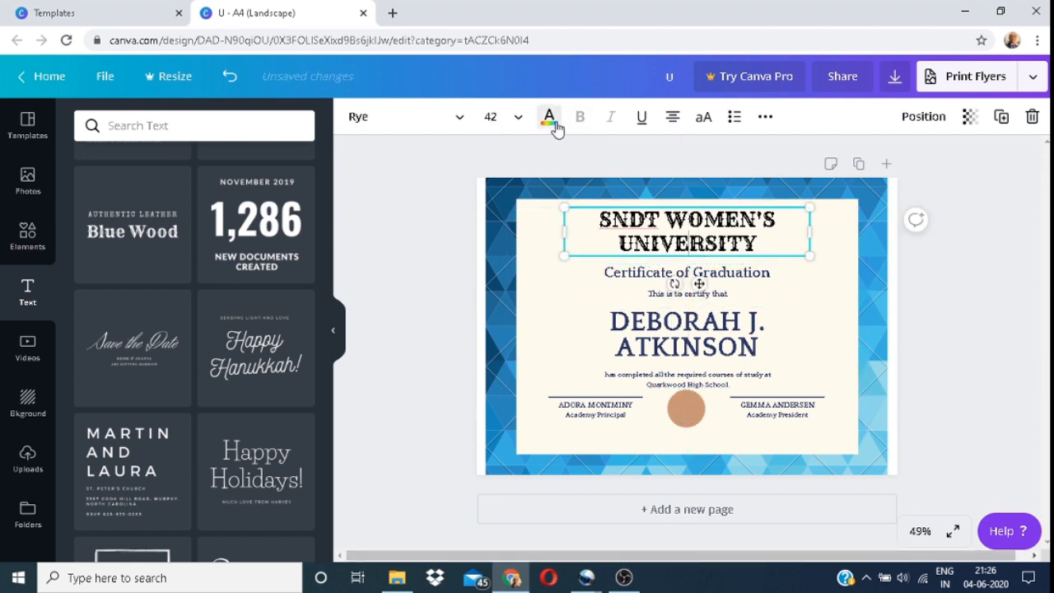
{"action": "mouse_move", "coordinate": [550, 116]}
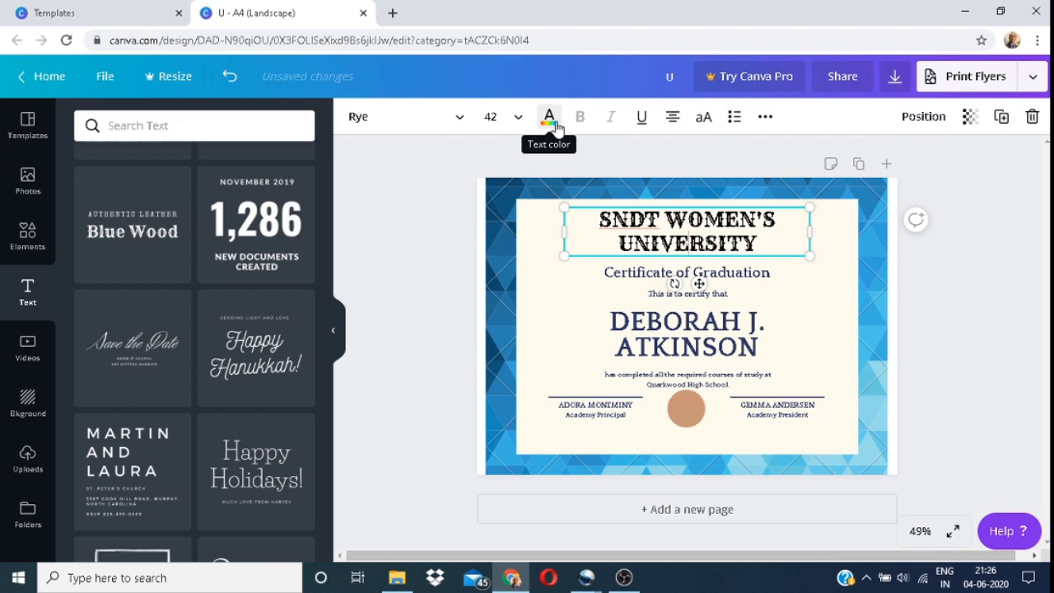
Recolor the SNDT Women's University heading to the certificate's navy document color.
{"action": "left_click", "coordinate": [550, 116]}
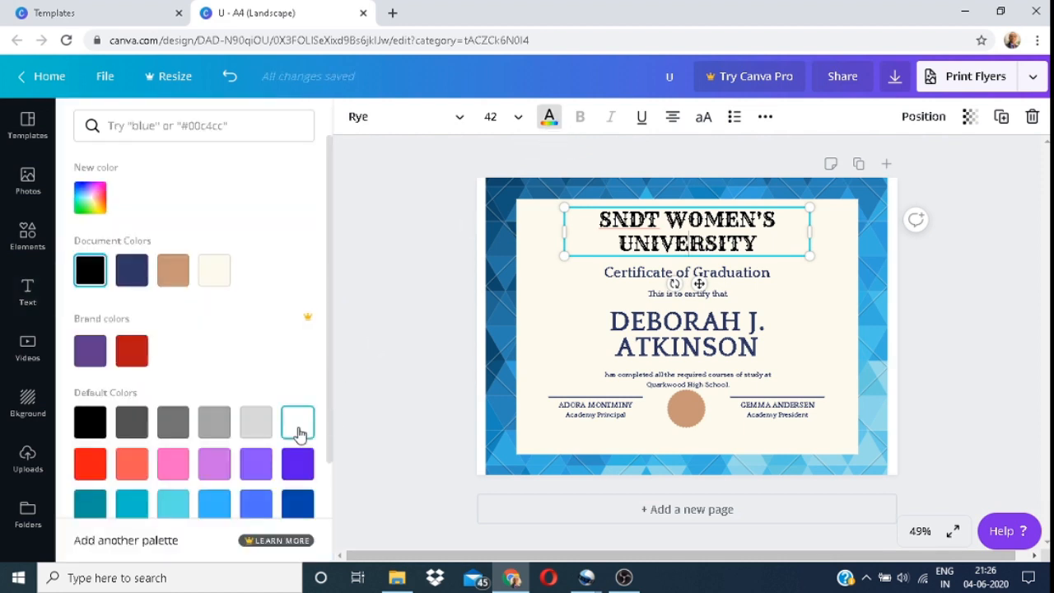
{"action": "left_click", "coordinate": [132, 270]}
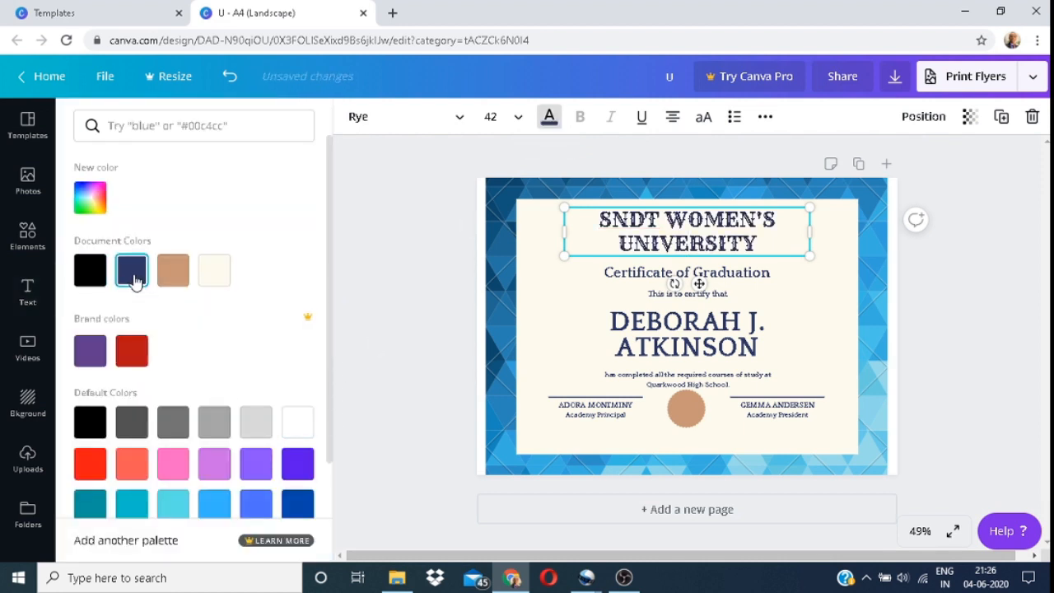
{"action": "left_click", "coordinate": [132, 270]}
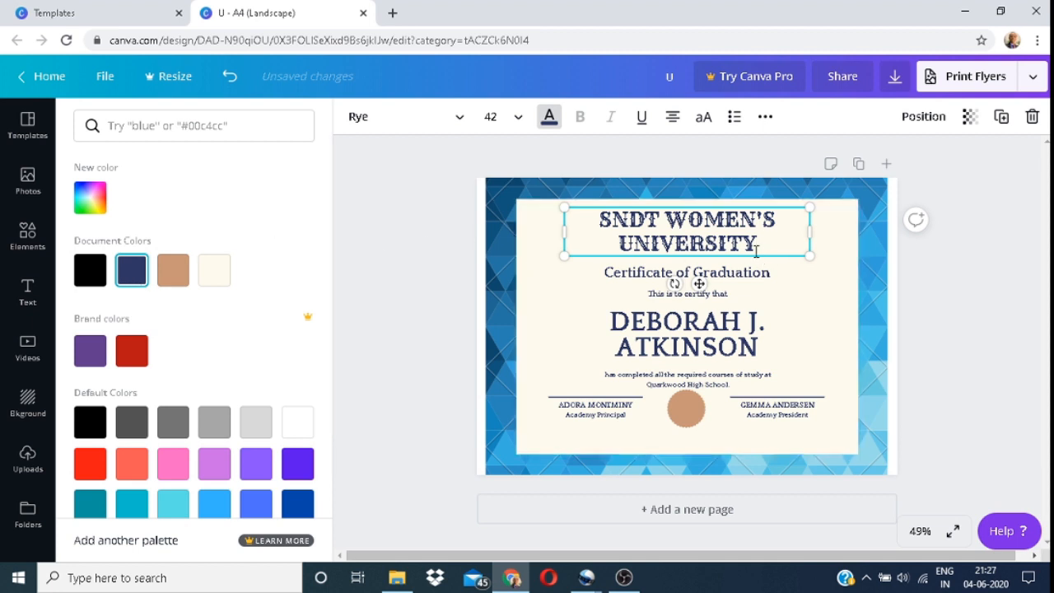
{"action": "left_click", "coordinate": [687, 321]}
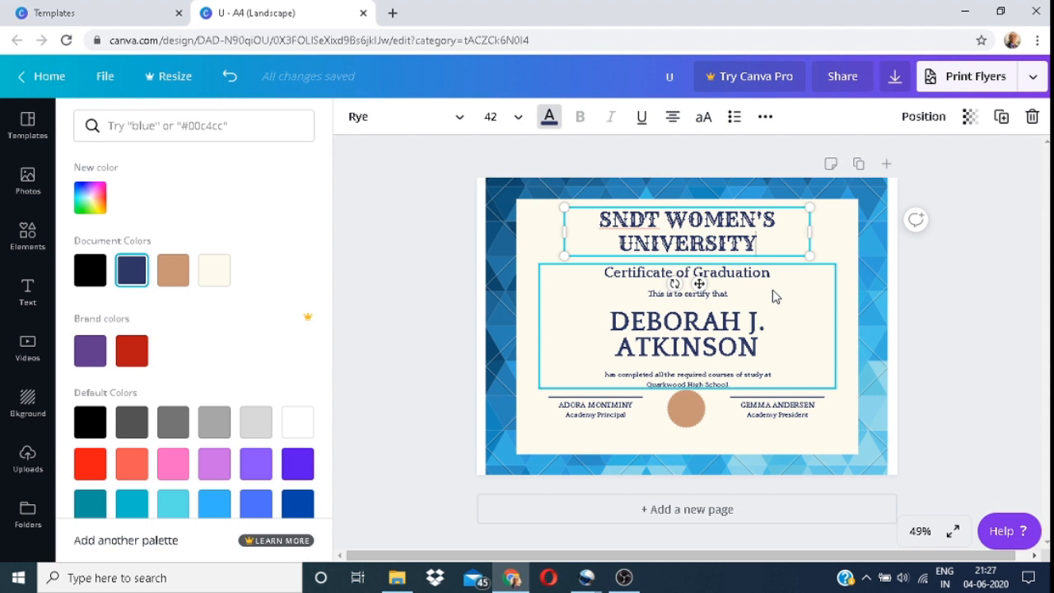
{"action": "left_click", "coordinate": [685, 280]}
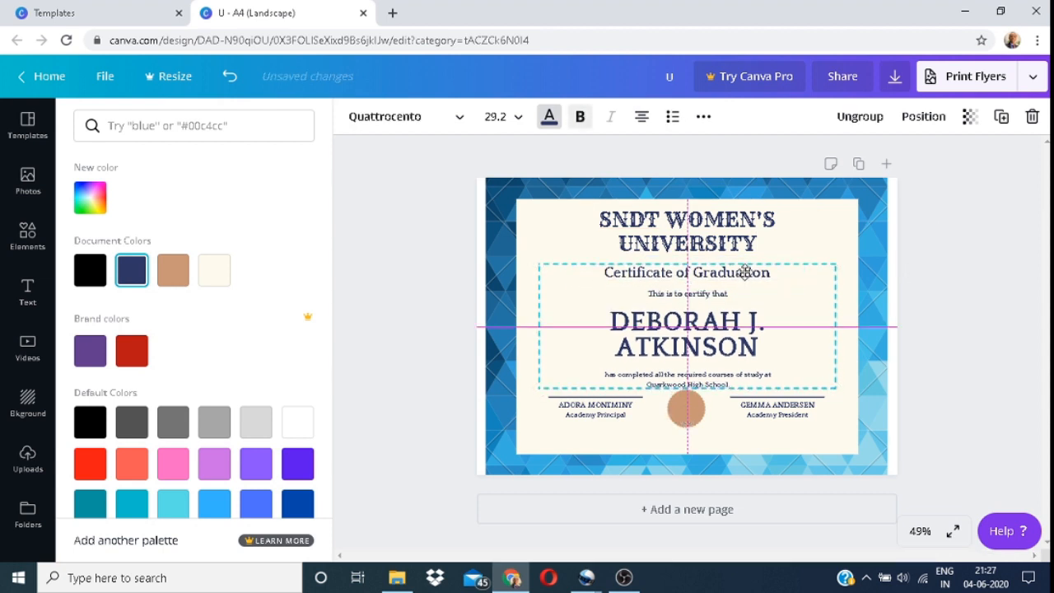
Replace 'Graduation' with 'Appreciation' so the title reads Certificate of Appreciation.
{"action": "left_click", "coordinate": [686, 271]}
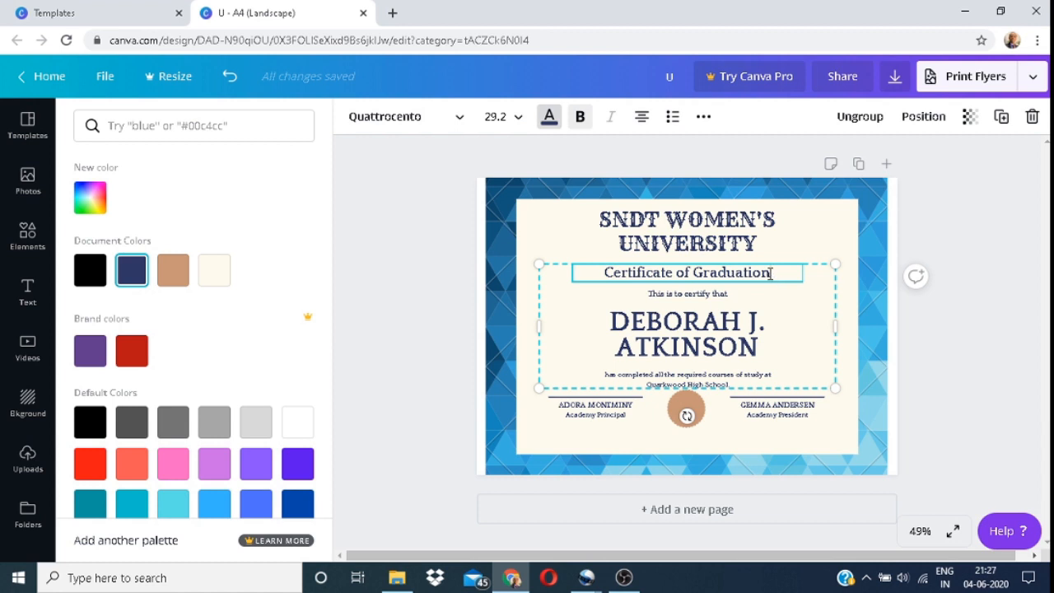
{"action": "key", "text": "Backspace"}
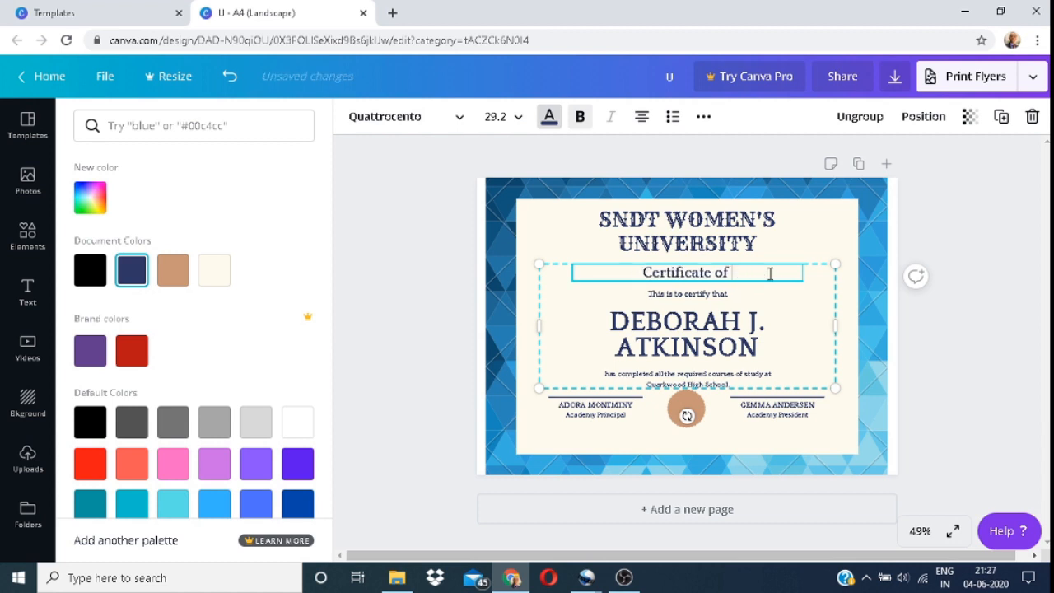
{"action": "type", "text": "Appreciation"}
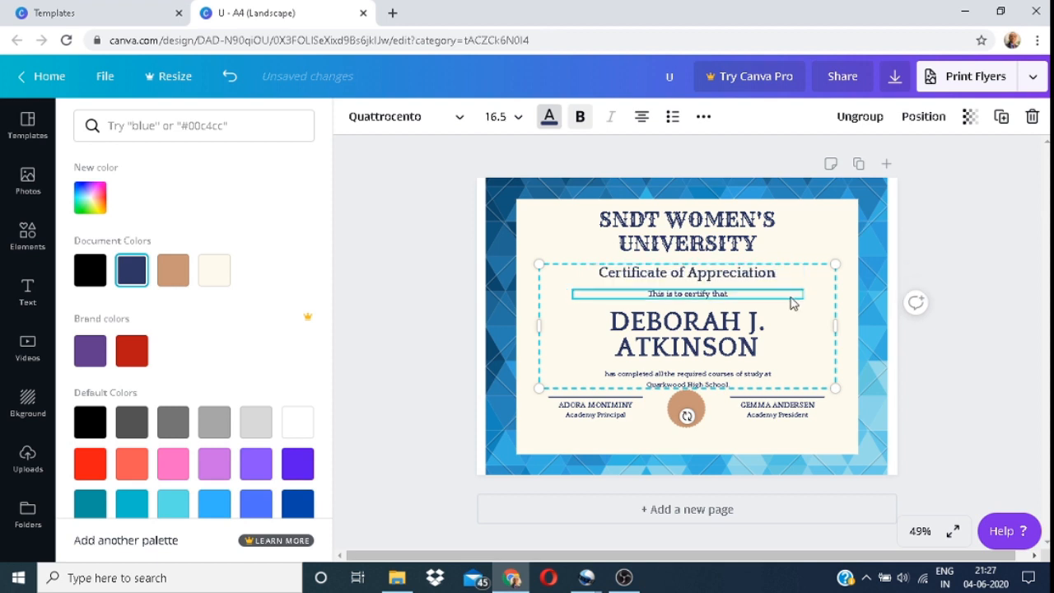
{"action": "left_click", "coordinate": [518, 115]}
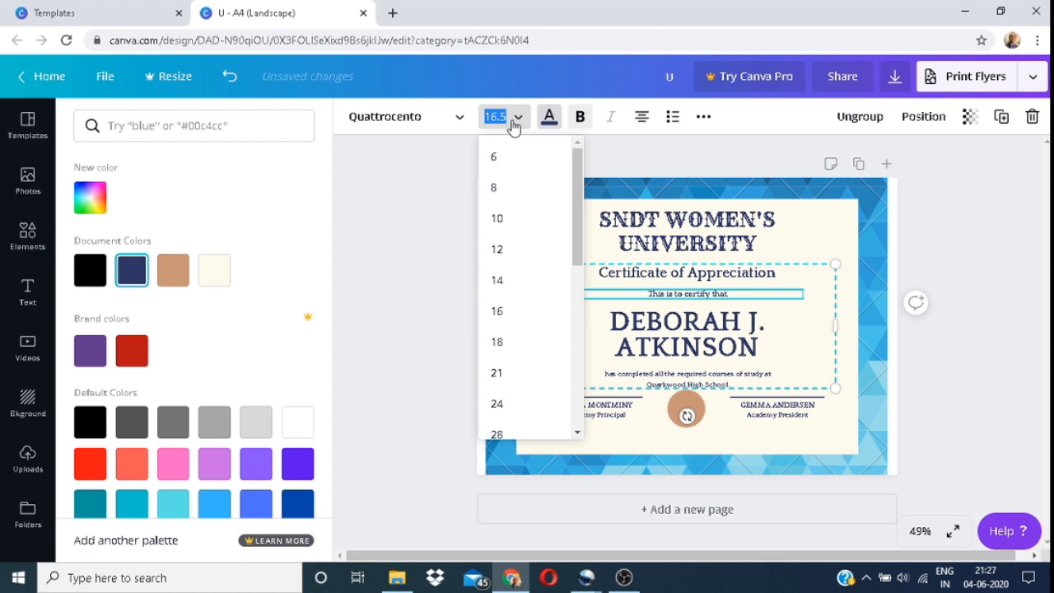
{"action": "mouse_move", "coordinate": [498, 341]}
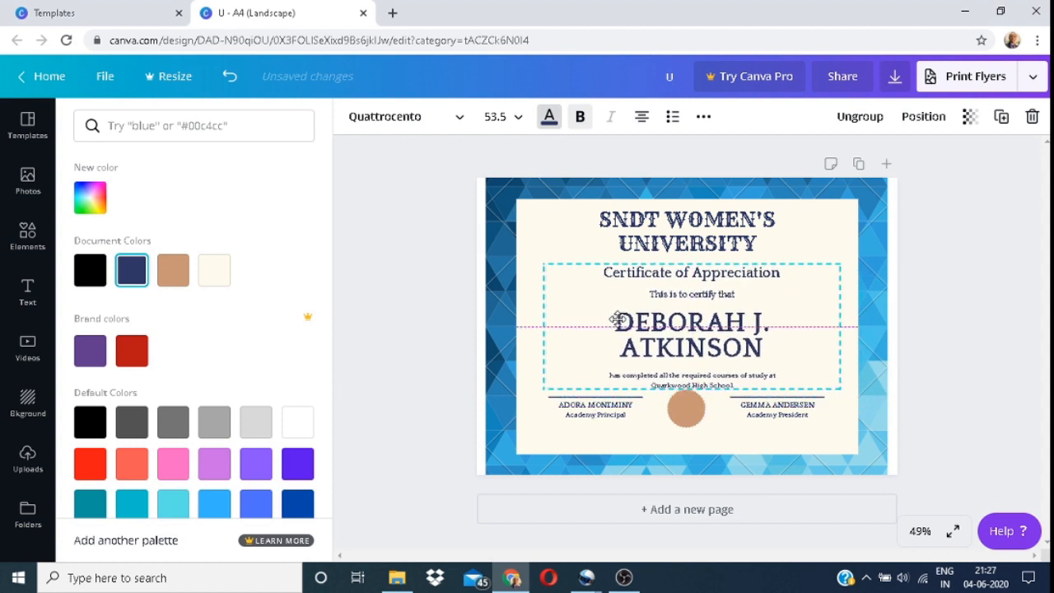
{"action": "left_click", "coordinate": [690, 333]}
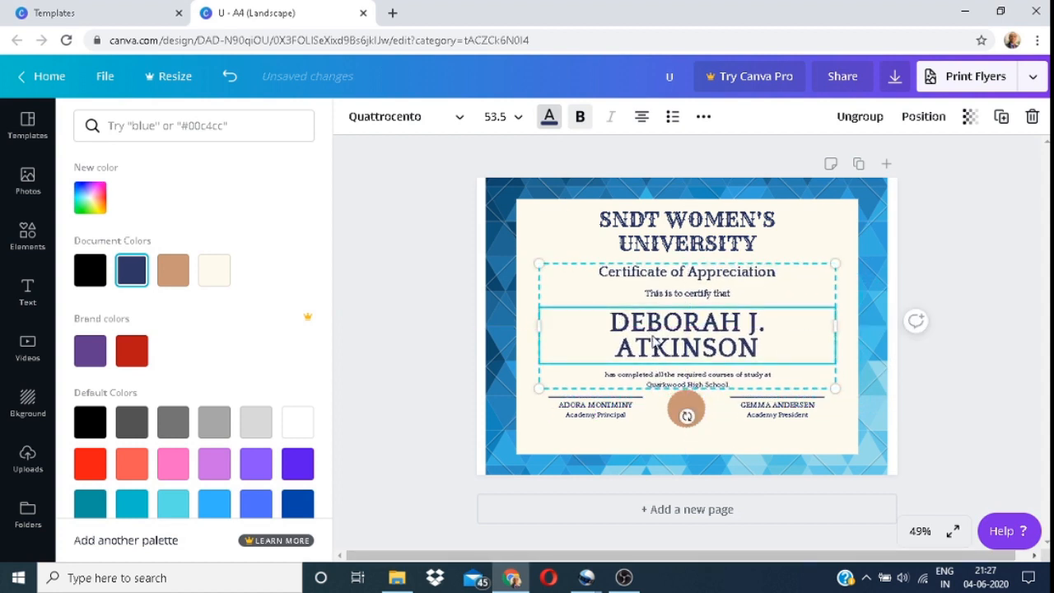
{"action": "left_click", "coordinate": [519, 115]}
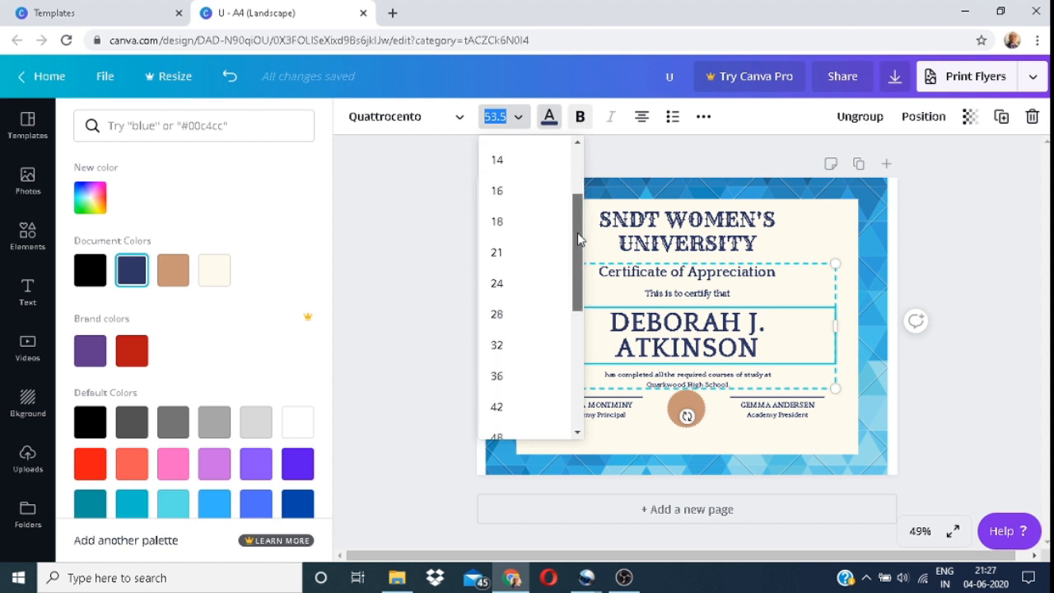
{"action": "scroll", "scroll_direction": "down", "scroll_amount": 3}
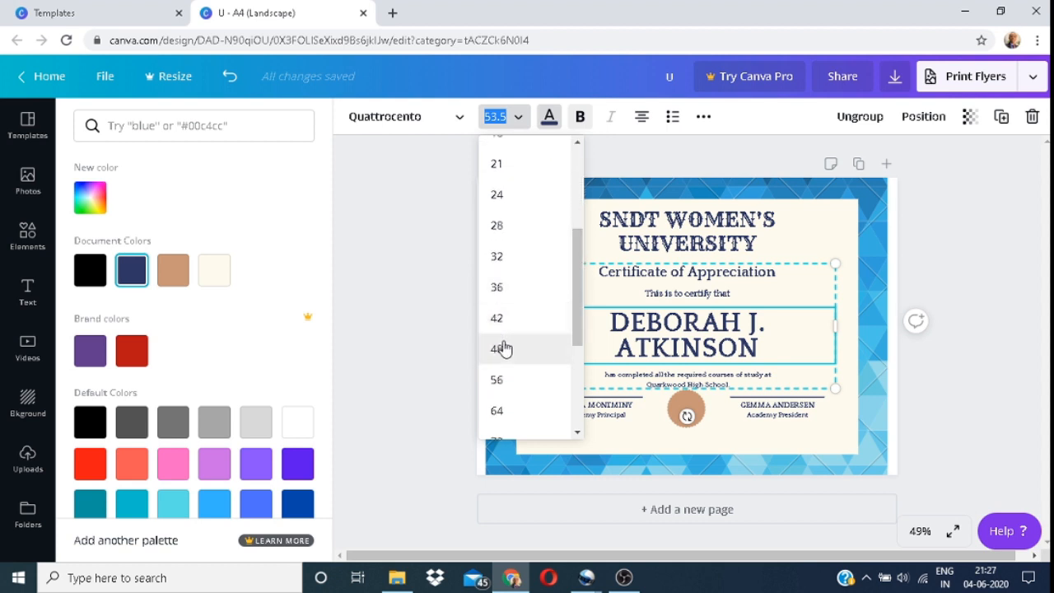
{"action": "left_click", "coordinate": [498, 349]}
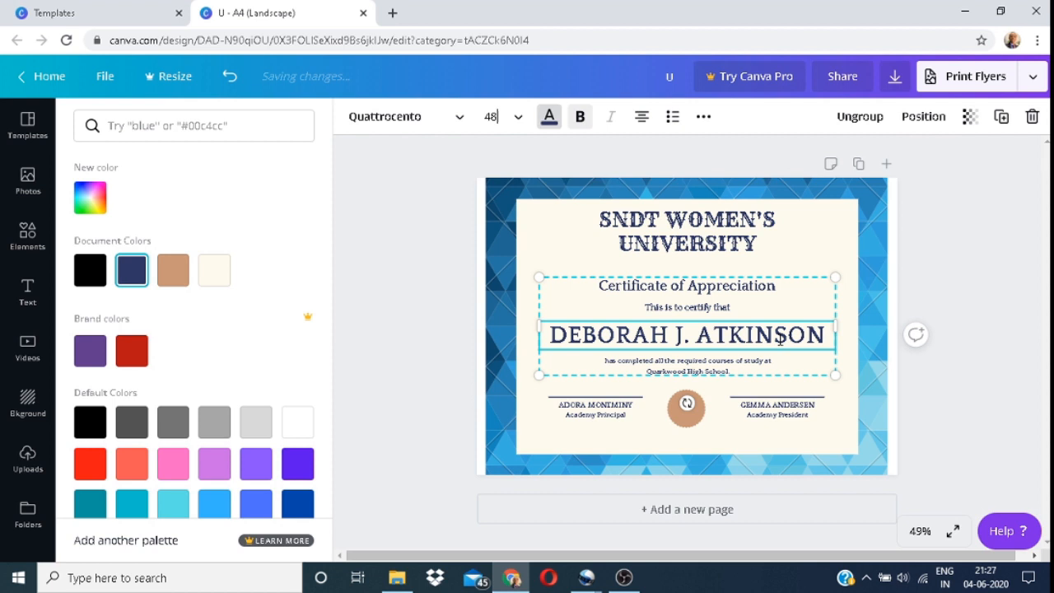
Enlarge 'This is to certify that' and set the course-completion line to size 16.
{"action": "left_click", "coordinate": [685, 308]}
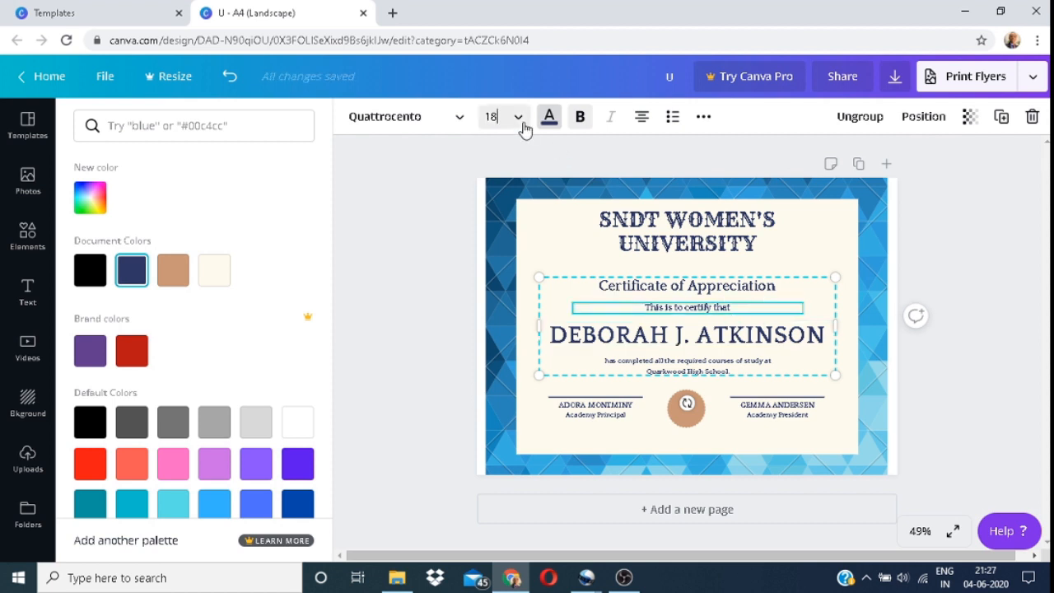
{"action": "left_click", "coordinate": [490, 116]}
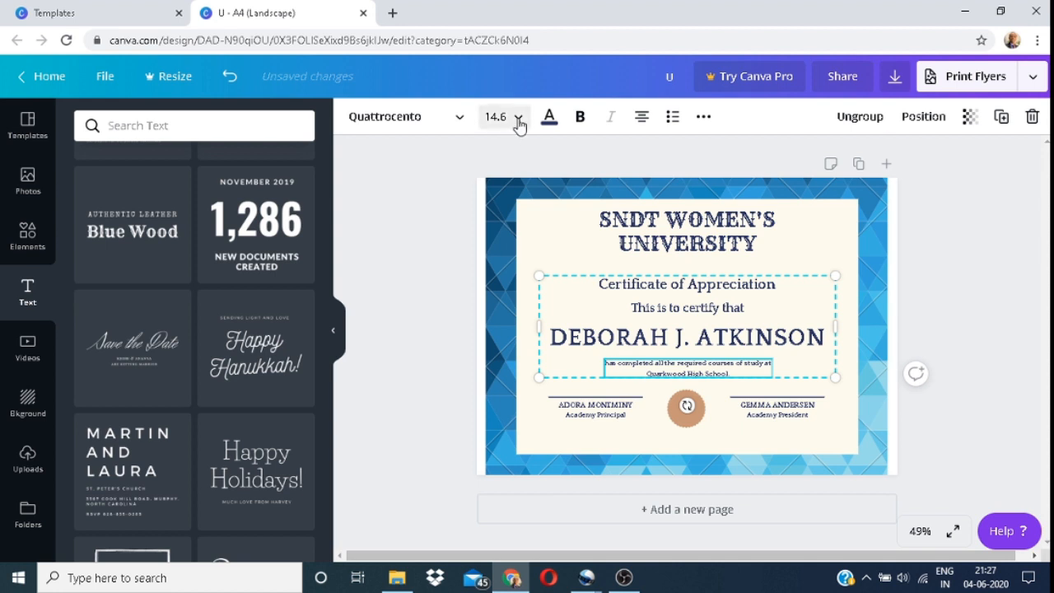
{"action": "left_click", "coordinate": [519, 116]}
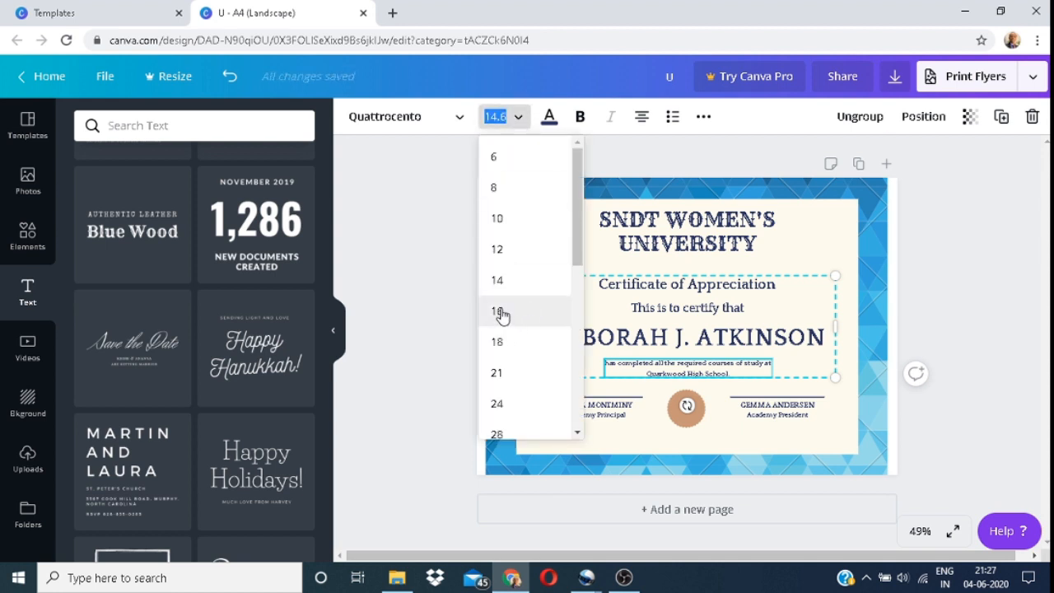
{"action": "left_click", "coordinate": [497, 310]}
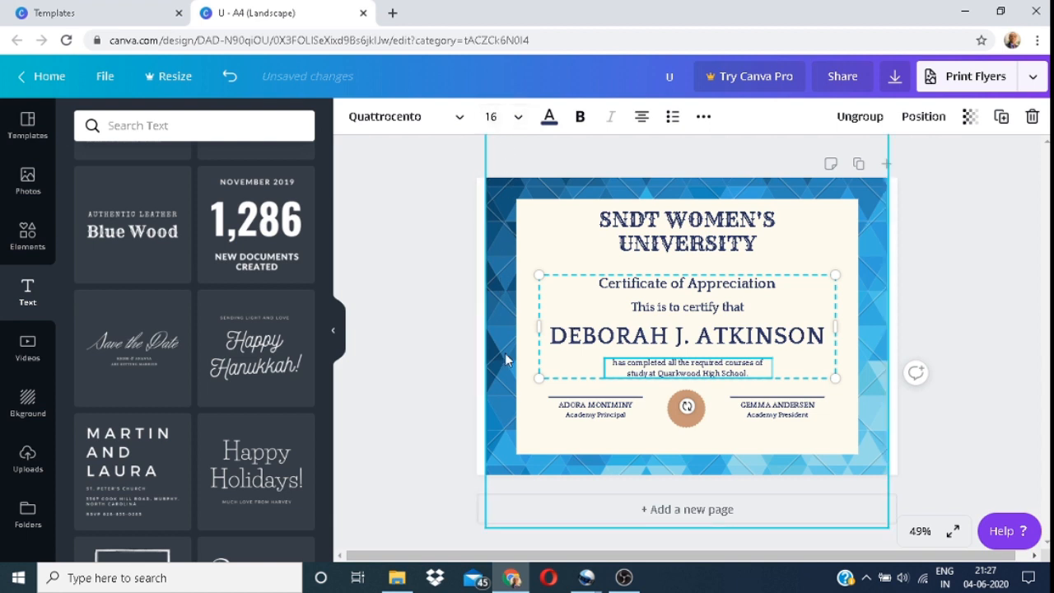
{"action": "left_click", "coordinate": [465, 372]}
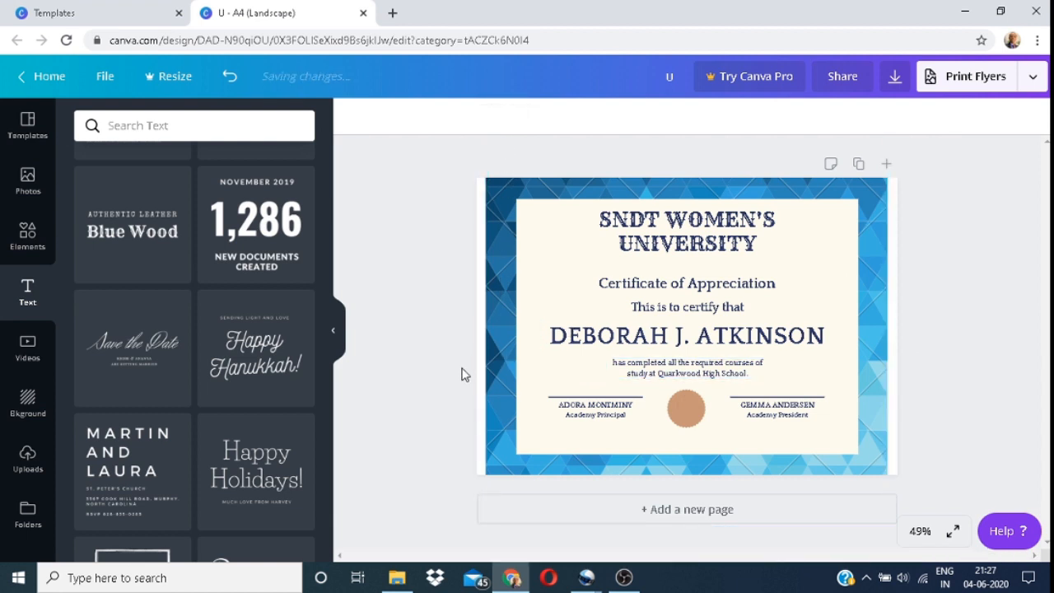
{"action": "left_click", "coordinate": [687, 306]}
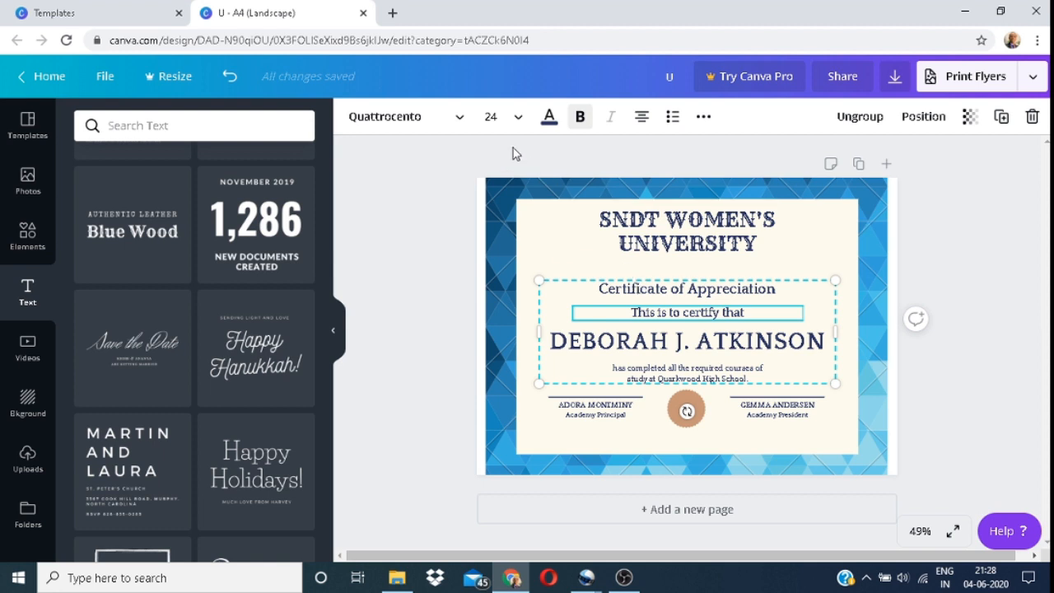
{"action": "mouse_move", "coordinate": [465, 132]}
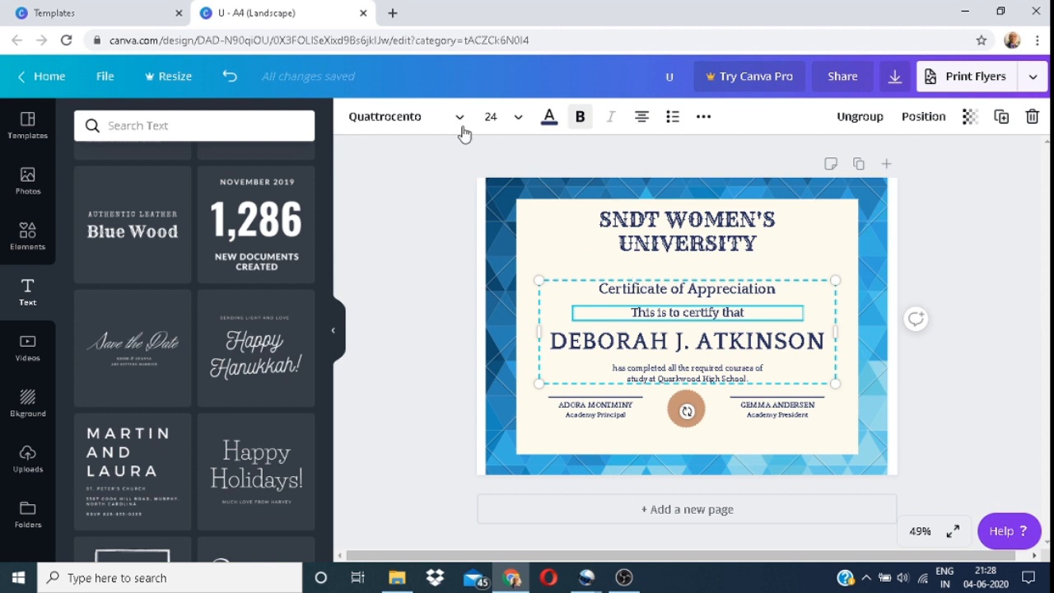
{"action": "mouse_move", "coordinate": [399, 124]}
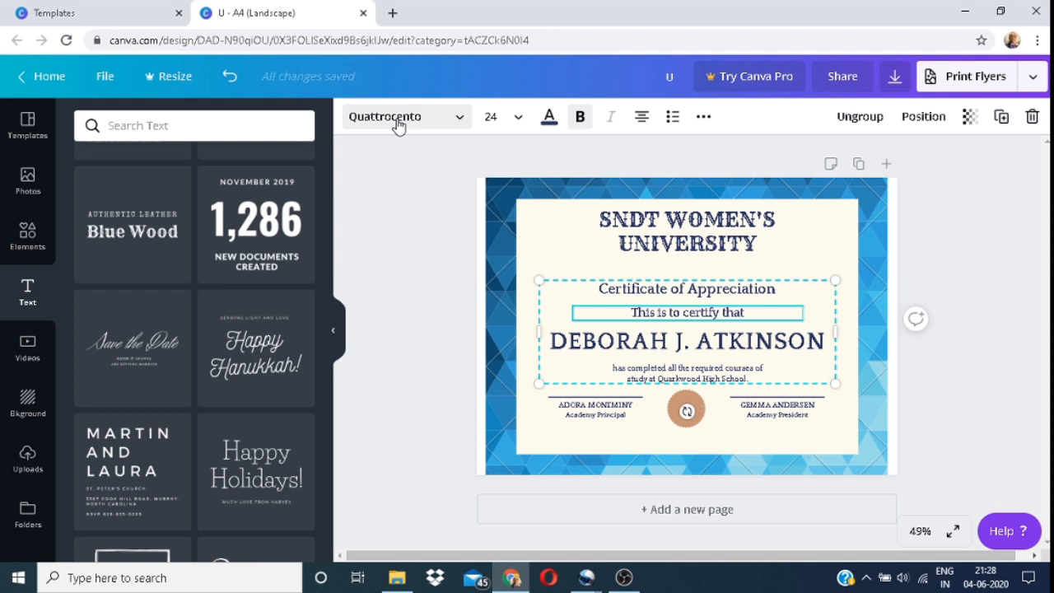
{"action": "mouse_move", "coordinate": [492, 159]}
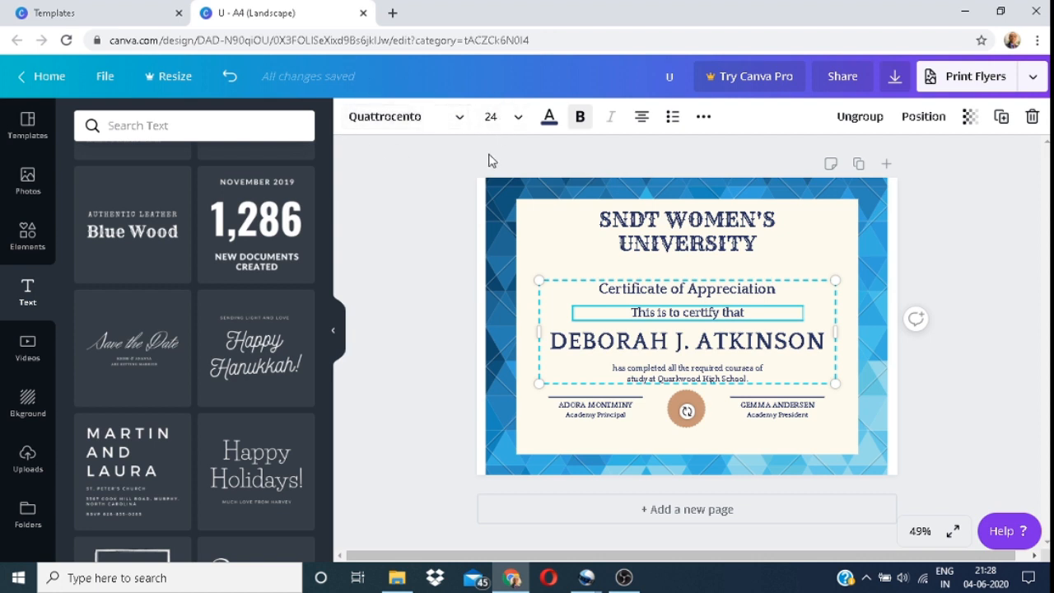
{"action": "mouse_move", "coordinate": [560, 139]}
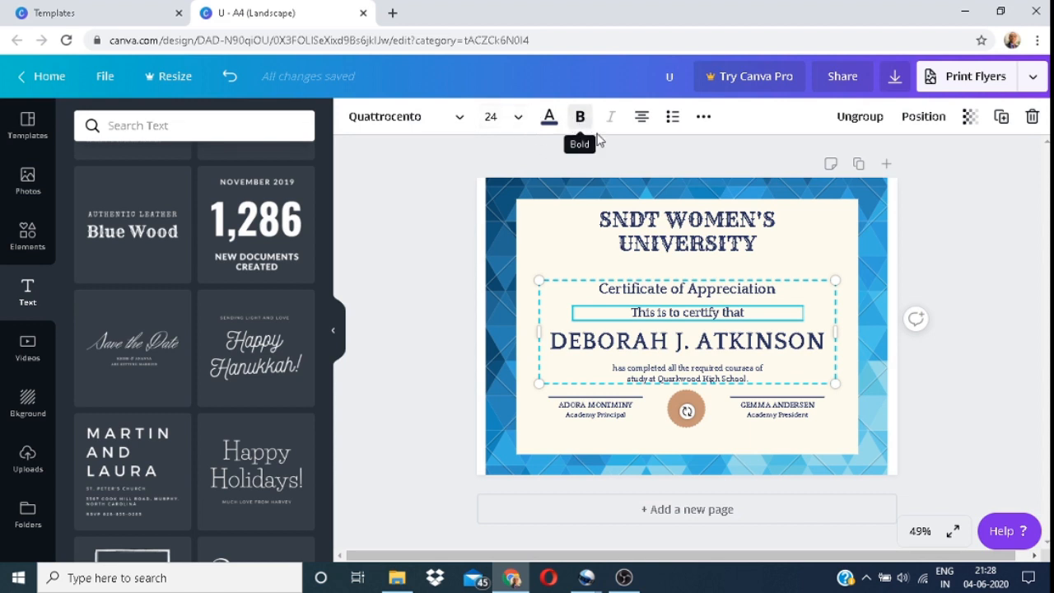
{"action": "mouse_move", "coordinate": [643, 115]}
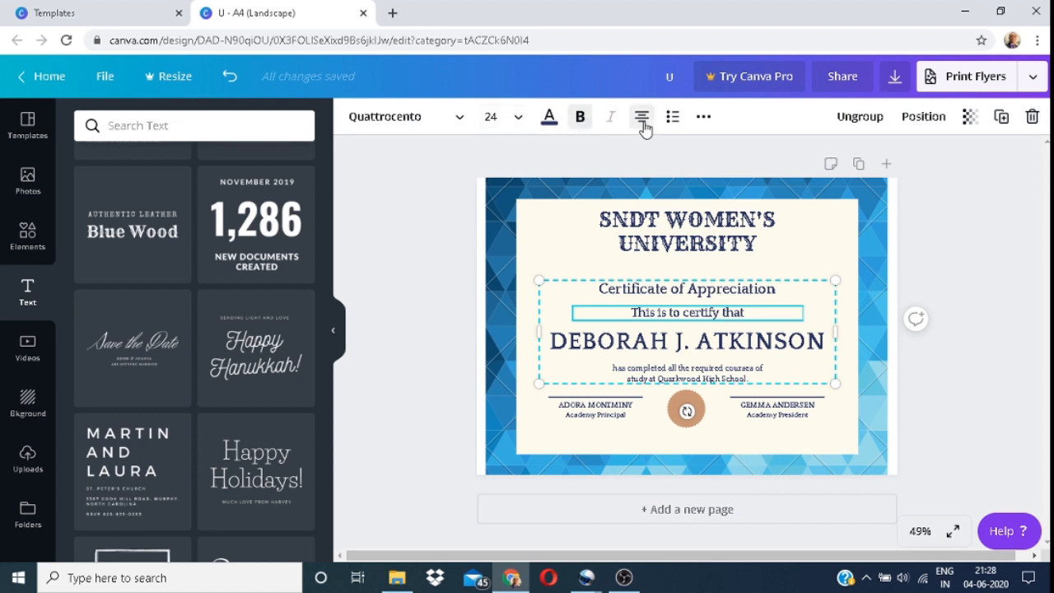
{"action": "mouse_move", "coordinate": [643, 116]}
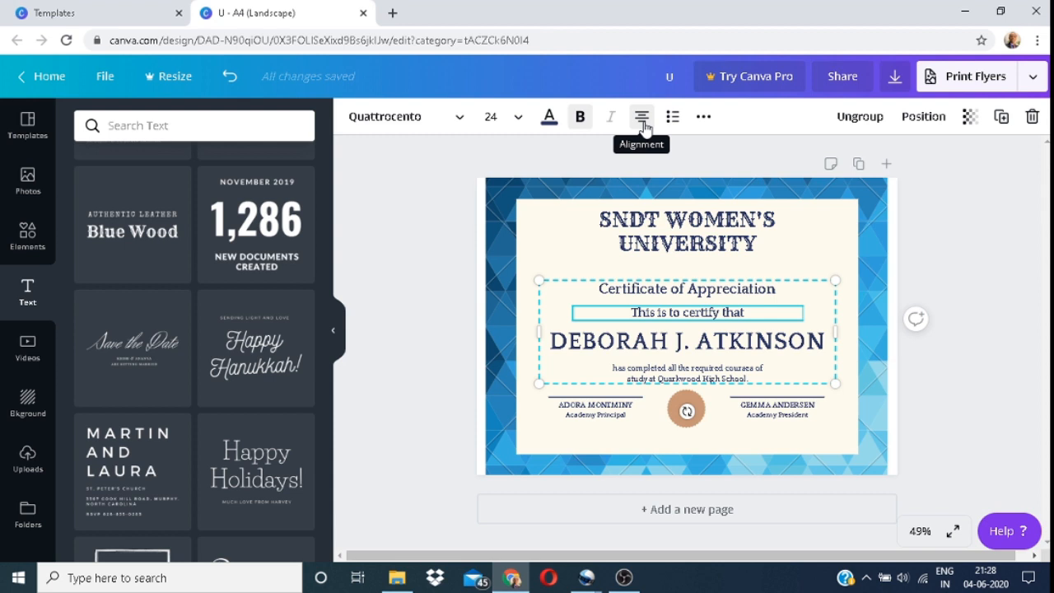
{"action": "mouse_move", "coordinate": [672, 116]}
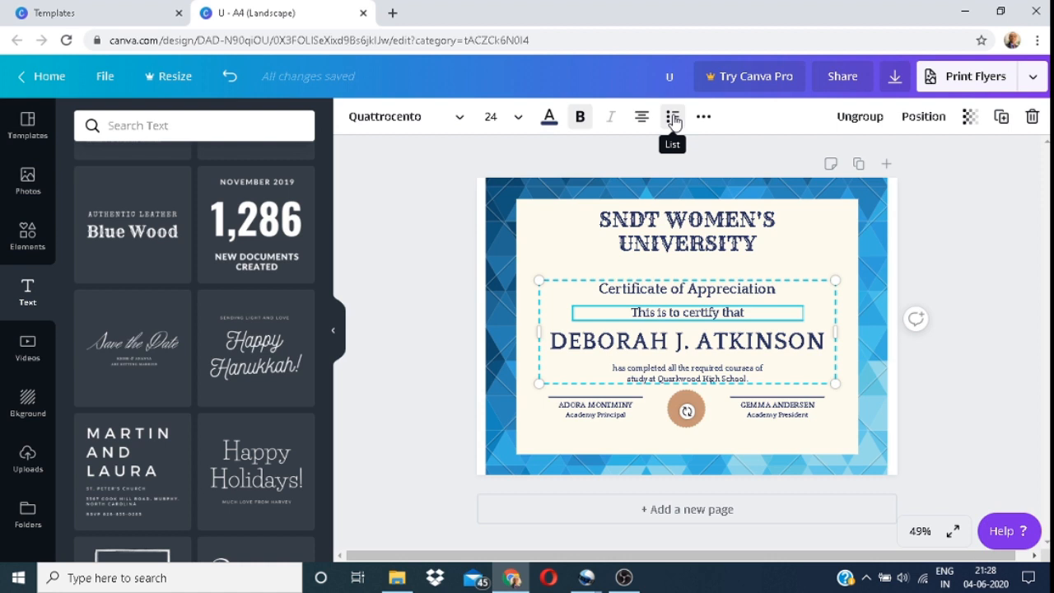
Deselect the text group, leaving the SNDT heading, Appreciation title and one-line name in place.
{"action": "left_click", "coordinate": [392, 247]}
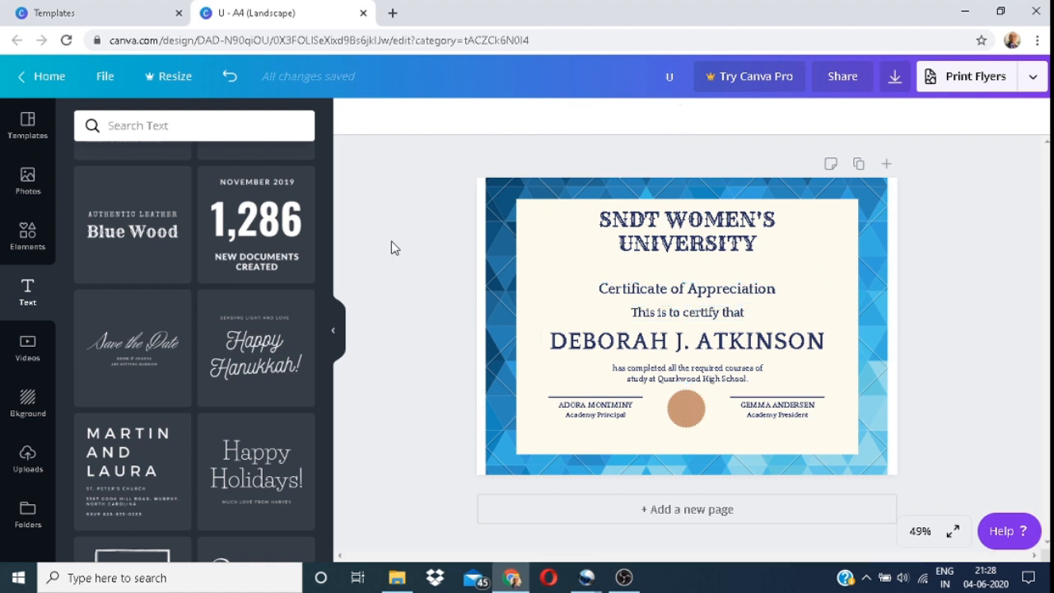
Set the Certificate of Appreciation line in the Allura script font.
{"action": "left_click", "coordinate": [688, 313]}
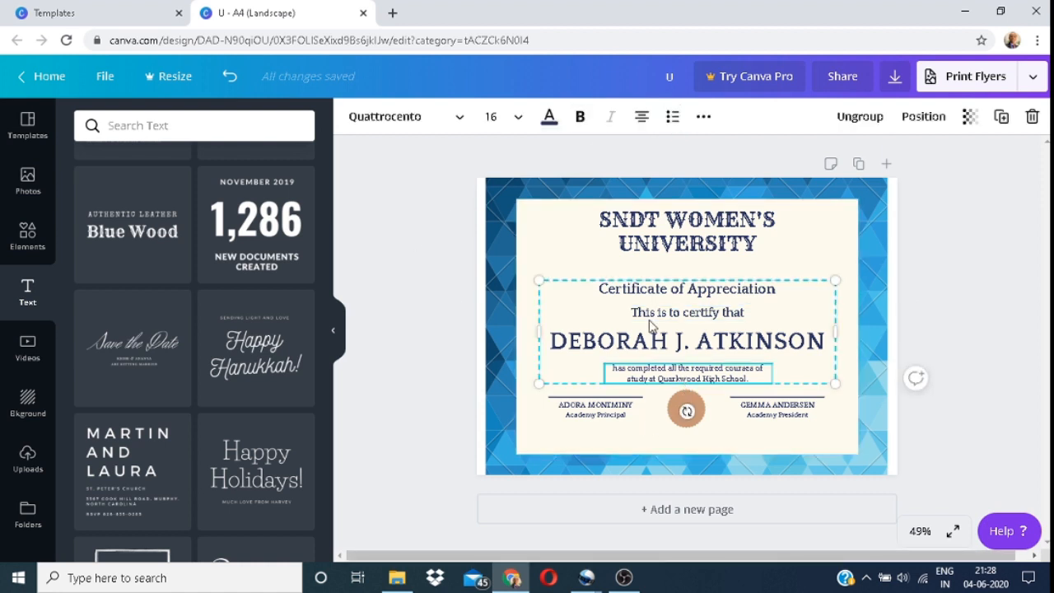
{"action": "left_click", "coordinate": [687, 289]}
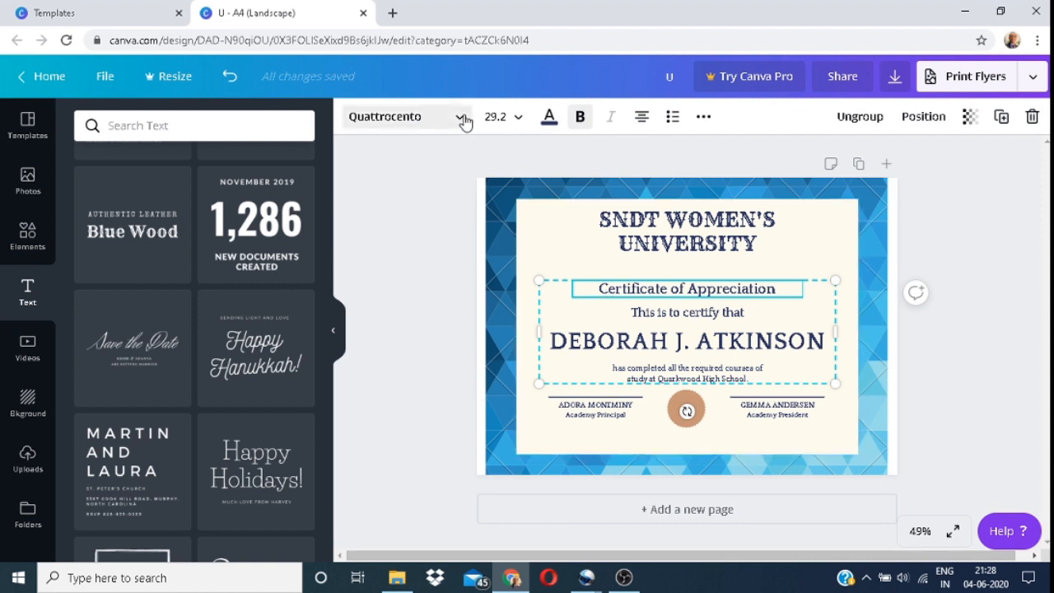
{"action": "left_click", "coordinate": [464, 115]}
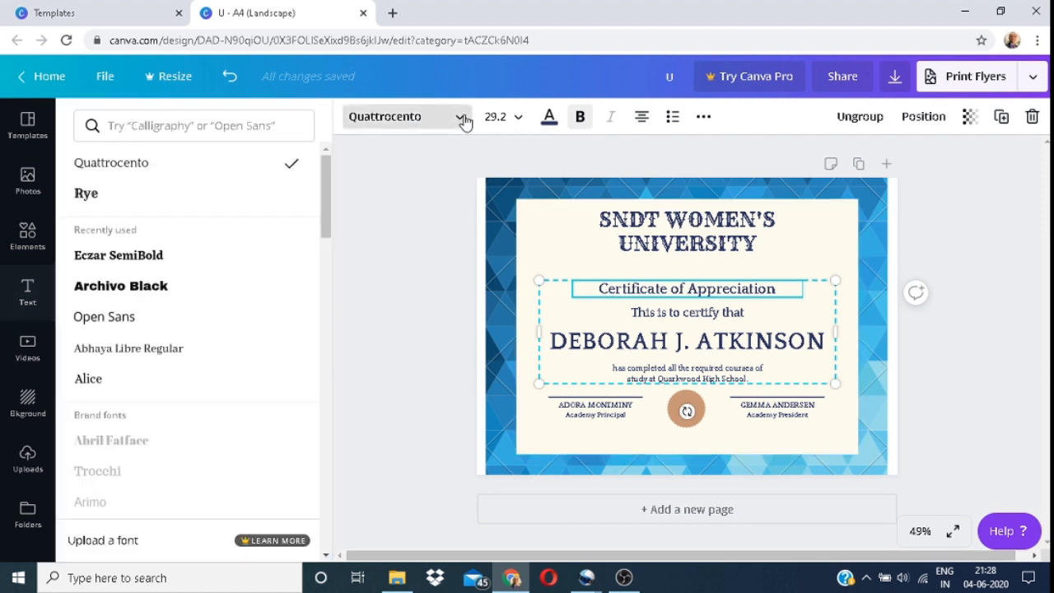
{"action": "scroll", "scroll_direction": "down", "scroll_amount": 3}
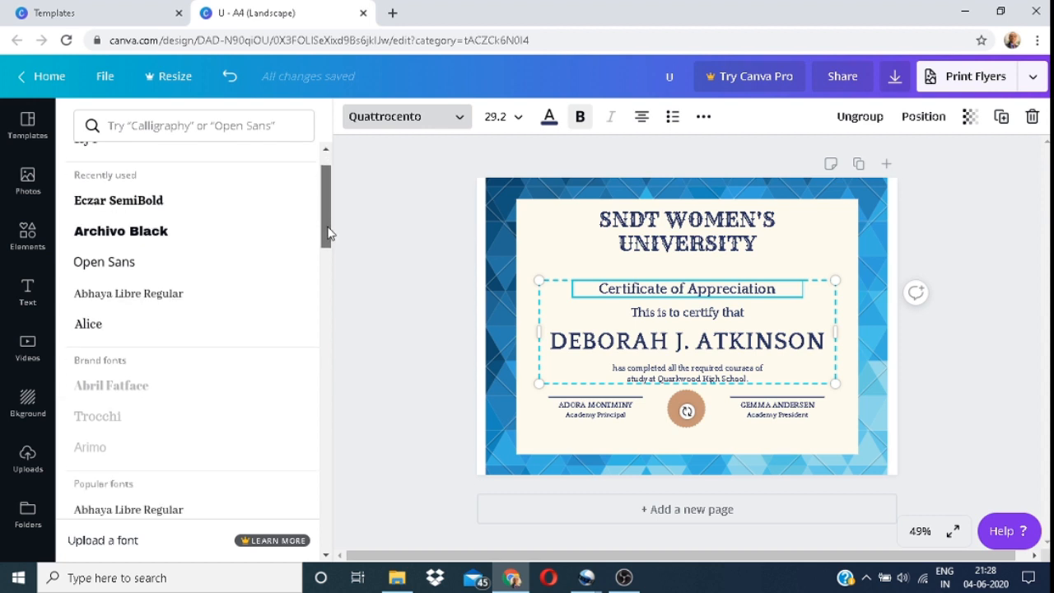
{"action": "scroll", "scroll_direction": "down", "scroll_amount": 3}
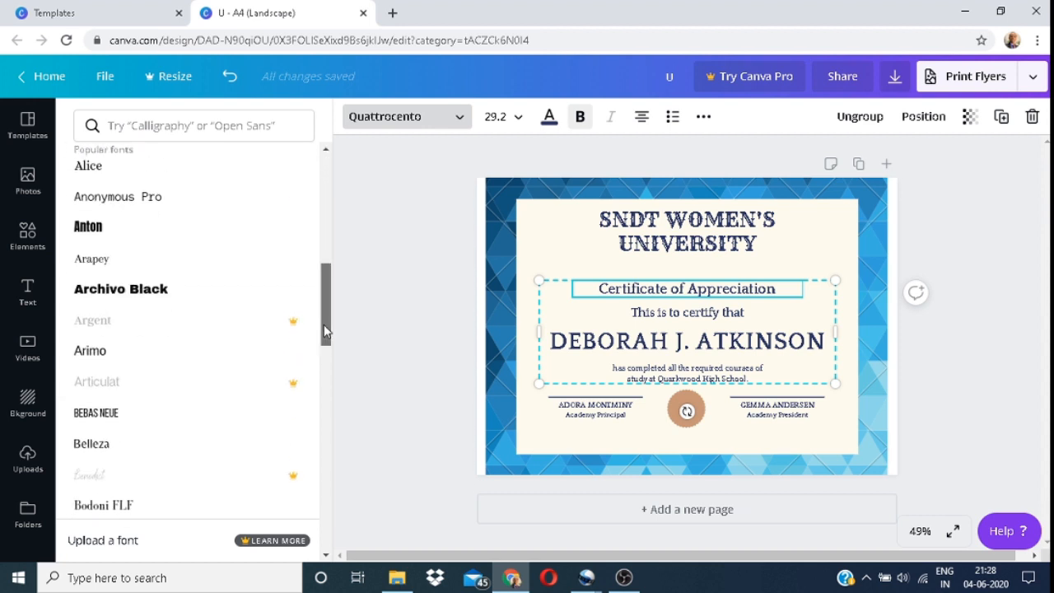
{"action": "scroll", "scroll_direction": "down", "scroll_amount": 3}
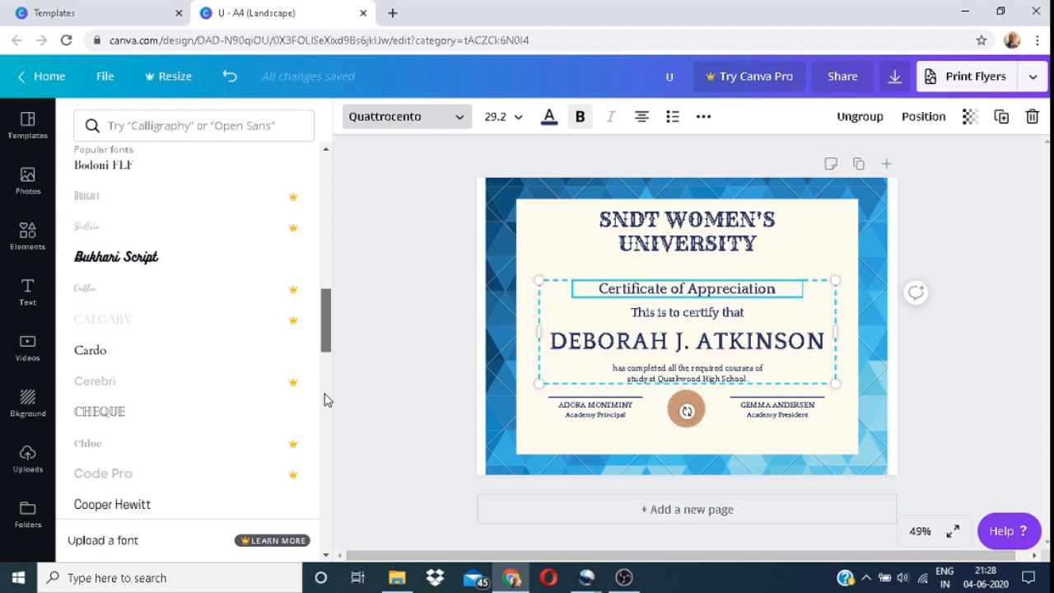
{"action": "scroll", "scroll_direction": "down", "scroll_amount": 3}
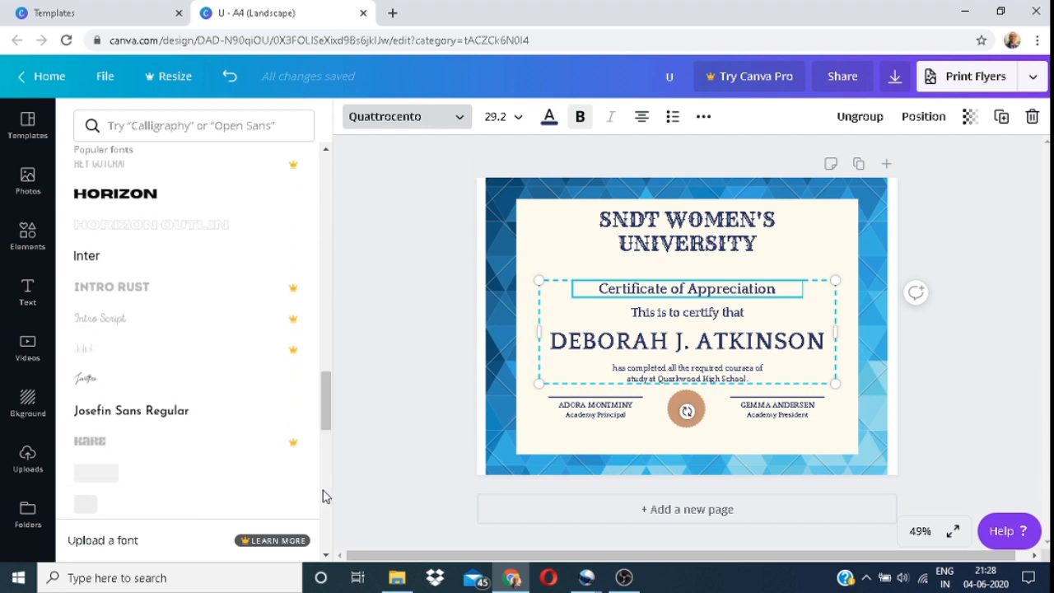
{"action": "scroll", "scroll_direction": "down", "scroll_amount": 3}
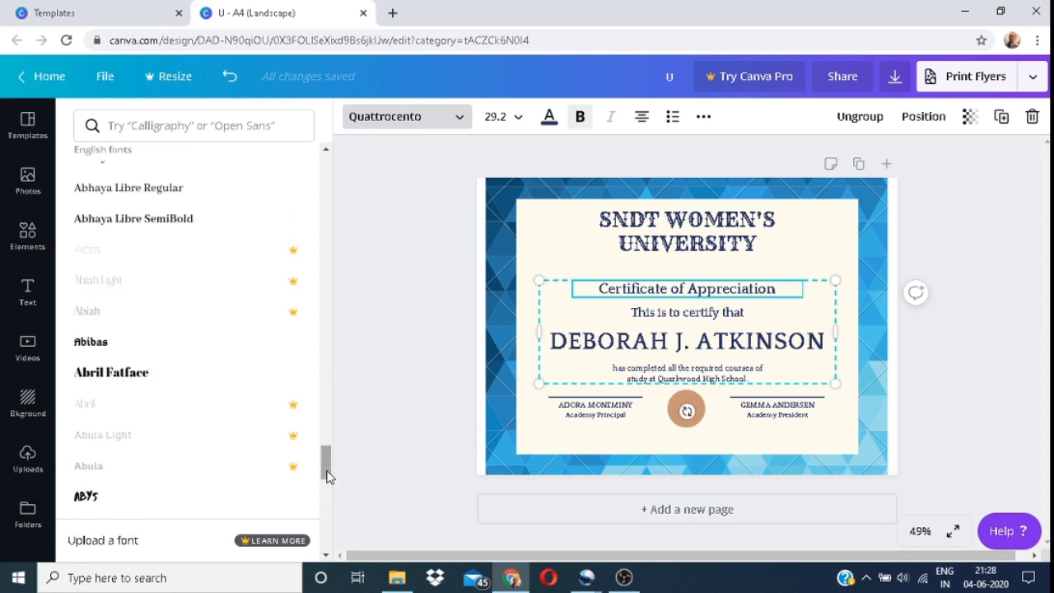
{"action": "scroll", "scroll_direction": "down", "scroll_amount": 3}
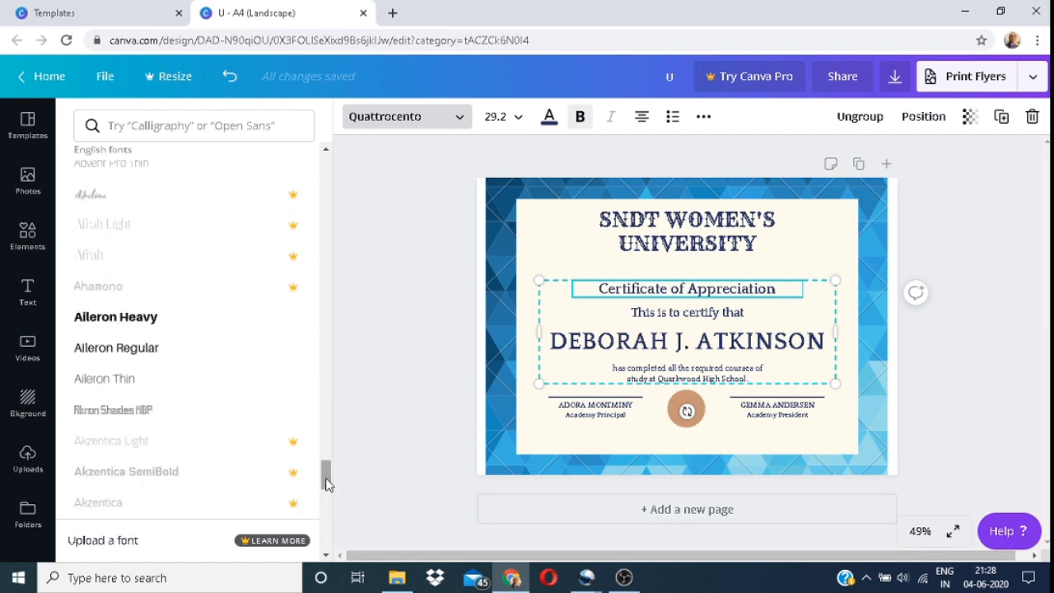
{"action": "scroll", "scroll_direction": "down", "scroll_amount": 3}
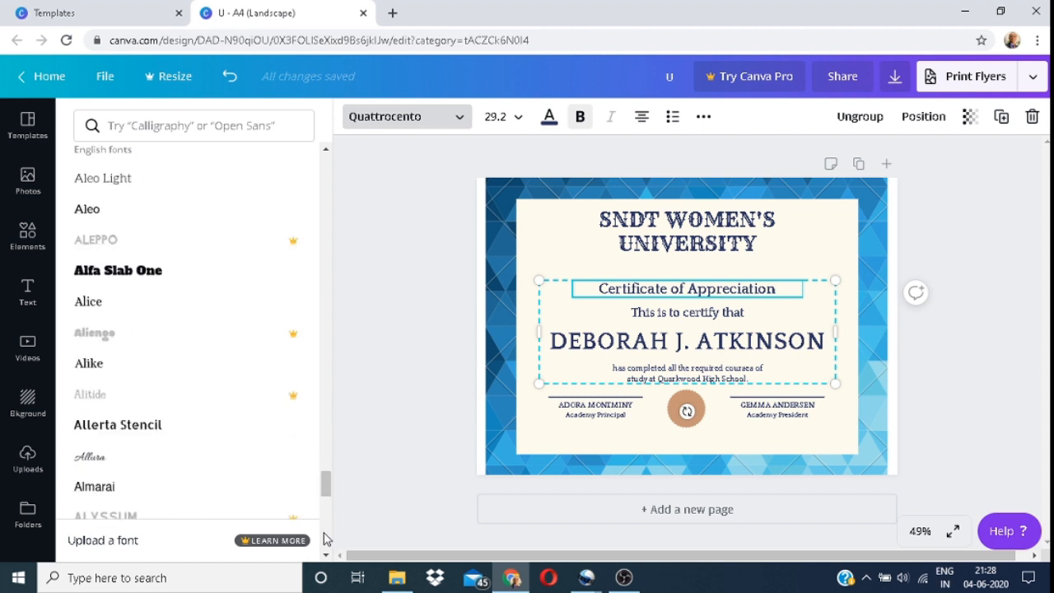
{"action": "mouse_move", "coordinate": [92, 458]}
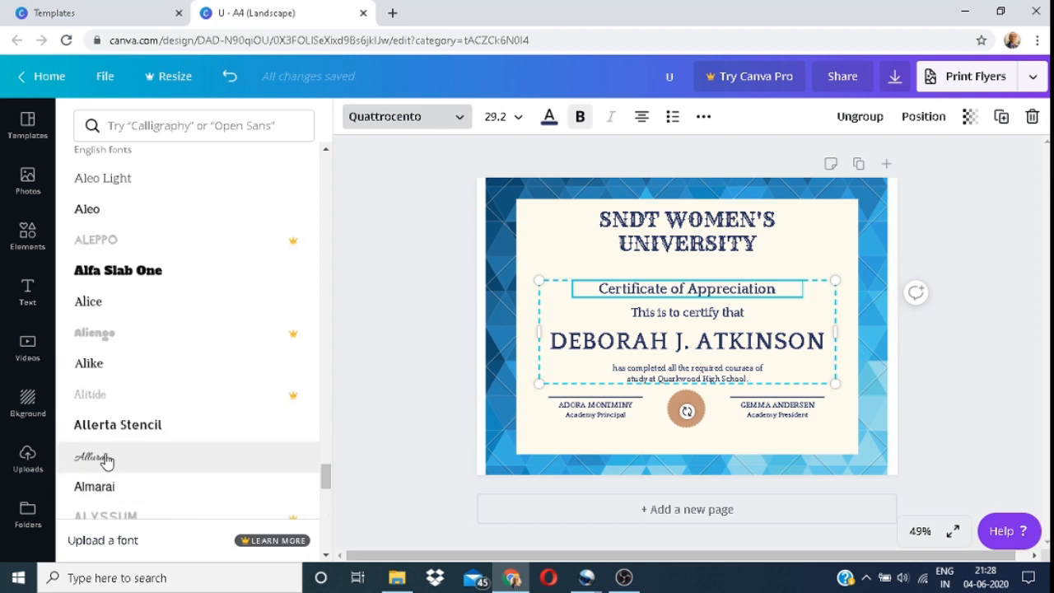
{"action": "left_click", "coordinate": [92, 458]}
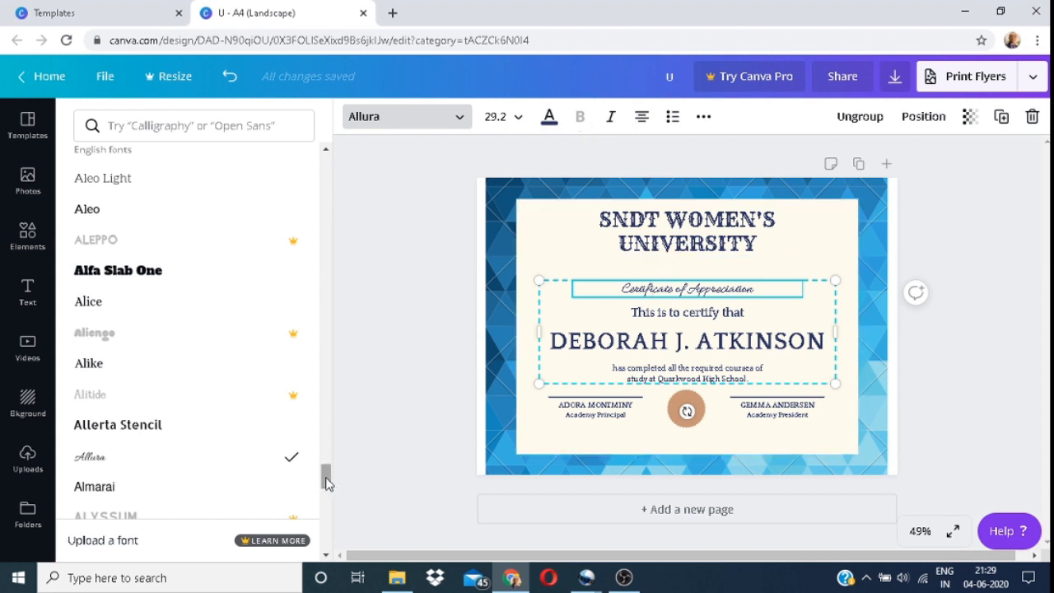
Enlarge the Allura title and reduce DEBORAH J. ATKINSON to size 36.
{"action": "left_click_drag", "start_coordinate": [326, 481], "coordinate": [326, 490]}
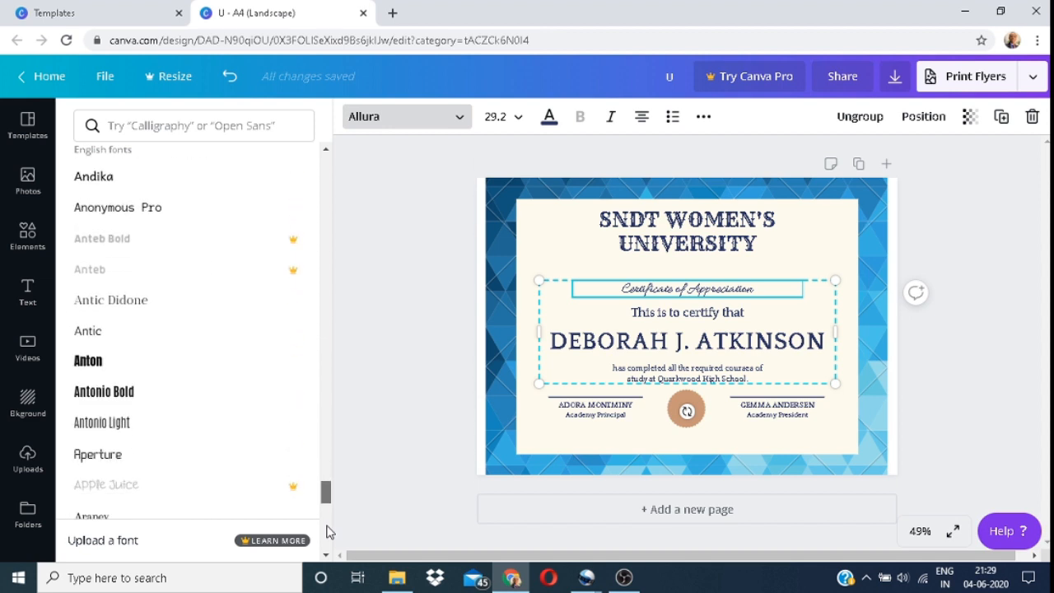
{"action": "scroll", "scroll_direction": "down", "scroll_amount": 3}
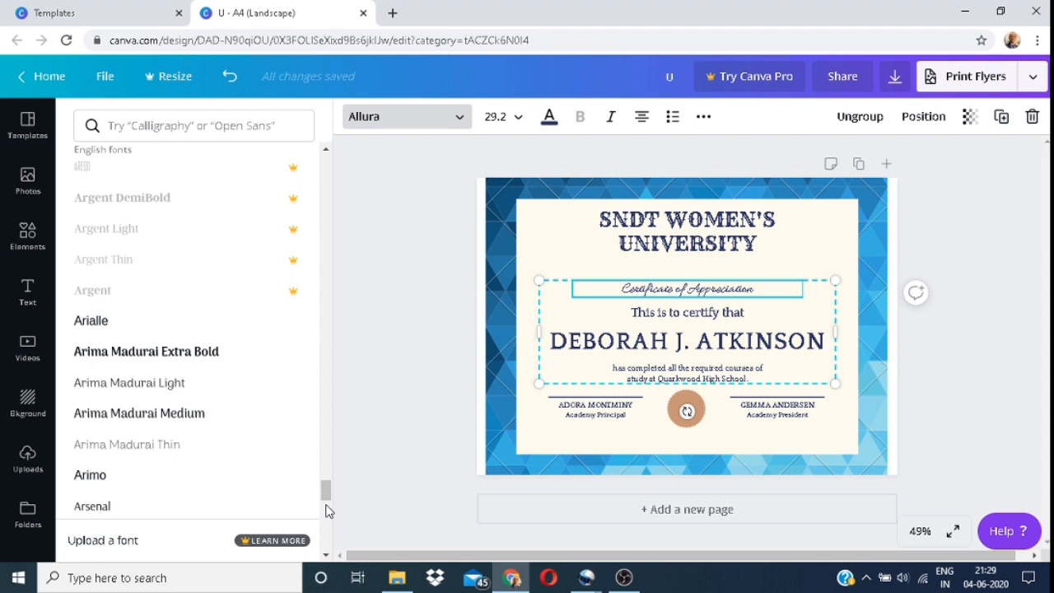
{"action": "scroll", "scroll_direction": "down", "scroll_amount": 3}
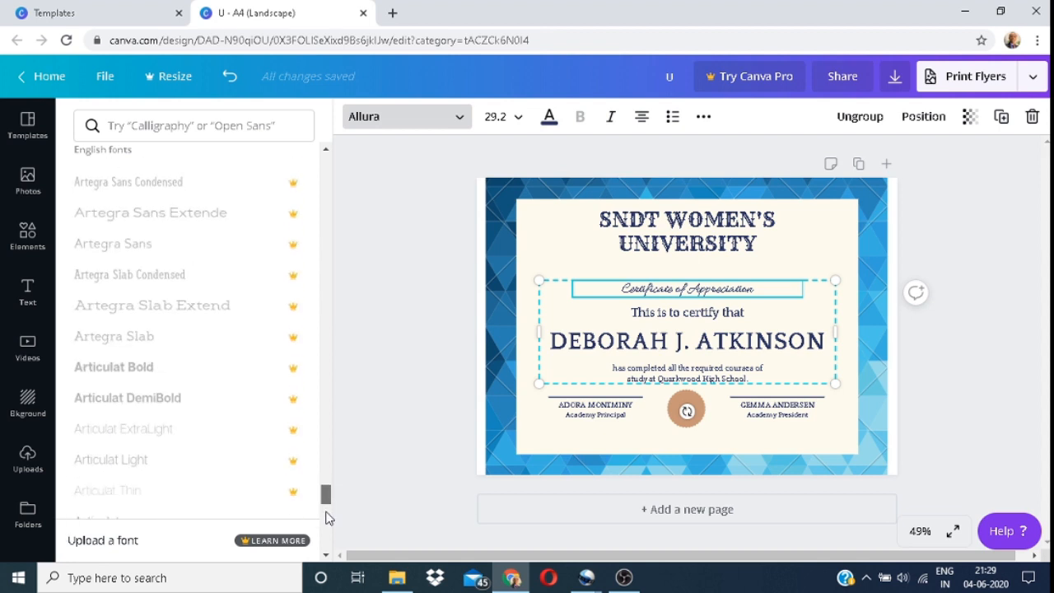
{"action": "scroll", "scroll_direction": "down", "scroll_amount": 3}
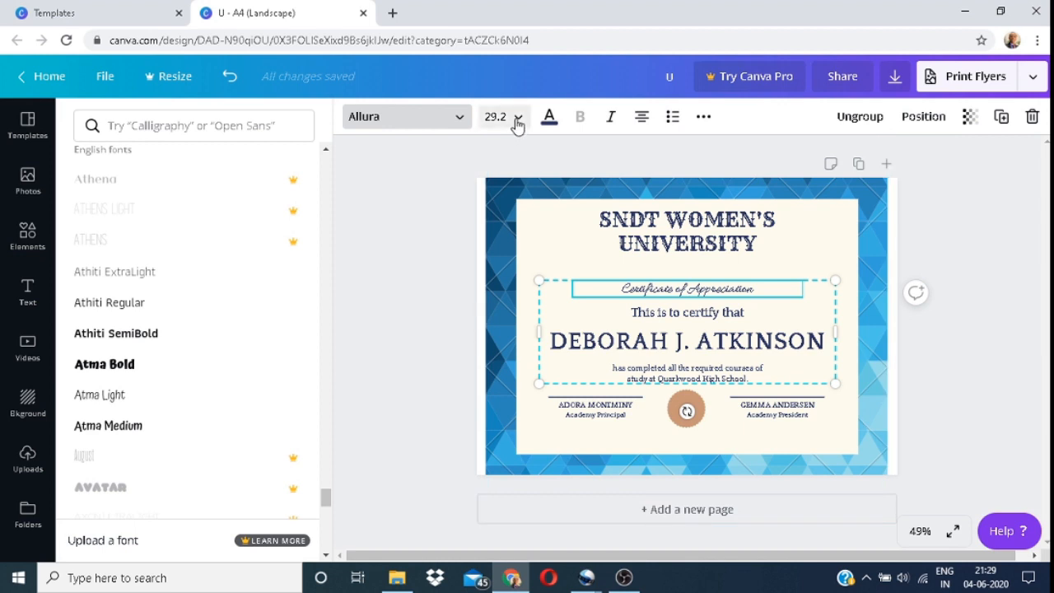
{"action": "left_click", "coordinate": [517, 115]}
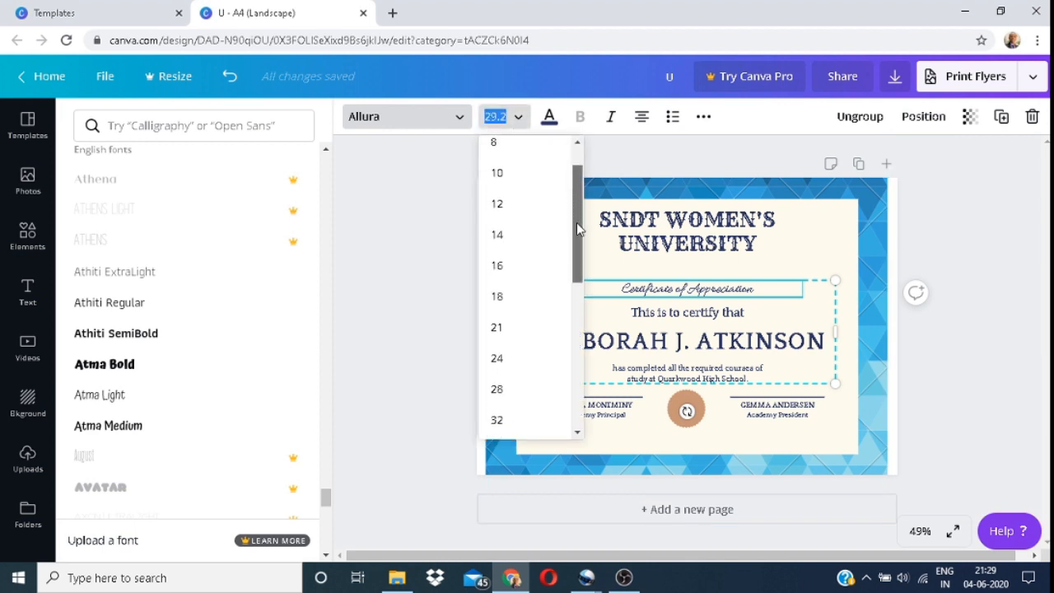
{"action": "scroll", "scroll_direction": "down", "scroll_amount": 3}
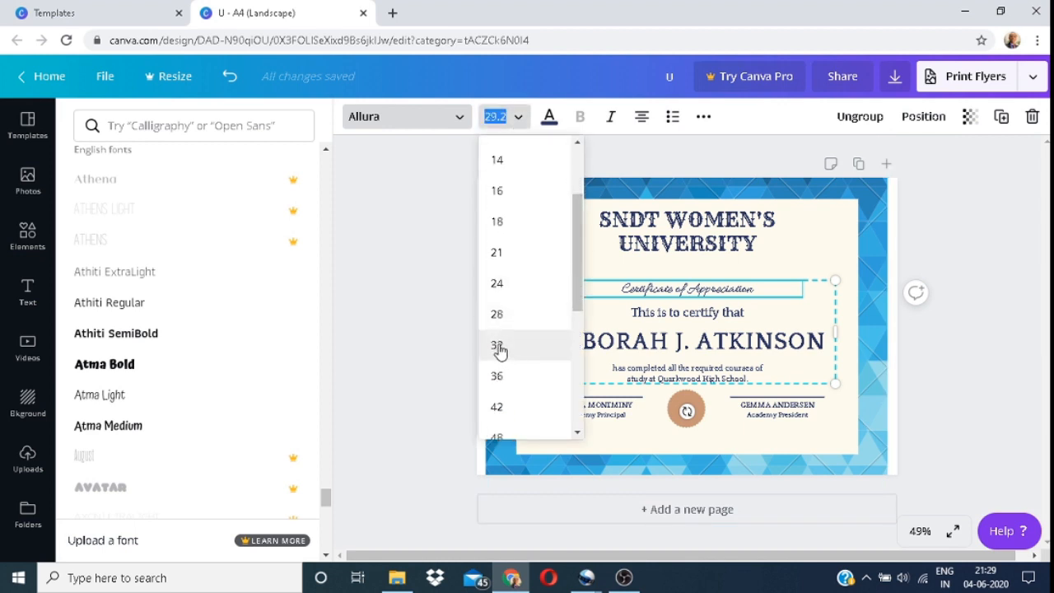
{"action": "left_click", "coordinate": [497, 346]}
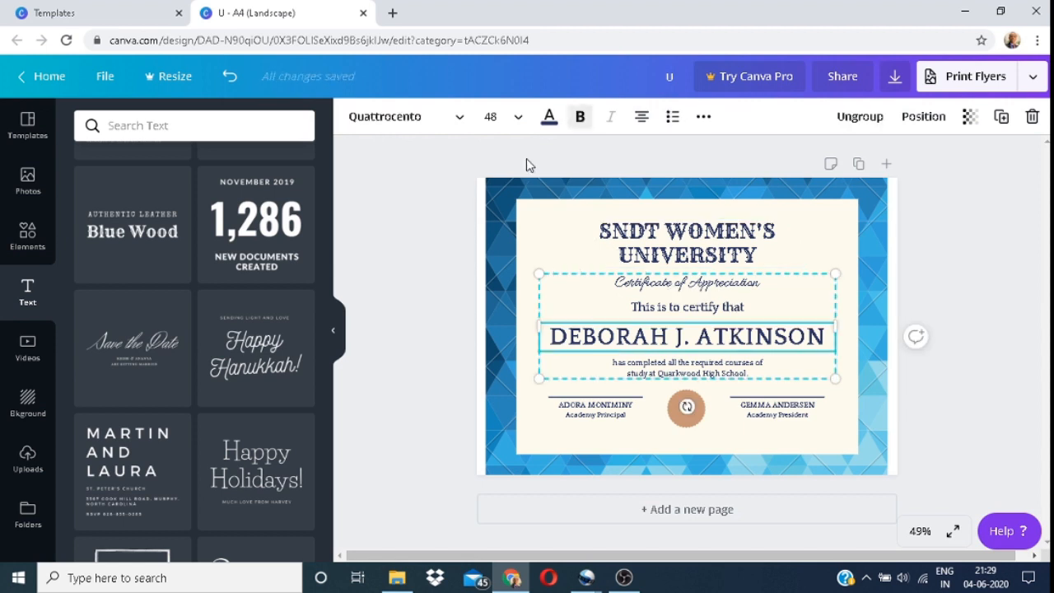
{"action": "left_click", "coordinate": [517, 115]}
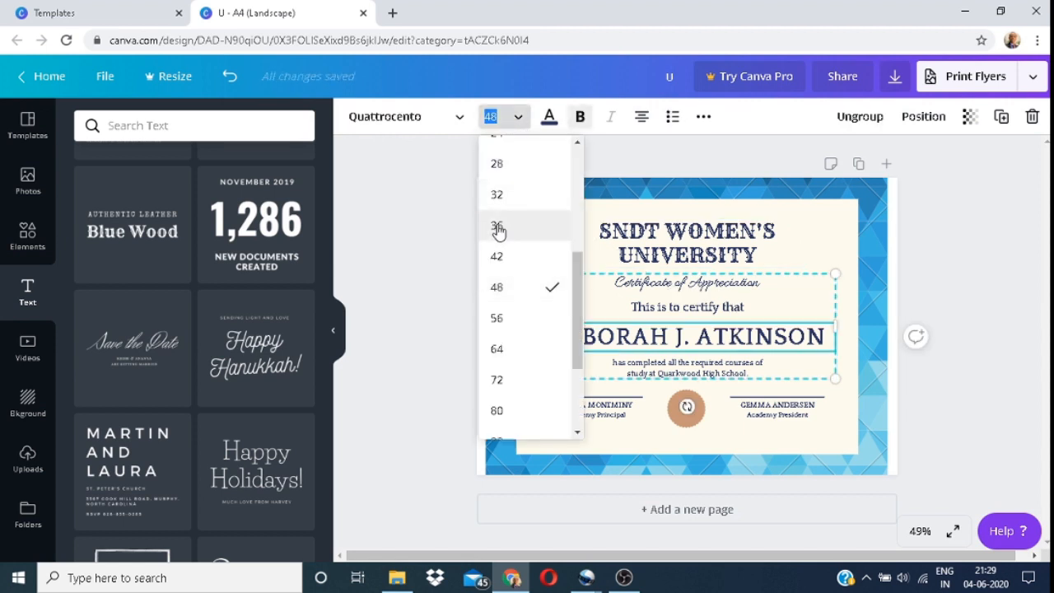
{"action": "left_click", "coordinate": [445, 290]}
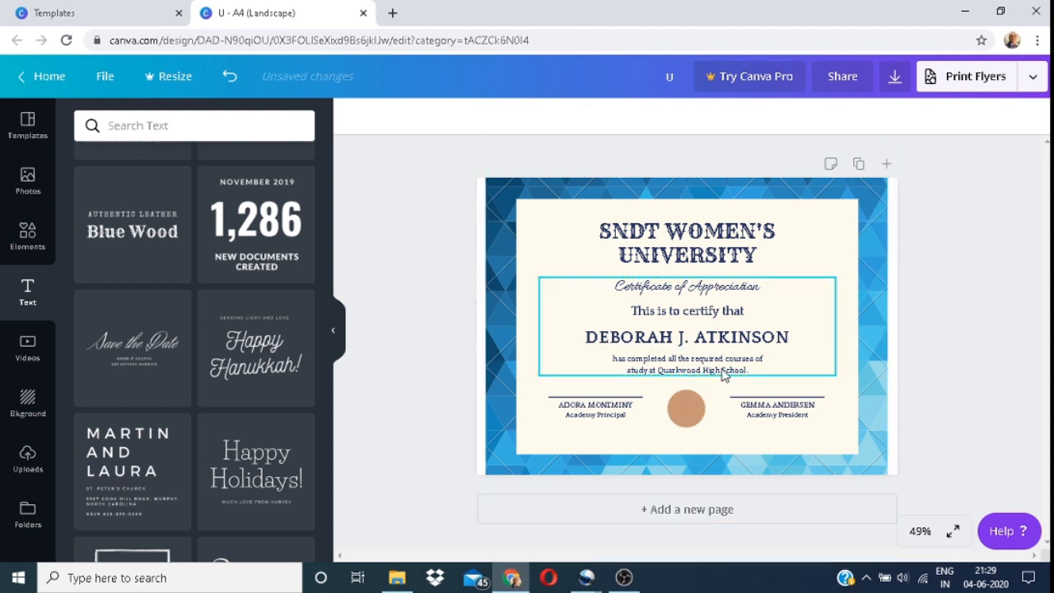
Add a comma after 'This is to certify that' and resize the cream panel to about 24.3 by 17.4 inside the border.
{"action": "left_click", "coordinate": [687, 310]}
{"action": "type", "text": ","}
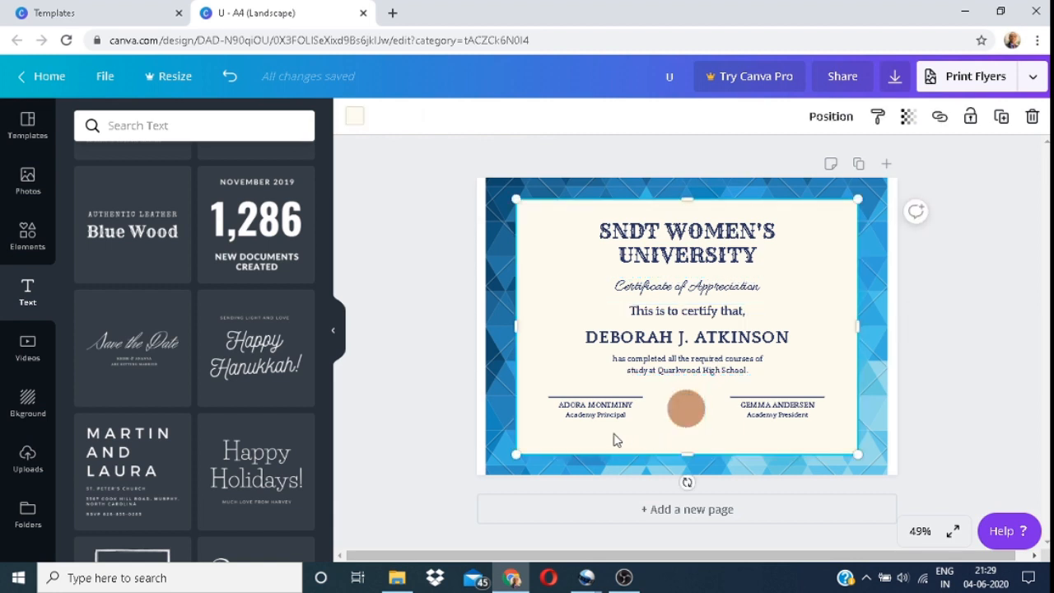
{"action": "mouse_move", "coordinate": [781, 438]}
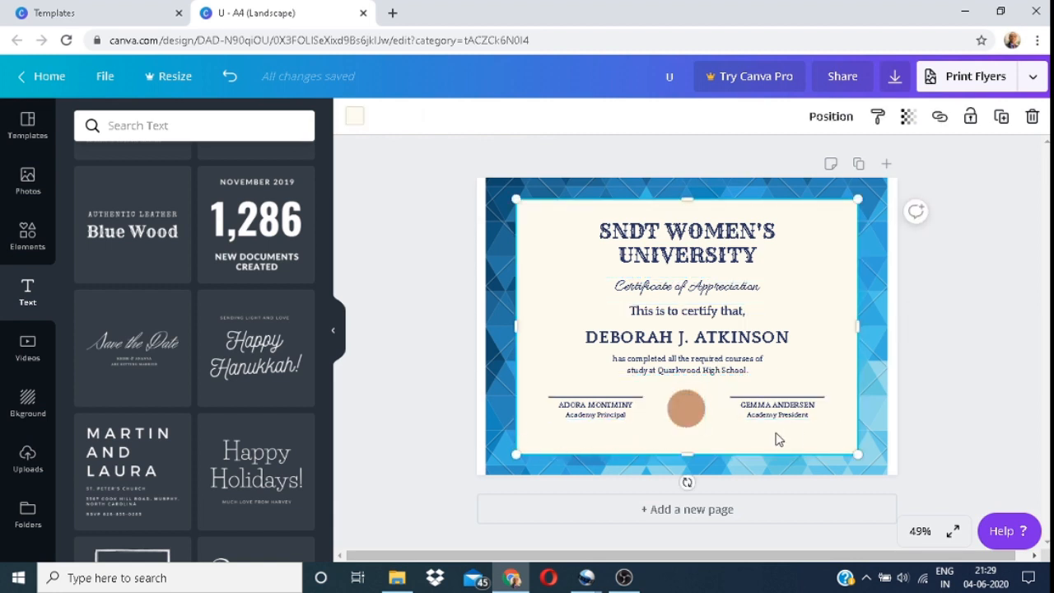
{"action": "left_click", "coordinate": [777, 408]}
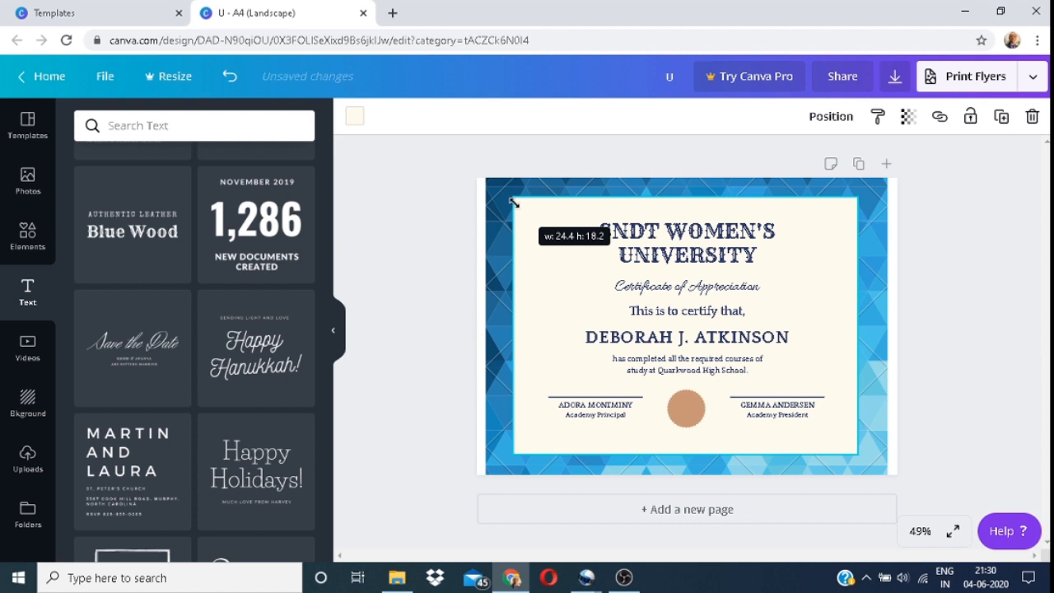
{"action": "left_click_drag", "start_coordinate": [514, 204], "coordinate": [519, 208]}
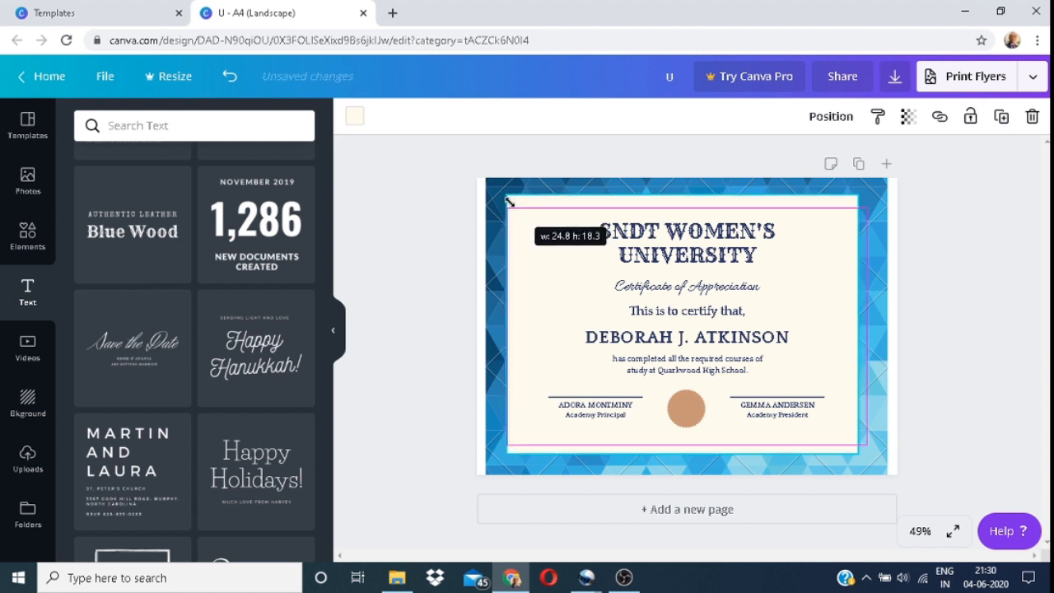
{"action": "left_click_drag", "start_coordinate": [504, 201], "coordinate": [518, 209]}
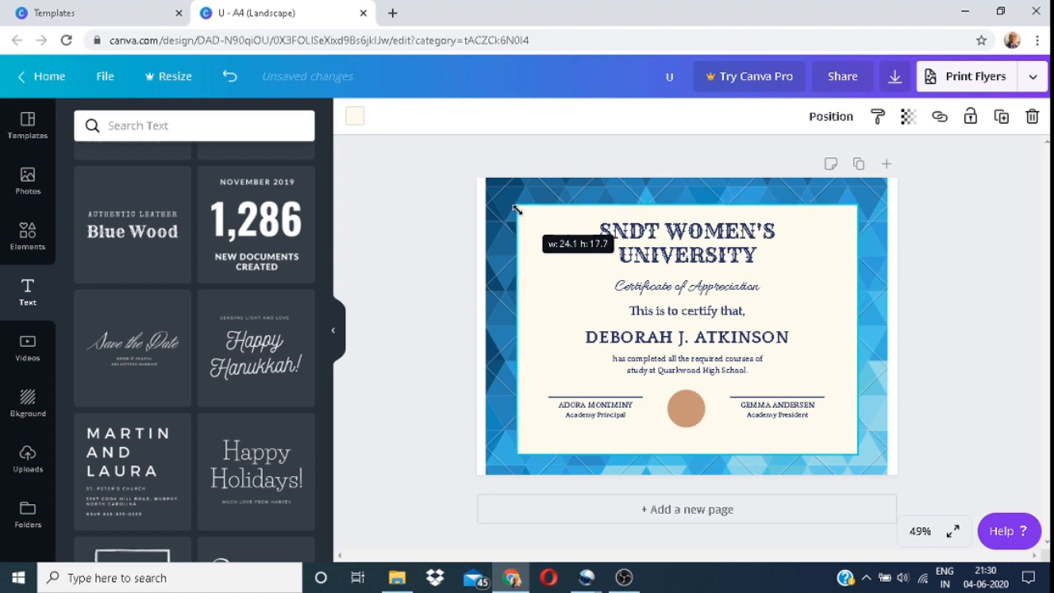
{"action": "left_click_drag", "start_coordinate": [517, 207], "coordinate": [524, 213]}
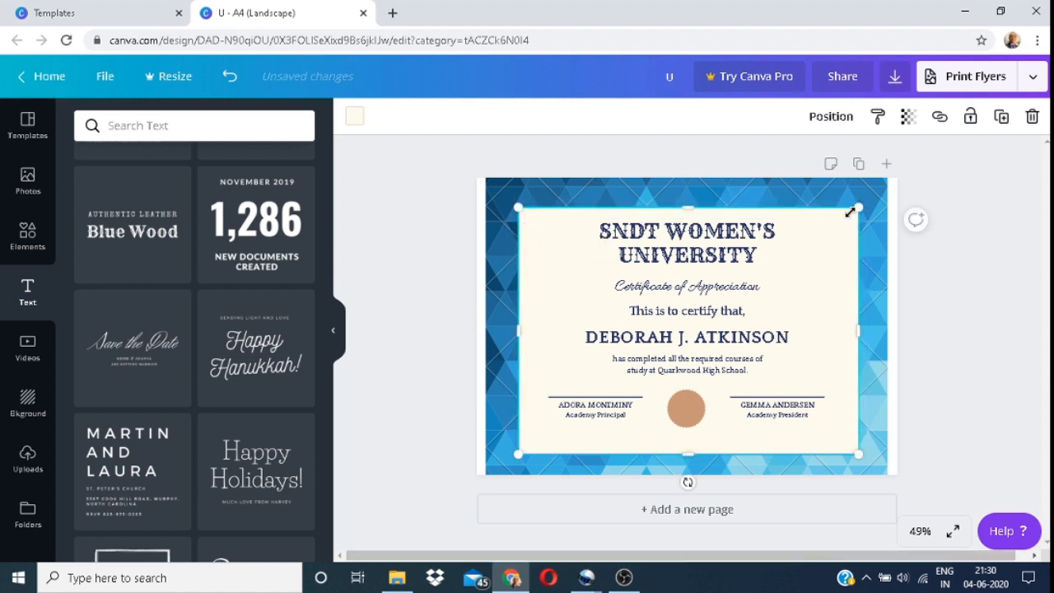
{"action": "left_click_drag", "start_coordinate": [860, 208], "coordinate": [865, 204]}
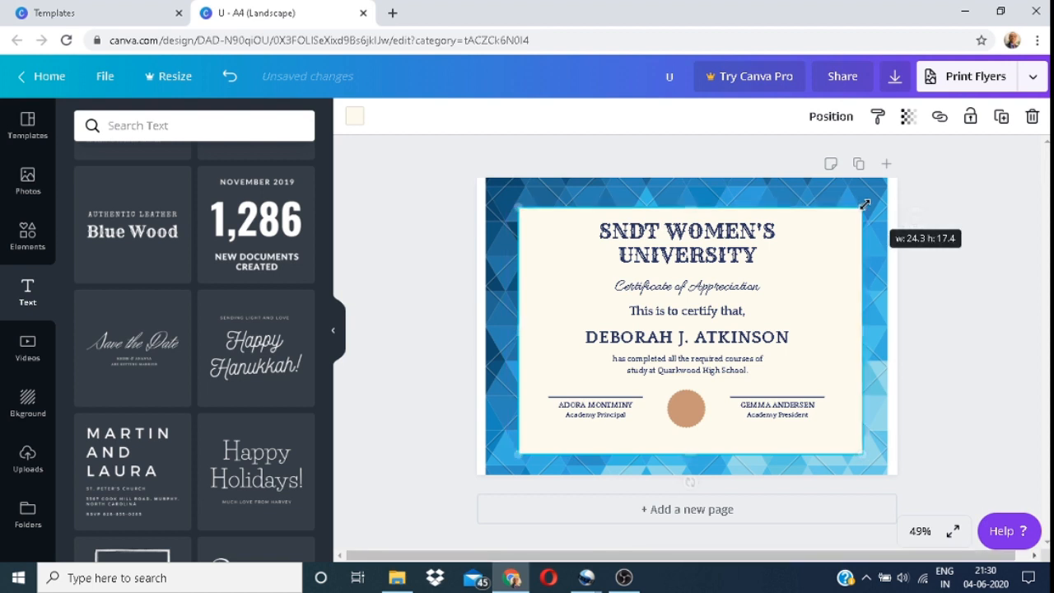
{"action": "left_click", "coordinate": [685, 327]}
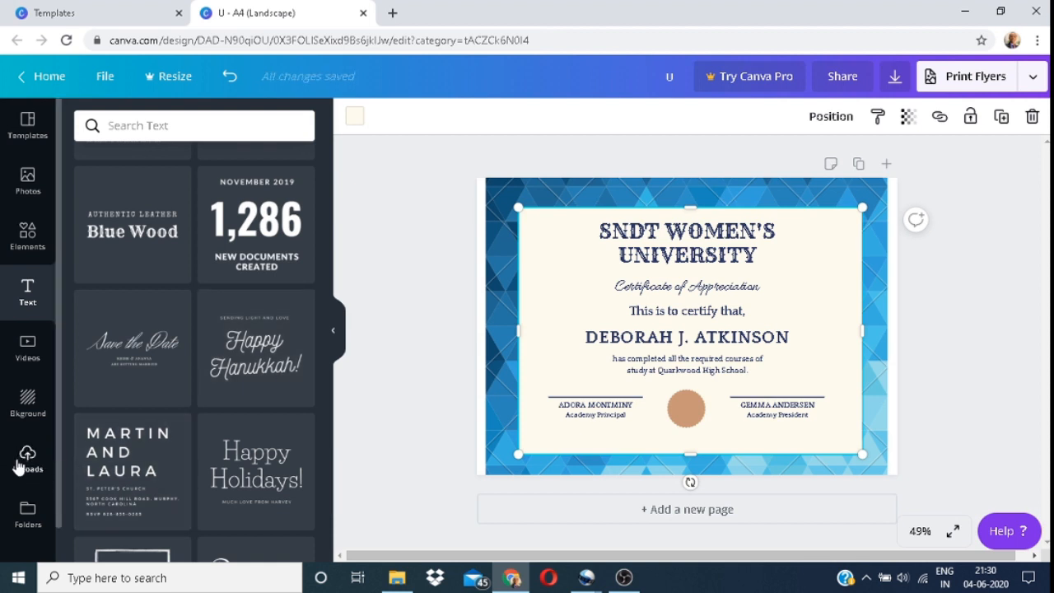
Scroll the Uploads panel to the SNDT Women's University logo and place it on the certificate.
{"action": "left_click", "coordinate": [26, 458]}
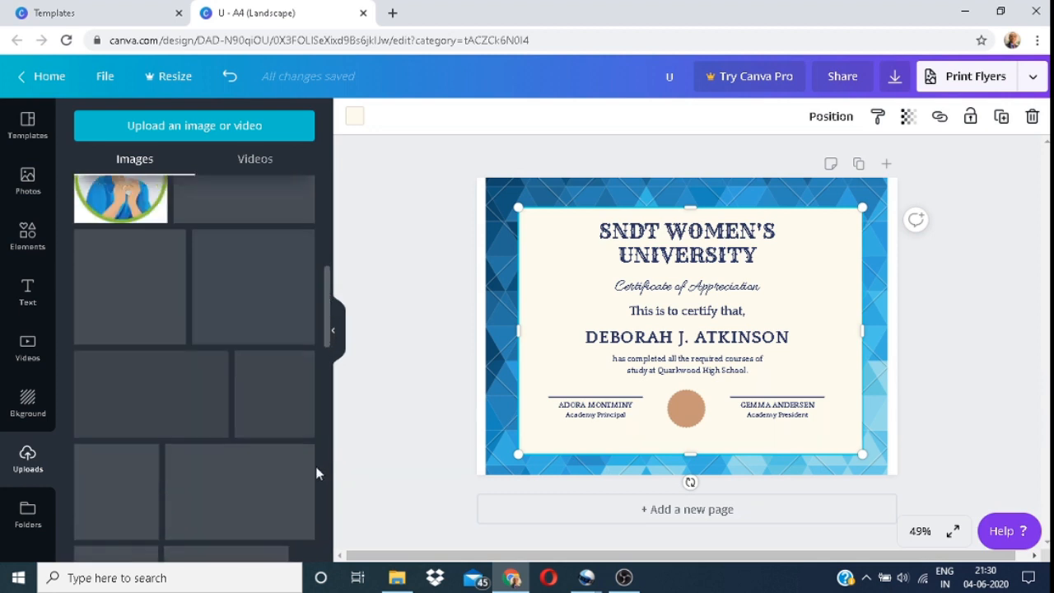
{"action": "scroll", "scroll_direction": "down", "scroll_amount": 3}
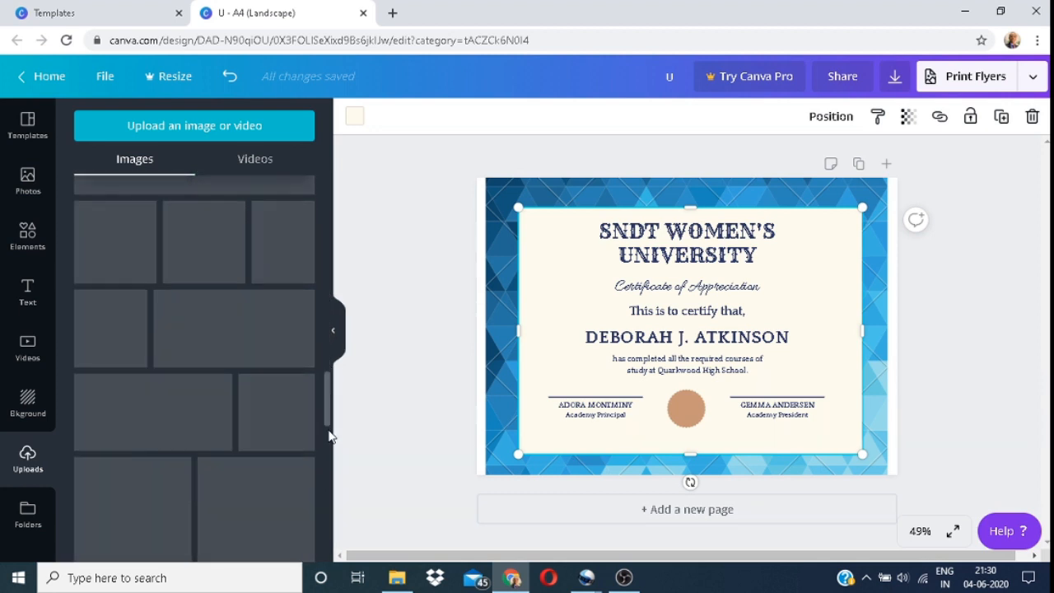
{"action": "scroll", "scroll_direction": "down", "scroll_amount": 3}
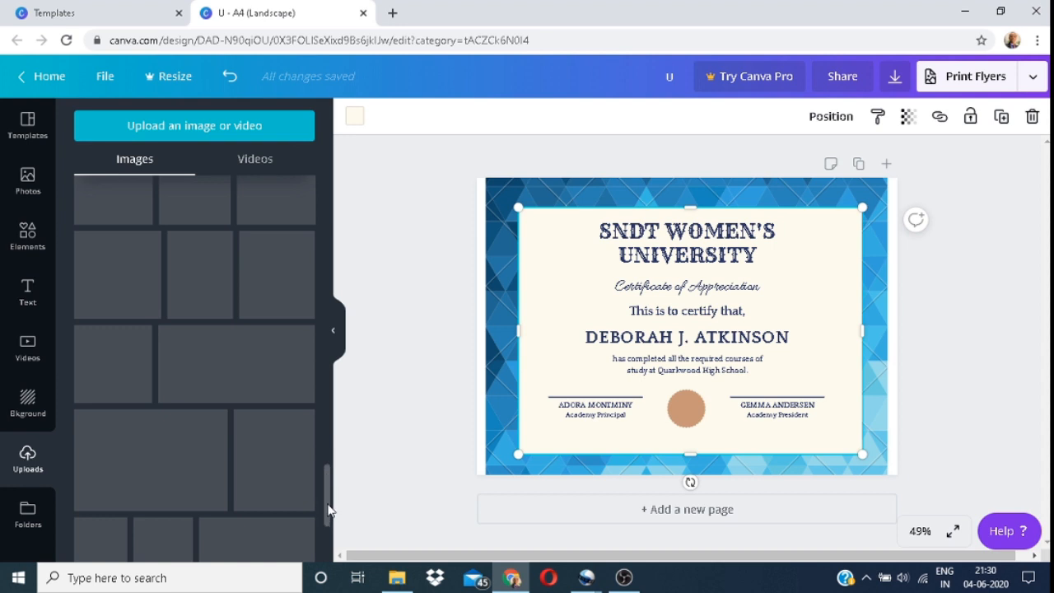
{"action": "scroll", "scroll_direction": "down", "scroll_amount": 3}
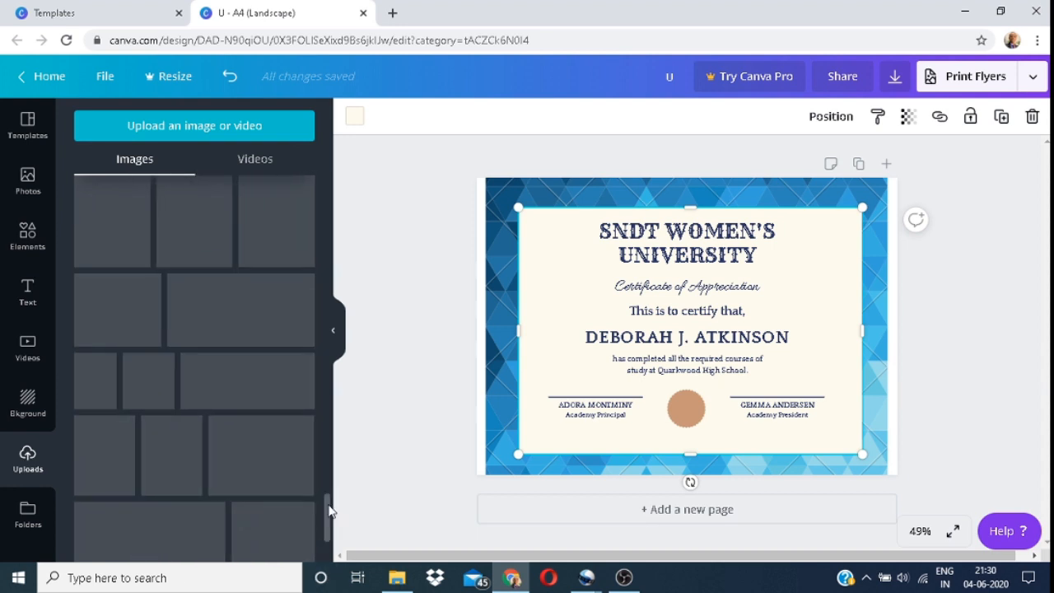
{"action": "scroll", "scroll_direction": "down", "scroll_amount": 3}
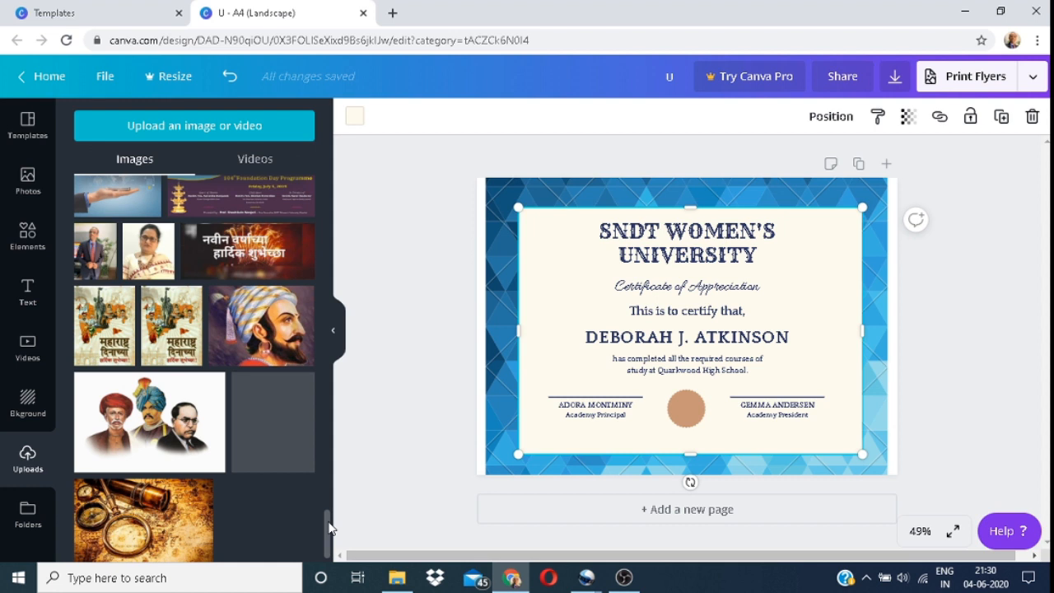
{"action": "scroll", "scroll_direction": "down", "scroll_amount": 3}
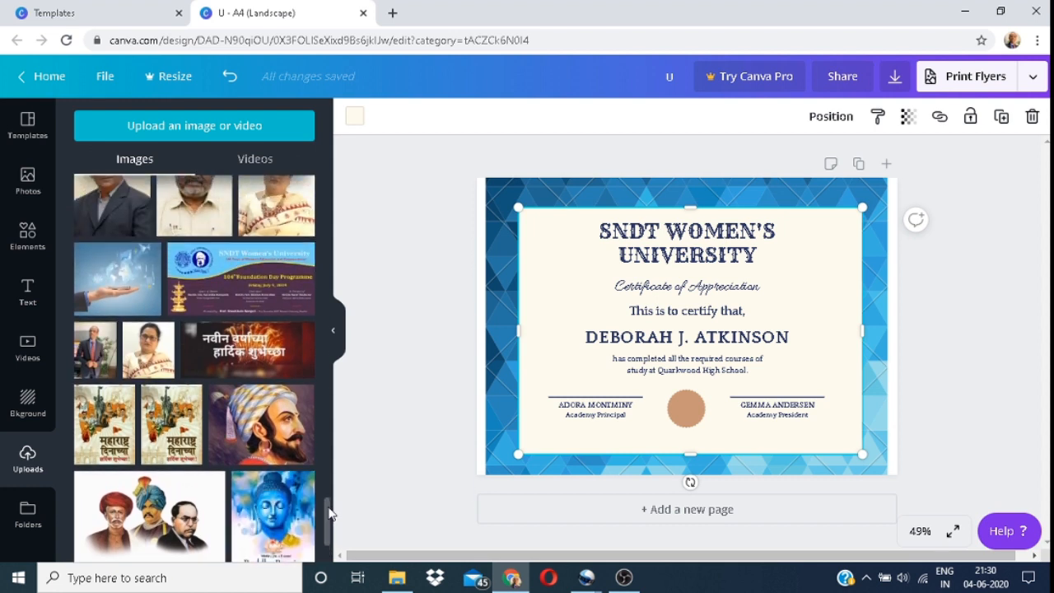
{"action": "scroll", "scroll_direction": "down", "scroll_amount": 3}
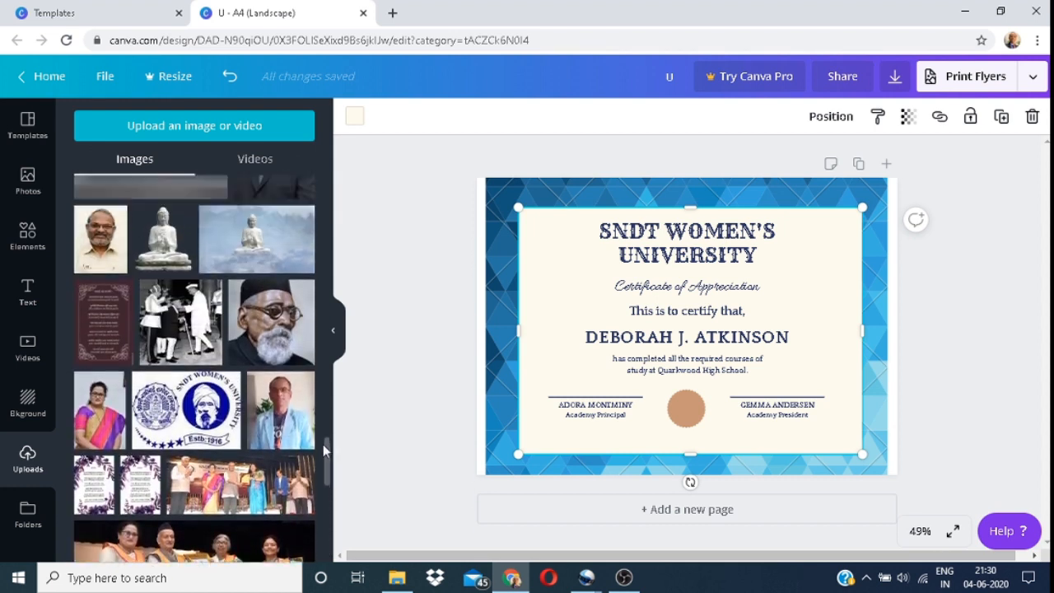
{"action": "scroll", "scroll_direction": "down", "scroll_amount": 3}
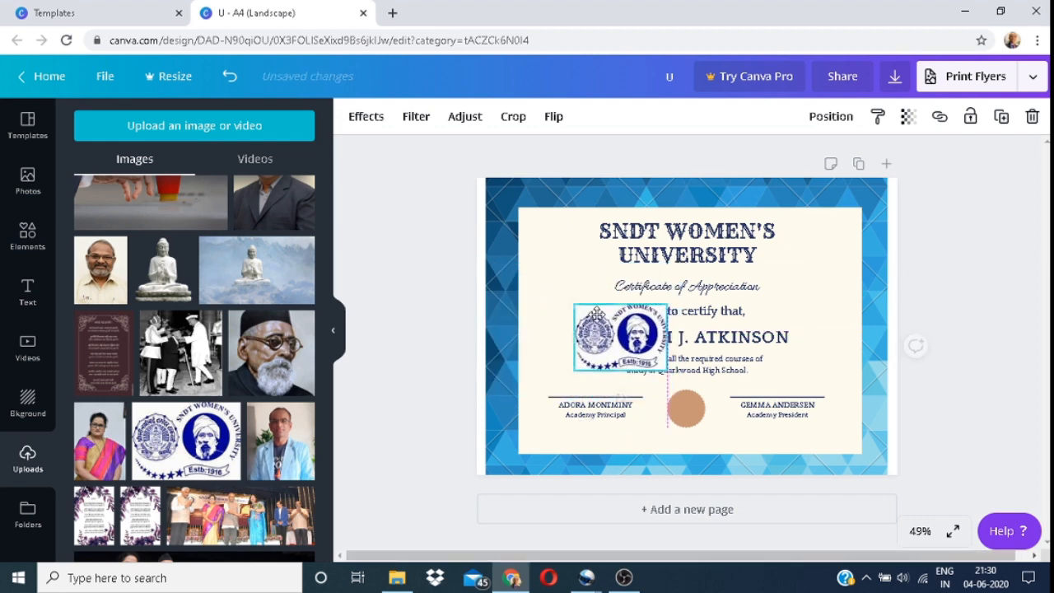
Move the SNDT logo beside the heading at top-left and place the portrait photo at the top-right corner.
{"action": "left_click_drag", "start_coordinate": [618, 338], "coordinate": [563, 239]}
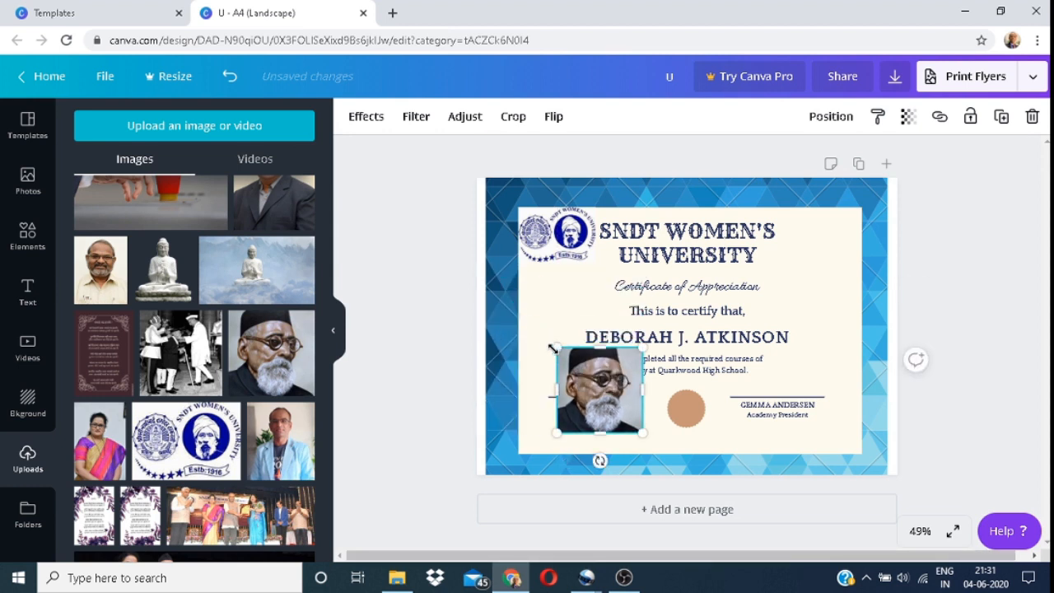
{"action": "left_click_drag", "start_coordinate": [557, 347], "coordinate": [573, 359]}
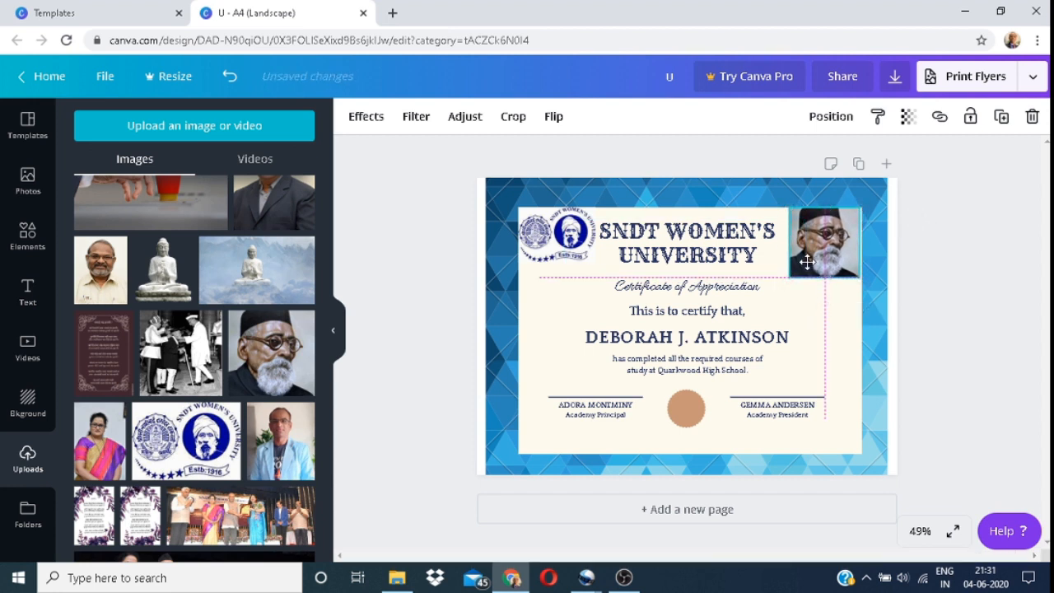
{"action": "left_click", "coordinate": [823, 244]}
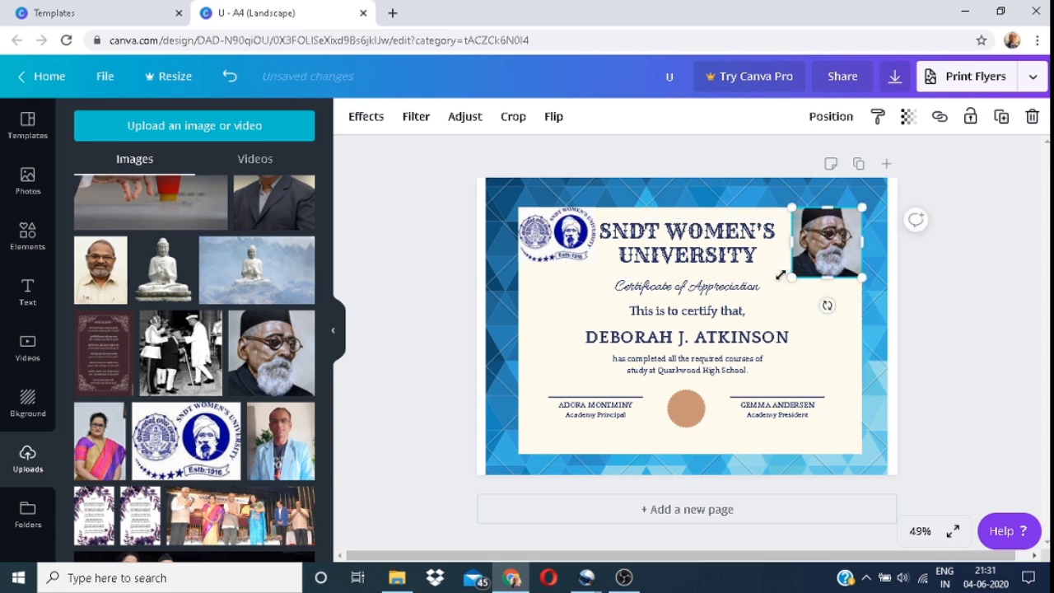
{"action": "left_click", "coordinate": [688, 238]}
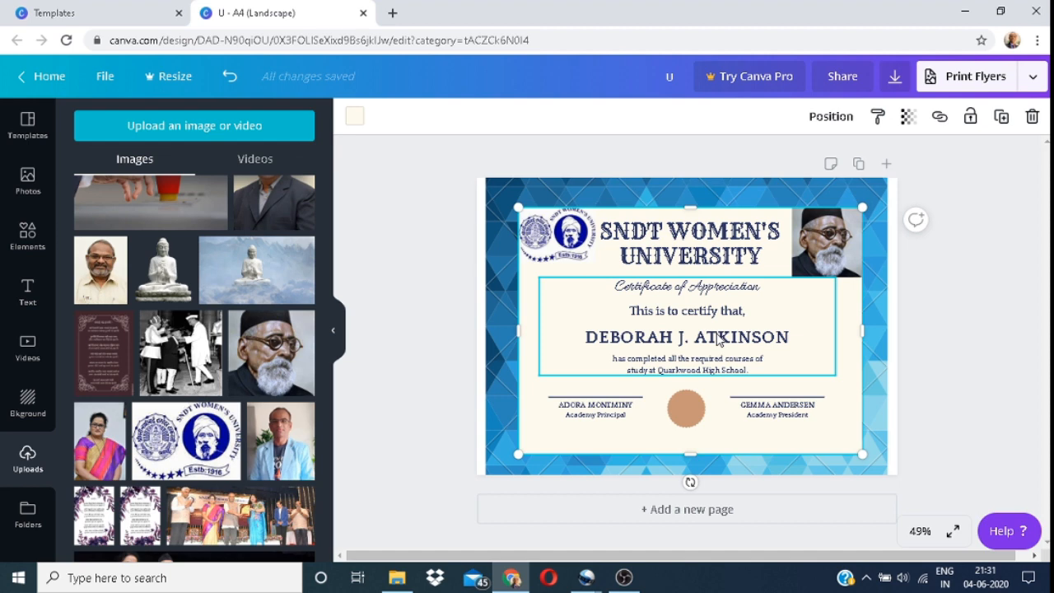
{"action": "left_click", "coordinate": [686, 408]}
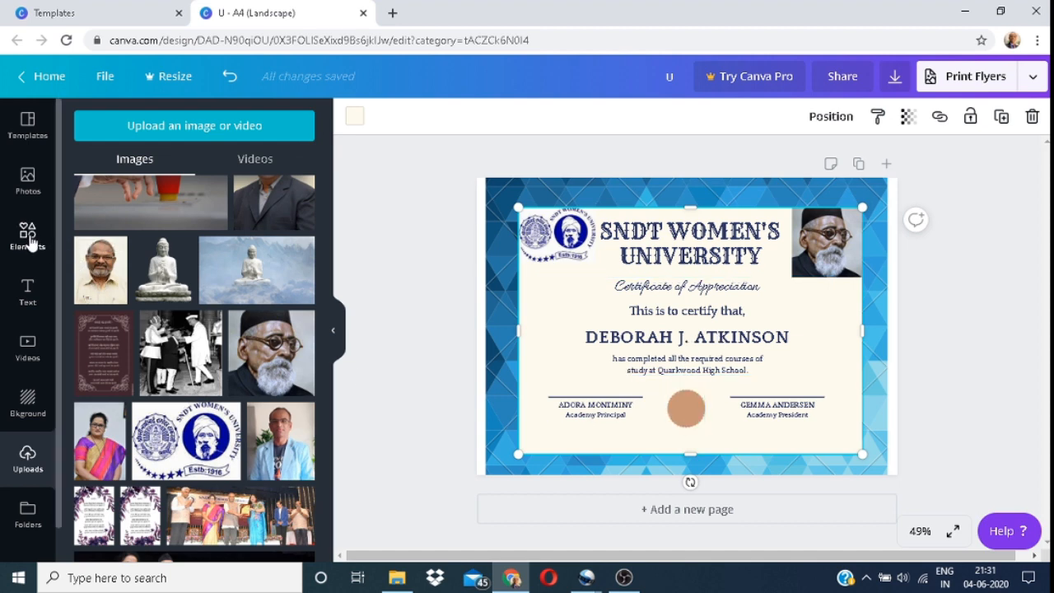
Add a dark blue Bold Foliage leaf from Elements and size it over the bottom-centre seal.
{"action": "left_click", "coordinate": [26, 234]}
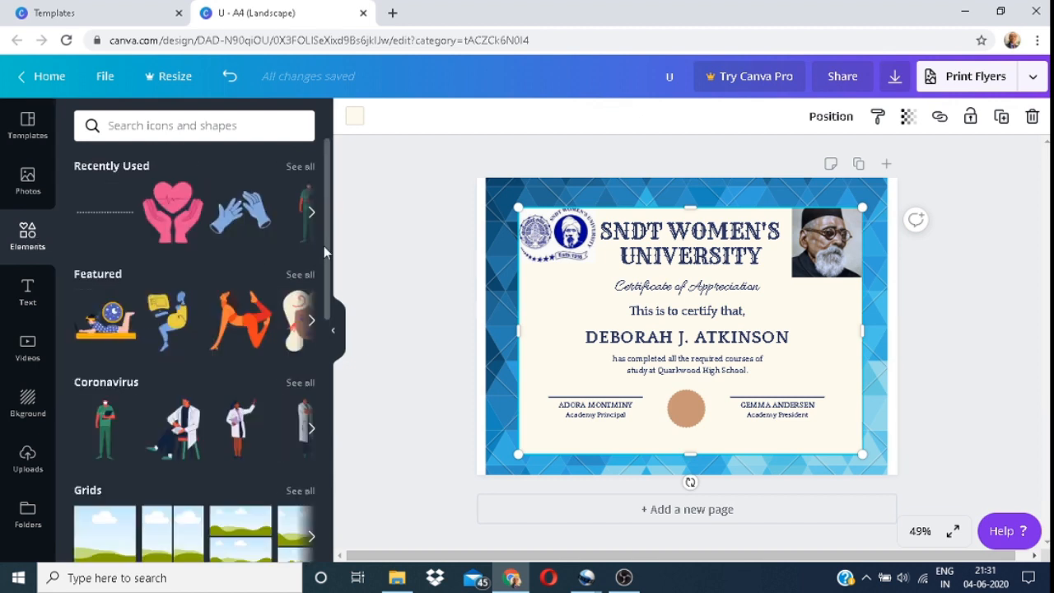
{"action": "scroll", "scroll_direction": "down", "scroll_amount": 3}
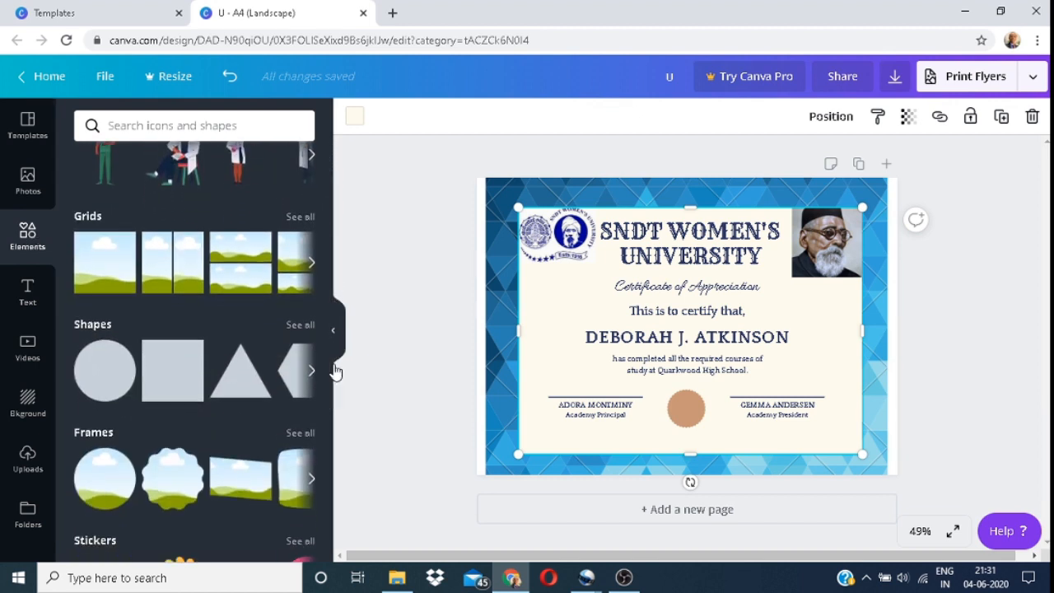
{"action": "scroll", "scroll_direction": "down", "scroll_amount": 3}
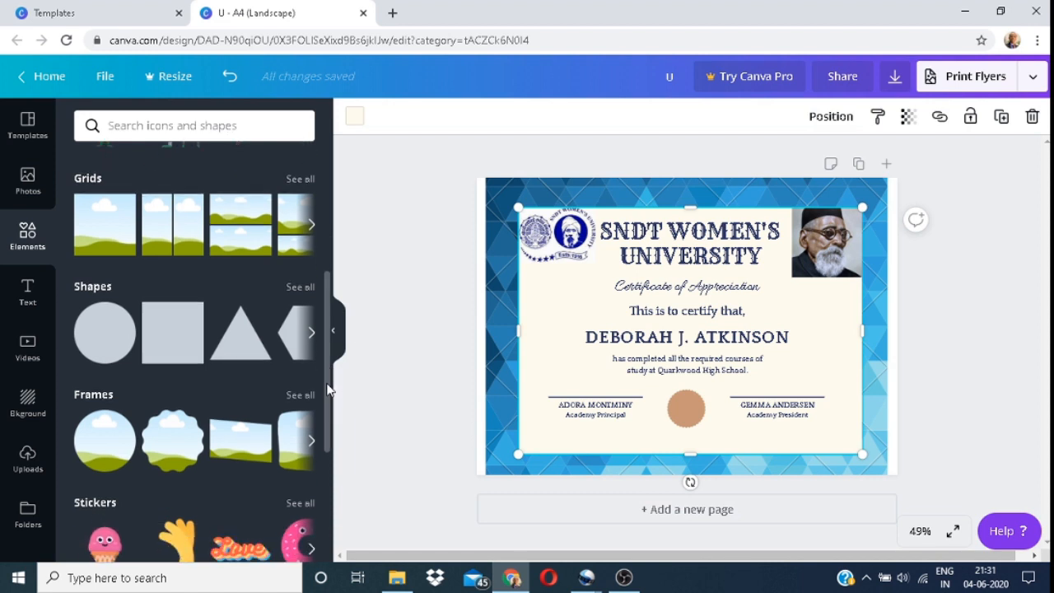
{"action": "scroll", "scroll_direction": "down", "scroll_amount": 3}
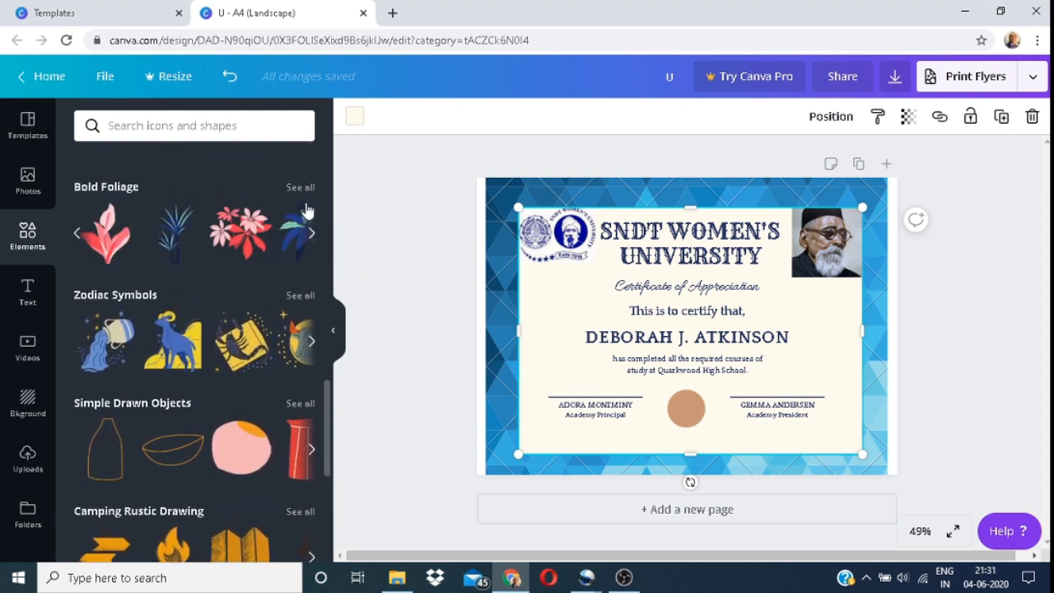
{"action": "left_click", "coordinate": [300, 188]}
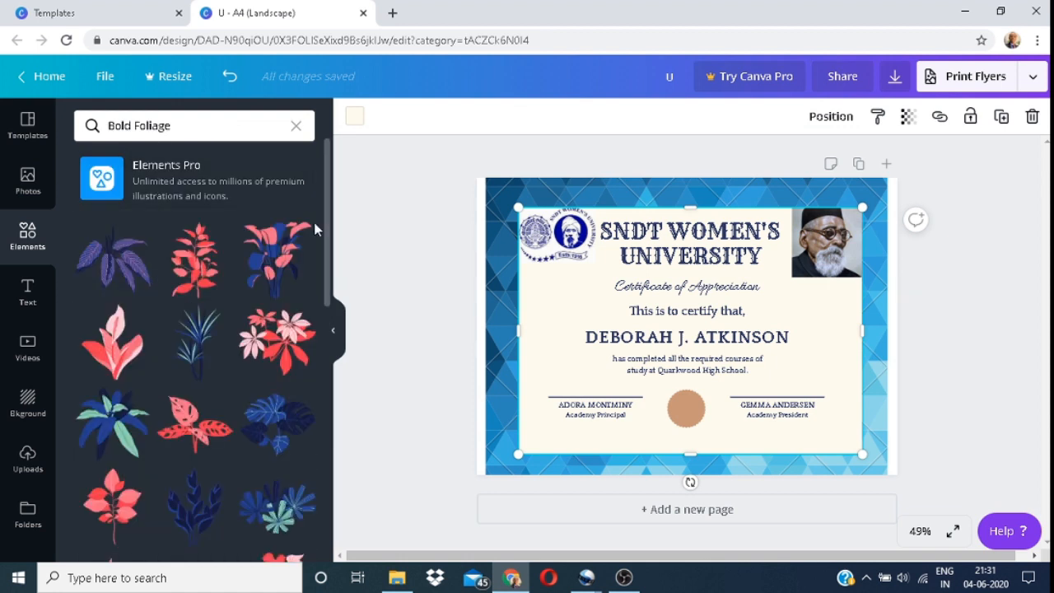
{"action": "scroll", "scroll_direction": "down", "scroll_amount": 3}
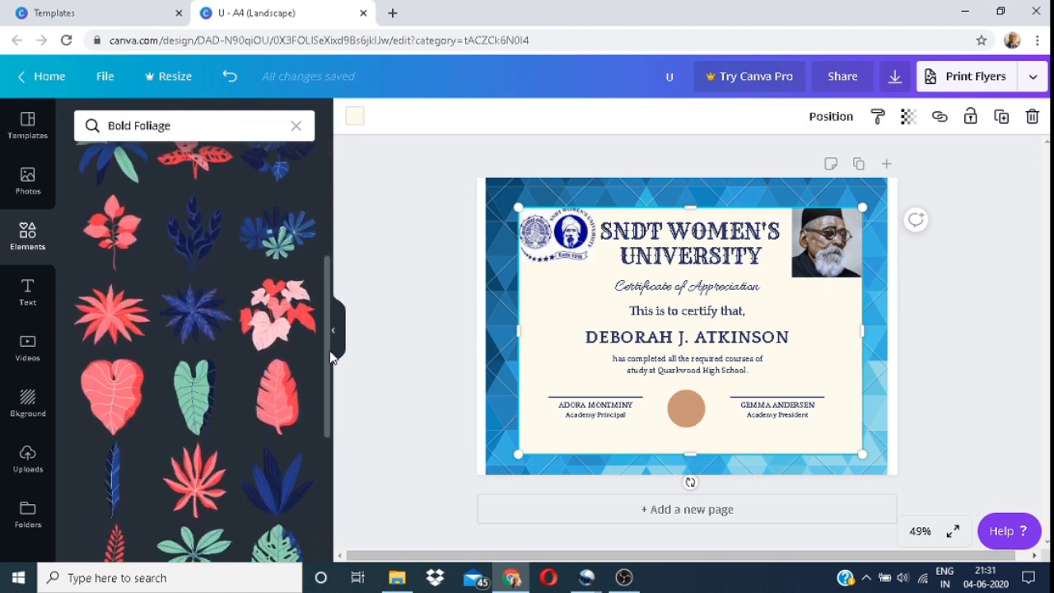
{"action": "scroll", "scroll_direction": "down", "scroll_amount": 3}
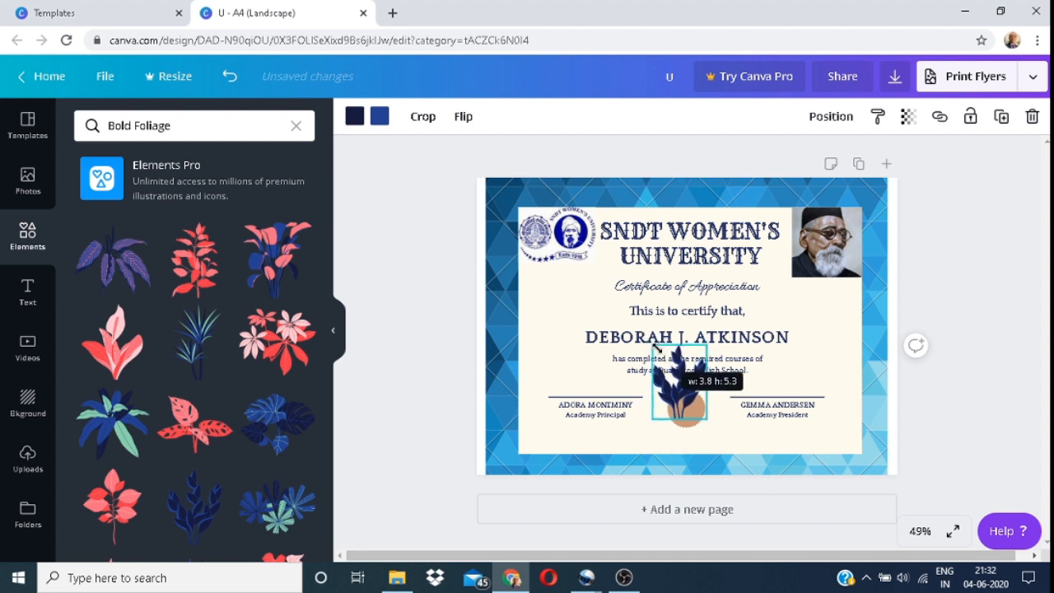
{"action": "left_click_drag", "start_coordinate": [678, 379], "coordinate": [688, 415]}
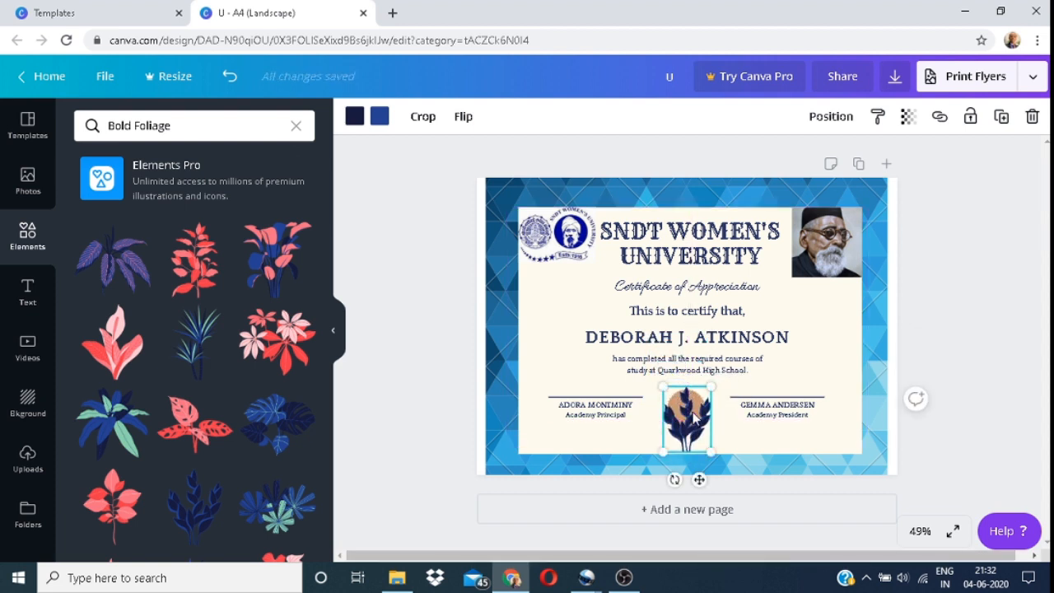
{"action": "mouse_move", "coordinate": [728, 437]}
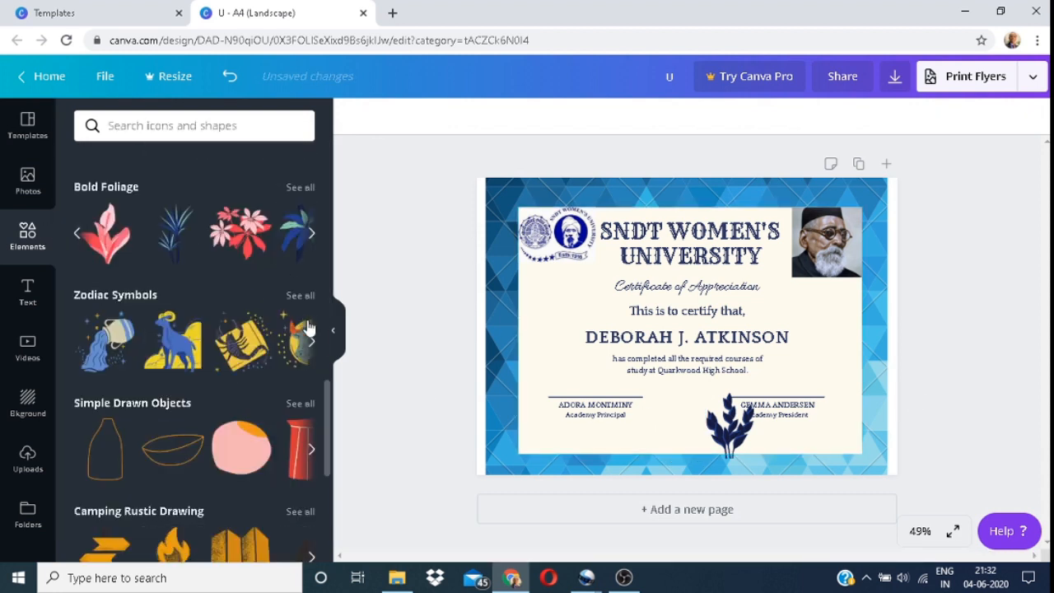
{"action": "mouse_move", "coordinate": [328, 462]}
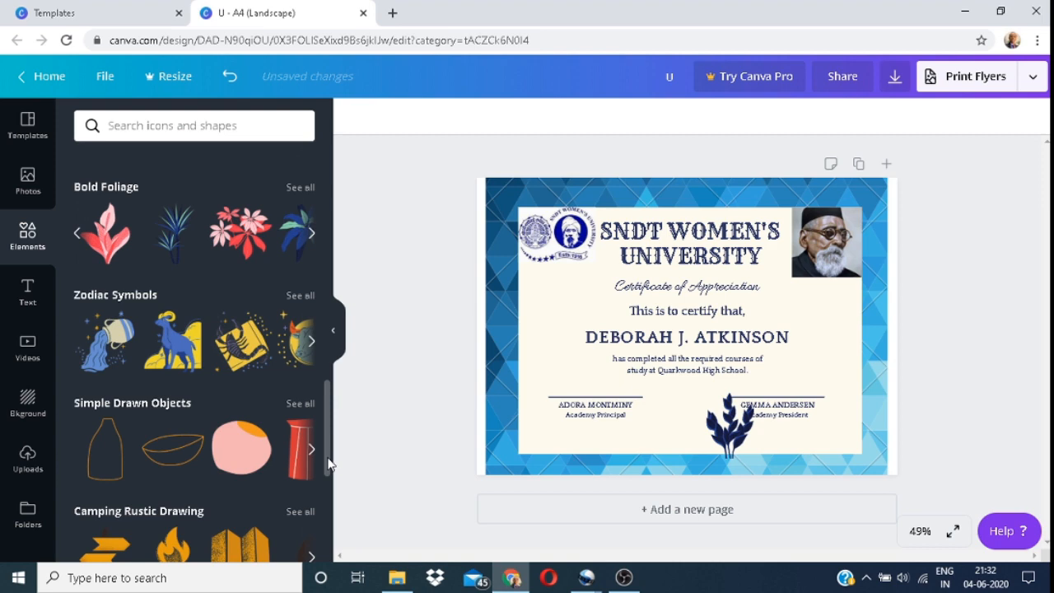
Centre a light blue Sketchy Flowers illustration between the signatures and move the navy foliage off the page.
{"action": "scroll", "scroll_direction": "down", "scroll_amount": 3}
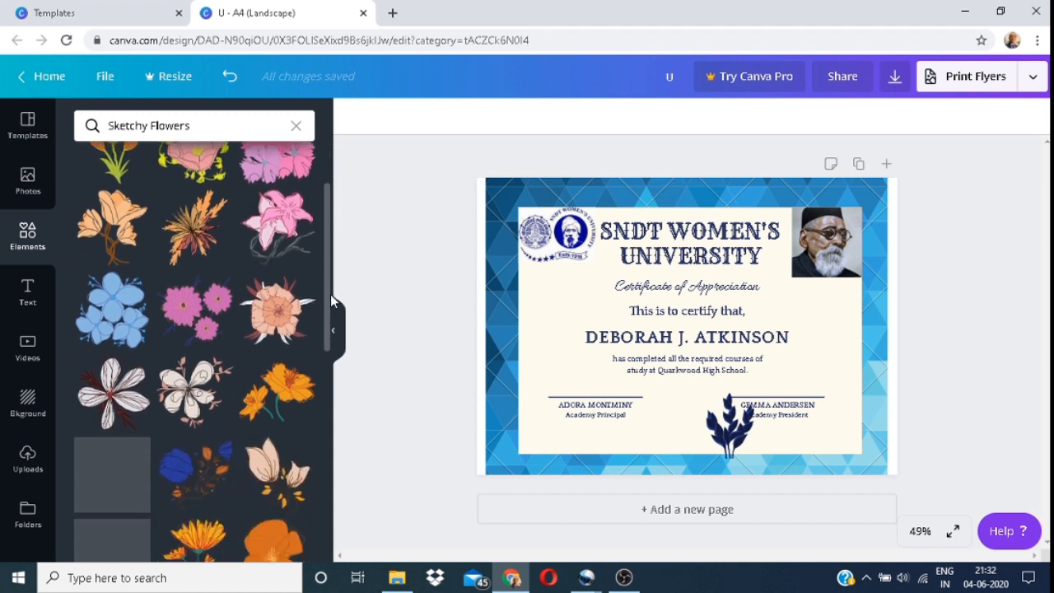
{"action": "scroll", "scroll_direction": "down", "scroll_amount": 3}
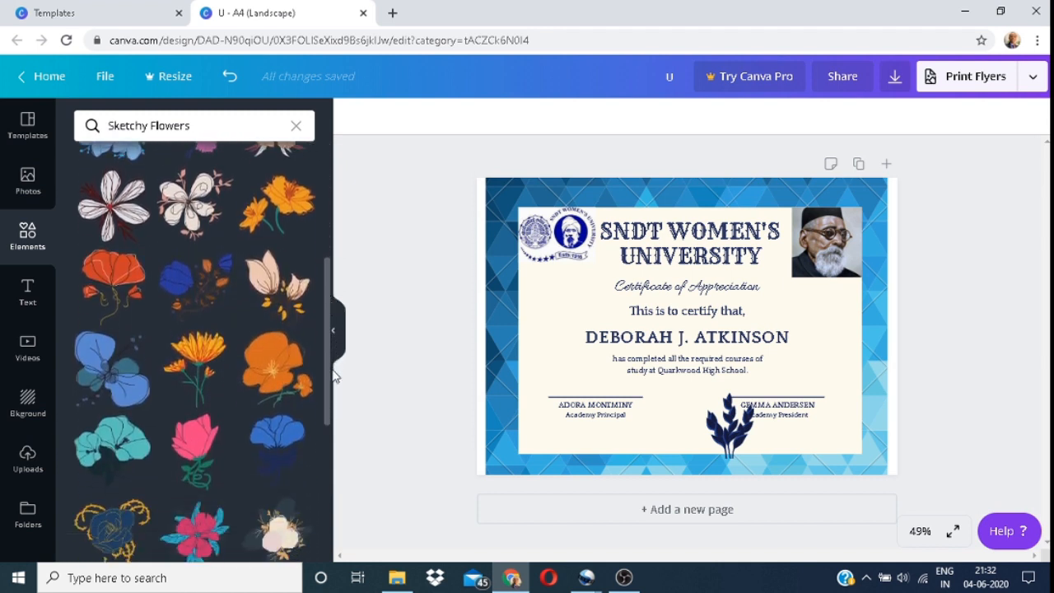
{"action": "scroll", "scroll_direction": "down", "scroll_amount": 3}
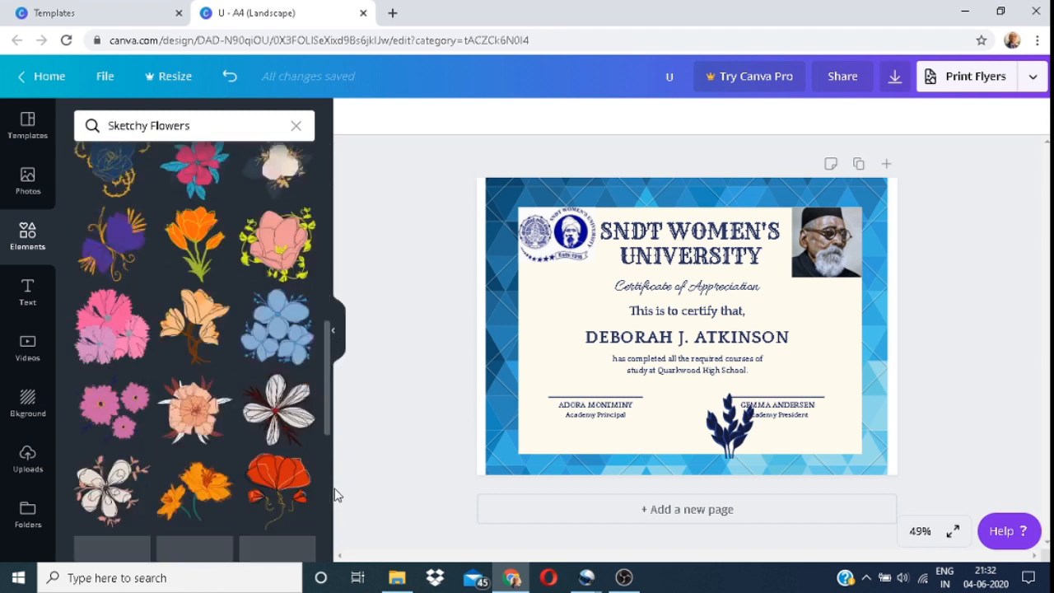
{"action": "scroll", "scroll_direction": "down", "scroll_amount": 3}
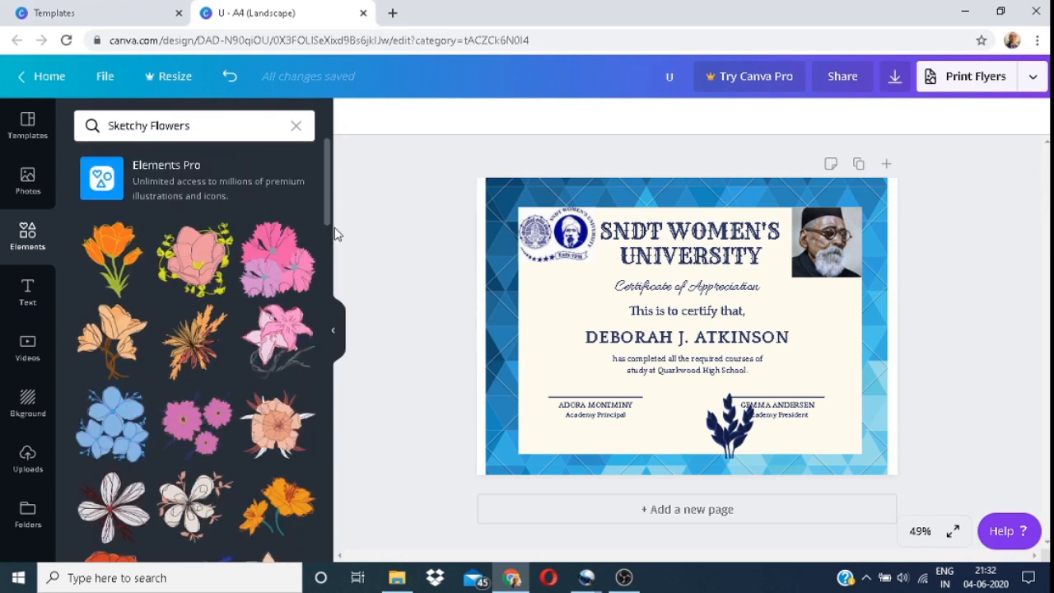
{"action": "left_click", "coordinate": [728, 425]}
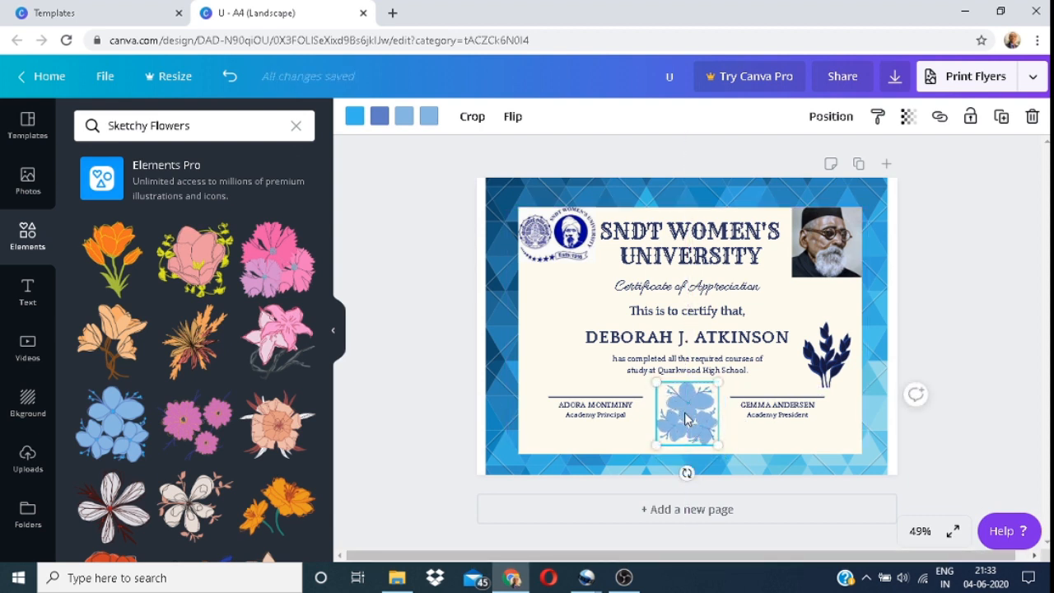
{"action": "left_click_drag", "start_coordinate": [689, 415], "coordinate": [685, 415]}
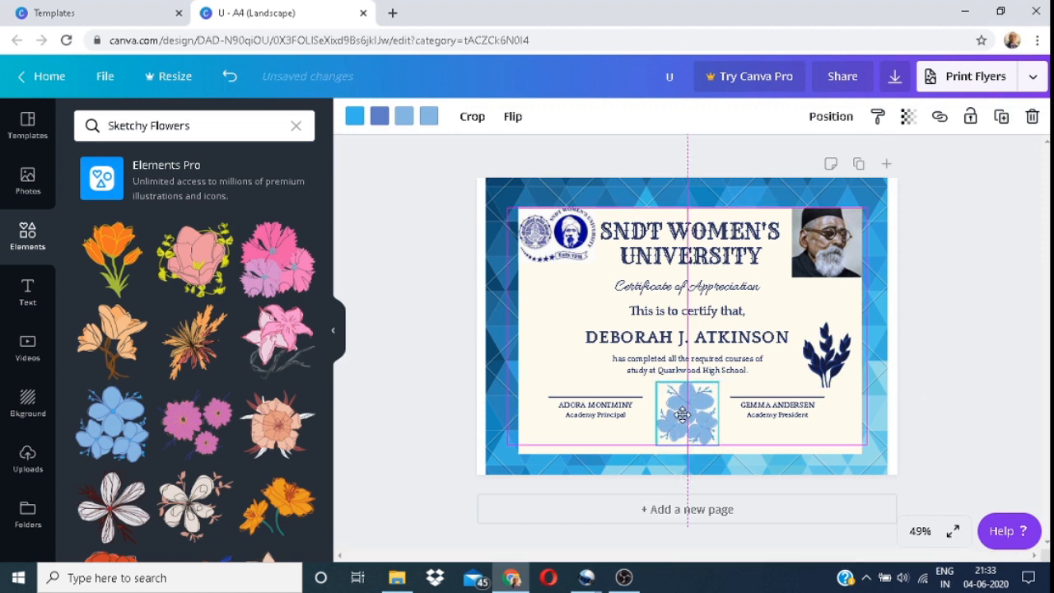
{"action": "left_click", "coordinate": [827, 354]}
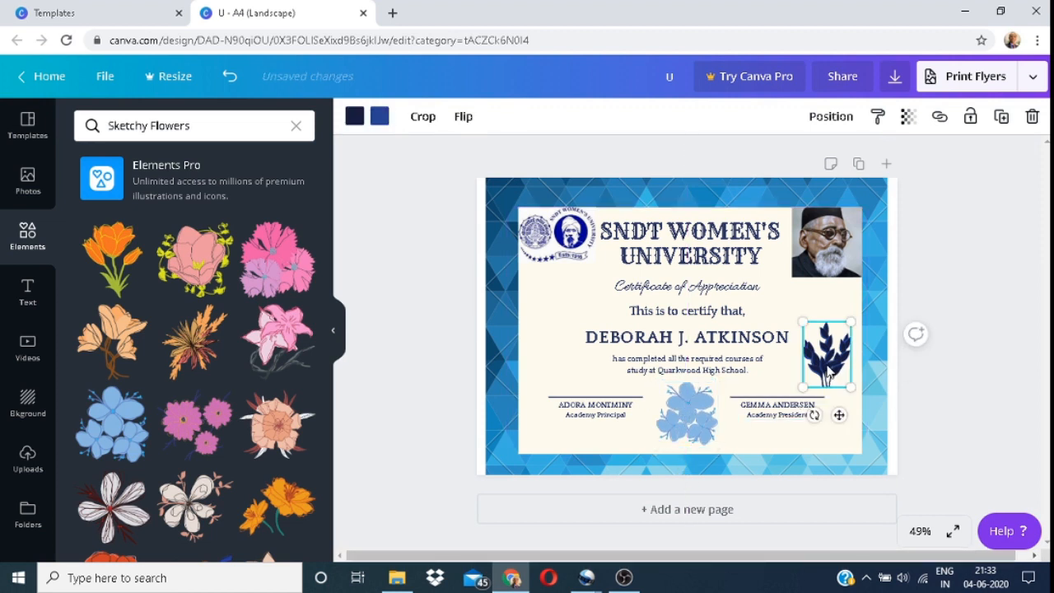
{"action": "left_click_drag", "start_coordinate": [823, 354], "coordinate": [560, 365]}
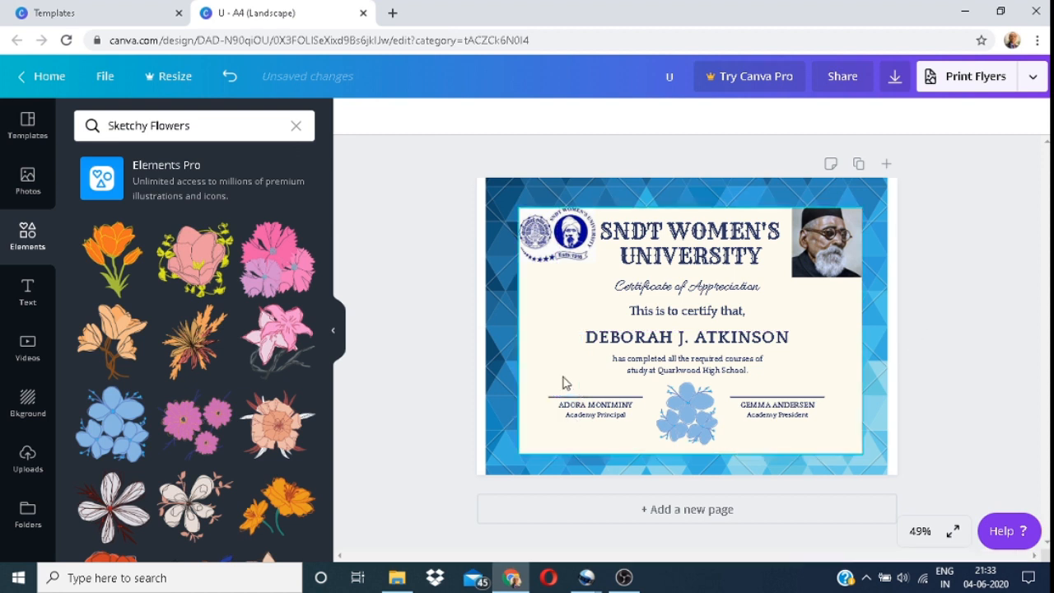
{"action": "mouse_move", "coordinate": [332, 331]}
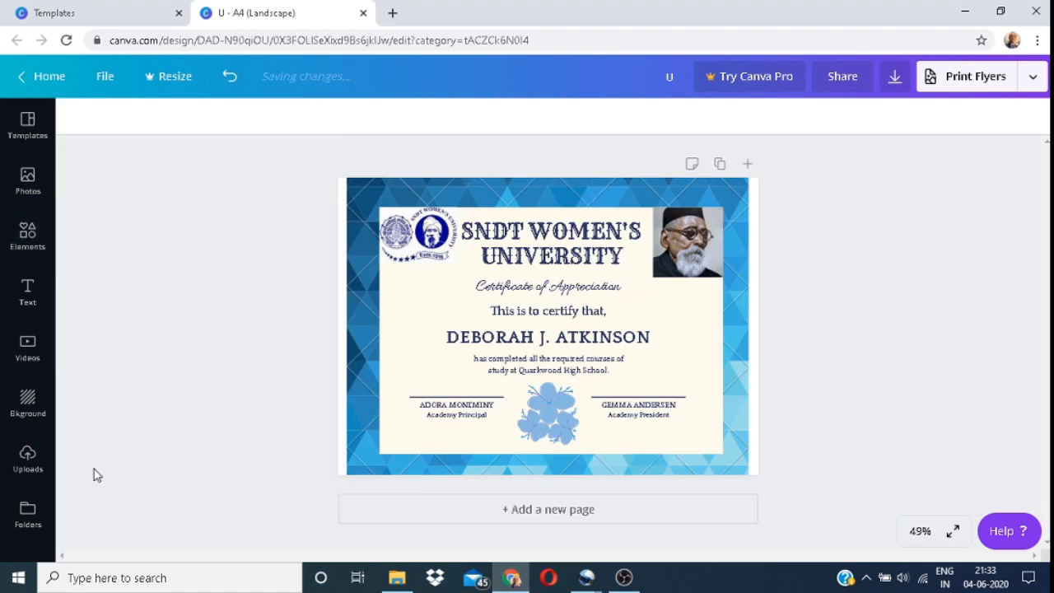
Browse Canva's background library of photo and texture backgrounds for the certificate.
{"action": "left_click", "coordinate": [26, 404]}
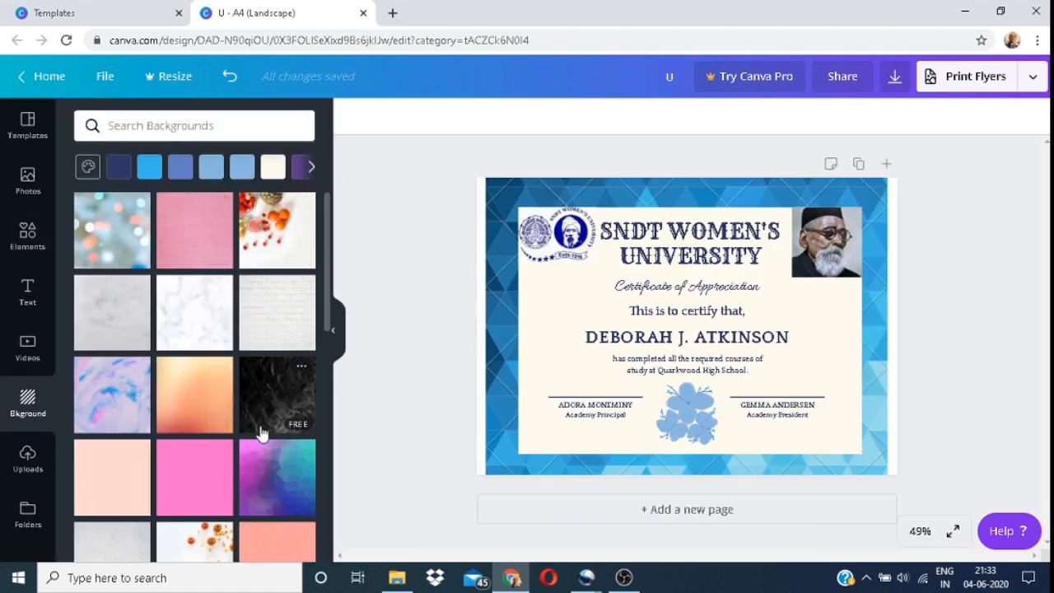
{"action": "scroll", "scroll_direction": "down", "scroll_amount": 3}
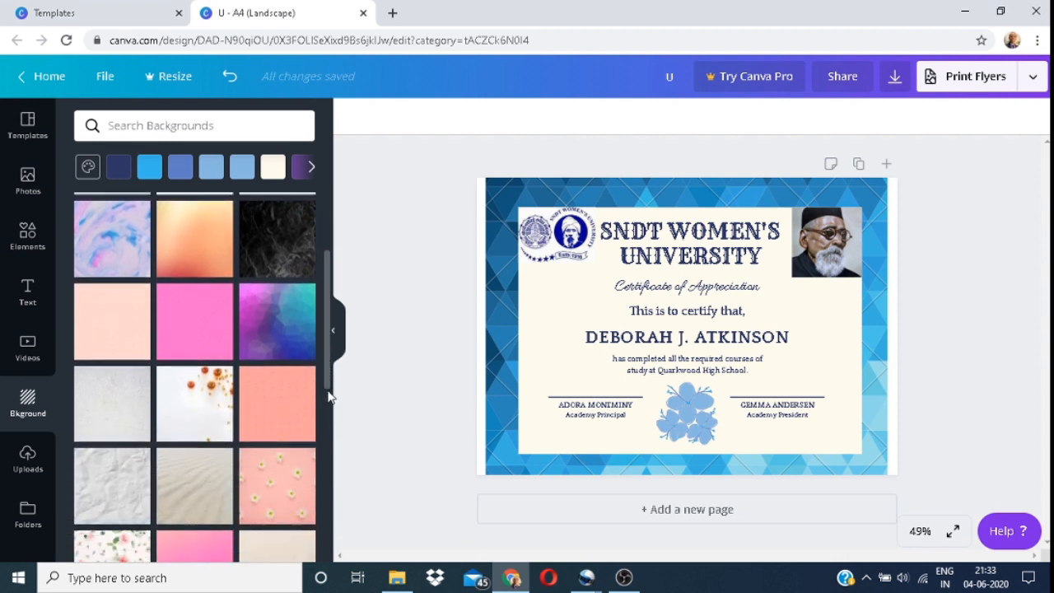
{"action": "scroll", "scroll_direction": "down", "scroll_amount": 3}
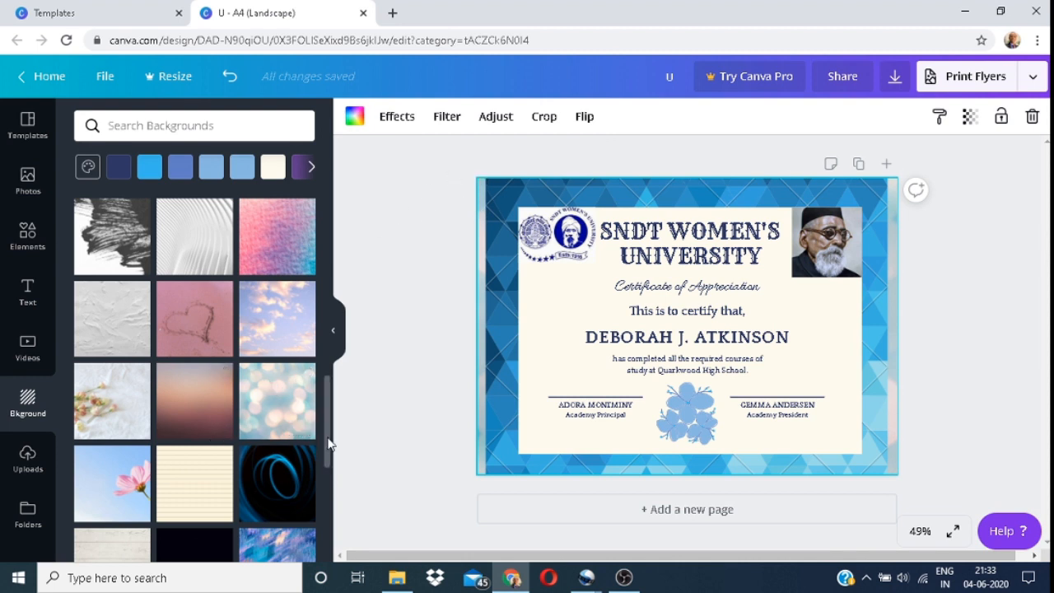
{"action": "scroll", "scroll_direction": "down", "scroll_amount": 3}
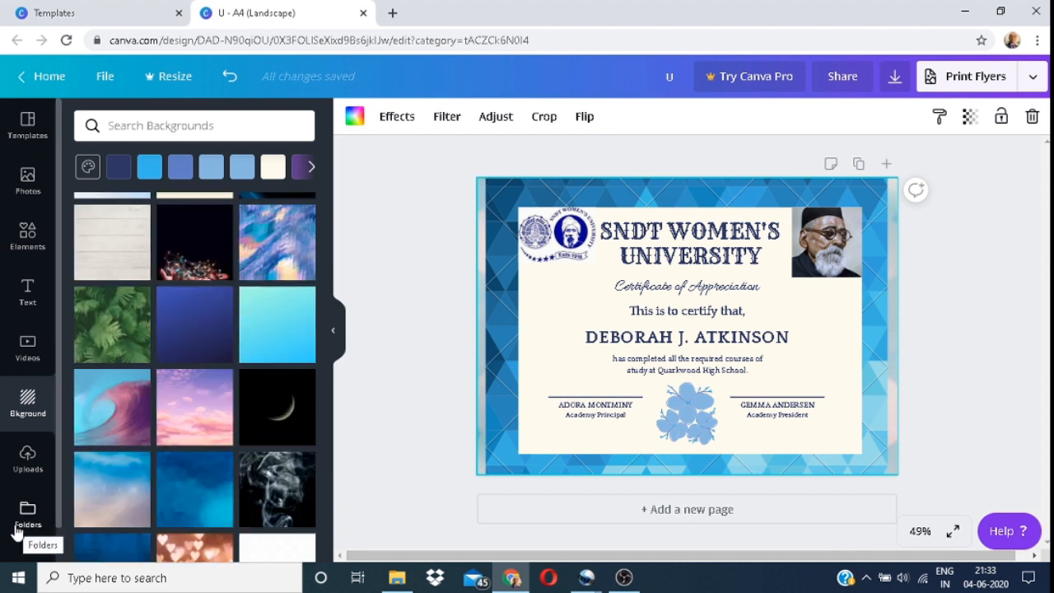
Add the uploaded globe-in-hand image at about 38 transparency, stretch it across the centre, then remove it.
{"action": "left_click", "coordinate": [26, 458]}
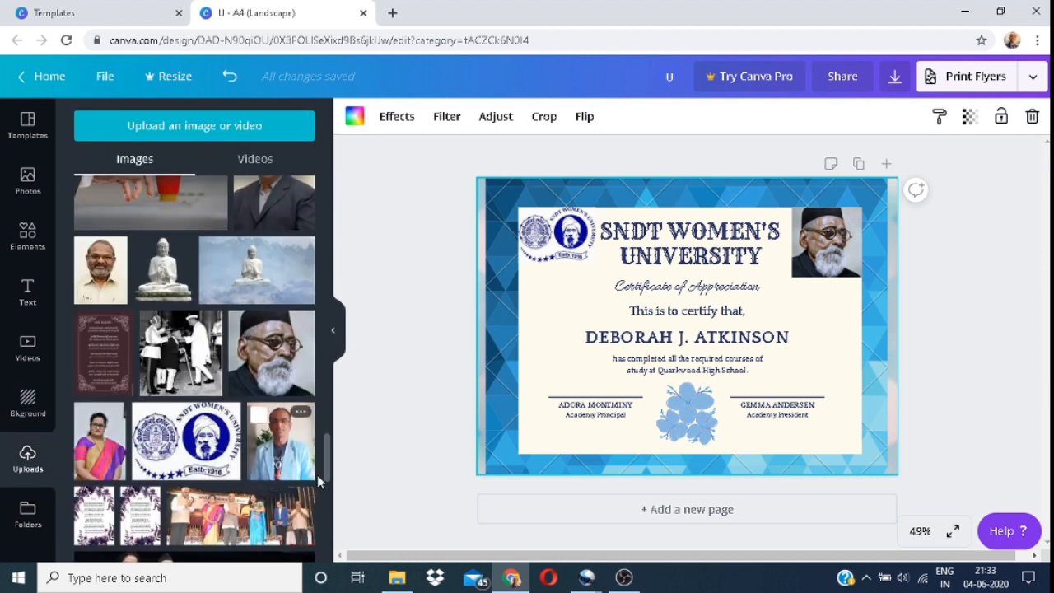
{"action": "scroll", "scroll_direction": "down", "scroll_amount": 3}
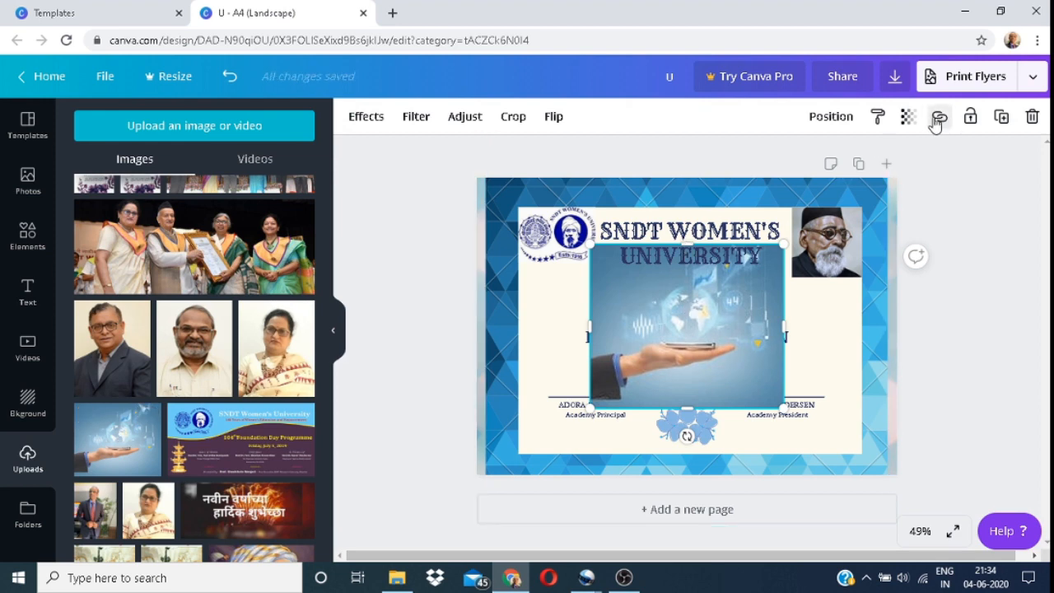
{"action": "left_click", "coordinate": [907, 115]}
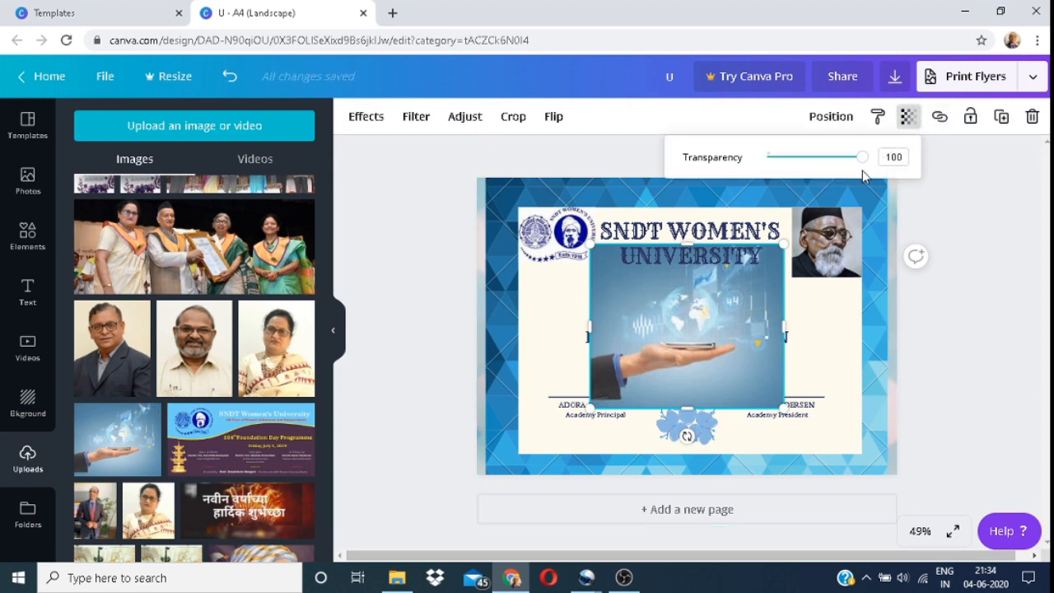
{"action": "left_click_drag", "start_coordinate": [861, 157], "coordinate": [772, 157]}
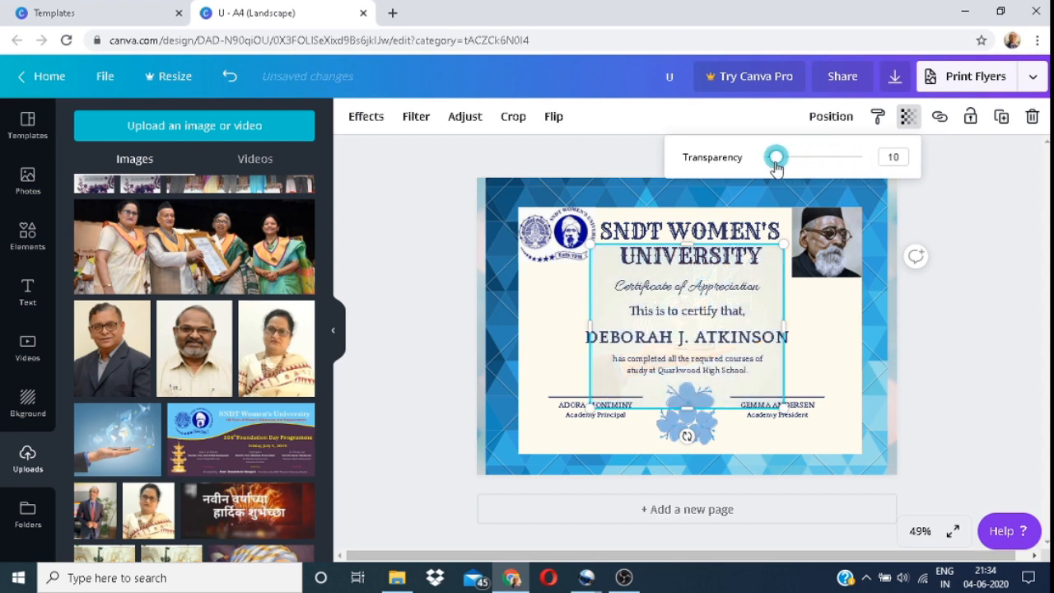
{"action": "left_click_drag", "start_coordinate": [774, 158], "coordinate": [804, 158]}
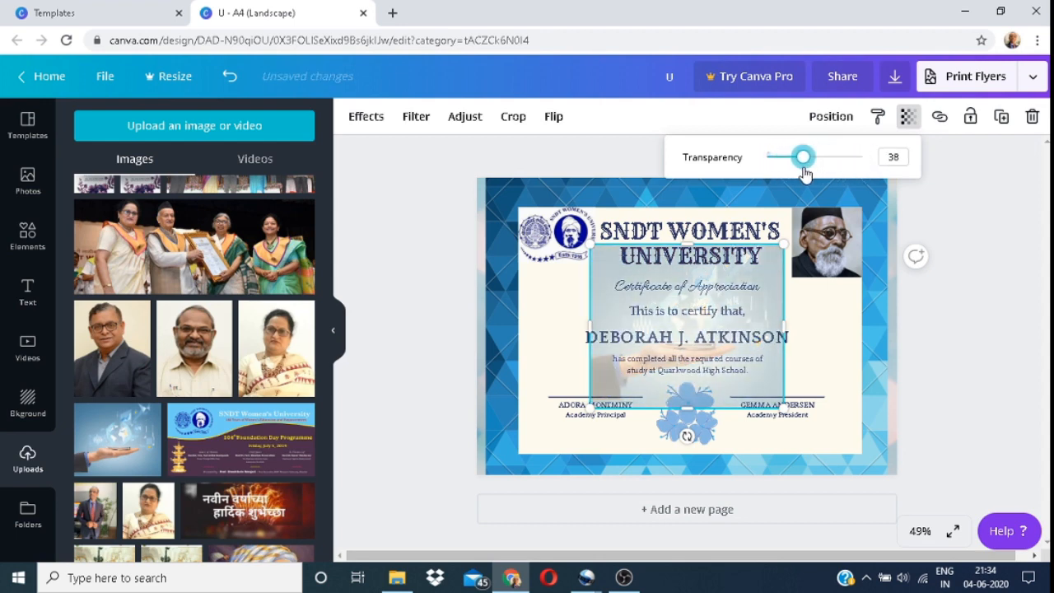
{"action": "left_click_drag", "start_coordinate": [800, 158], "coordinate": [804, 158]}
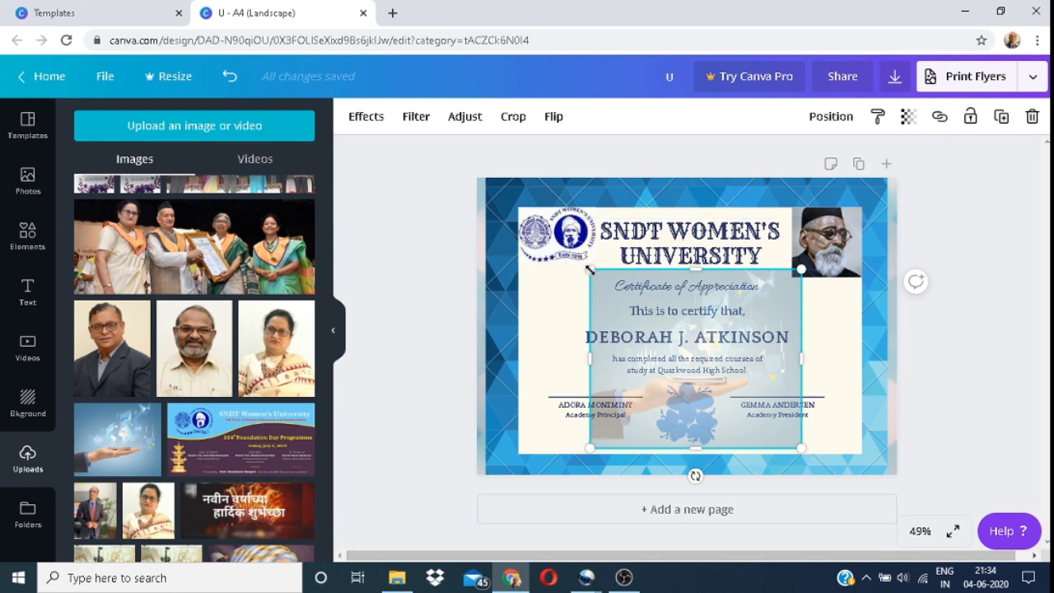
{"action": "left_click_drag", "start_coordinate": [590, 271], "coordinate": [580, 277]}
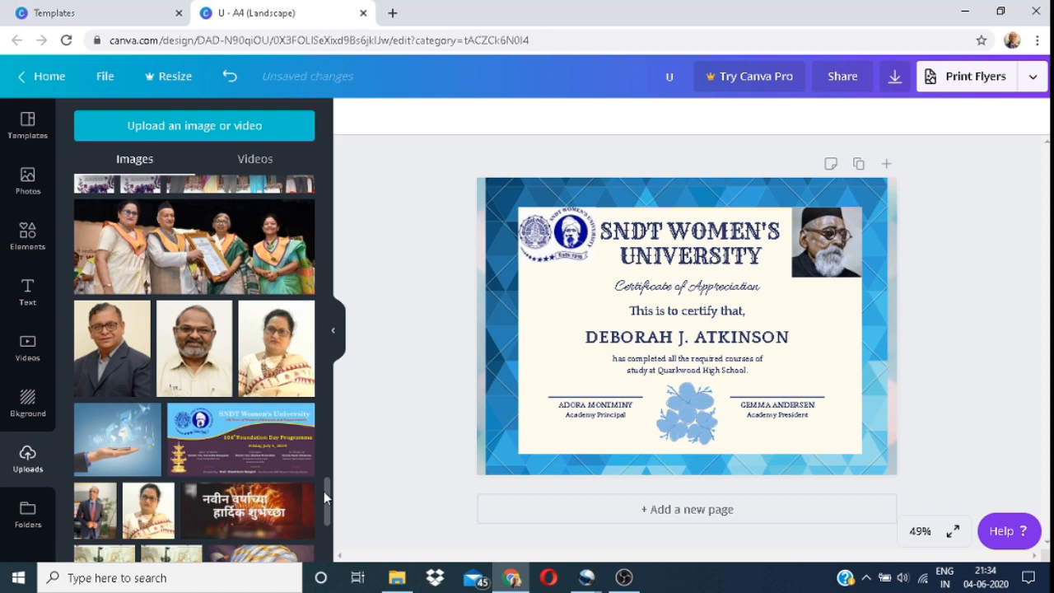
{"action": "scroll", "scroll_direction": "down", "scroll_amount": 3}
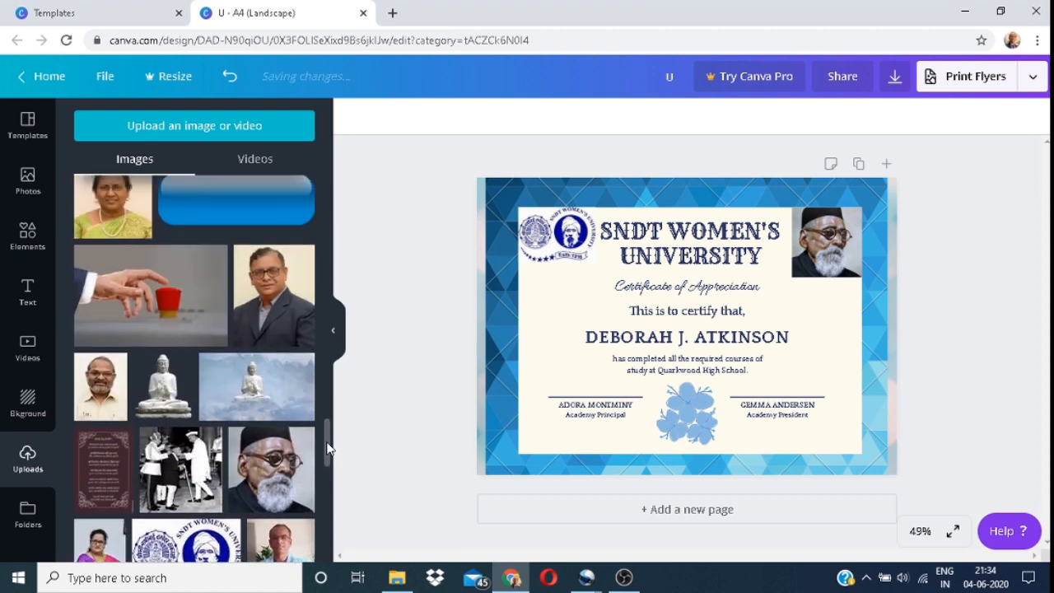
{"action": "scroll", "scroll_direction": "down", "scroll_amount": 3}
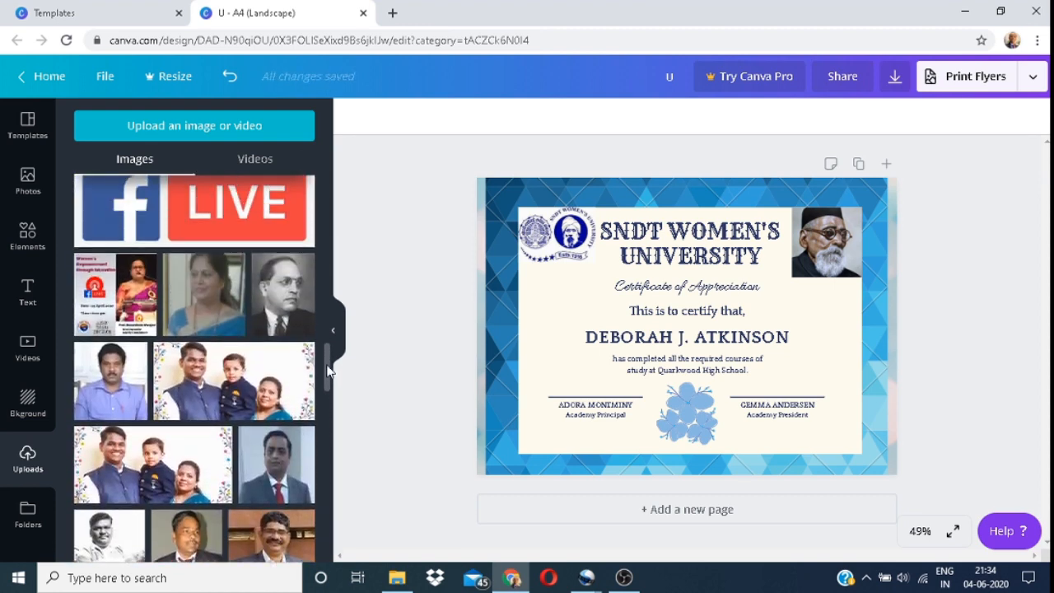
{"action": "scroll", "scroll_direction": "down", "scroll_amount": 3}
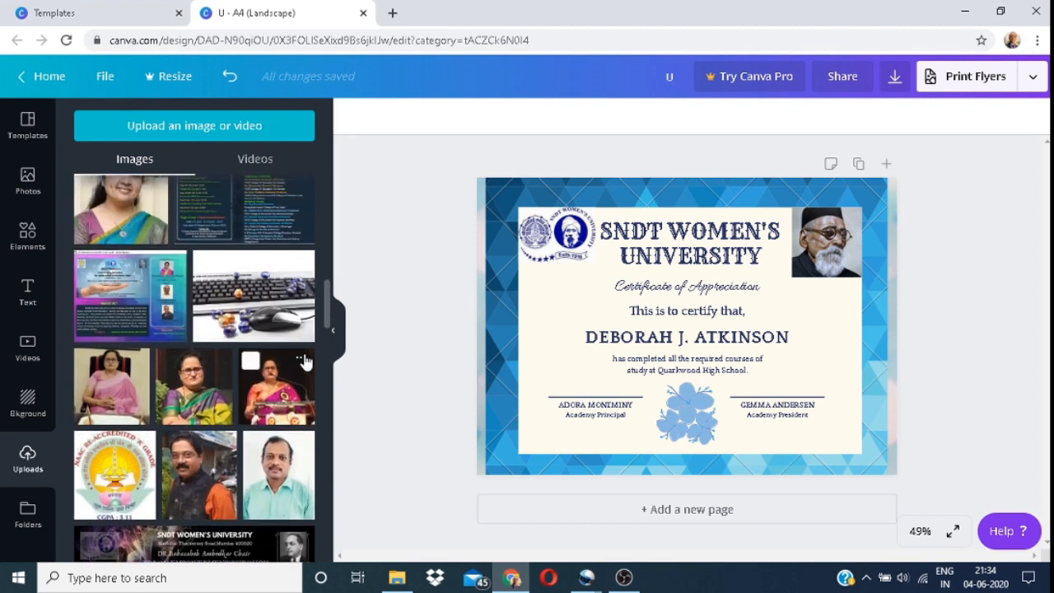
{"action": "scroll", "scroll_direction": "down", "scroll_amount": 3}
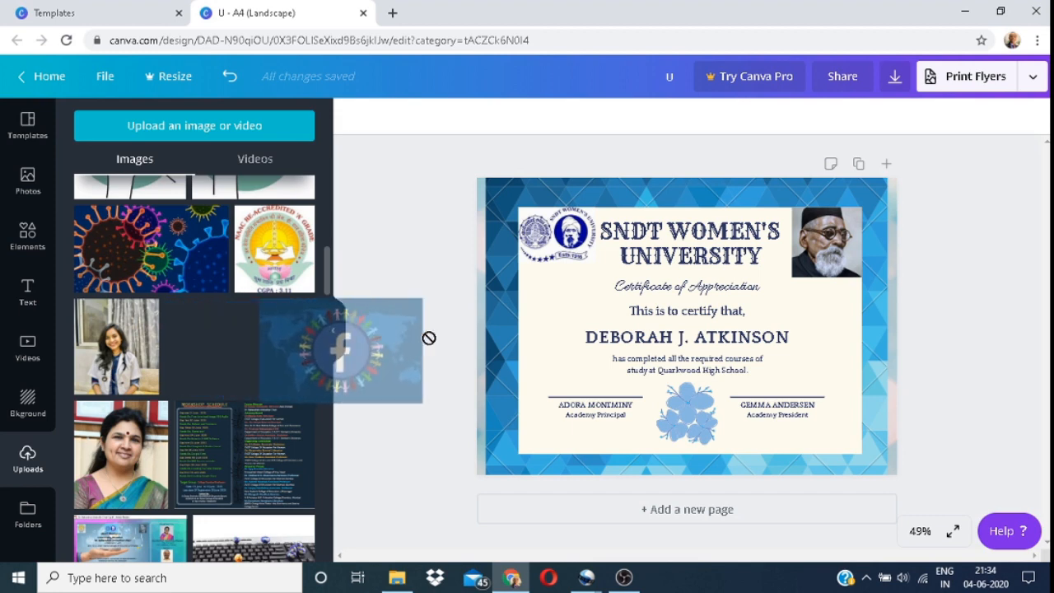
{"action": "left_click_drag", "start_coordinate": [342, 349], "coordinate": [679, 341]}
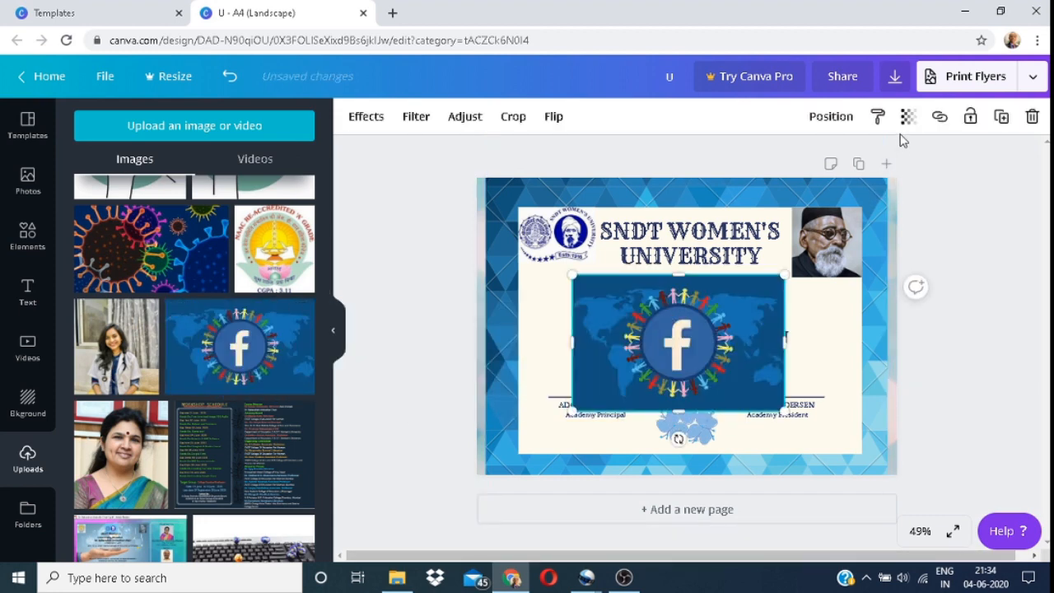
{"action": "left_click", "coordinate": [908, 115]}
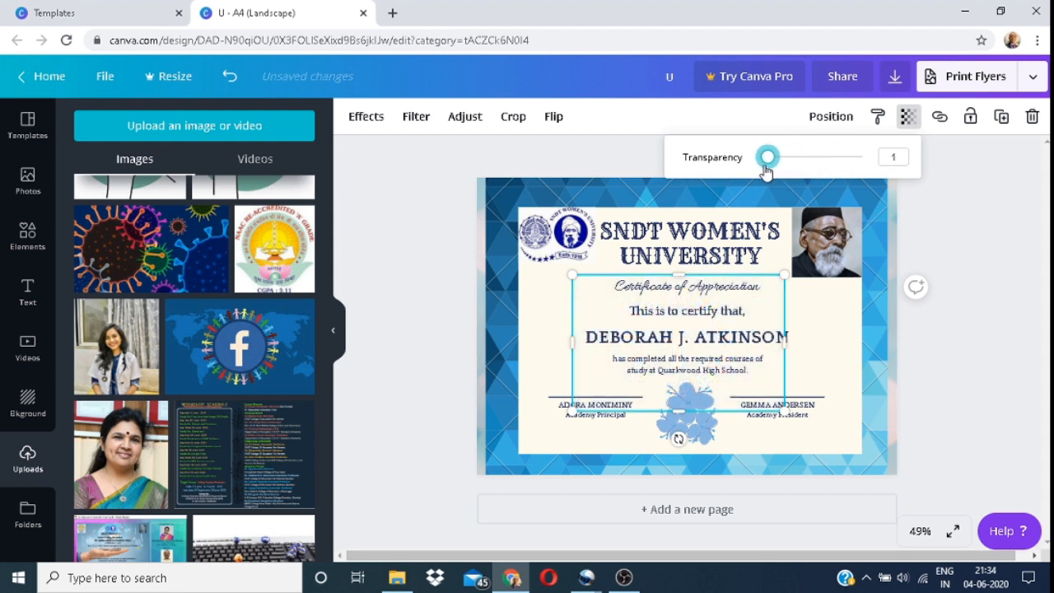
{"action": "left_click_drag", "start_coordinate": [766, 157], "coordinate": [792, 156]}
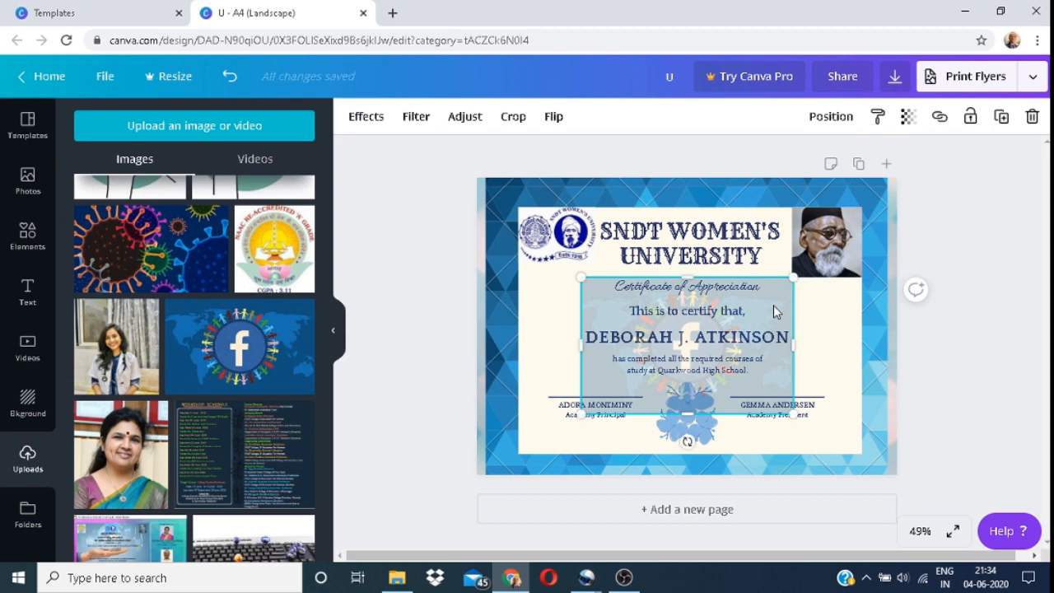
{"action": "left_click", "coordinate": [359, 387]}
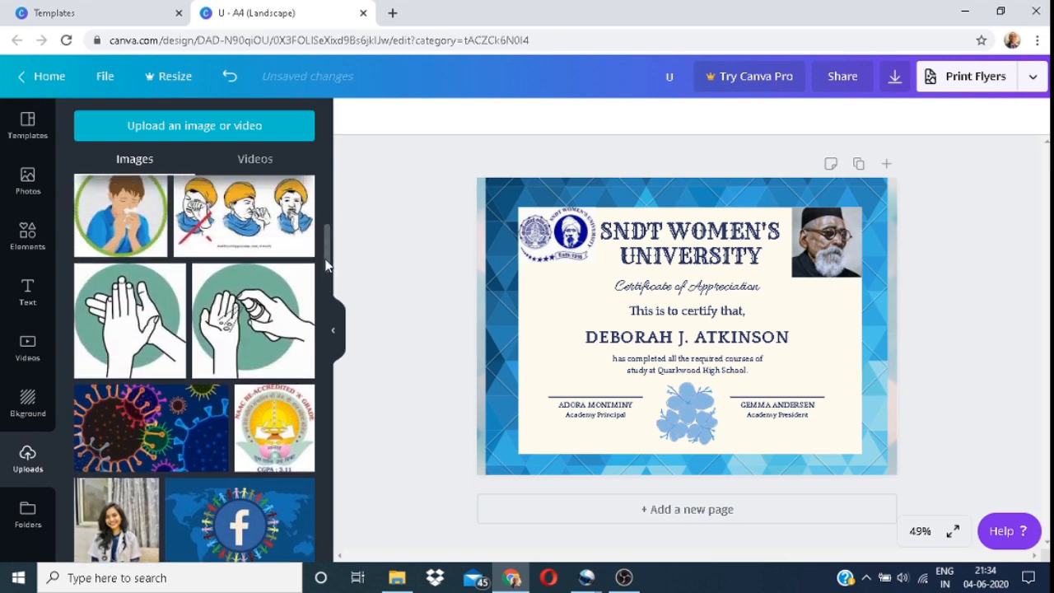
{"action": "scroll", "scroll_direction": "down", "scroll_amount": 3}
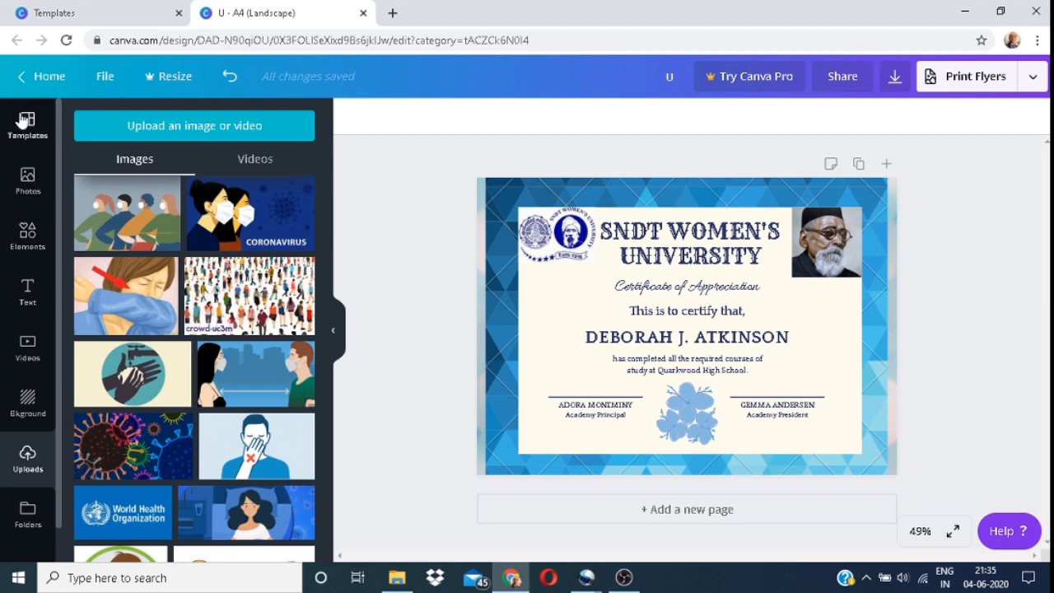
{"action": "mouse_move", "coordinate": [28, 230]}
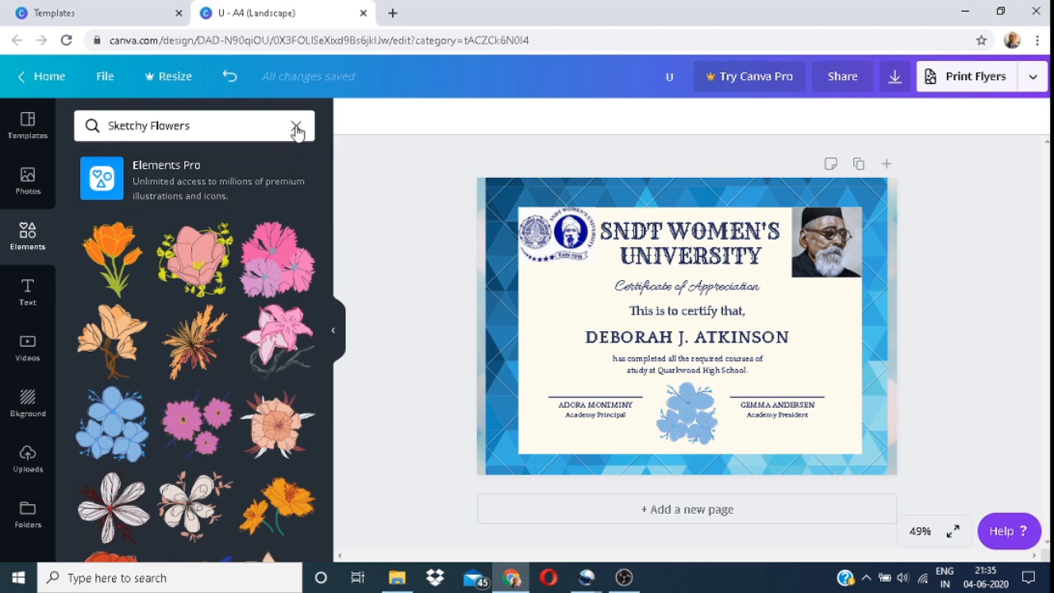
Search Elements for 'circ', add the blue gradient circle enlarged and faded to a faint watermark.
{"action": "left_click", "coordinate": [297, 125]}
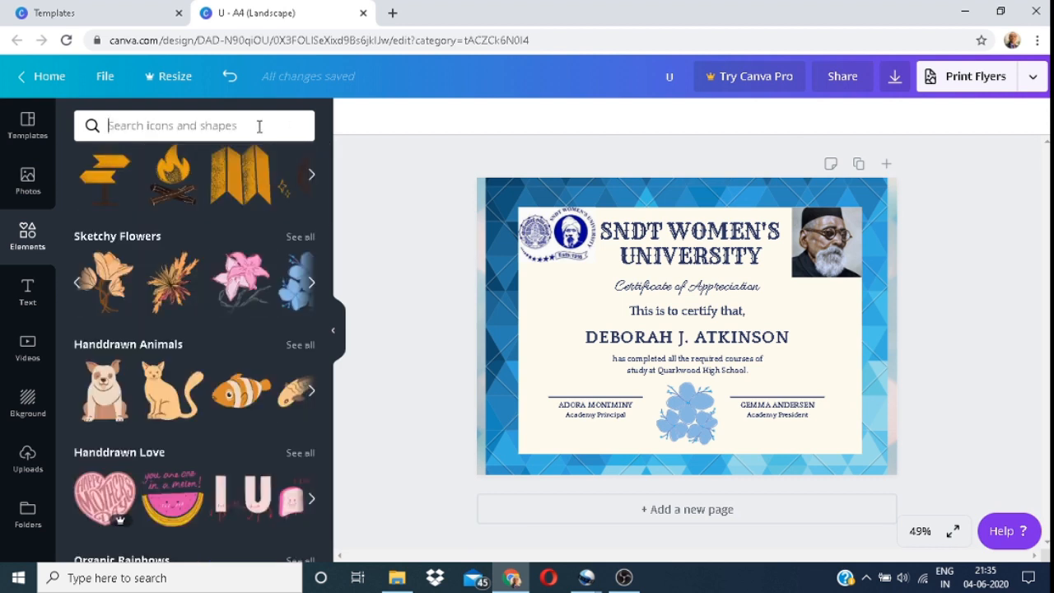
{"action": "type", "text": "circle"}
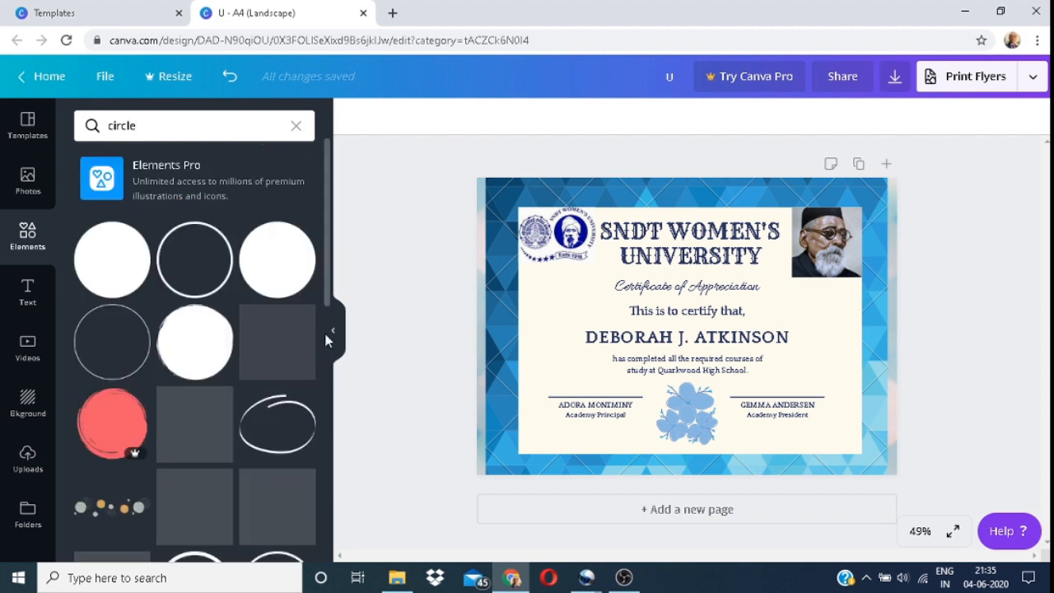
{"action": "scroll", "scroll_direction": "down", "scroll_amount": 3}
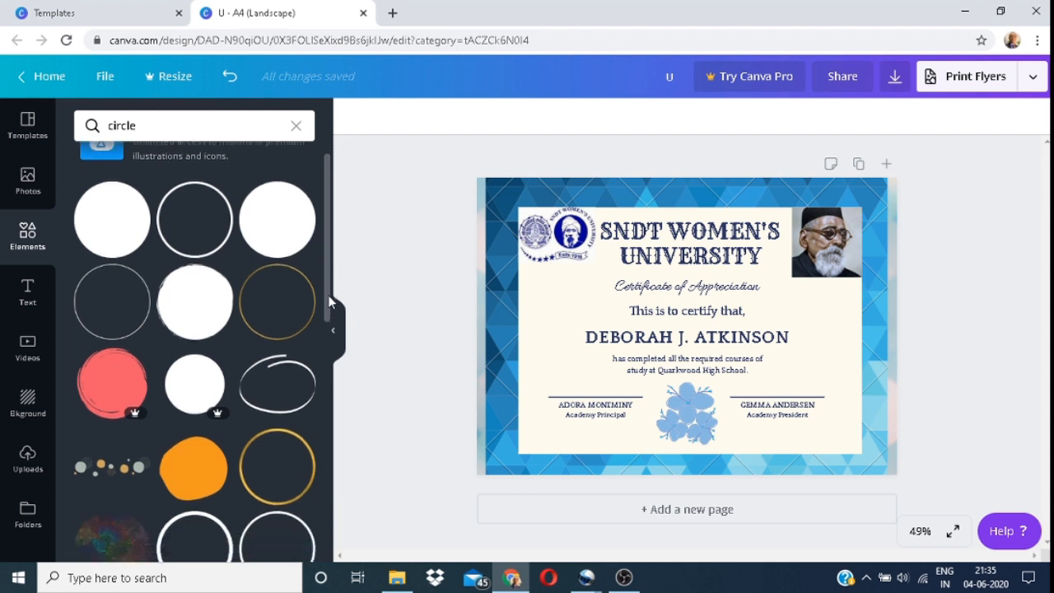
{"action": "scroll", "scroll_direction": "down", "scroll_amount": 3}
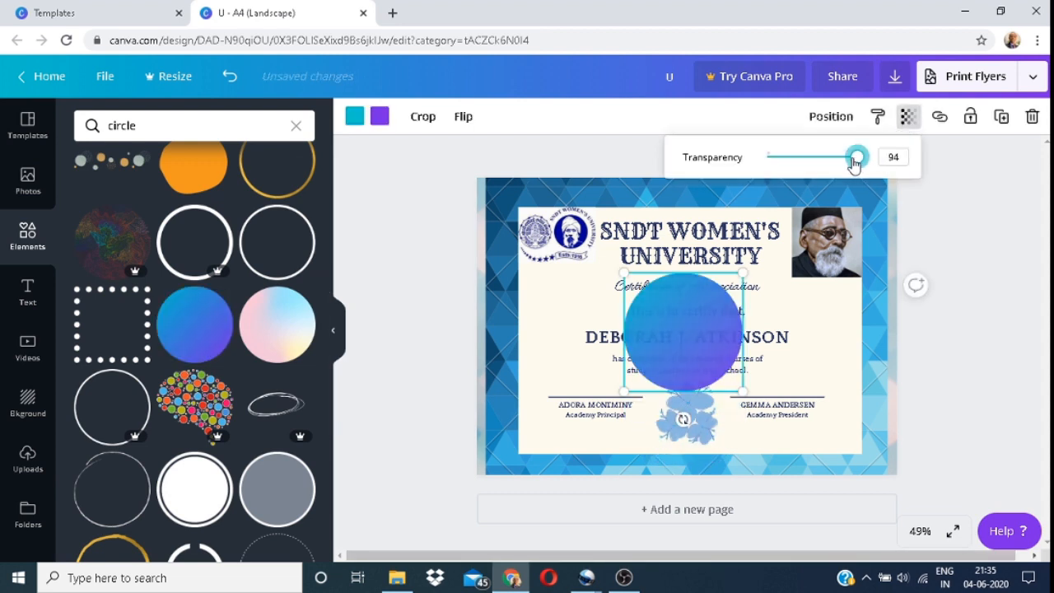
{"action": "left_click_drag", "start_coordinate": [857, 157], "coordinate": [794, 157]}
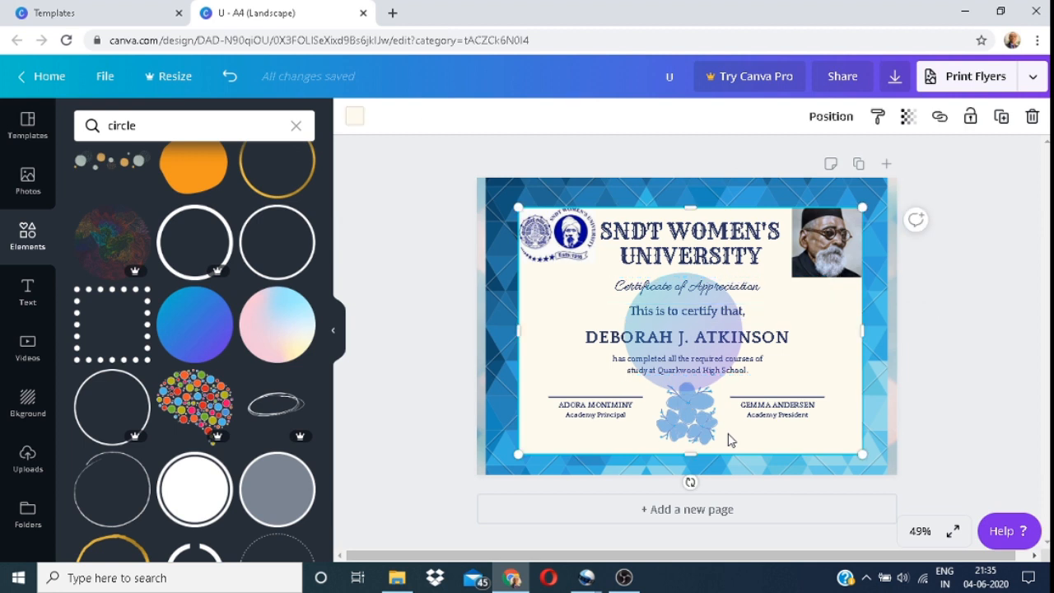
Select the bottom flower ornament and recolour it with a navy document colour.
{"action": "left_click", "coordinate": [688, 420]}
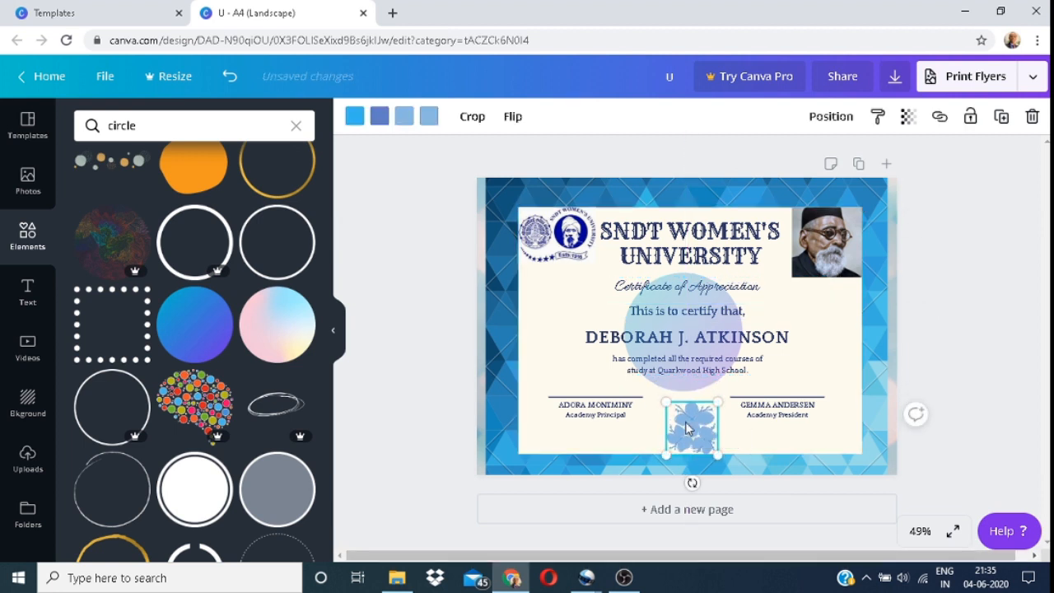
{"action": "left_click_drag", "start_coordinate": [690, 425], "coordinate": [688, 425]}
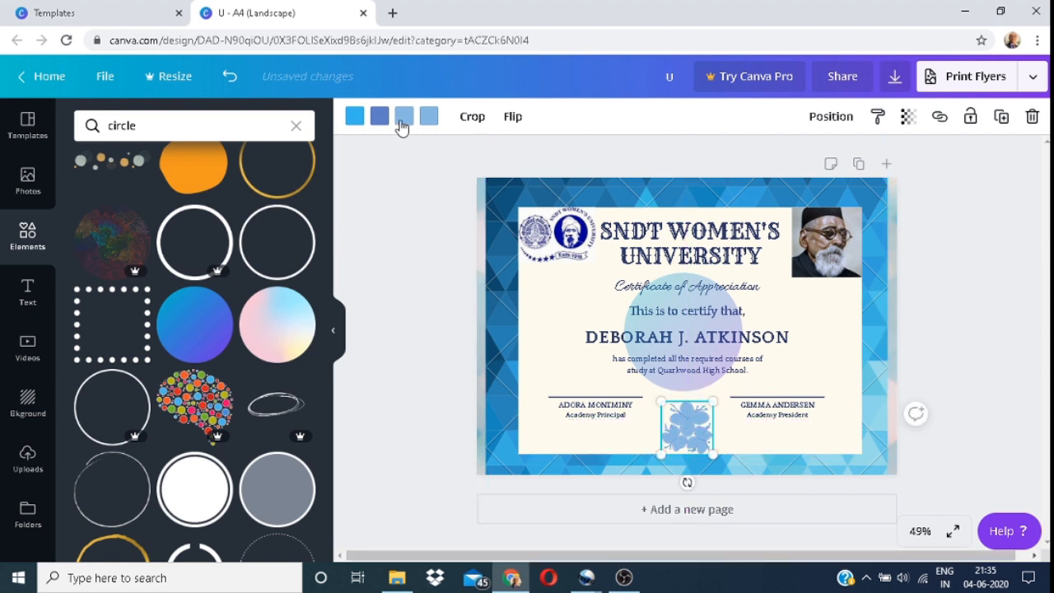
{"action": "left_click", "coordinate": [403, 115]}
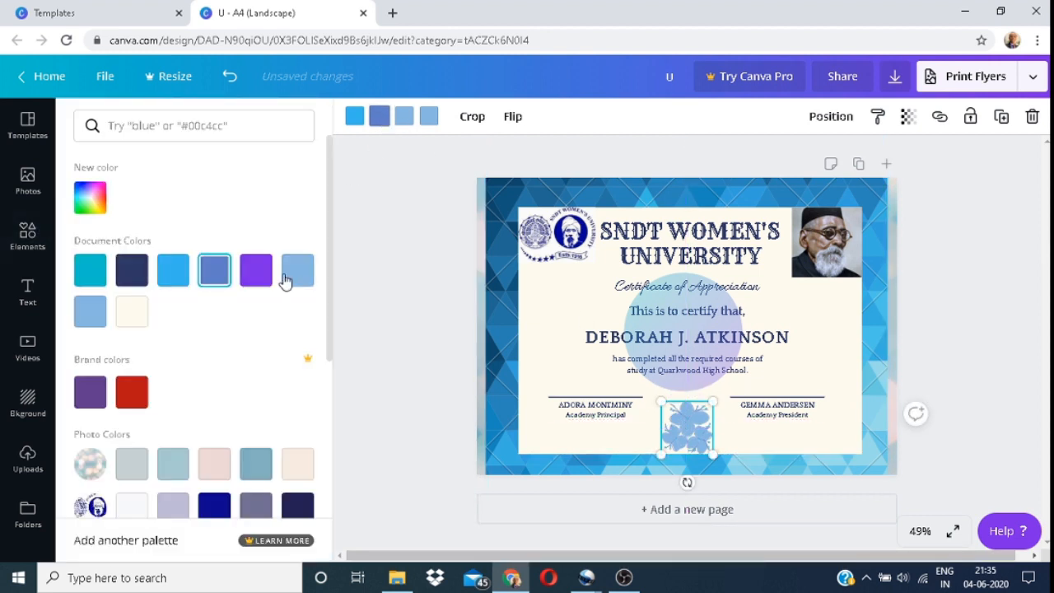
{"action": "left_click", "coordinate": [256, 270]}
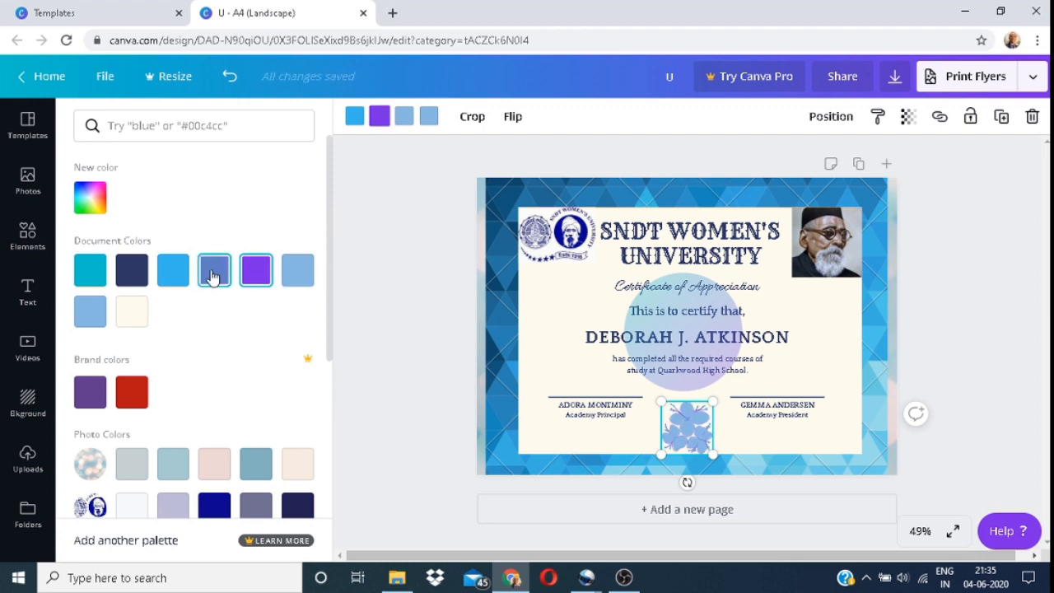
{"action": "left_click", "coordinate": [132, 270]}
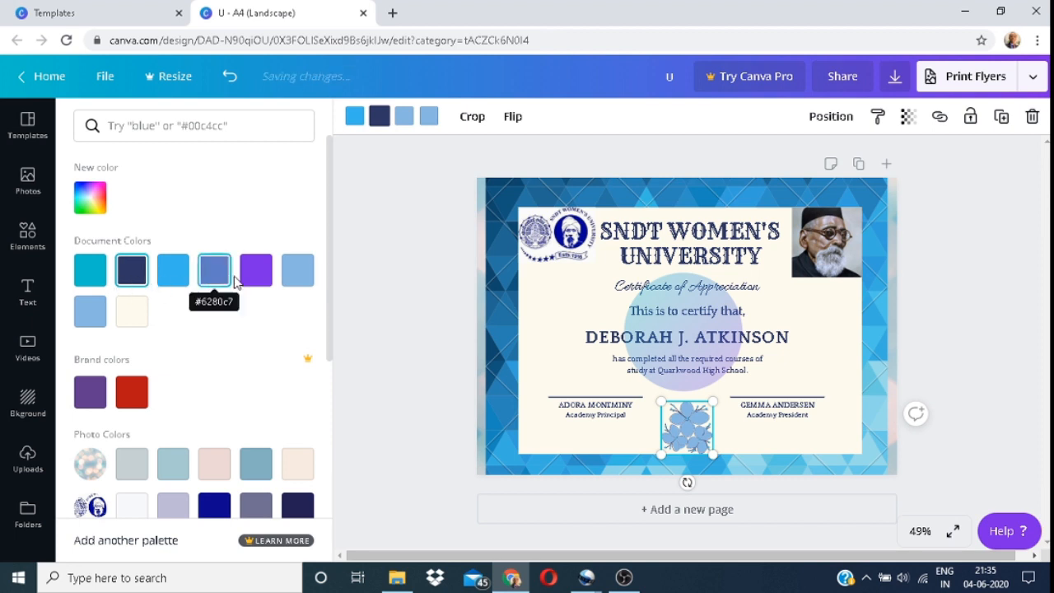
Try purple on the flower, revert it to navy, and search Elements for 'circle'.
{"action": "left_click", "coordinate": [257, 270]}
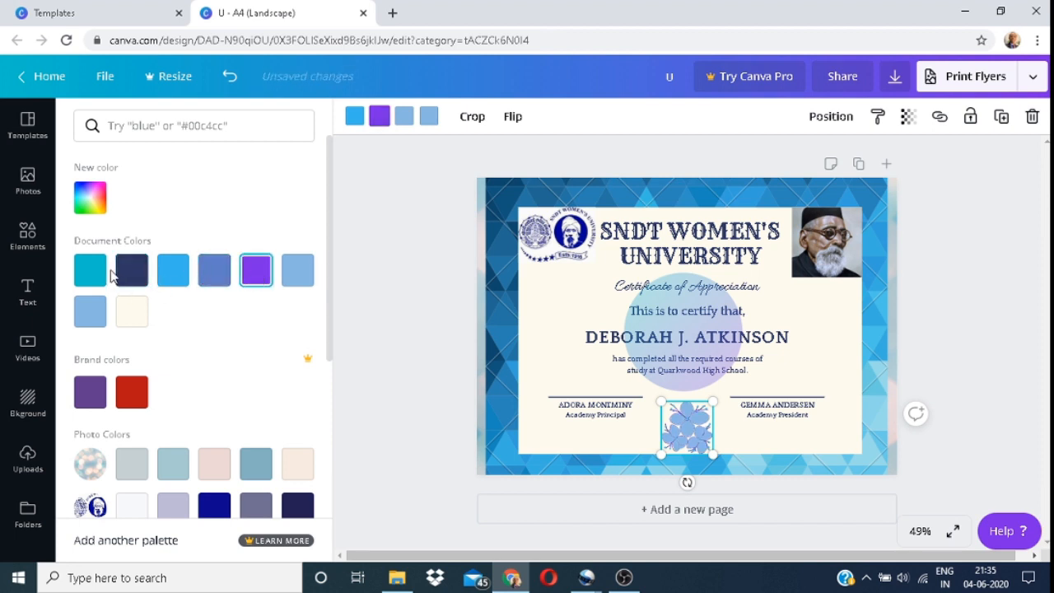
{"action": "left_click", "coordinate": [132, 270]}
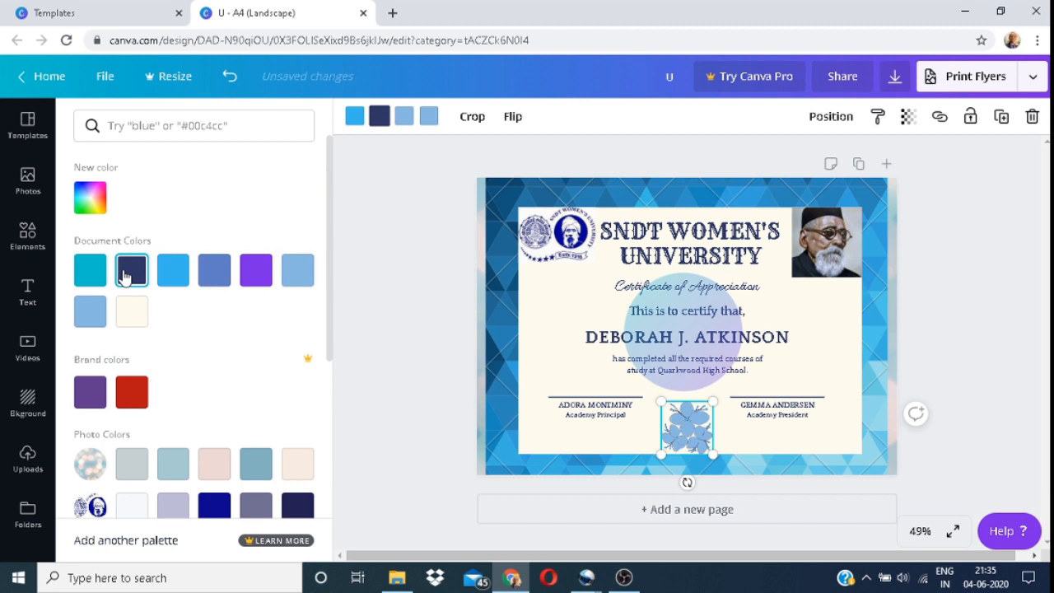
{"action": "left_click", "coordinate": [132, 270]}
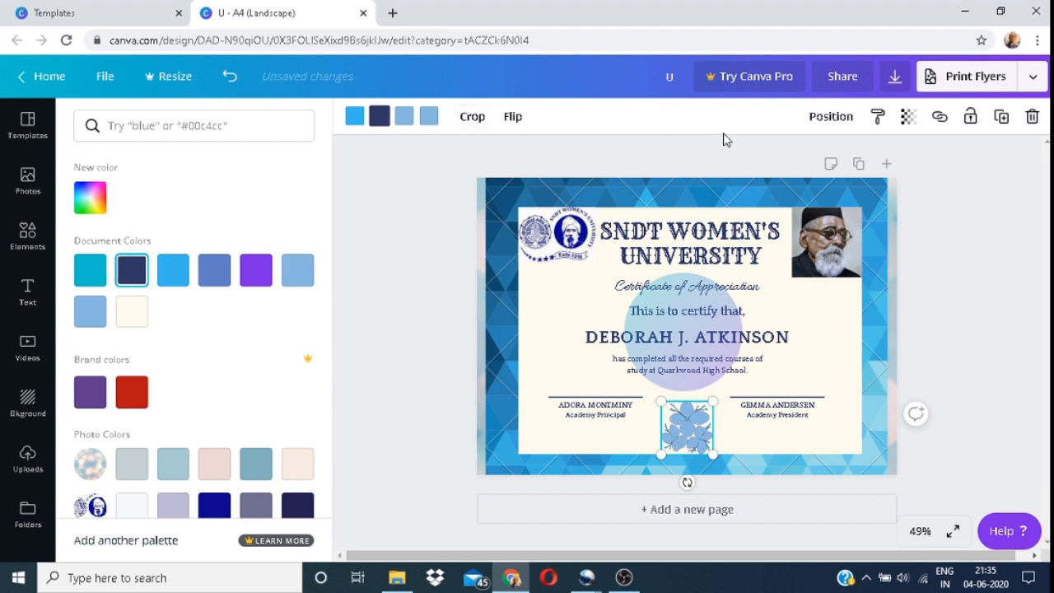
{"action": "type", "text": "circle"}
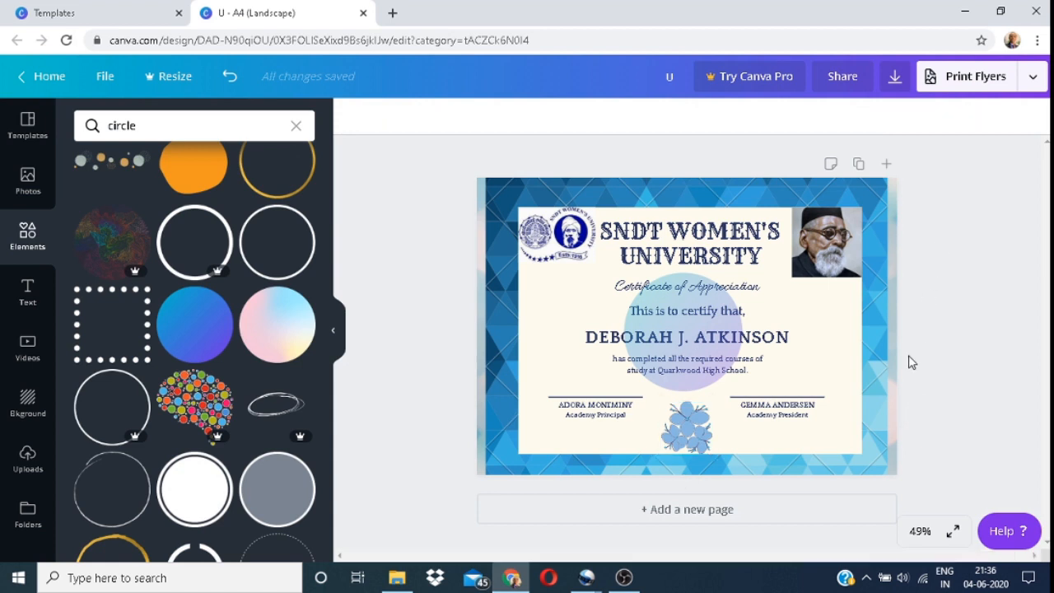
Select the page background and browse the Background library's images and colour choices.
{"action": "left_click", "coordinate": [688, 326]}
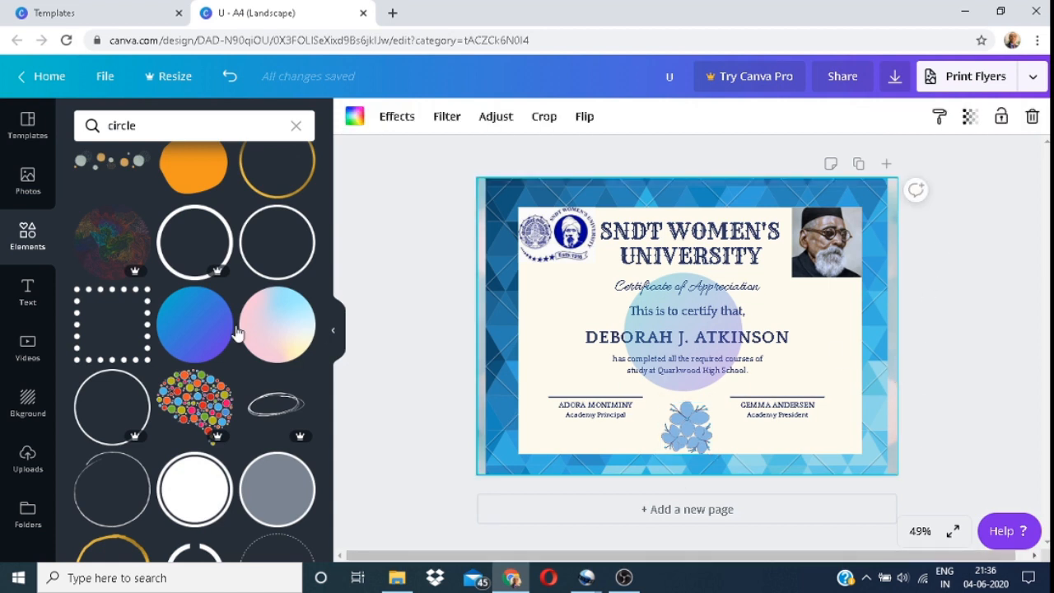
{"action": "mouse_move", "coordinate": [26, 404]}
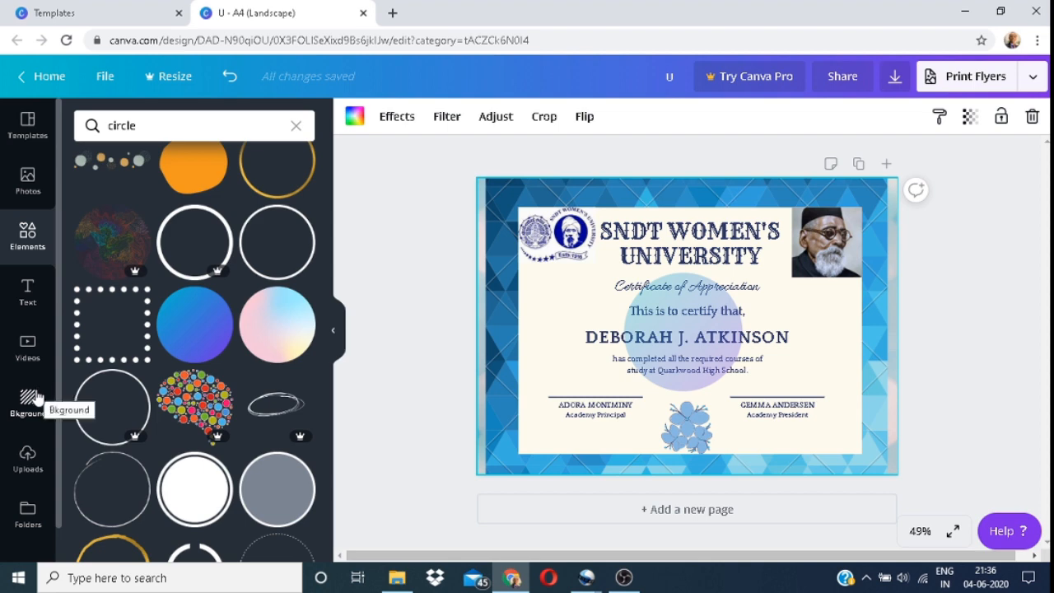
{"action": "left_click", "coordinate": [26, 403]}
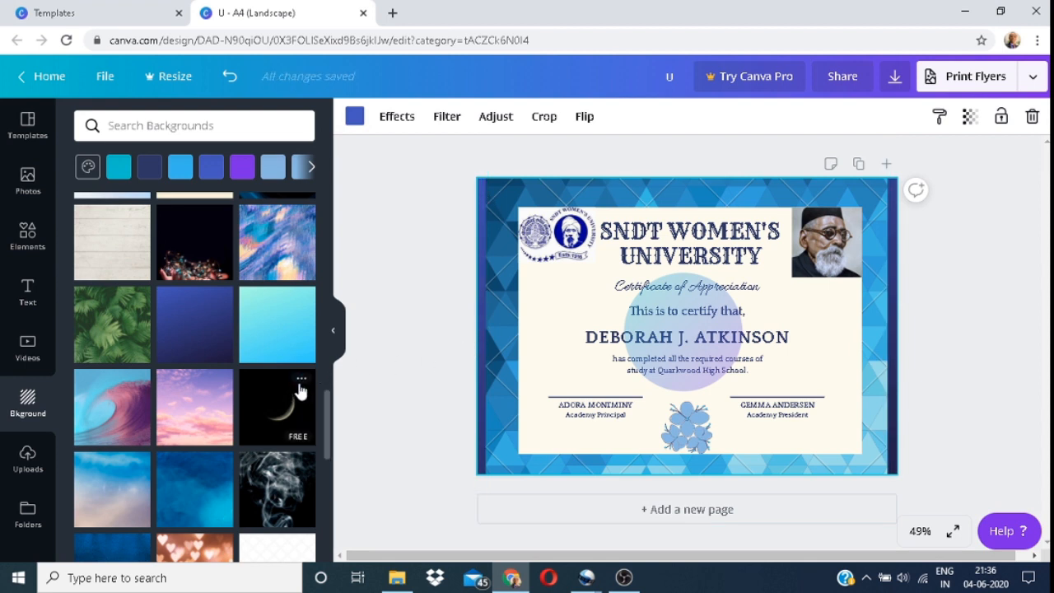
{"action": "left_click", "coordinate": [306, 166]}
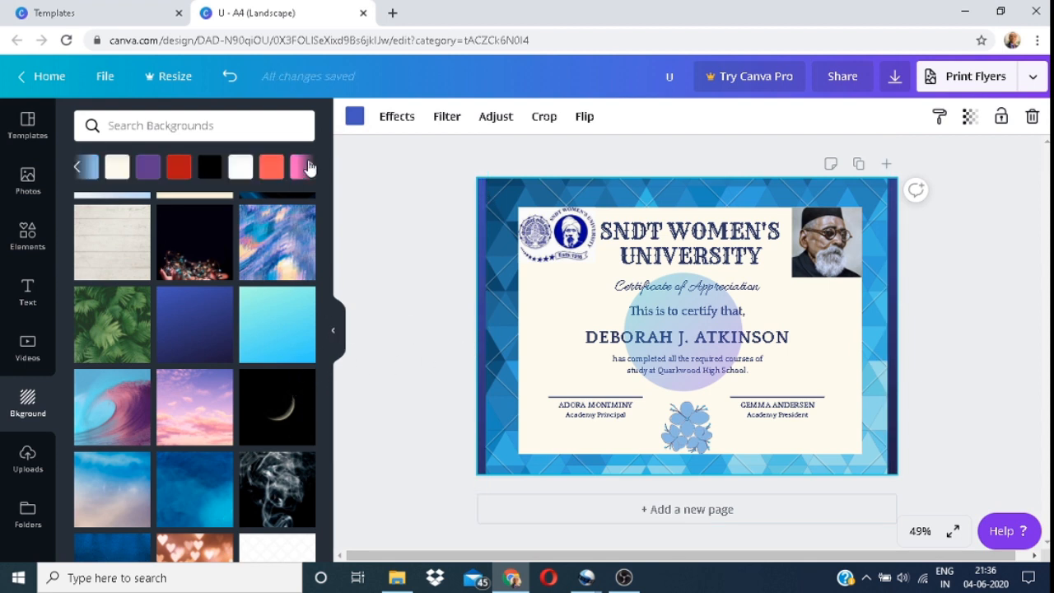
{"action": "scroll", "scroll_direction": "down", "scroll_amount": 3}
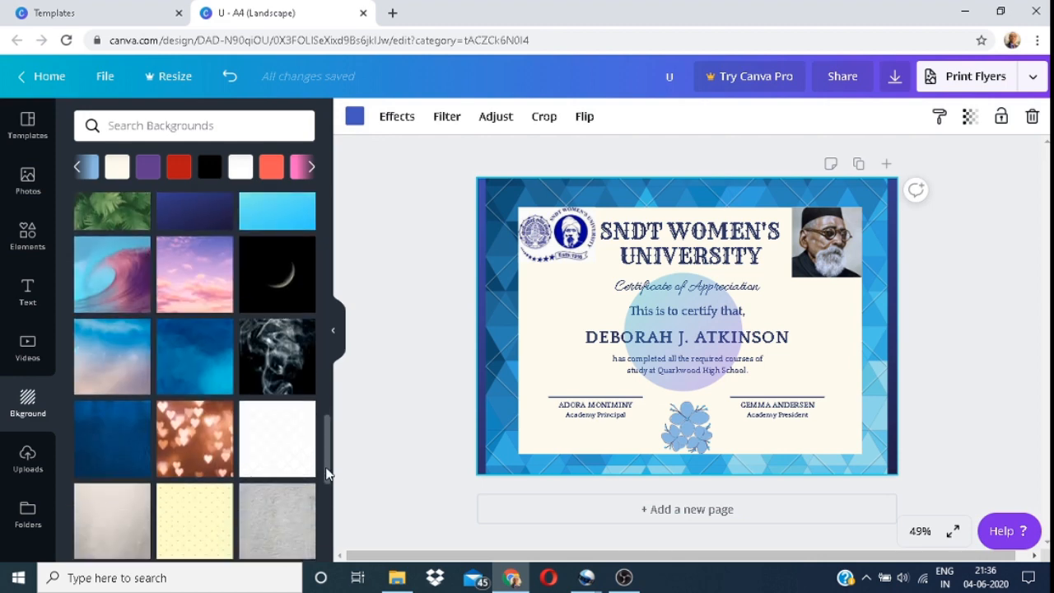
{"action": "scroll", "scroll_direction": "down", "scroll_amount": 3}
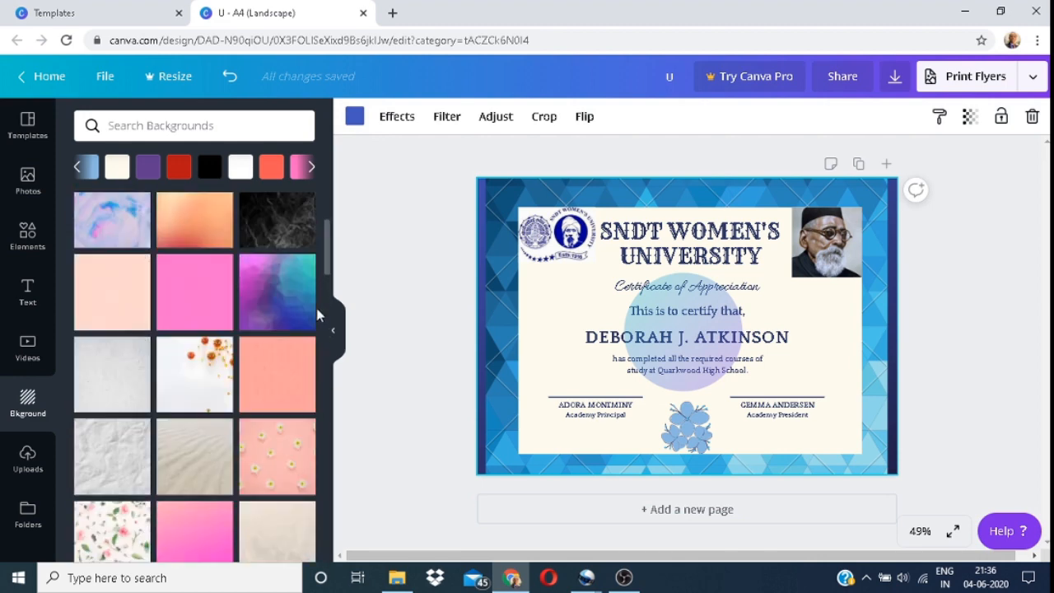
{"action": "scroll", "scroll_direction": "down", "scroll_amount": 3}
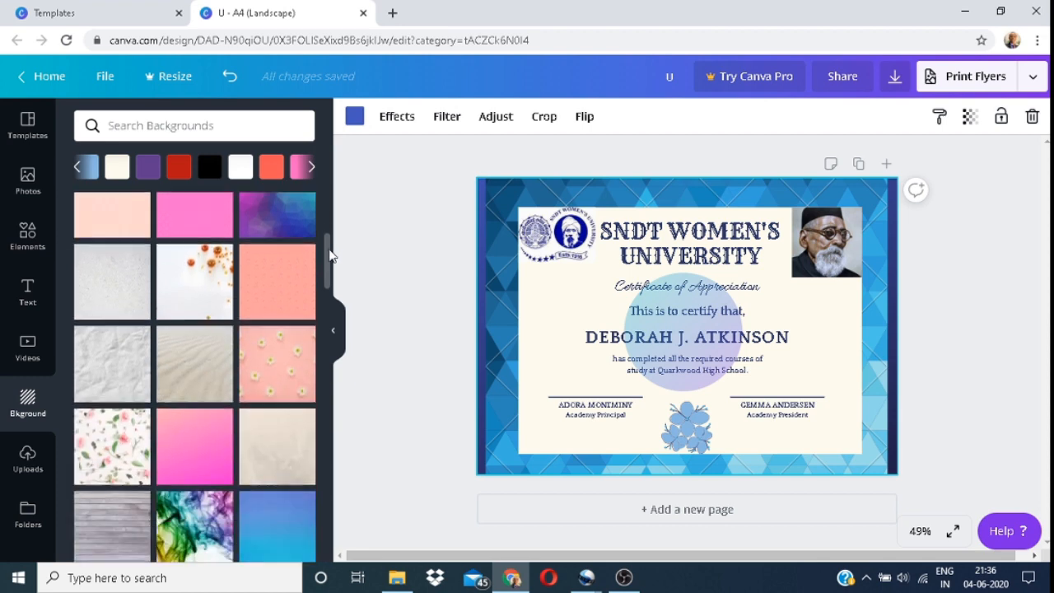
{"action": "scroll", "scroll_direction": "down", "scroll_amount": 3}
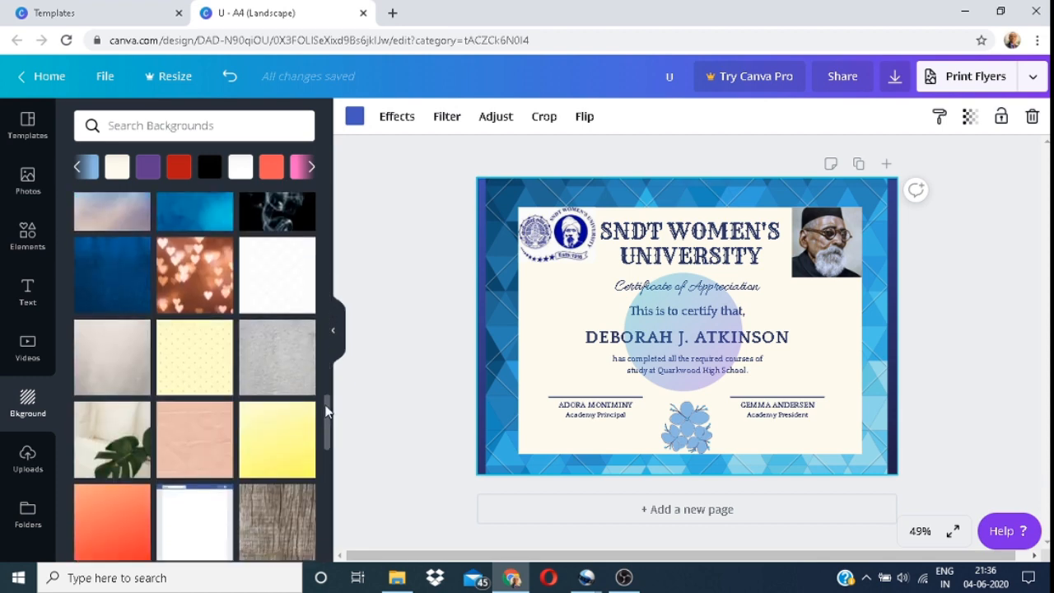
{"action": "scroll", "scroll_direction": "down", "scroll_amount": 3}
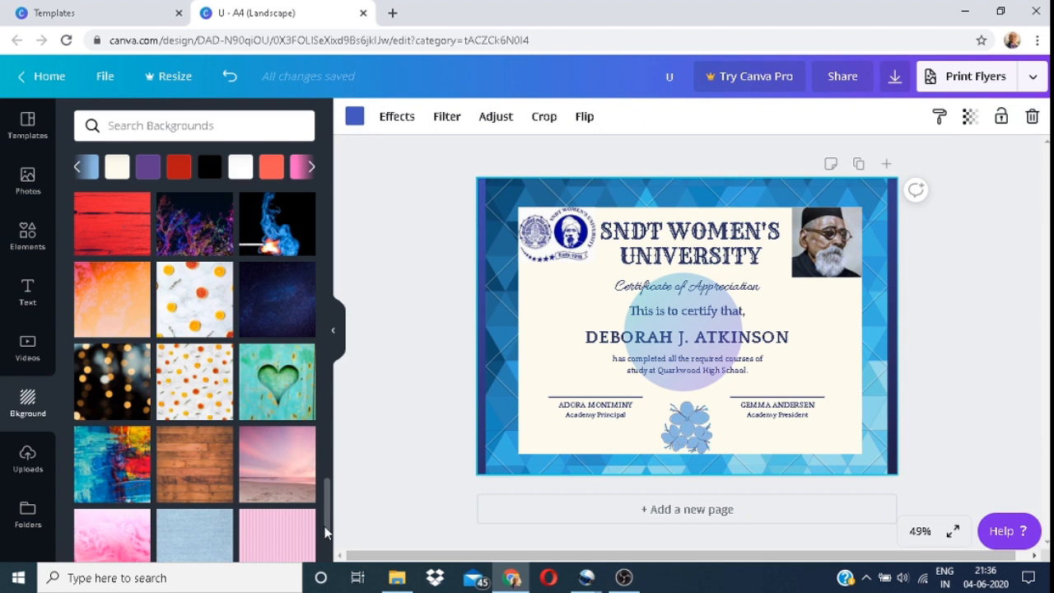
{"action": "scroll", "scroll_direction": "down", "scroll_amount": 3}
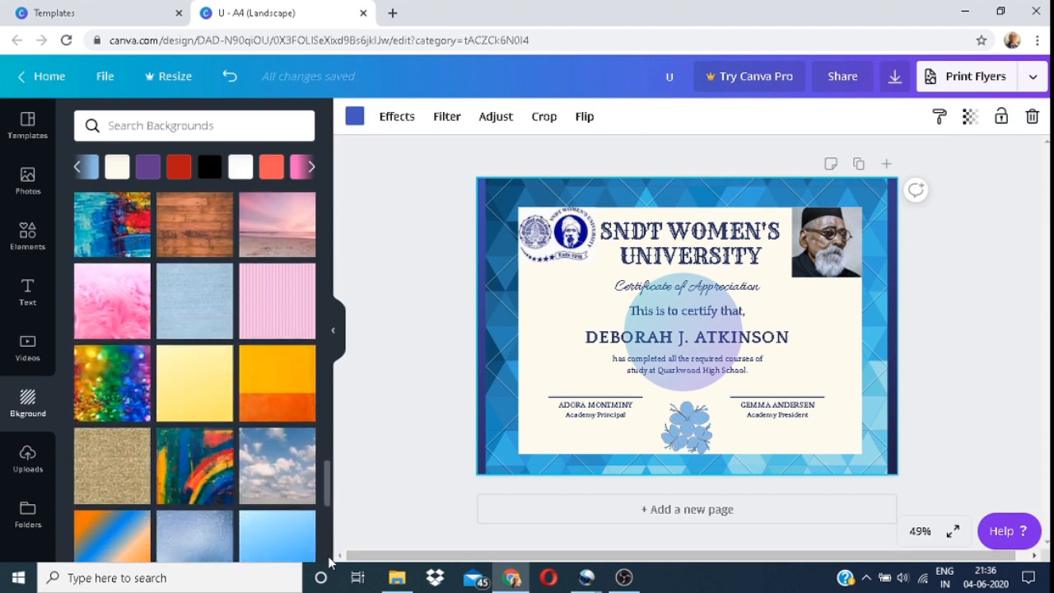
{"action": "scroll", "scroll_direction": "down", "scroll_amount": 3}
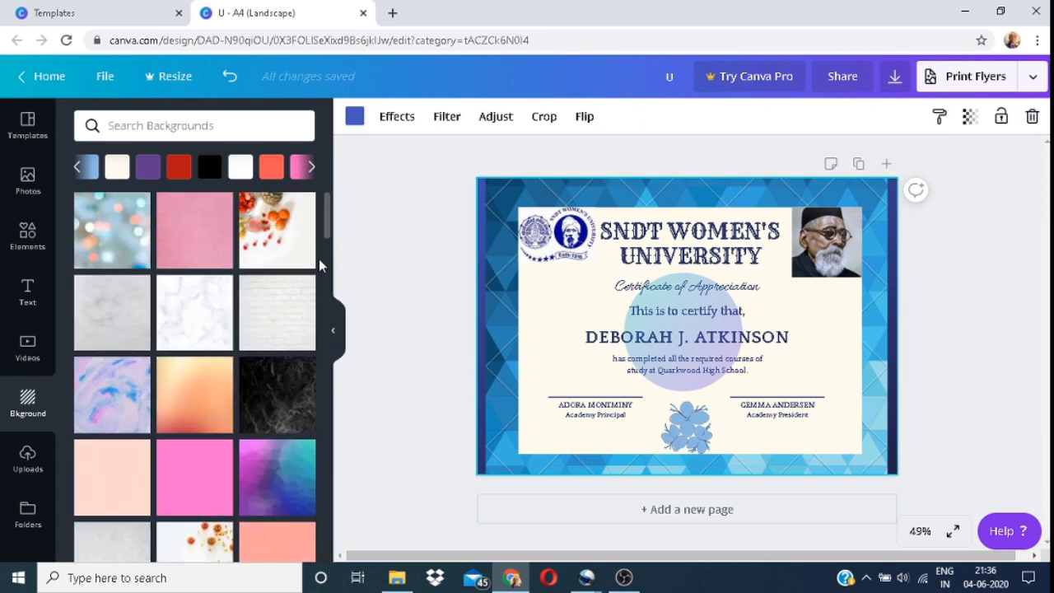
Apply a plain black colour swatch to the page background beneath the blue pattern.
{"action": "left_click", "coordinate": [209, 166]}
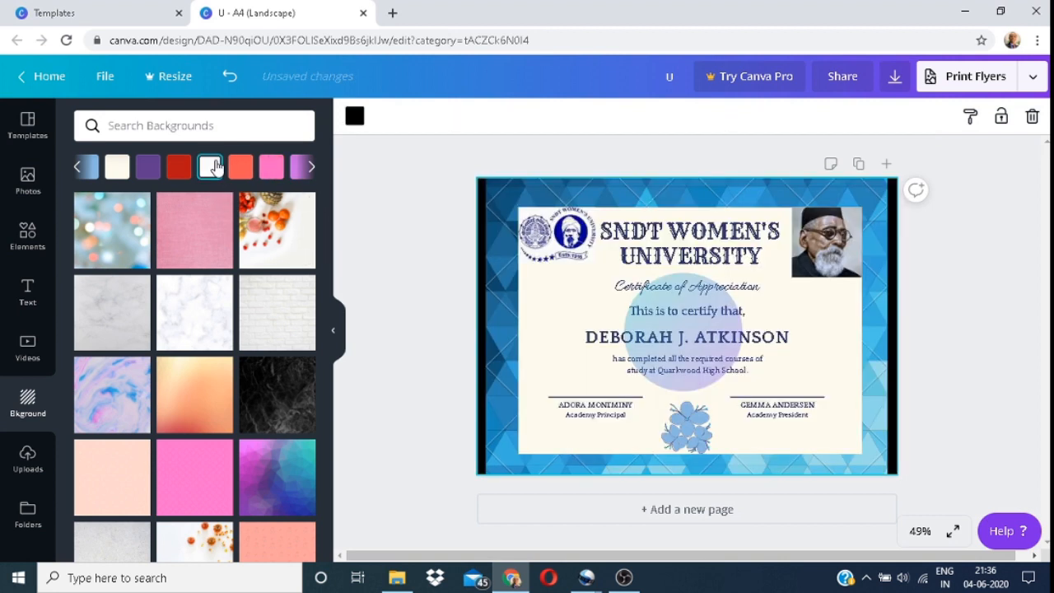
{"action": "left_click", "coordinate": [209, 167]}
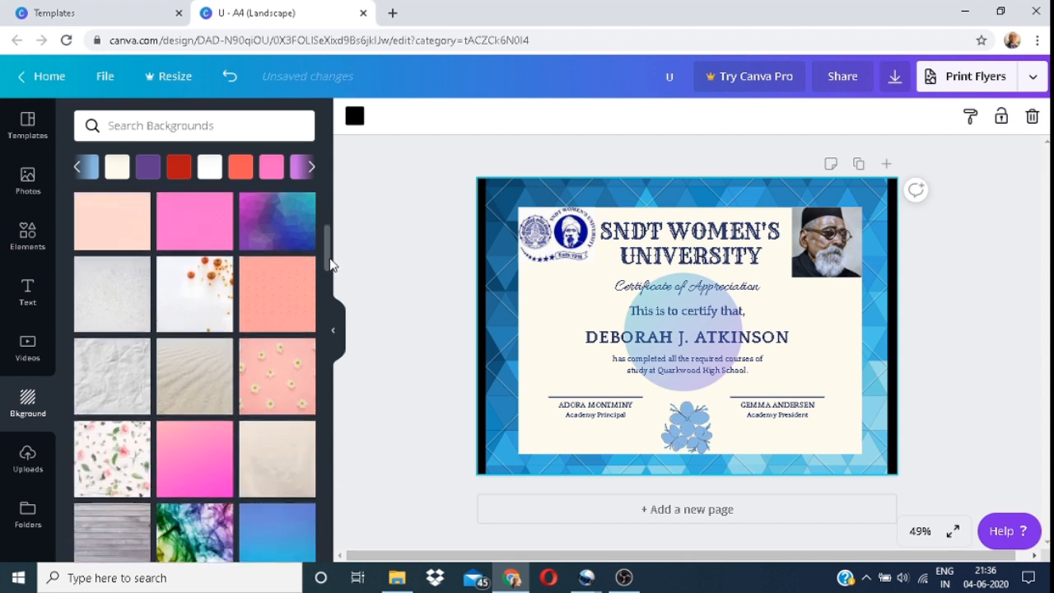
{"action": "scroll", "scroll_direction": "down", "scroll_amount": 3}
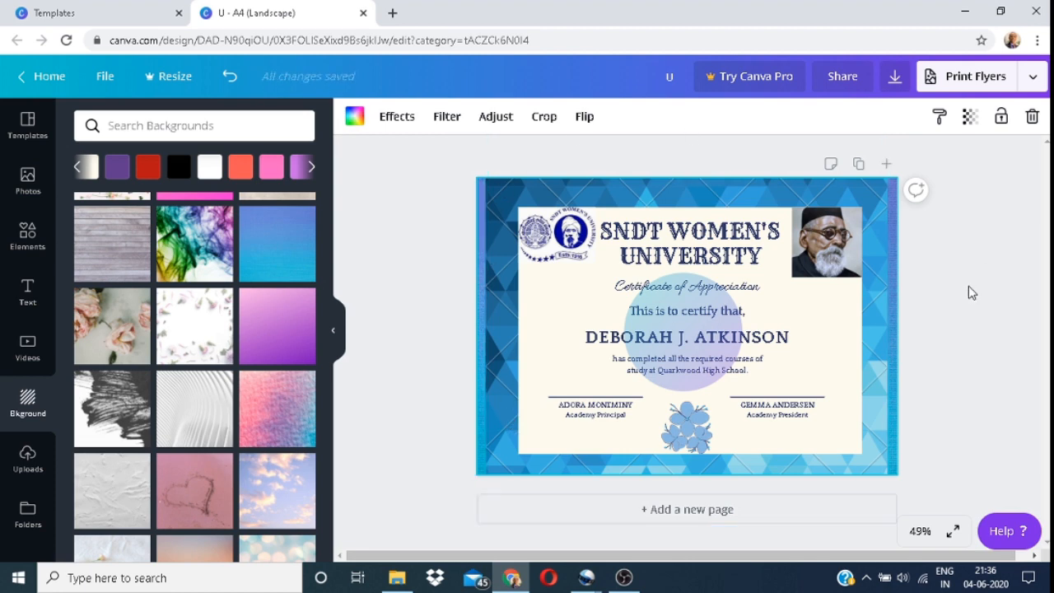
{"action": "mouse_move", "coordinate": [896, 76]}
{"action": "type", "text": "CERTIFICATE."}
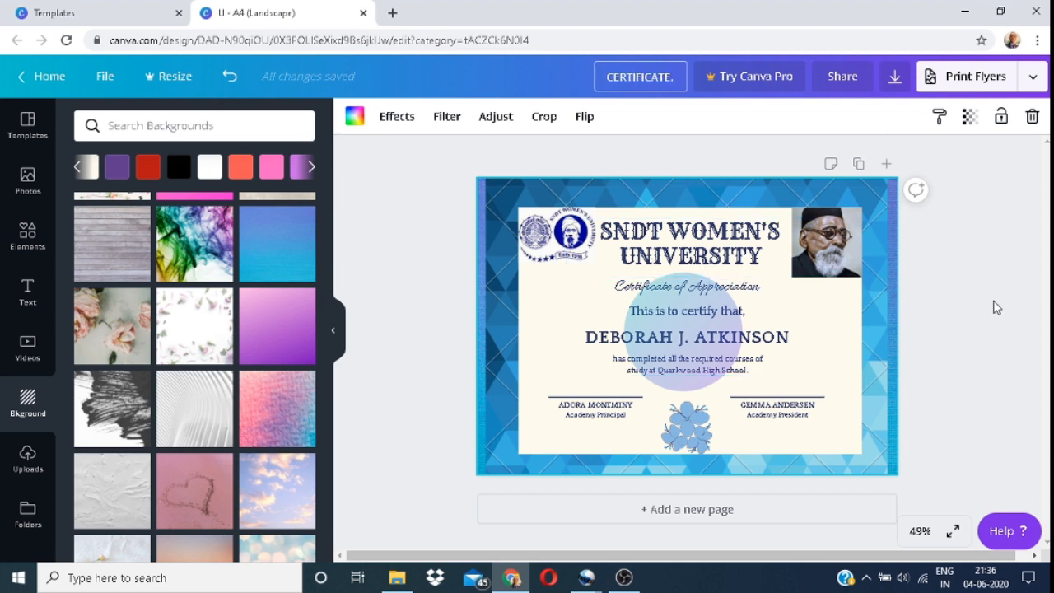
Remove the black page colour, name the design CERTIFICATE and start a new background search.
{"action": "left_click", "coordinate": [594, 408]}
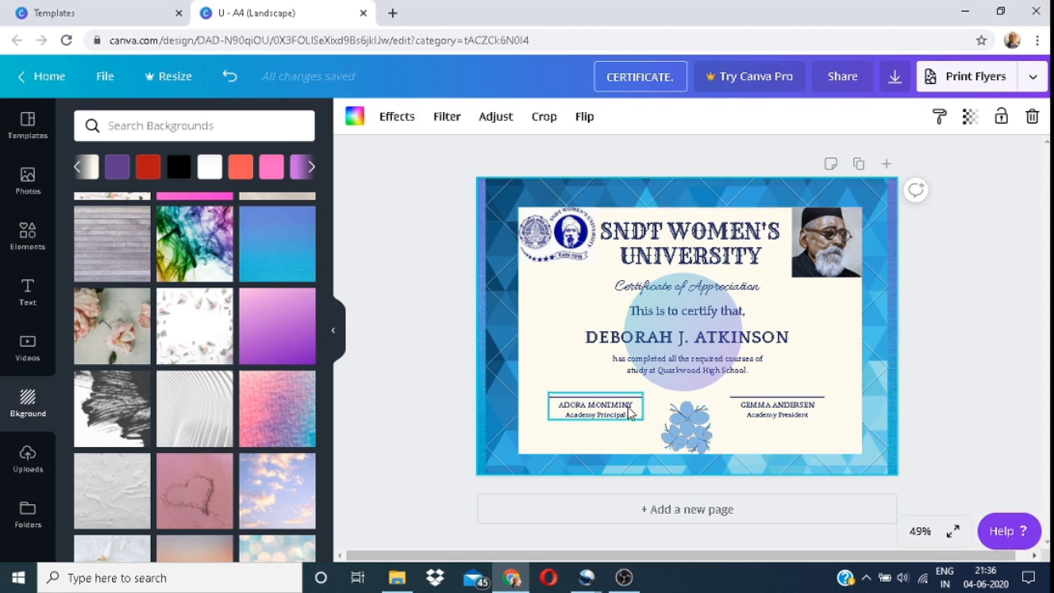
{"action": "left_click", "coordinate": [776, 408]}
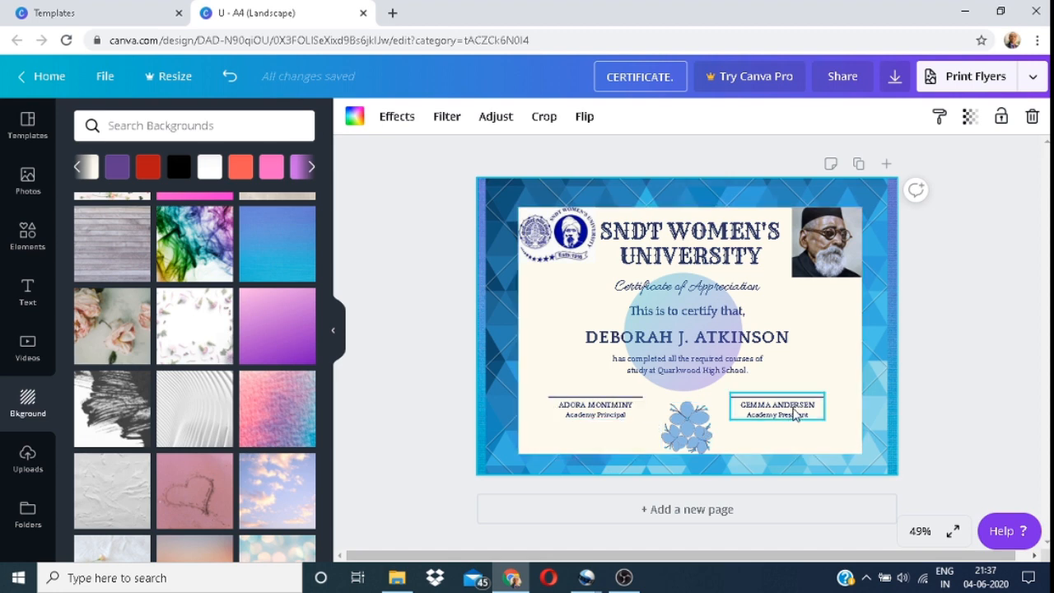
{"action": "left_click", "coordinate": [194, 125]}
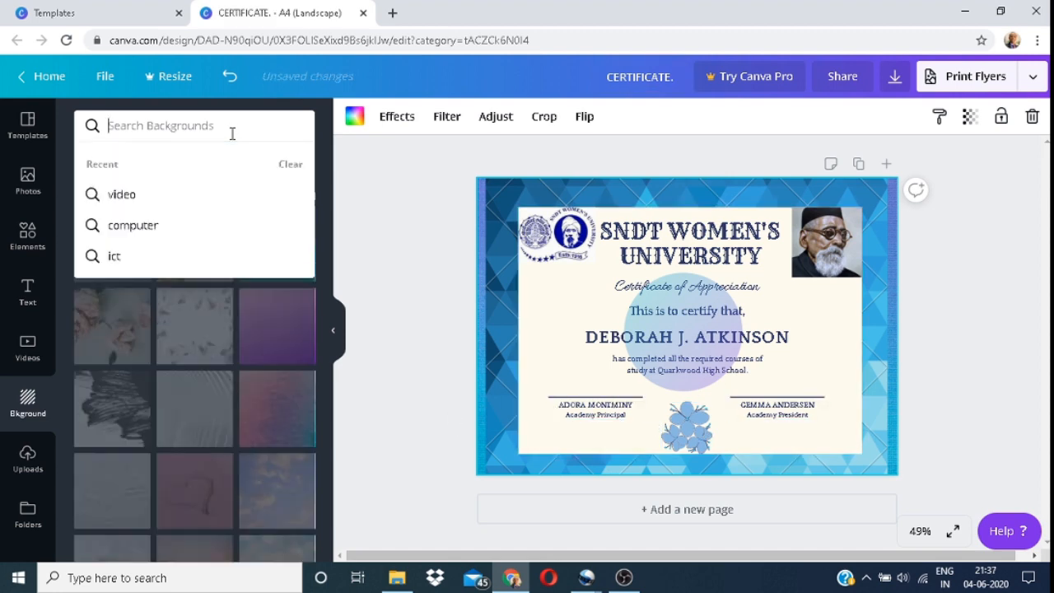
Search 'lines' in Backgrounds, then 'circle' and 'lines' in the Elements library.
{"action": "type", "text": "lines"}
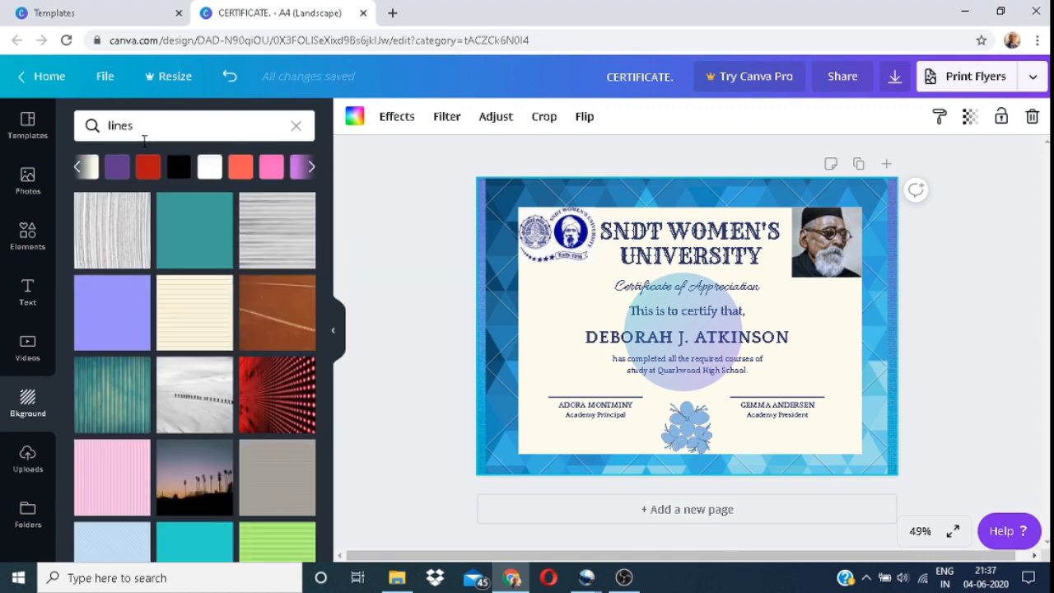
{"action": "type", "text": "circle"}
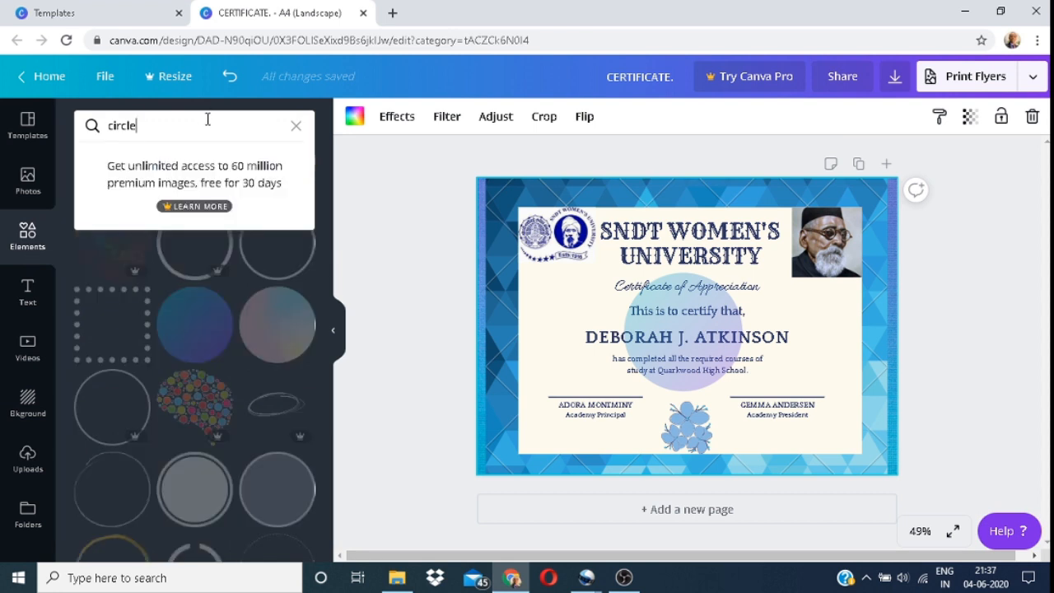
{"action": "type", "text": "lines"}
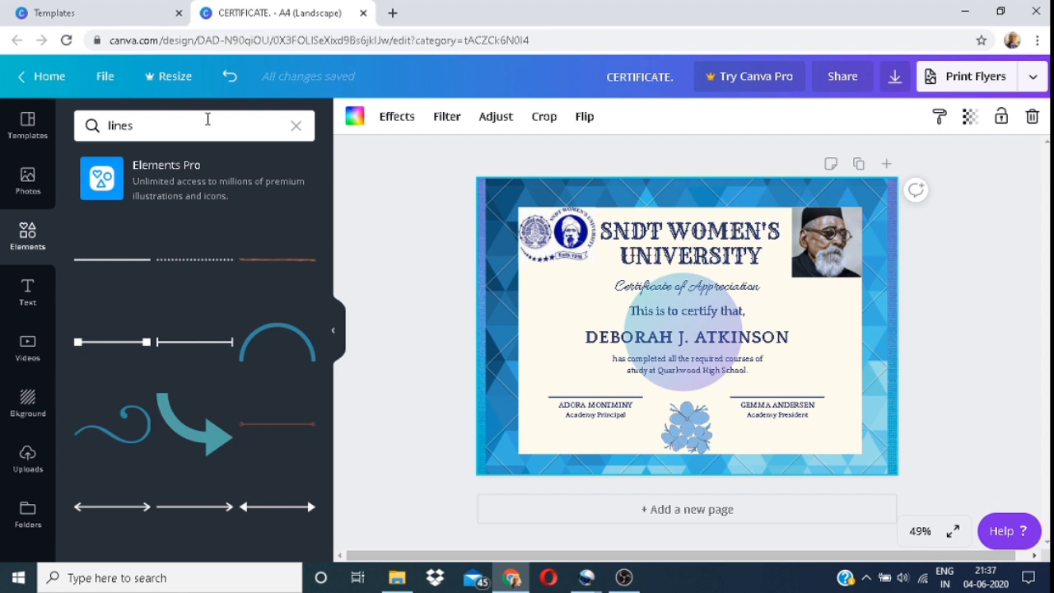
{"action": "mouse_move", "coordinate": [112, 260]}
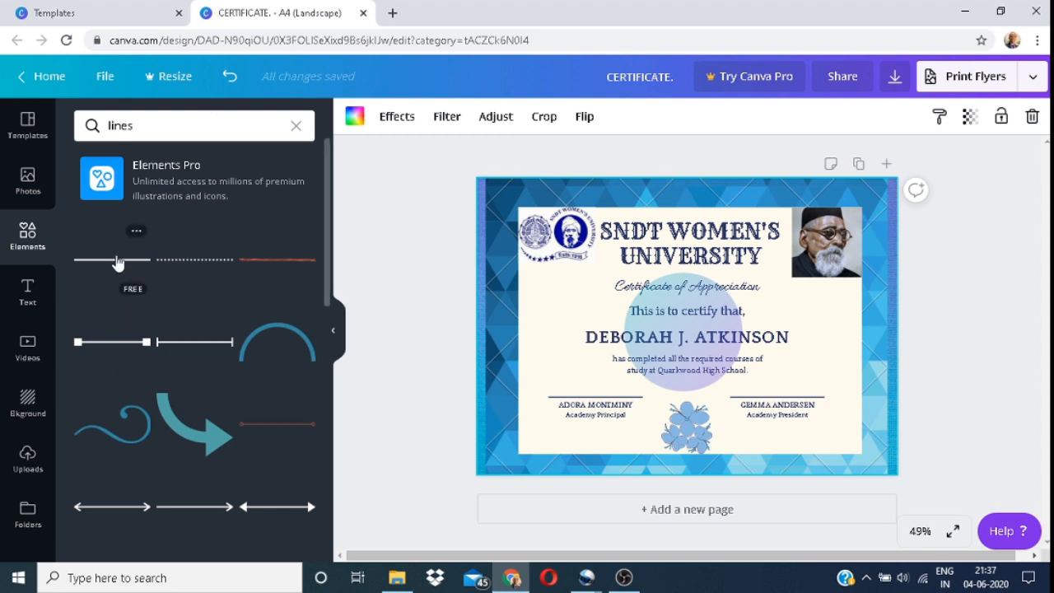
{"action": "mouse_move", "coordinate": [262, 266]}
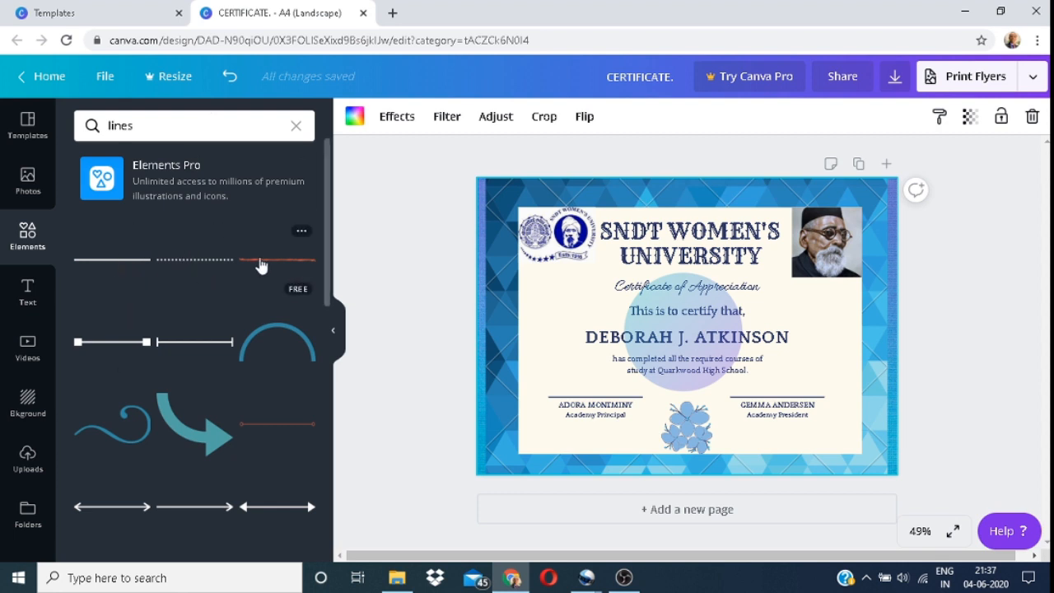
{"action": "mouse_move", "coordinate": [326, 290]}
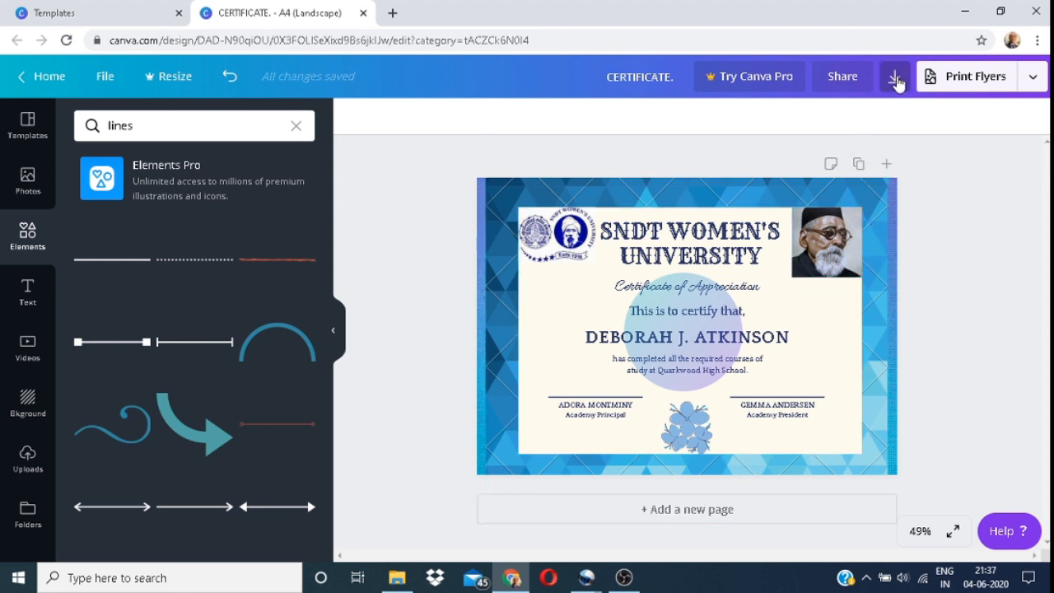
Open the design's Share panel and show the link-access menu of edit, template and view choices.
{"action": "left_click", "coordinate": [842, 76]}
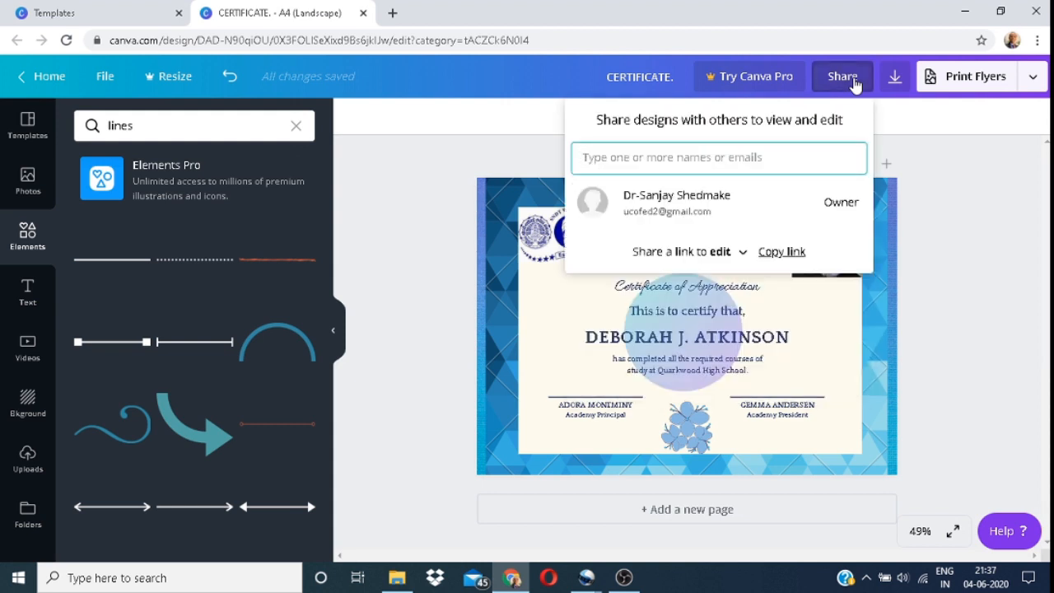
{"action": "mouse_move", "coordinate": [728, 262]}
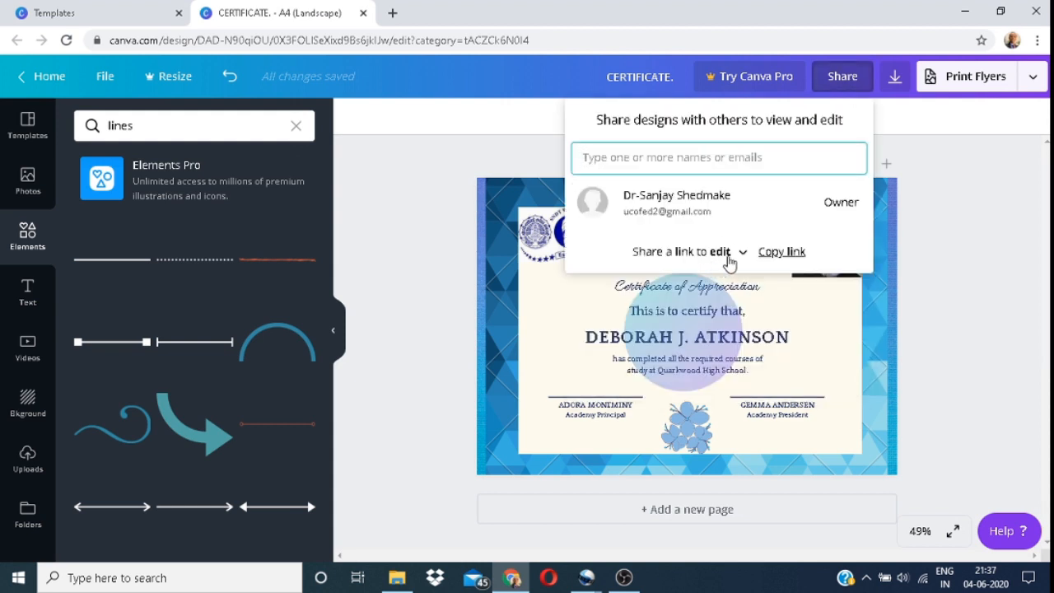
{"action": "left_click", "coordinate": [692, 252]}
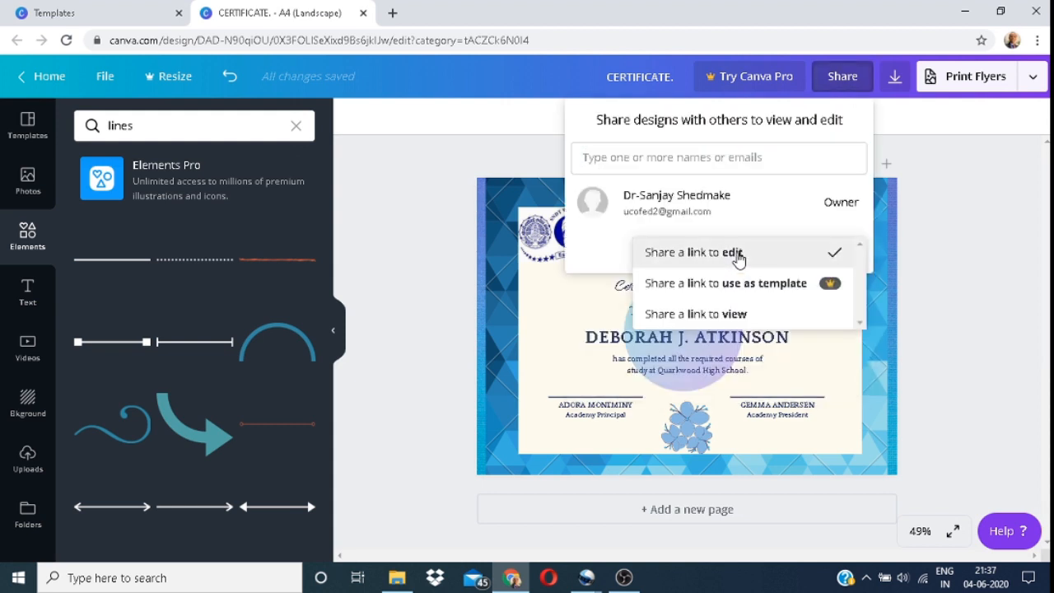
{"action": "mouse_move", "coordinate": [757, 244]}
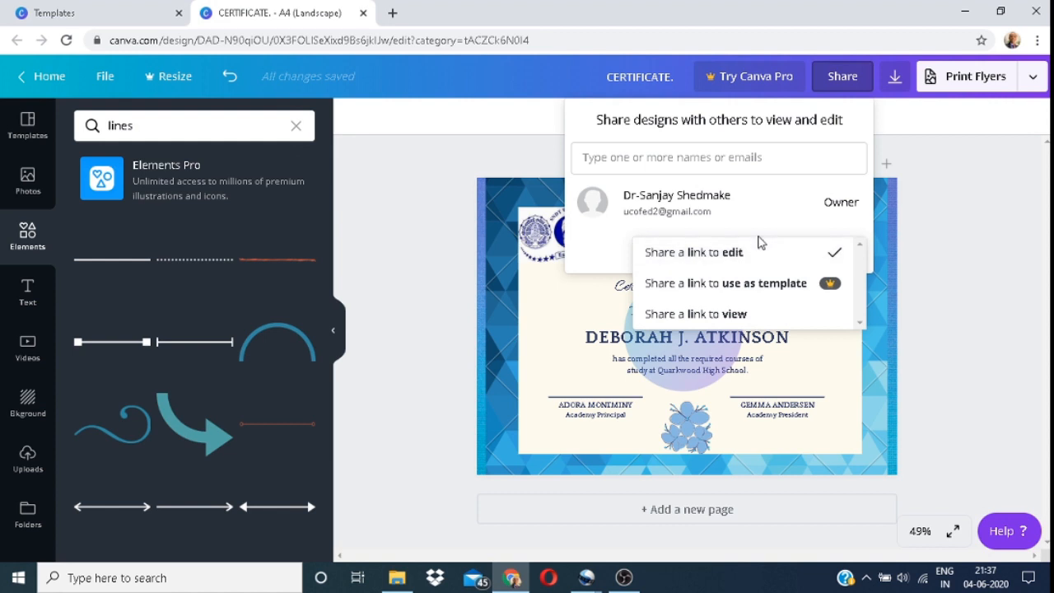
{"action": "mouse_move", "coordinate": [952, 129]}
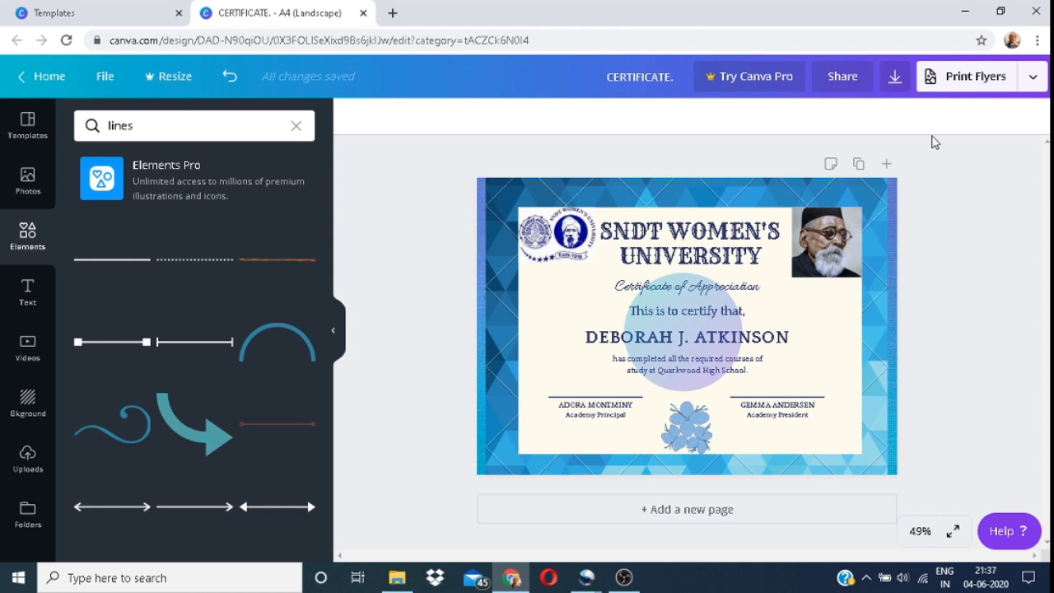
{"action": "mouse_move", "coordinate": [894, 76]}
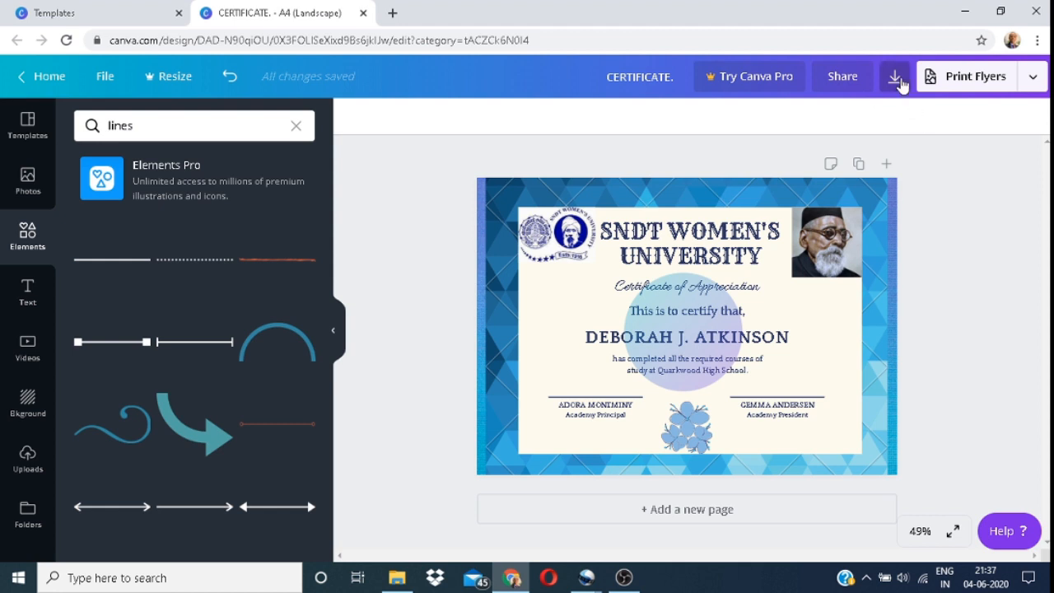
{"action": "left_click", "coordinate": [895, 76]}
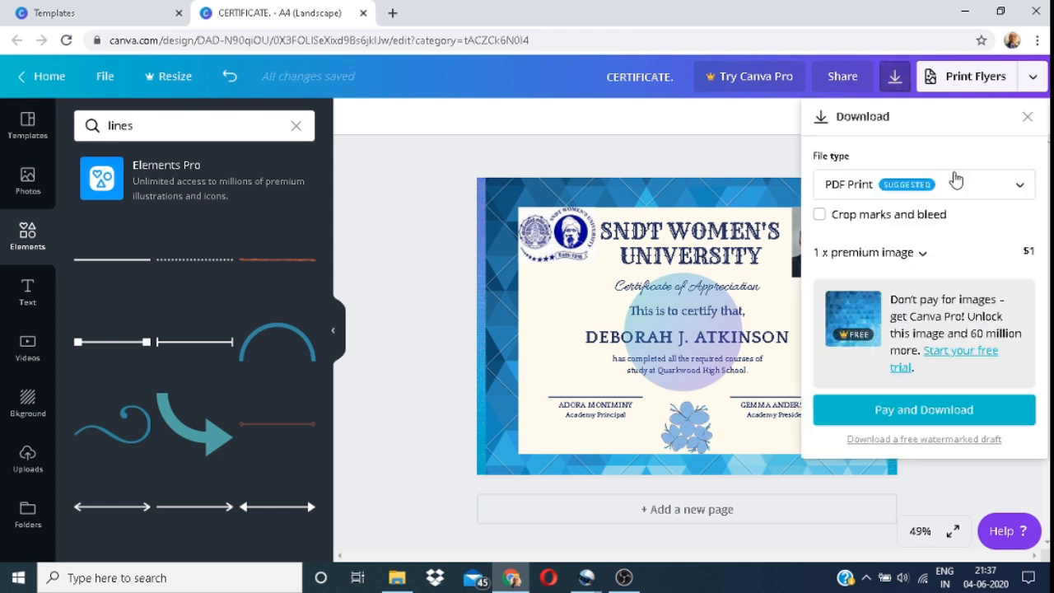
{"action": "left_click", "coordinate": [1020, 184]}
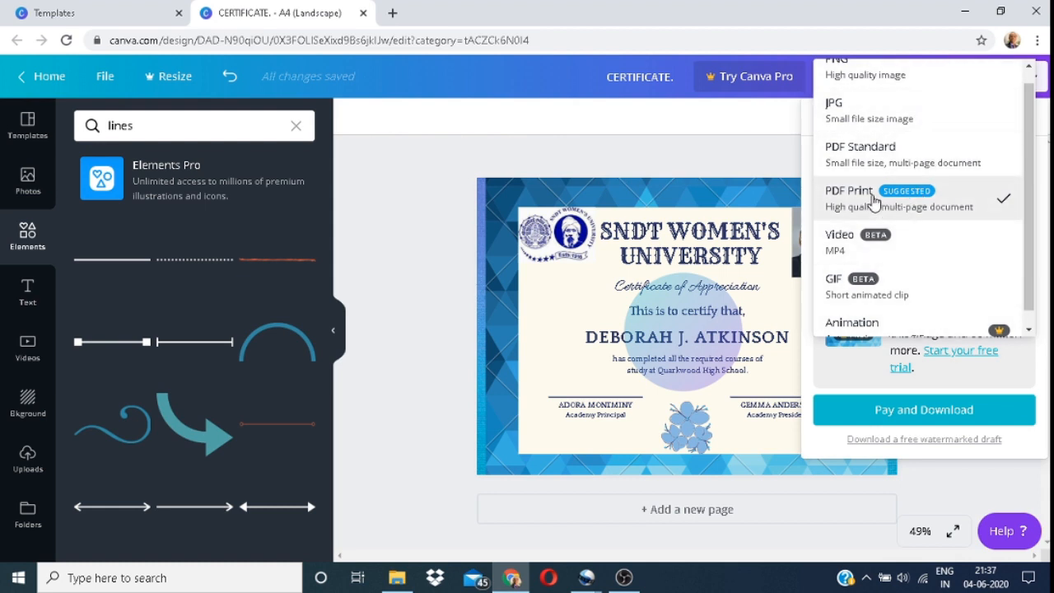
{"action": "left_click", "coordinate": [847, 191]}
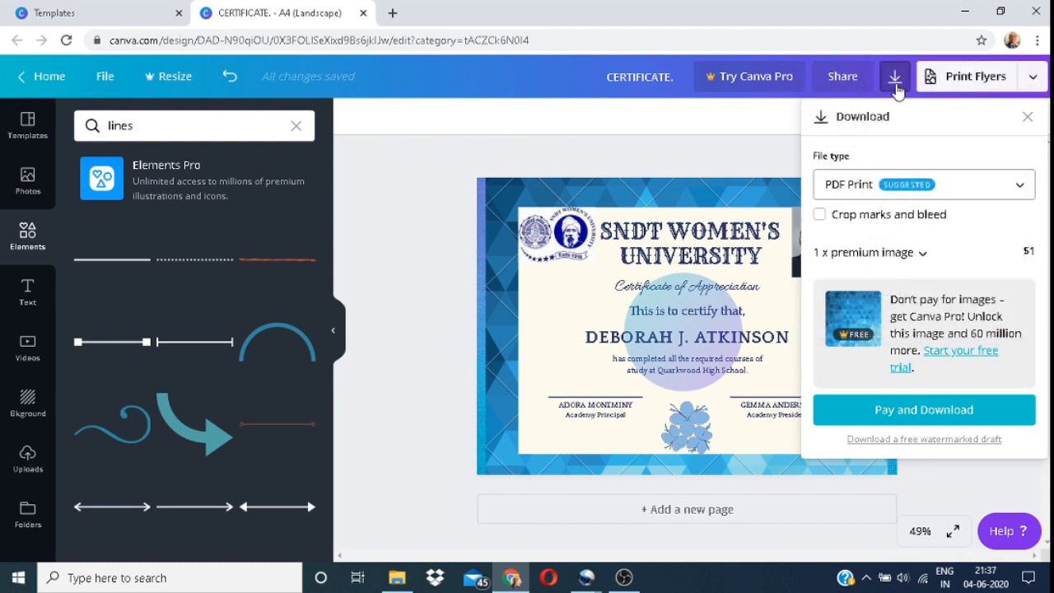
{"action": "mouse_move", "coordinate": [870, 382]}
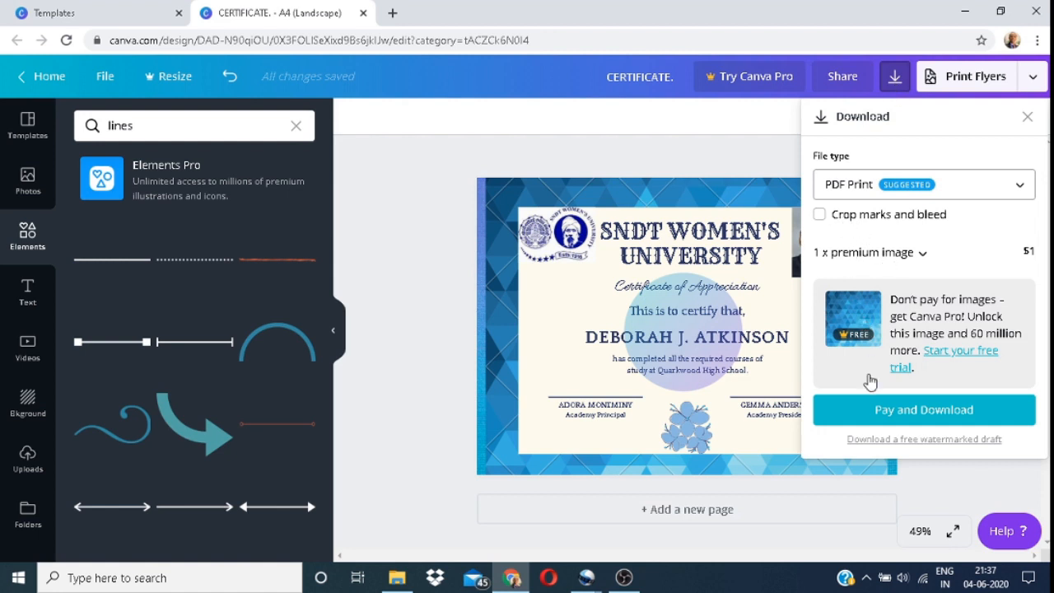
{"action": "mouse_move", "coordinate": [899, 419]}
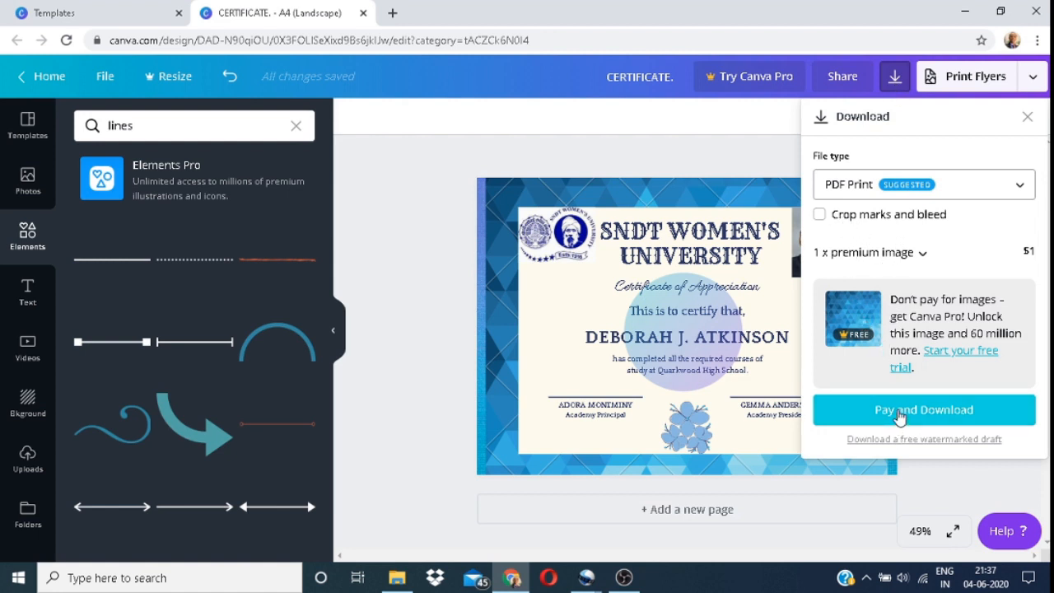
{"action": "mouse_move", "coordinate": [909, 412]}
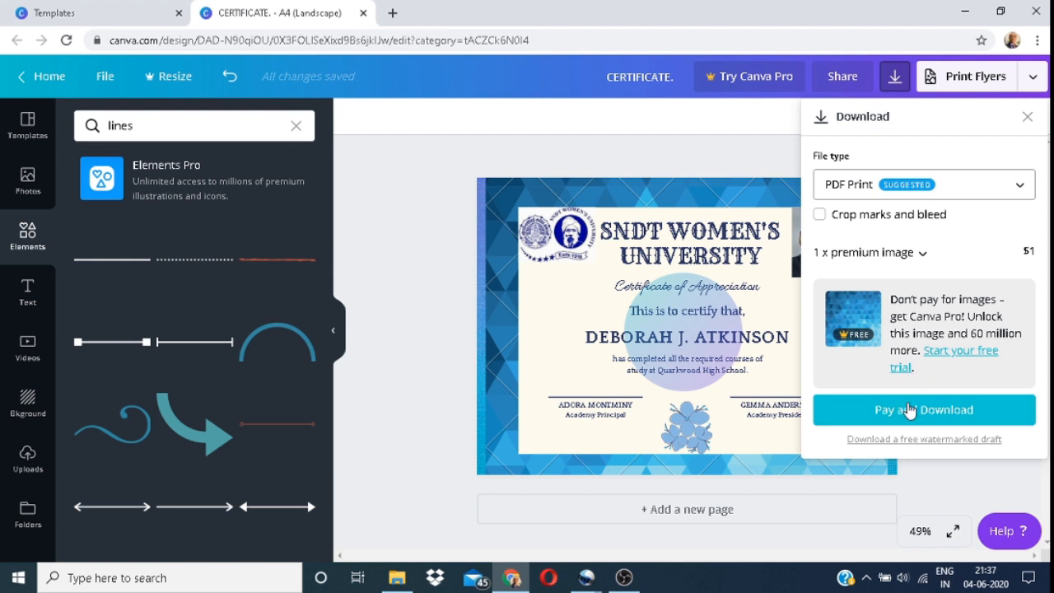
{"action": "left_click", "coordinate": [922, 185]}
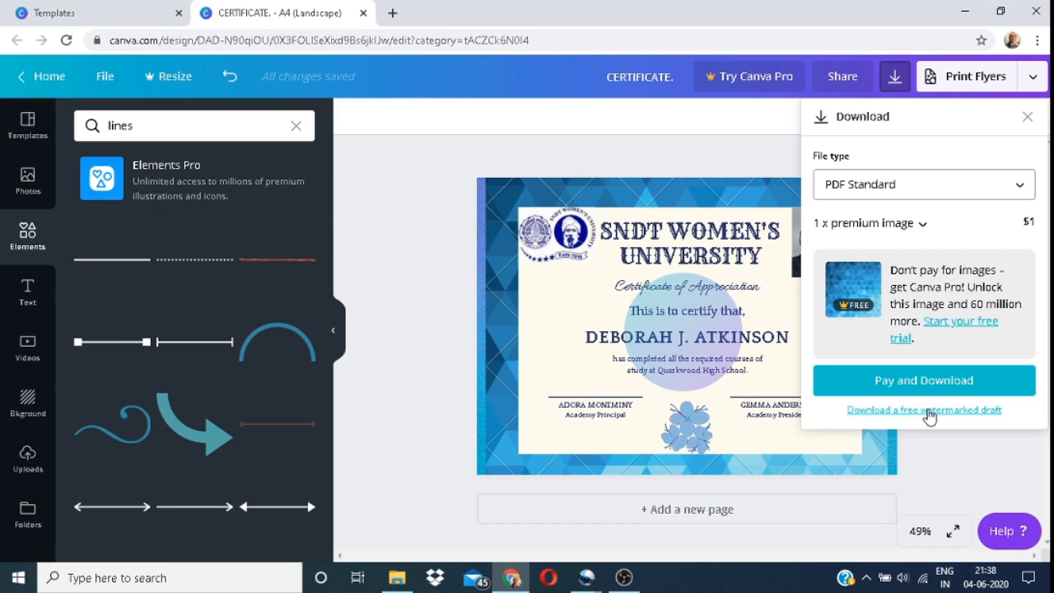
{"action": "left_click", "coordinate": [924, 379]}
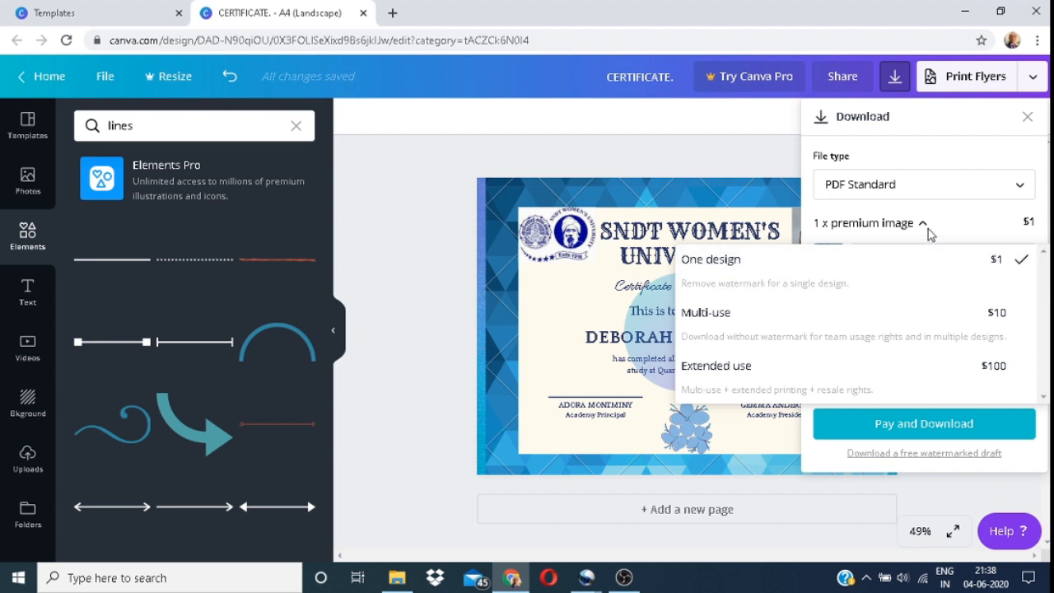
{"action": "left_click", "coordinate": [709, 258]}
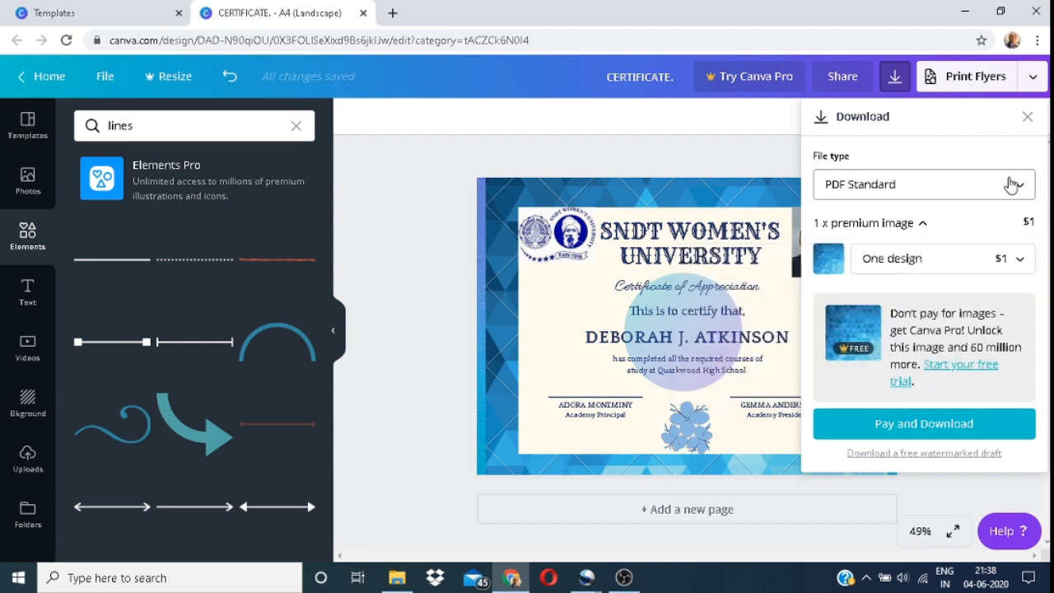
{"action": "left_click", "coordinate": [922, 184]}
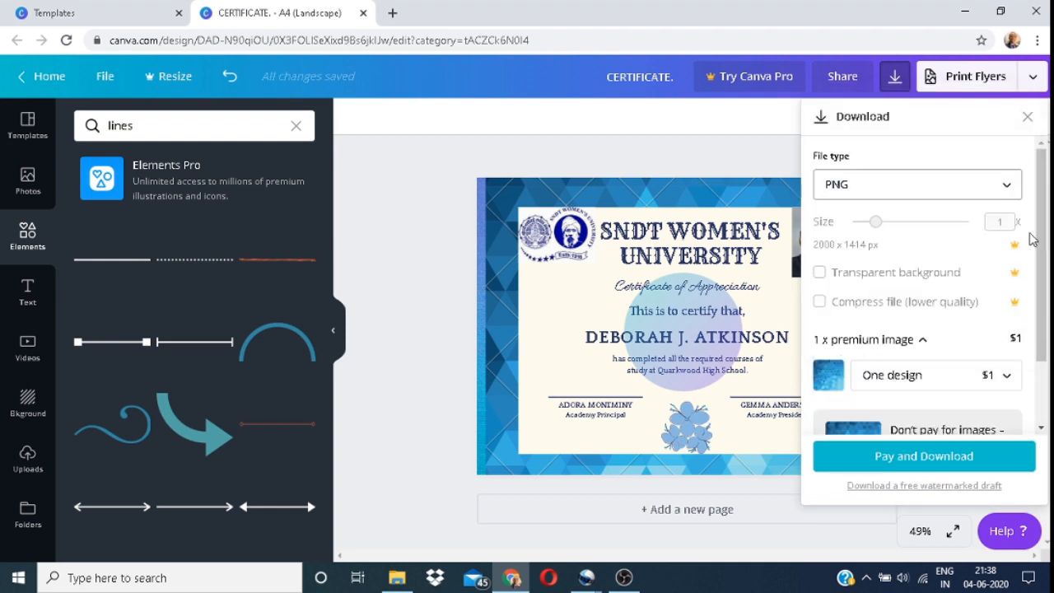
{"action": "scroll", "scroll_direction": "down", "scroll_amount": 3}
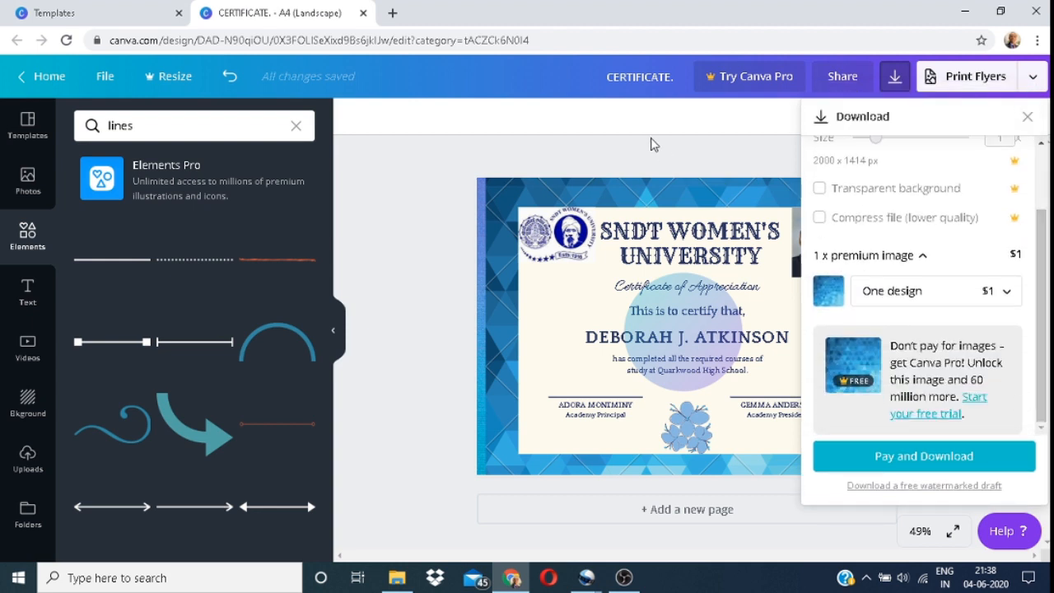
{"action": "left_click", "coordinate": [1028, 116]}
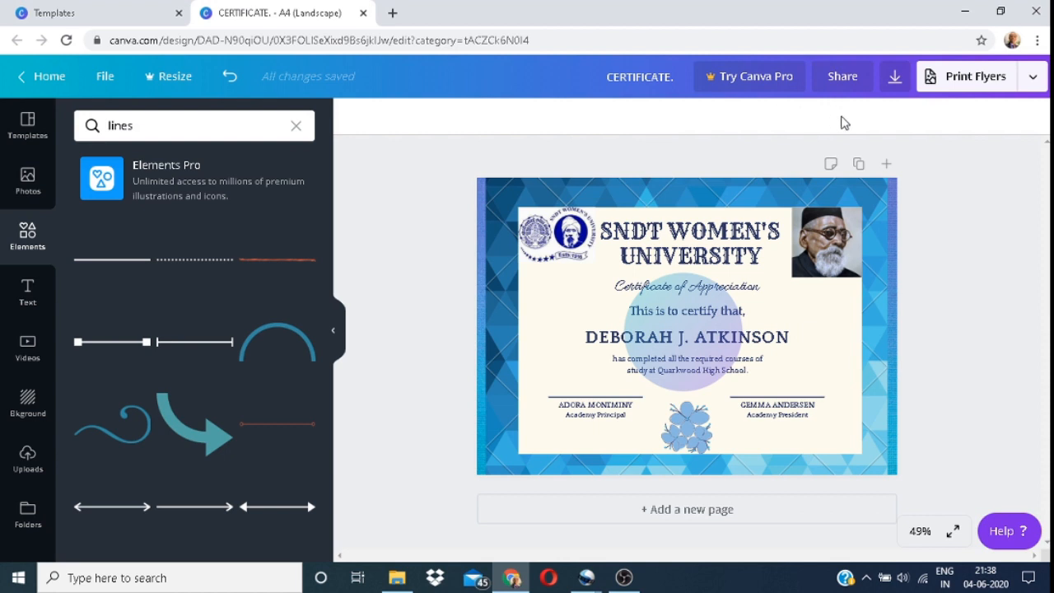
{"action": "mouse_move", "coordinate": [817, 118]}
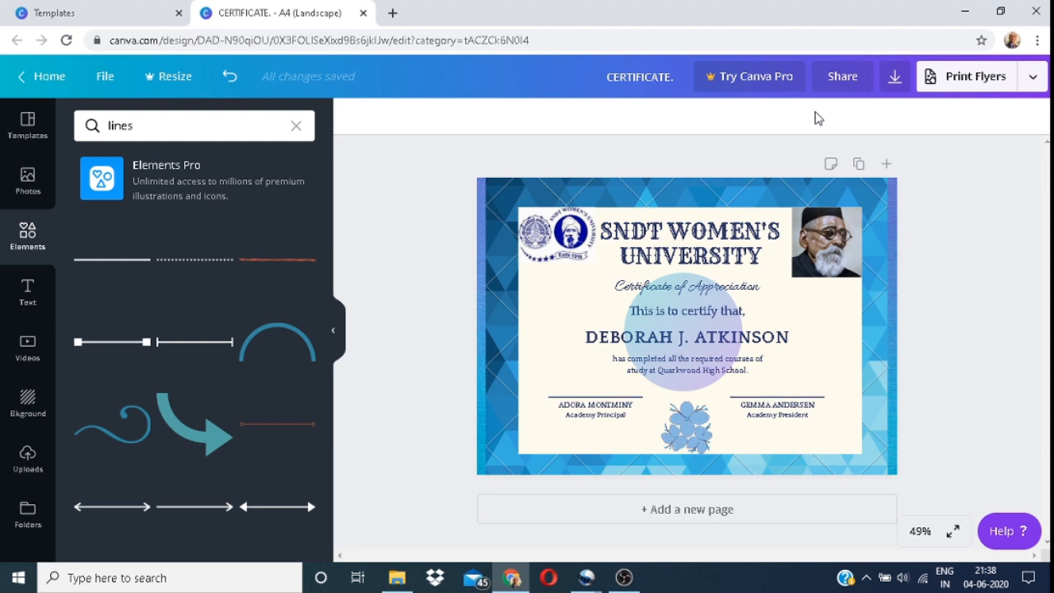
Reopen and close the Download panel before switching to the untitled A4 landscape copy.
{"action": "left_click", "coordinate": [895, 76]}
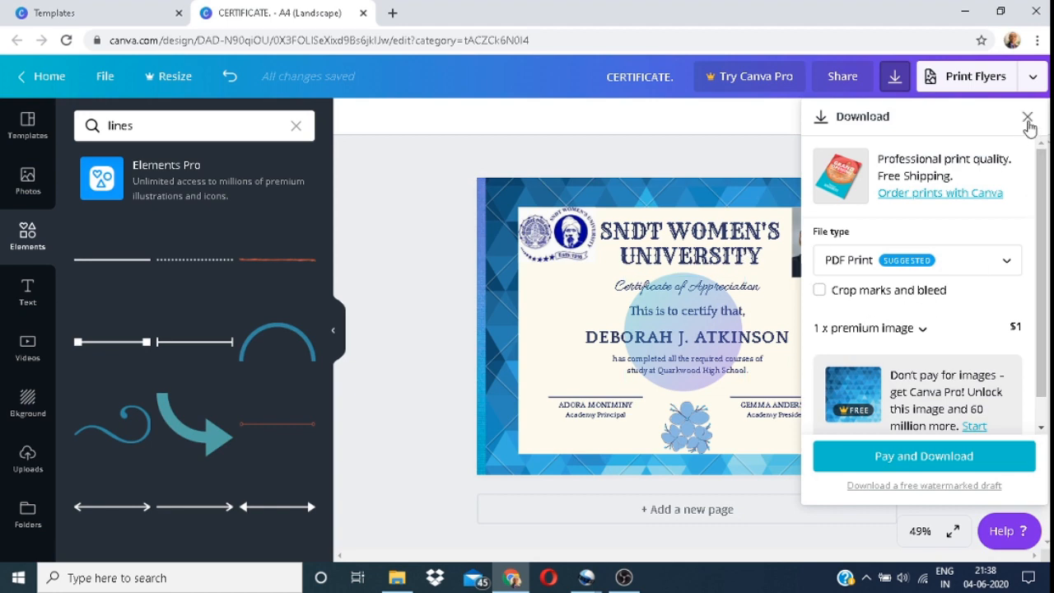
{"action": "mouse_move", "coordinate": [1021, 314]}
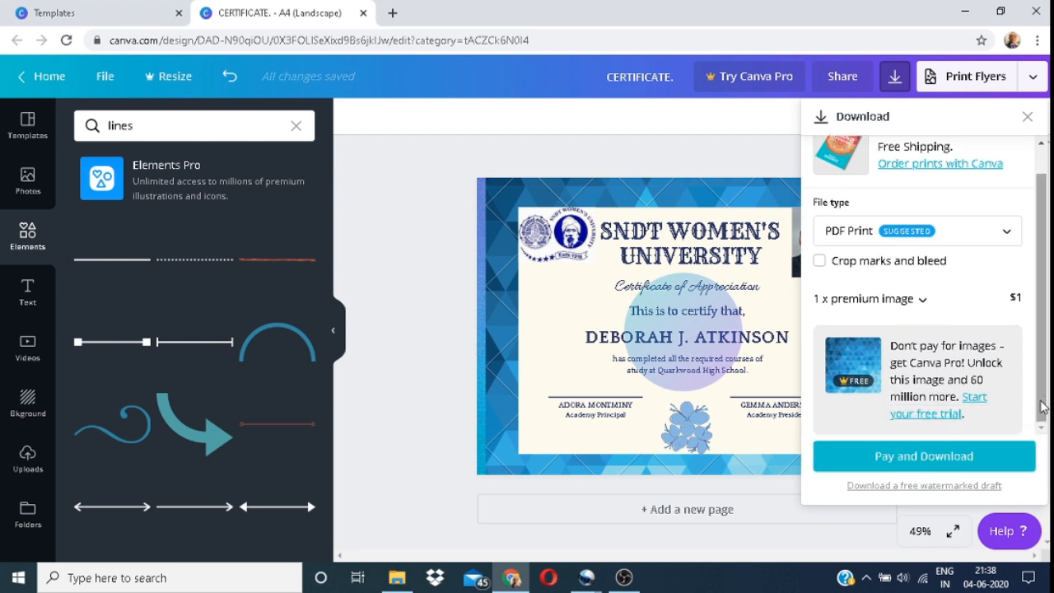
{"action": "mouse_move", "coordinate": [896, 76]}
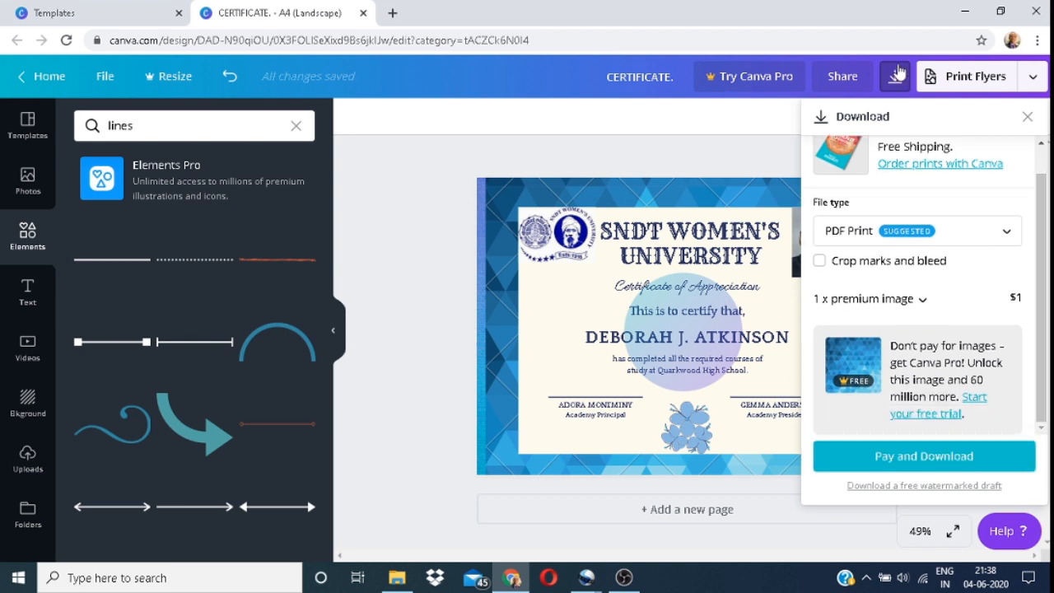
{"action": "left_click", "coordinate": [842, 75]}
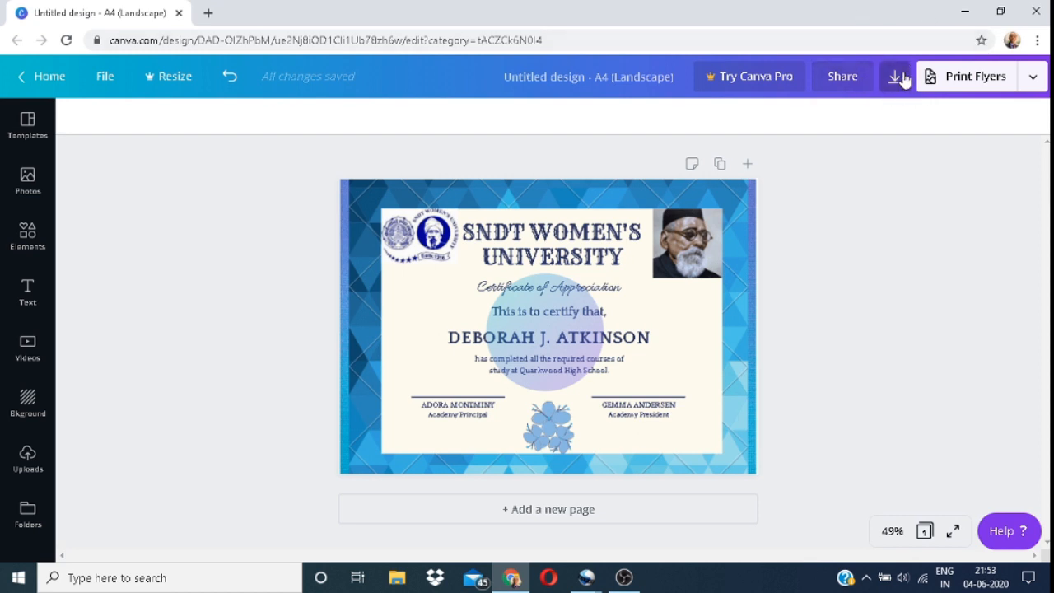
Download the untitled certificate with file type kept as PDF Print.
{"action": "left_click", "coordinate": [896, 76]}
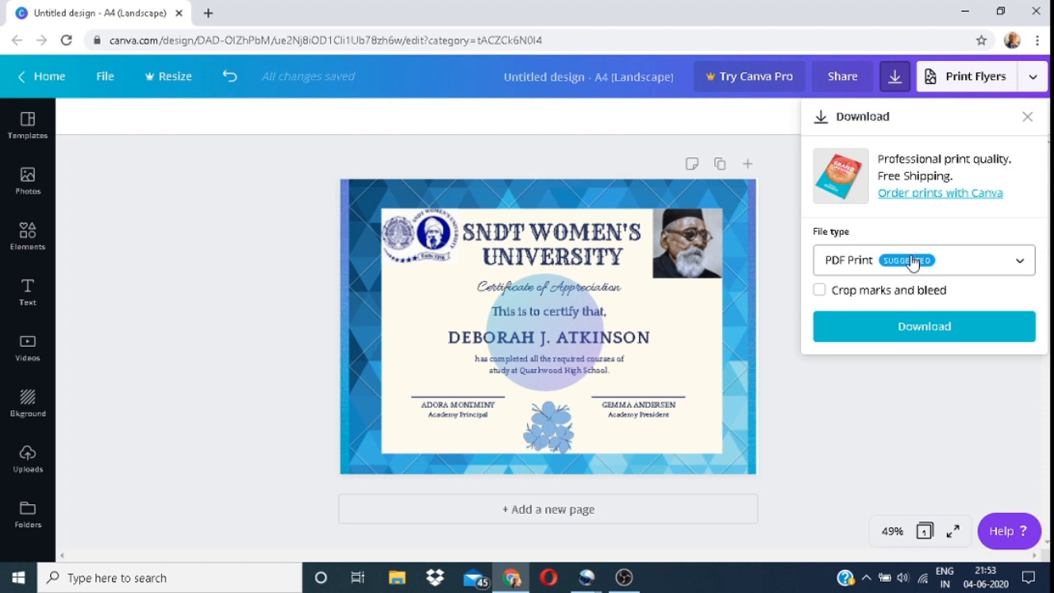
{"action": "left_click", "coordinate": [923, 260]}
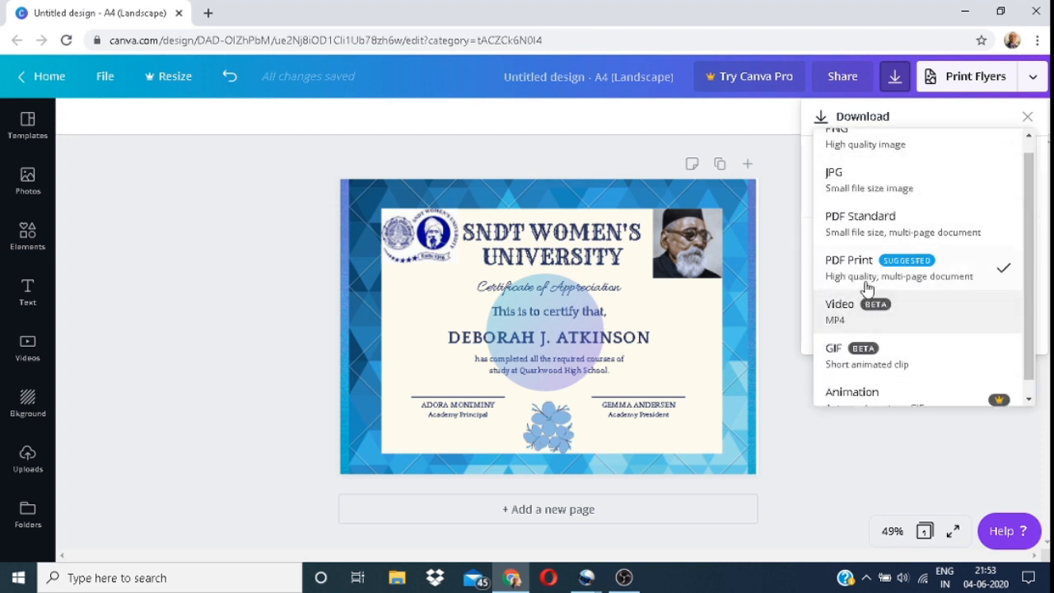
{"action": "left_click", "coordinate": [899, 267]}
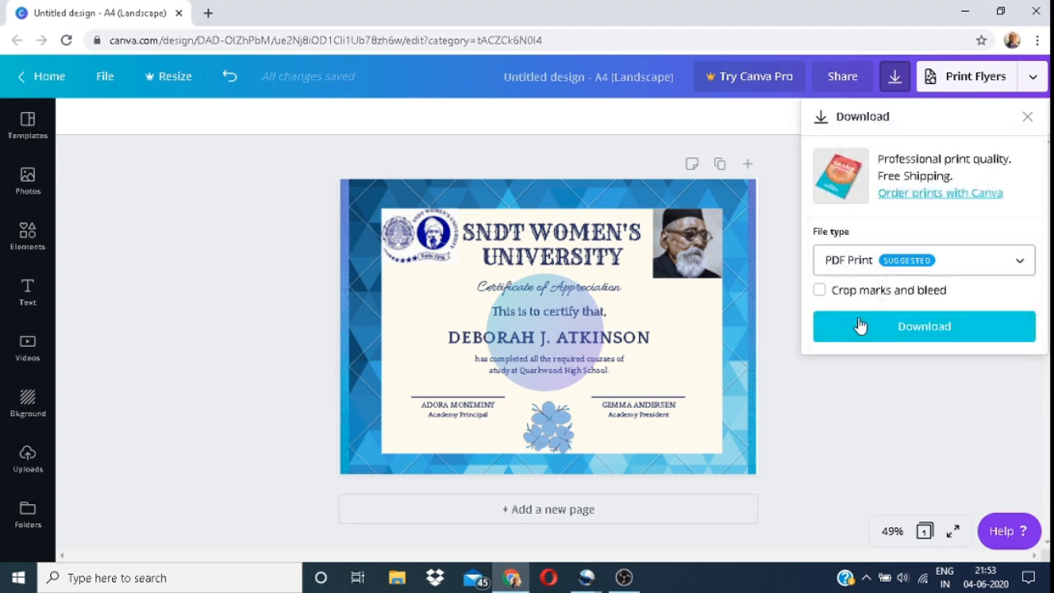
{"action": "left_click", "coordinate": [922, 326]}
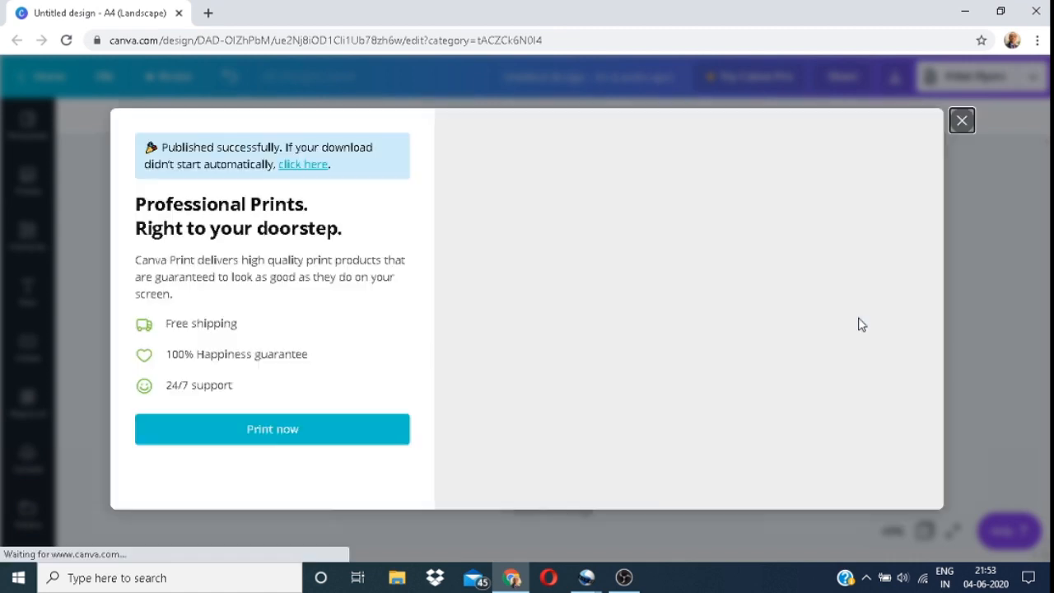
Restart the download and save Untitled design.pdf into the My New Project-CANVA folder.
{"action": "left_click", "coordinate": [303, 165]}
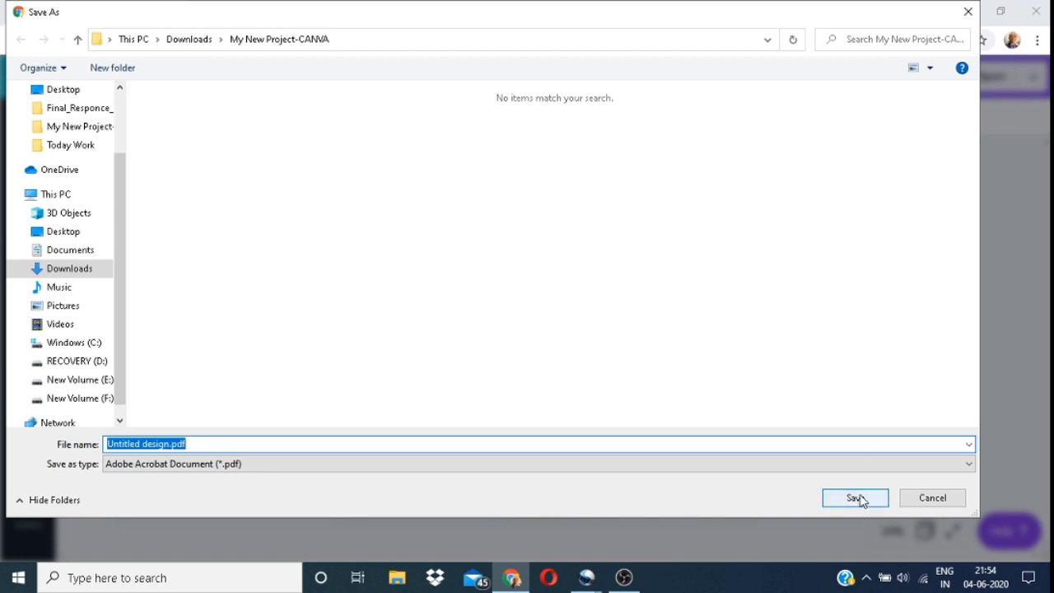
{"action": "left_click", "coordinate": [855, 498]}
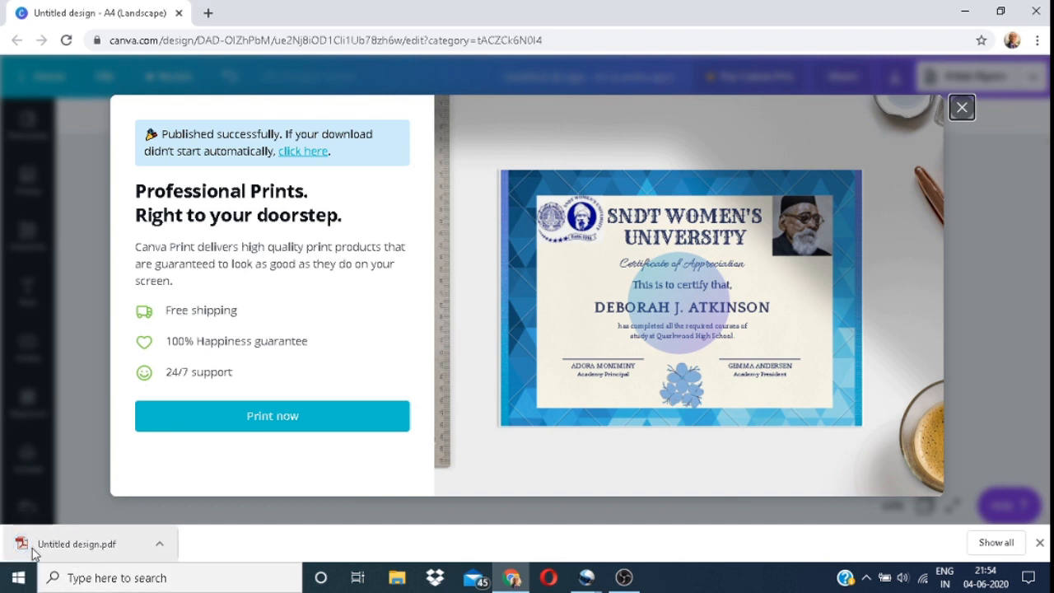
{"action": "mouse_move", "coordinate": [574, 258]}
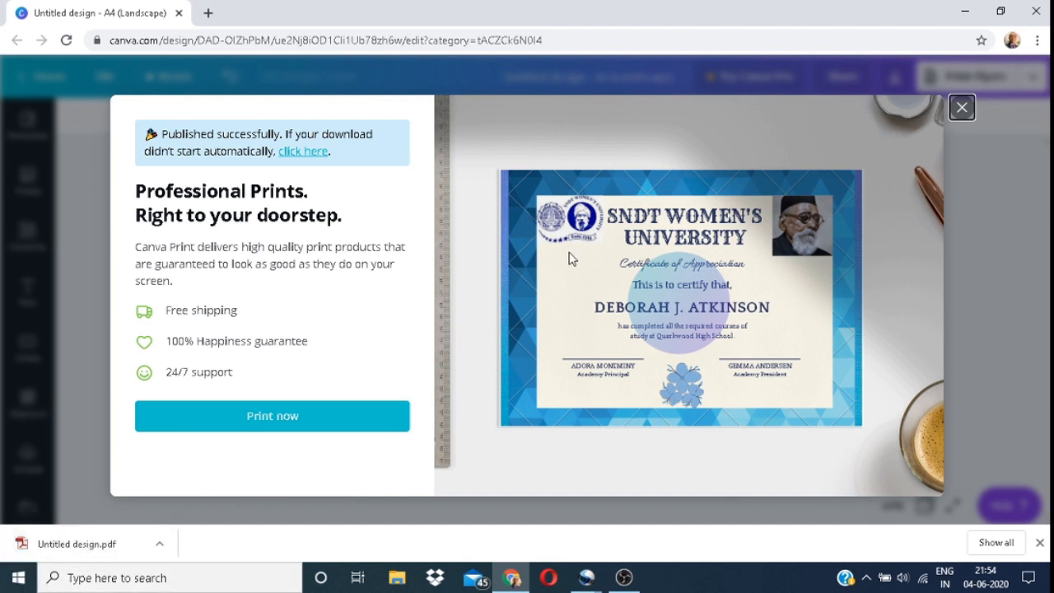
{"action": "mouse_move", "coordinate": [741, 183]}
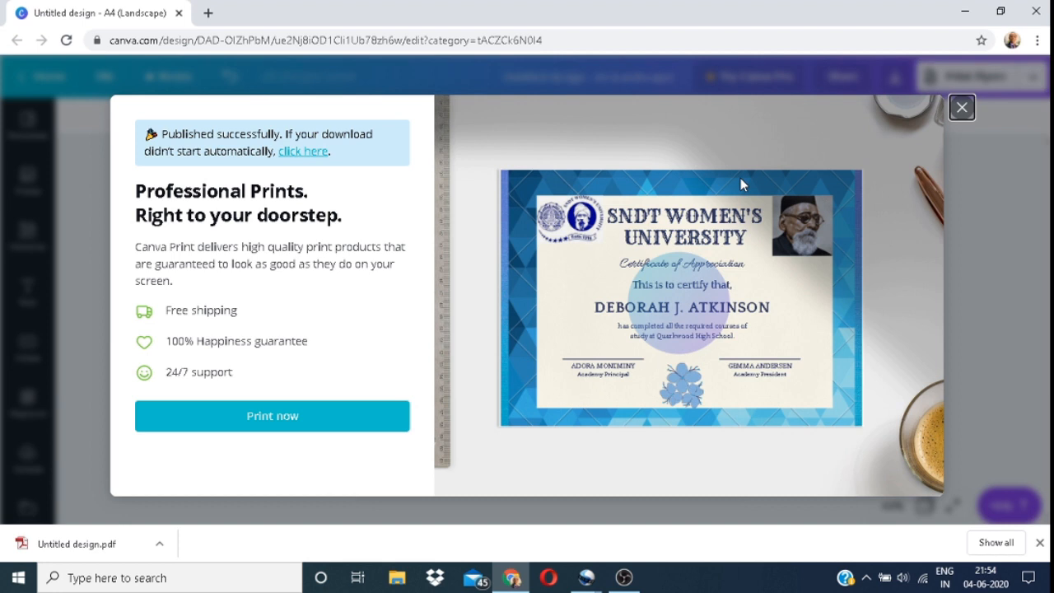